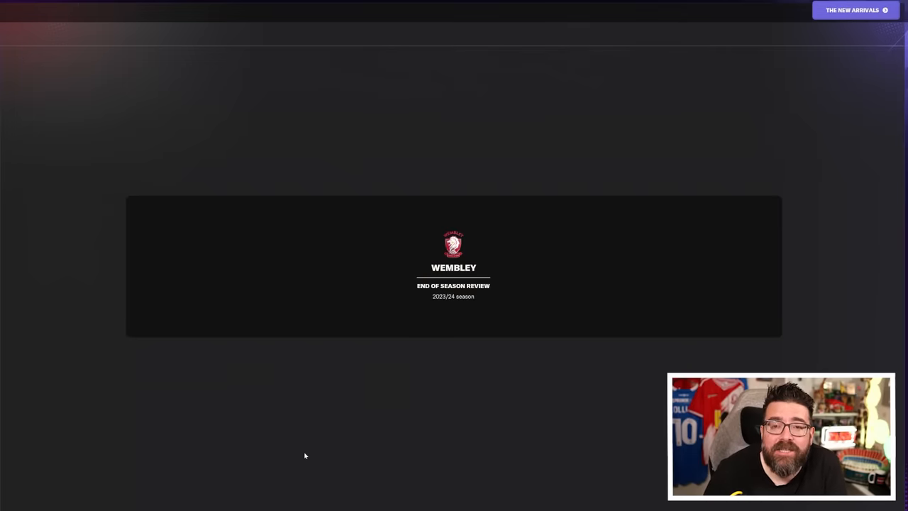
pyautogui.moveTo(297, 437)
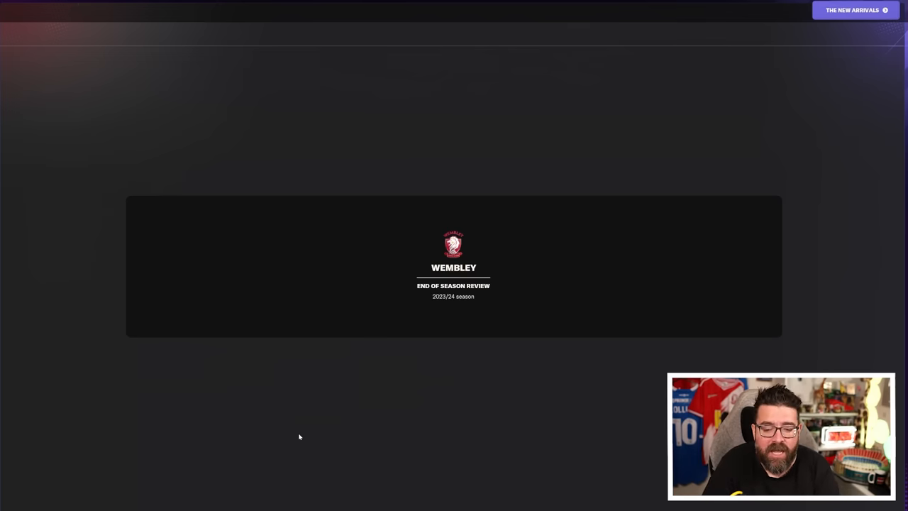
pyautogui.moveTo(614, 359)
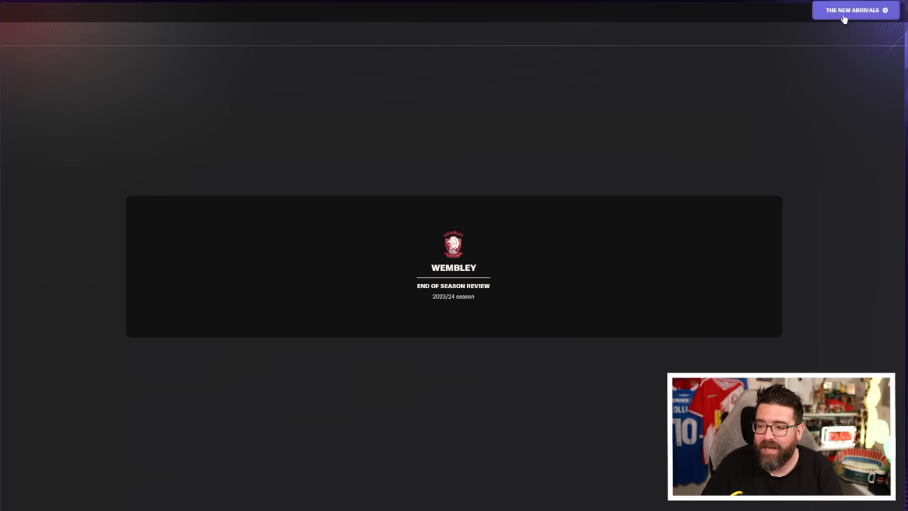
# - Review the new signings list and view Hezron Fothergill's transfer details
pyautogui.click(854, 9)
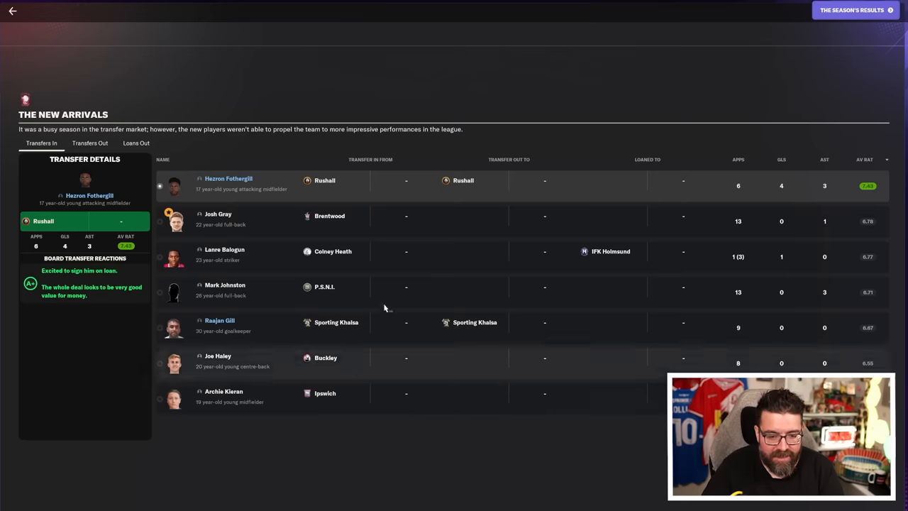
pyautogui.moveTo(400, 426)
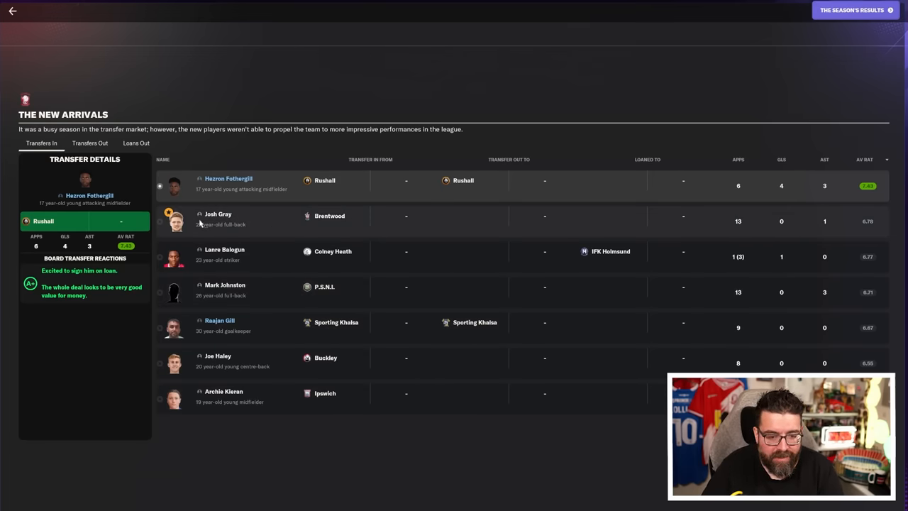
pyautogui.moveTo(395, 345)
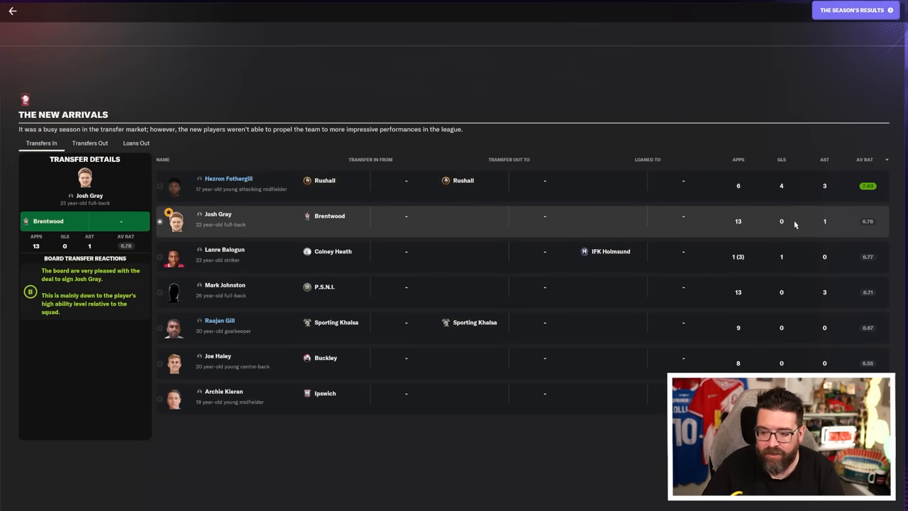
pyautogui.moveTo(510, 418)
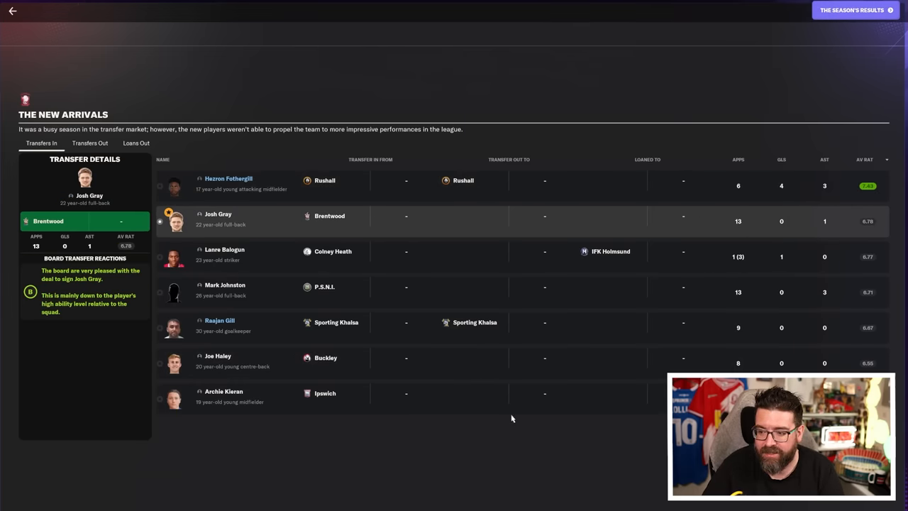
pyautogui.click(228, 183)
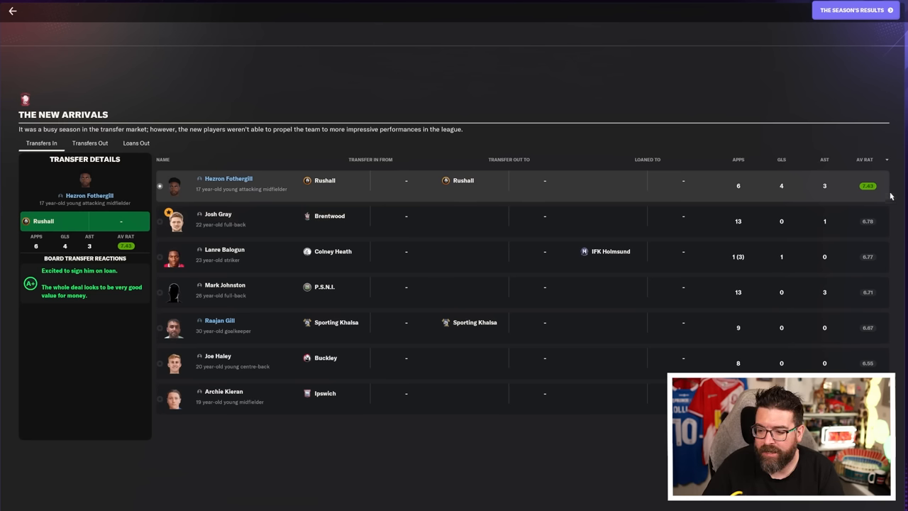
pyautogui.moveTo(474, 207)
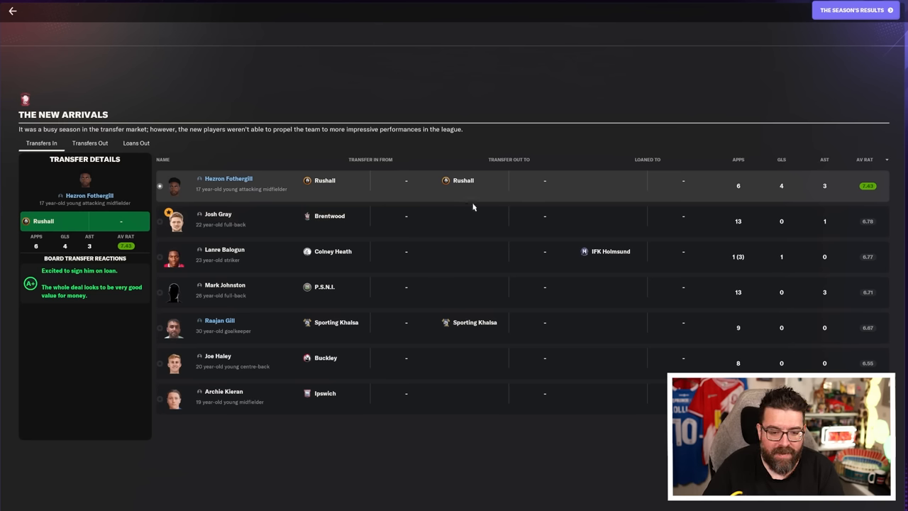
pyautogui.moveTo(737, 205)
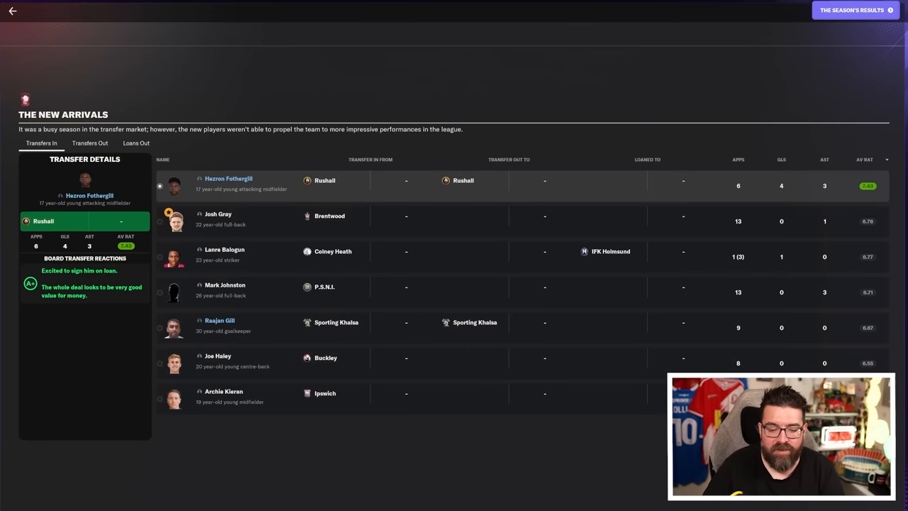
pyautogui.click(227, 179)
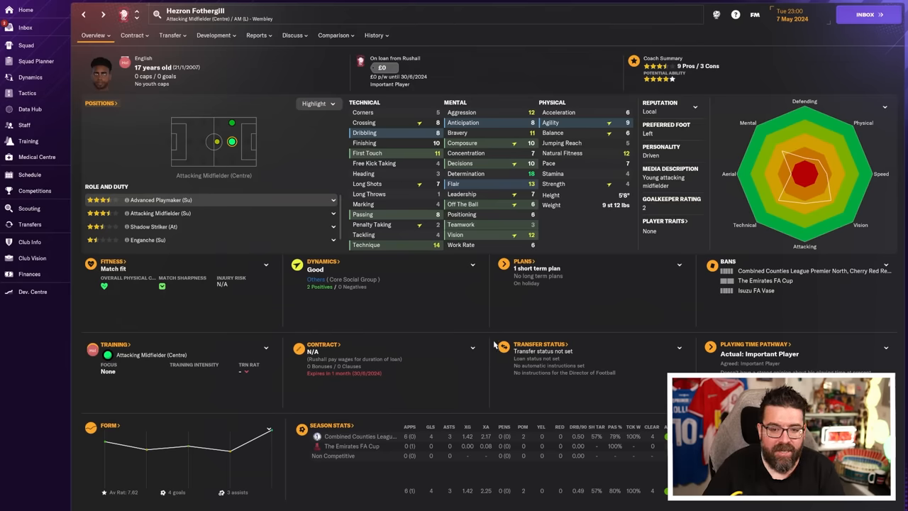
pyautogui.click(374, 34)
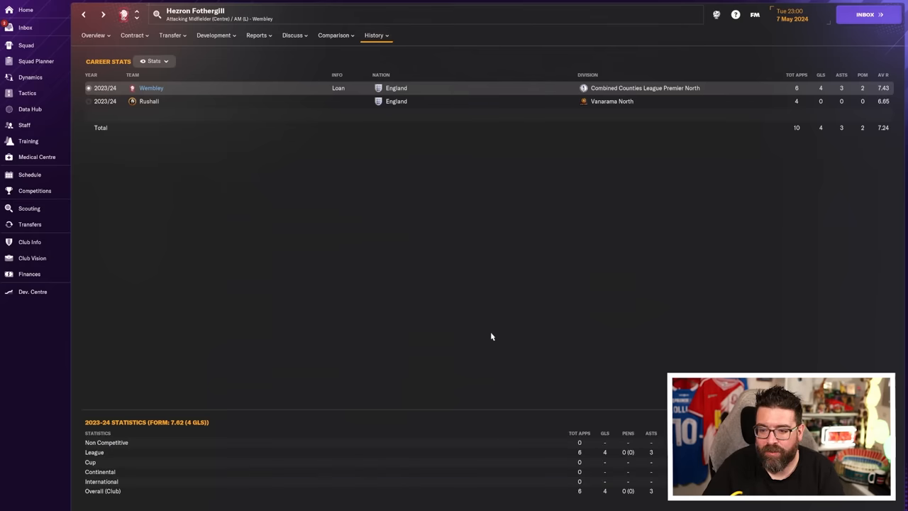
pyautogui.moveTo(755, 99)
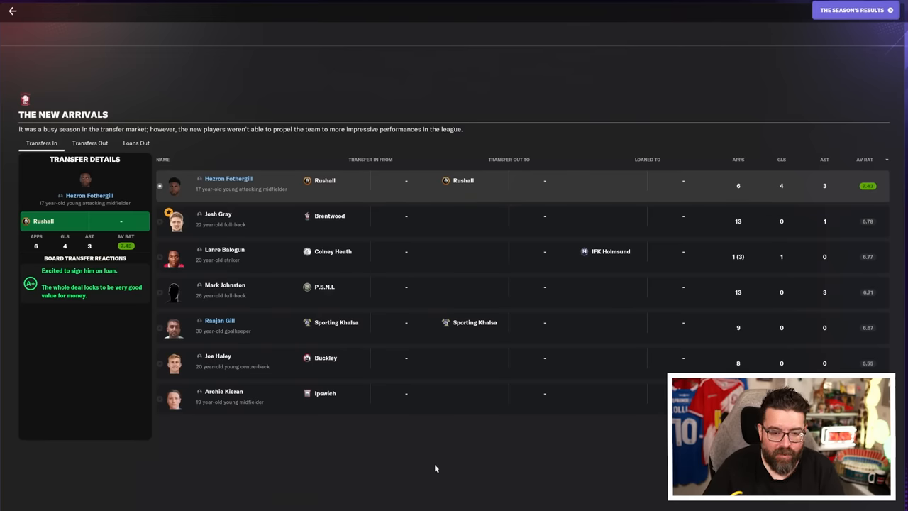
pyautogui.moveTo(429, 457)
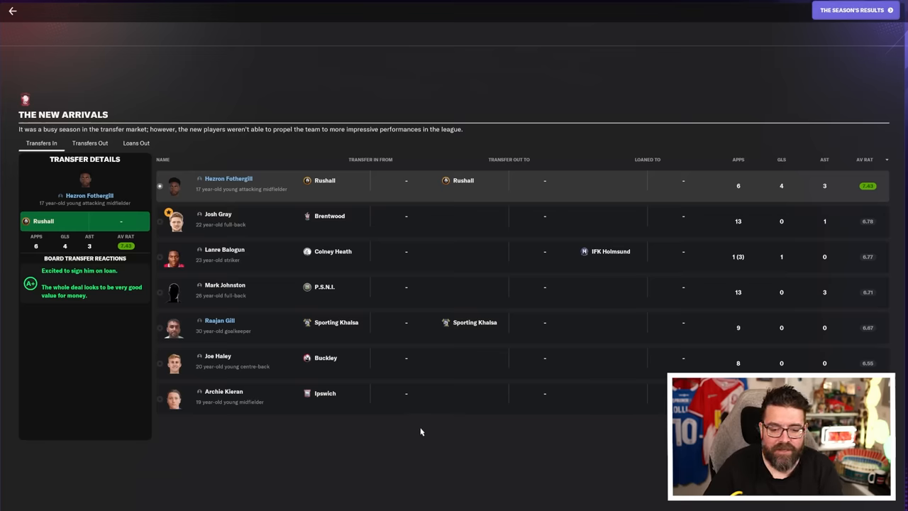
pyautogui.moveTo(587, 431)
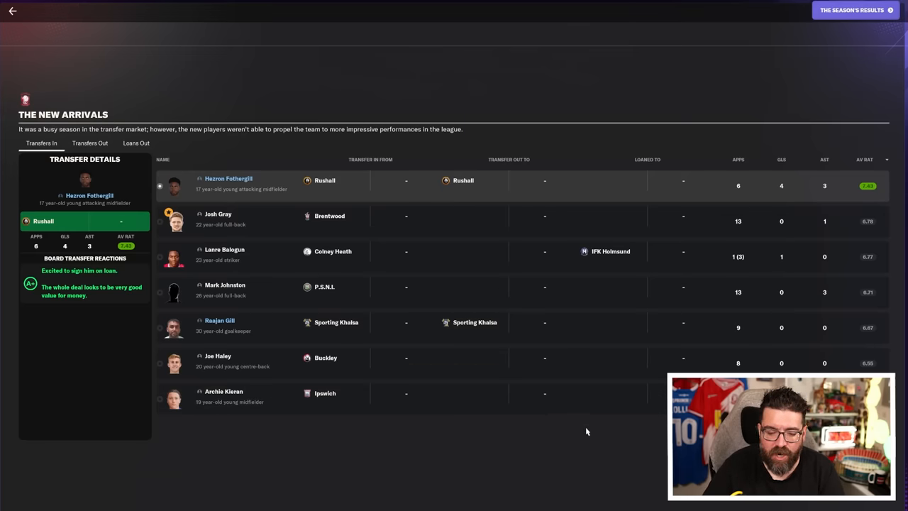
pyautogui.moveTo(562, 280)
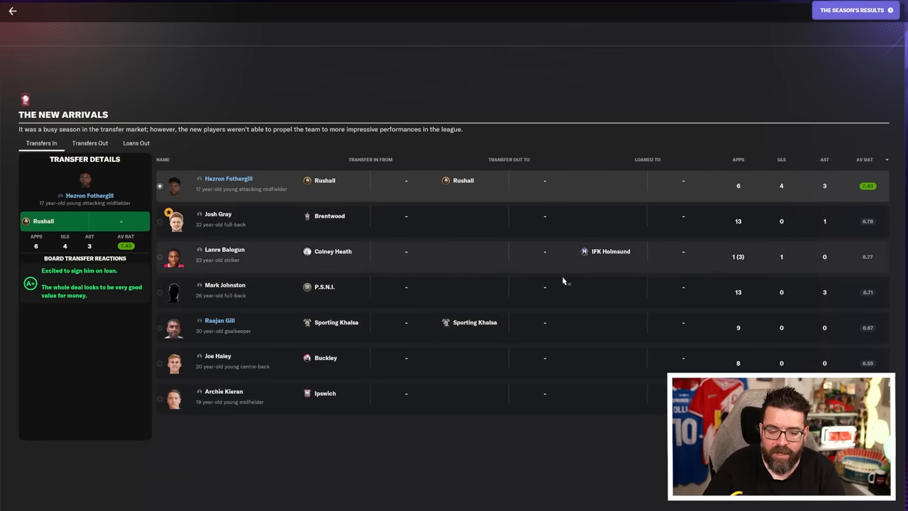
# - Review the league table showing Wembley 9th and the competition results
pyautogui.click(851, 10)
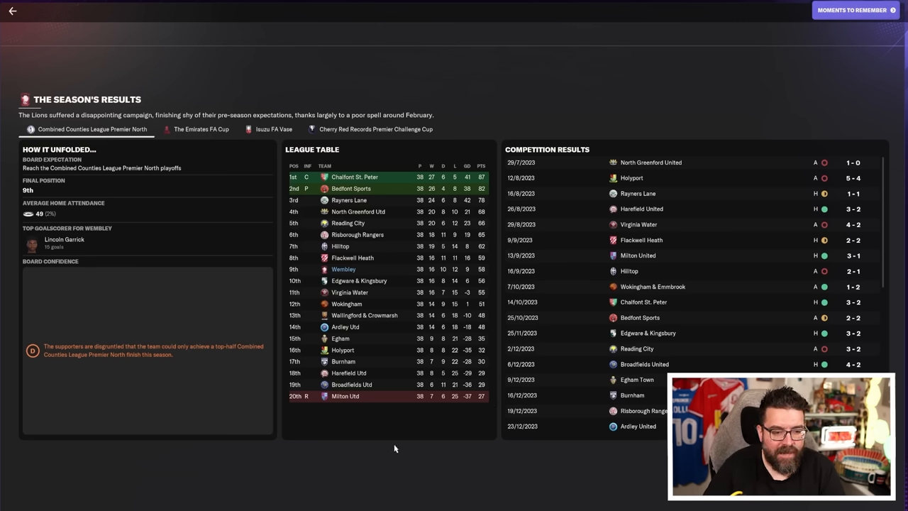
pyautogui.moveTo(48, 164)
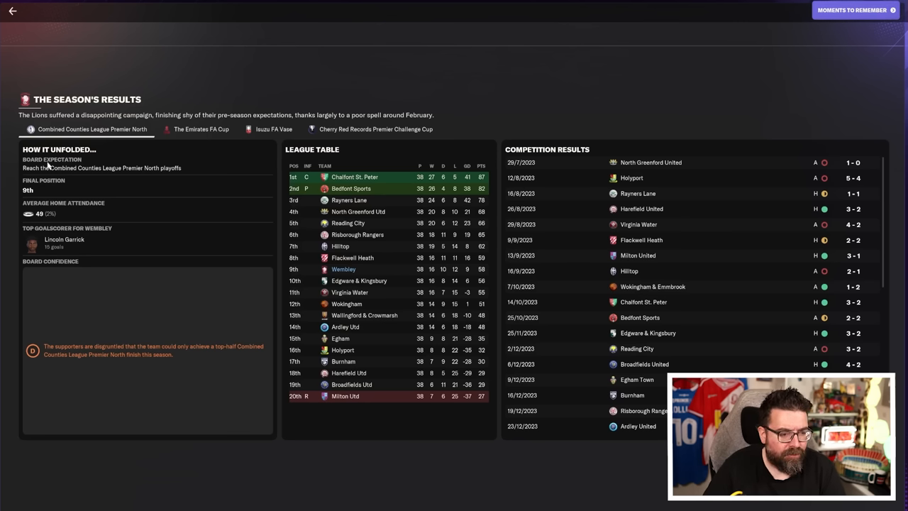
pyautogui.moveTo(309, 241)
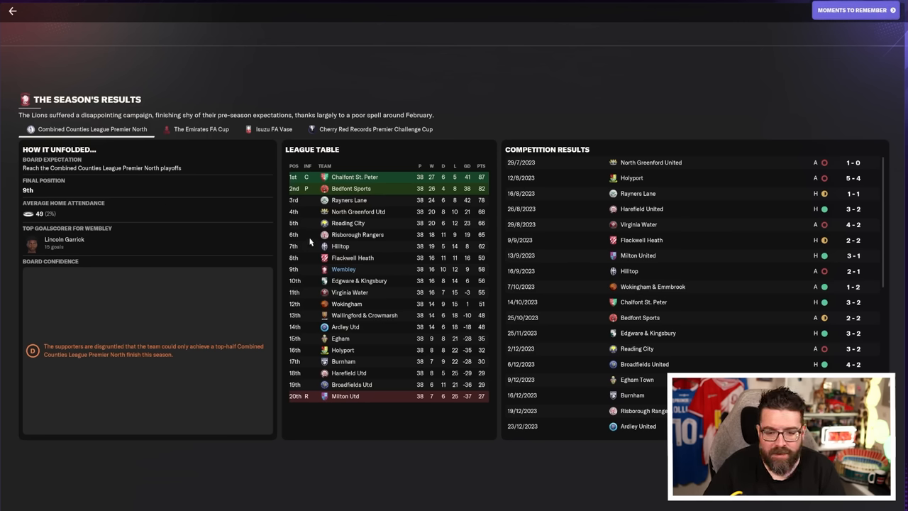
pyautogui.moveTo(494, 268)
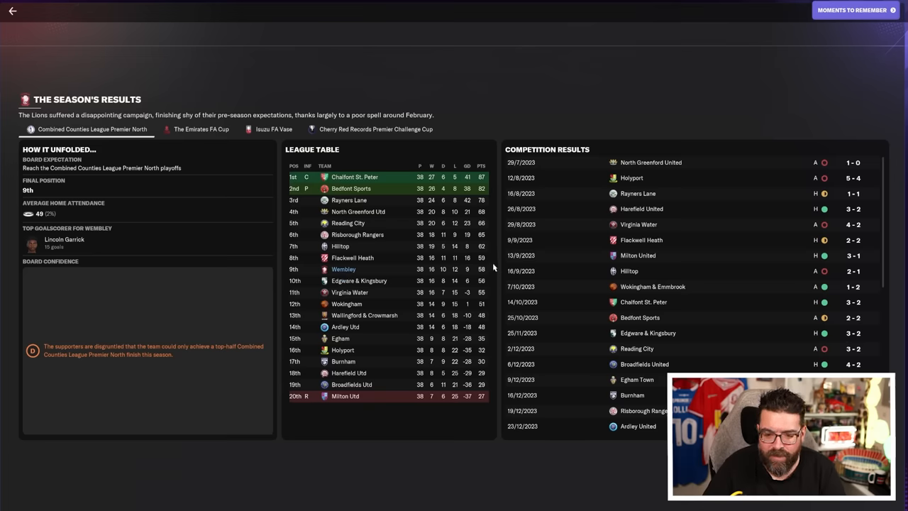
pyautogui.moveTo(355, 417)
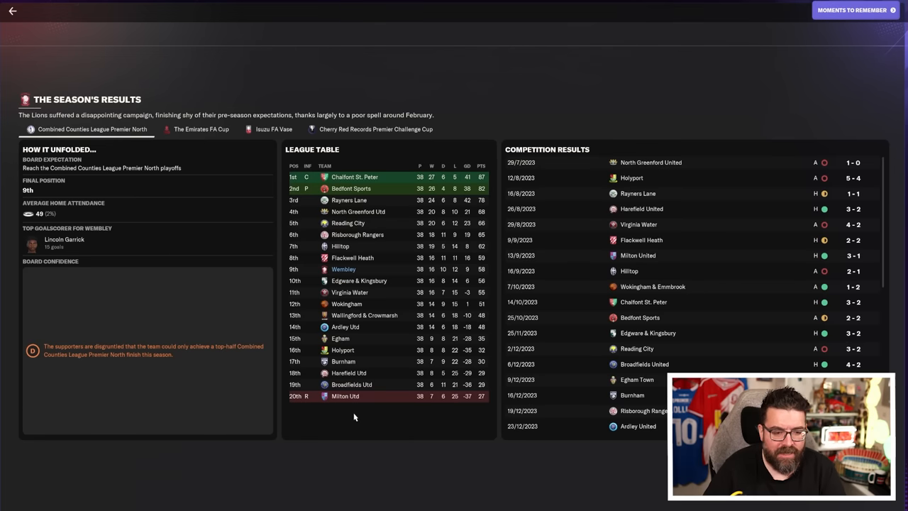
pyautogui.moveTo(401, 448)
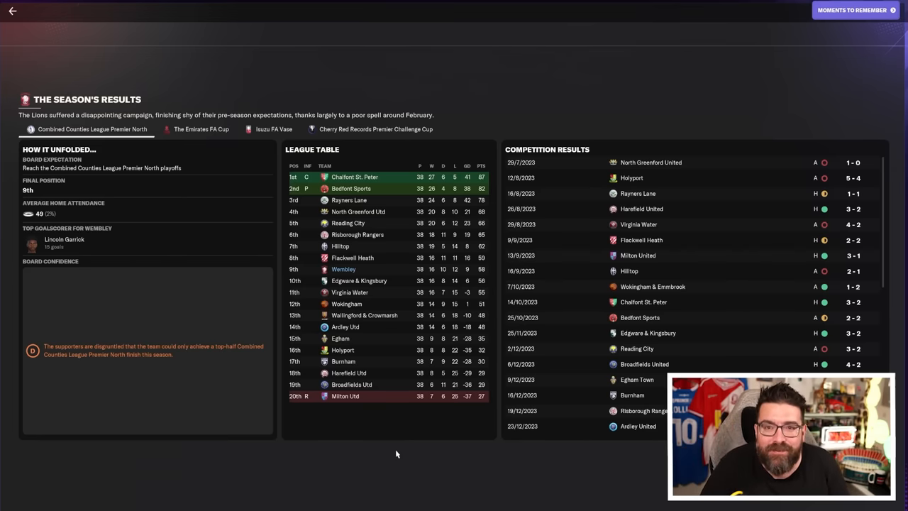
pyautogui.moveTo(62, 238)
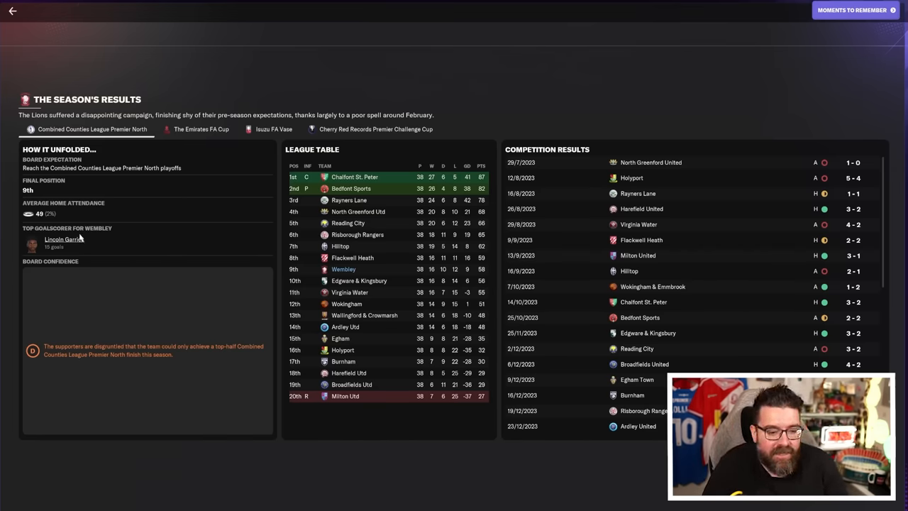
pyautogui.moveTo(188, 233)
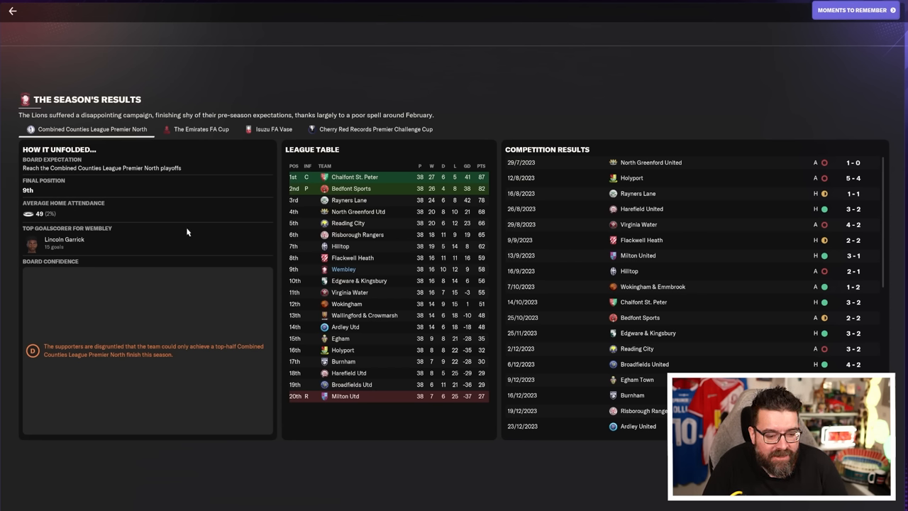
pyautogui.moveTo(88, 377)
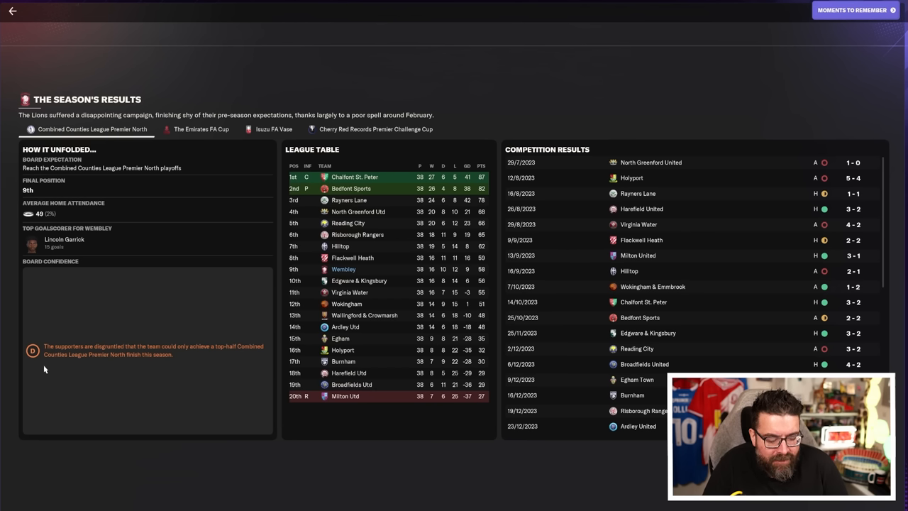
pyautogui.moveTo(125, 383)
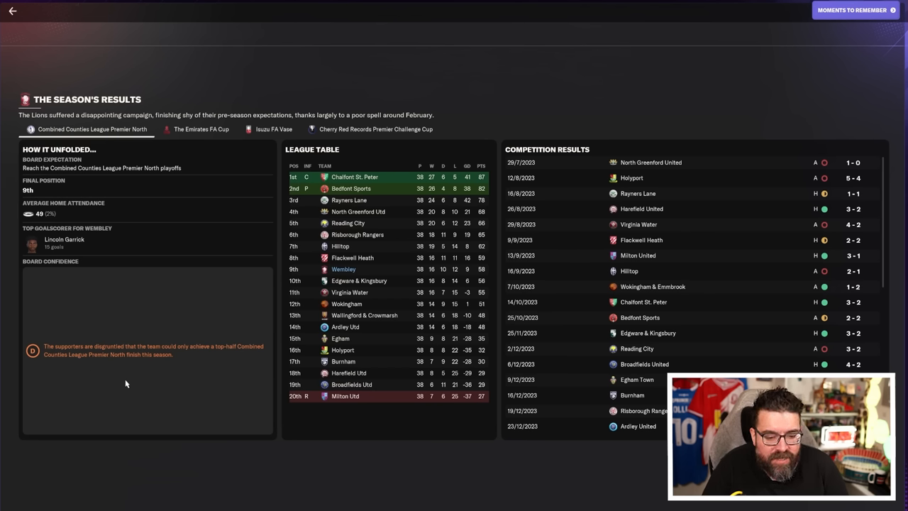
pyautogui.moveTo(180, 390)
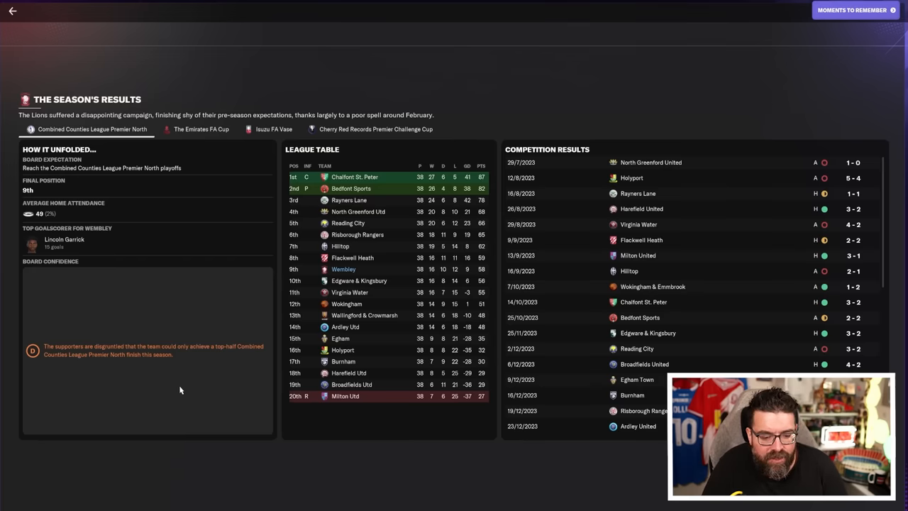
pyautogui.moveTo(212, 368)
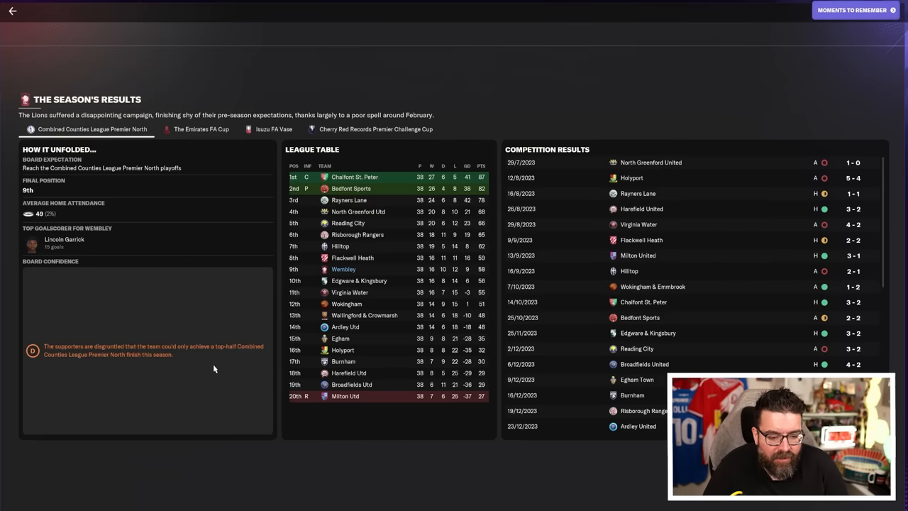
pyautogui.moveTo(192, 434)
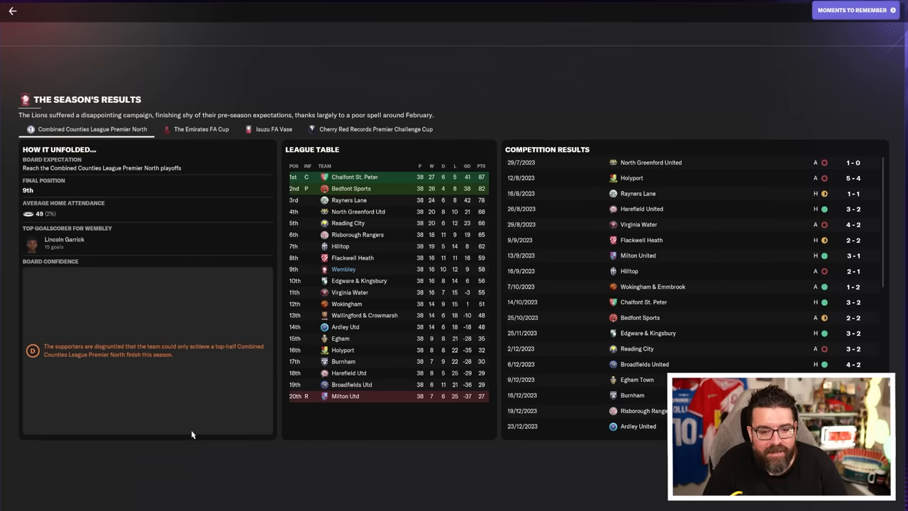
# - View the Moments to Remember, including the 6-1 win over Ardley Utd
pyautogui.click(852, 10)
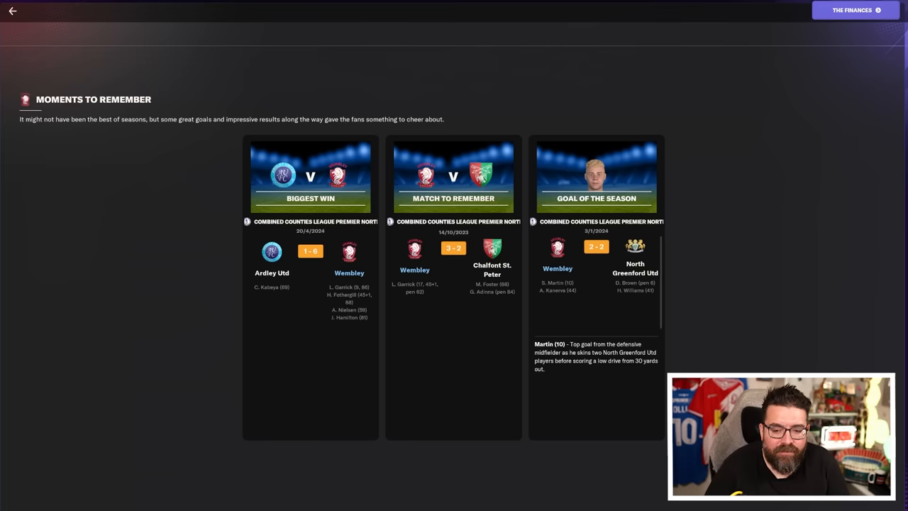
pyautogui.moveTo(825, 186)
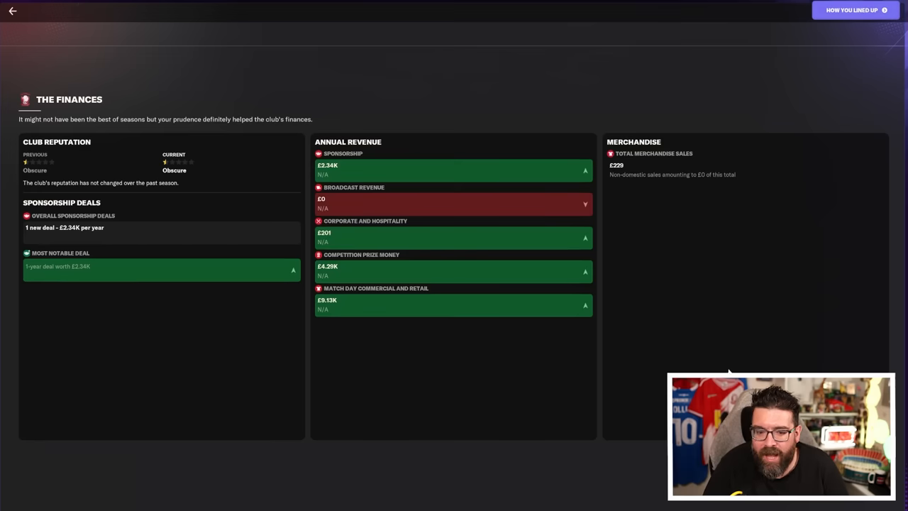
pyautogui.moveTo(602, 421)
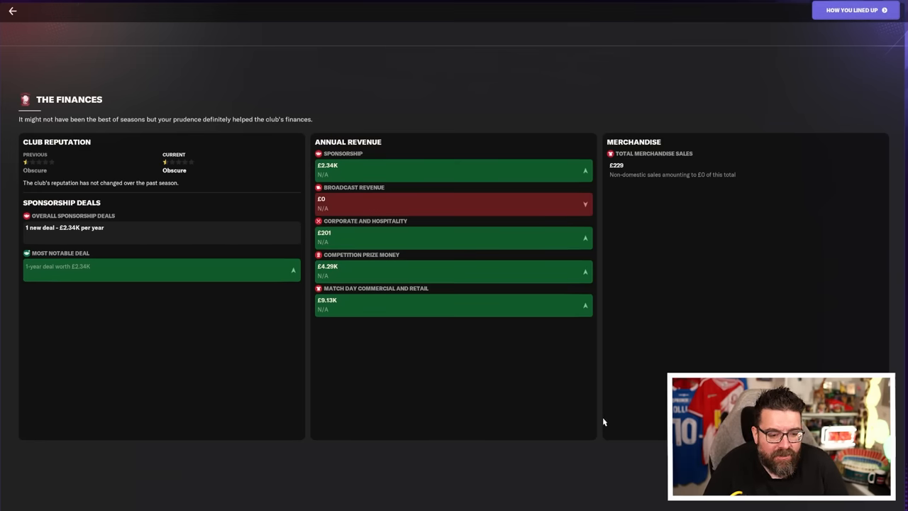
pyautogui.moveTo(604, 388)
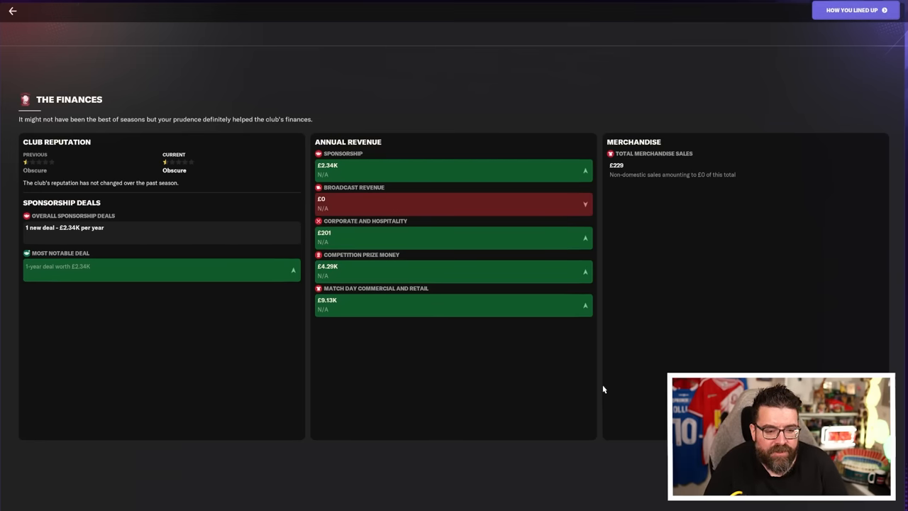
pyautogui.moveTo(601, 397)
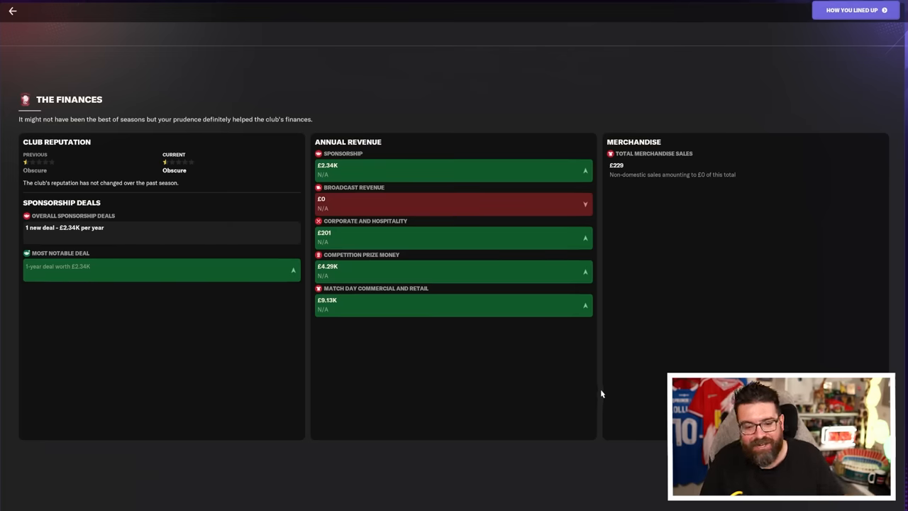
pyautogui.moveTo(586, 374)
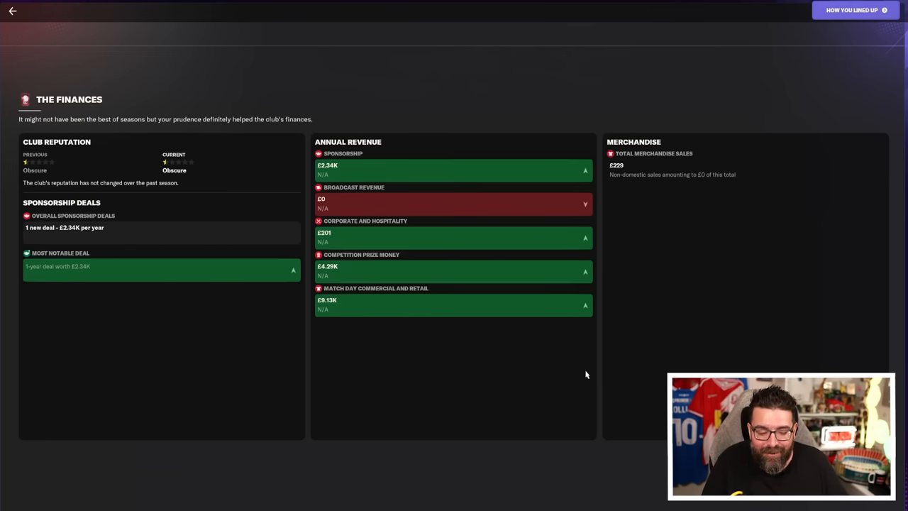
pyautogui.moveTo(565, 383)
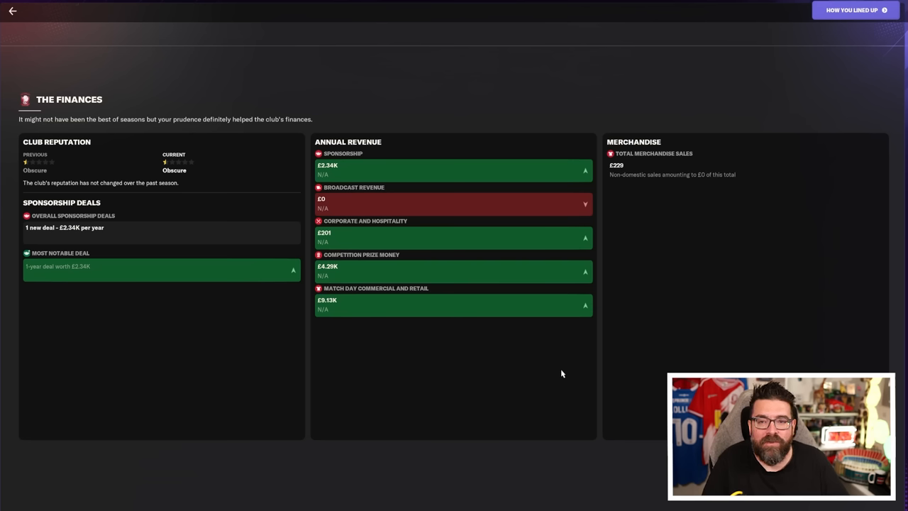
pyautogui.moveTo(513, 356)
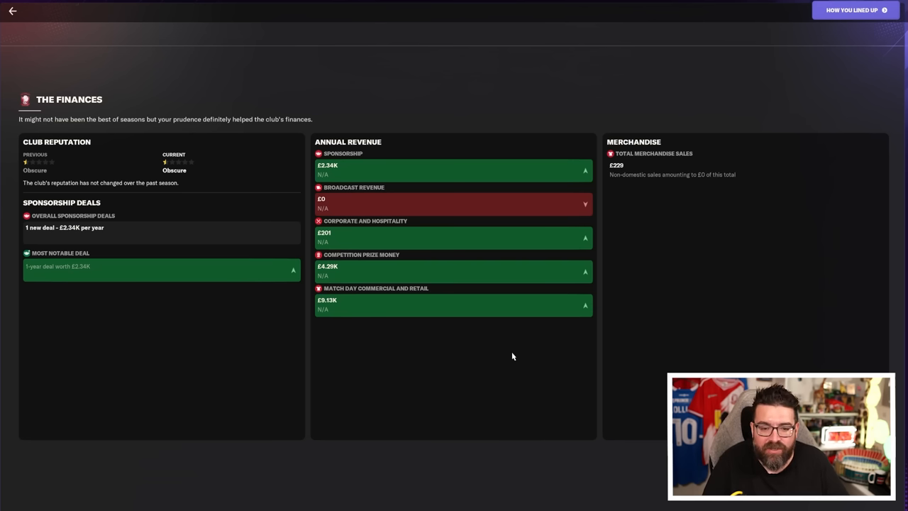
pyautogui.moveTo(482, 357)
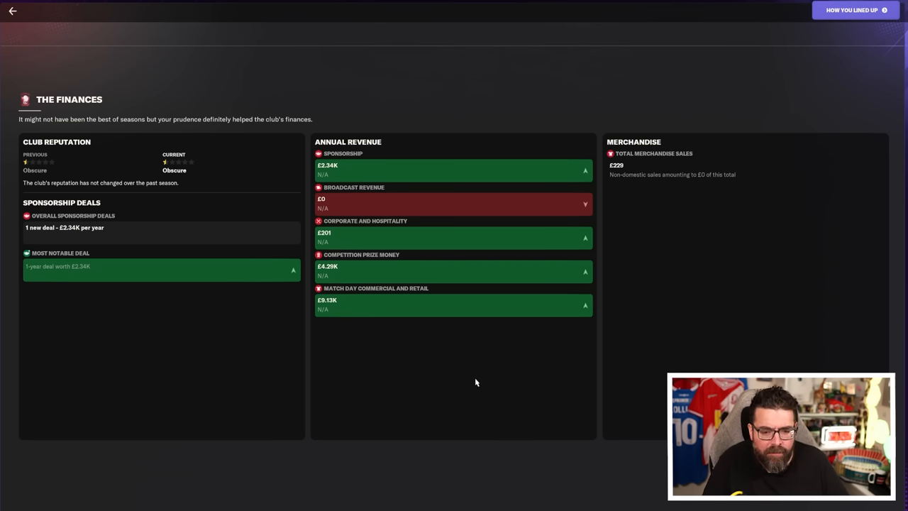
pyautogui.moveTo(511, 364)
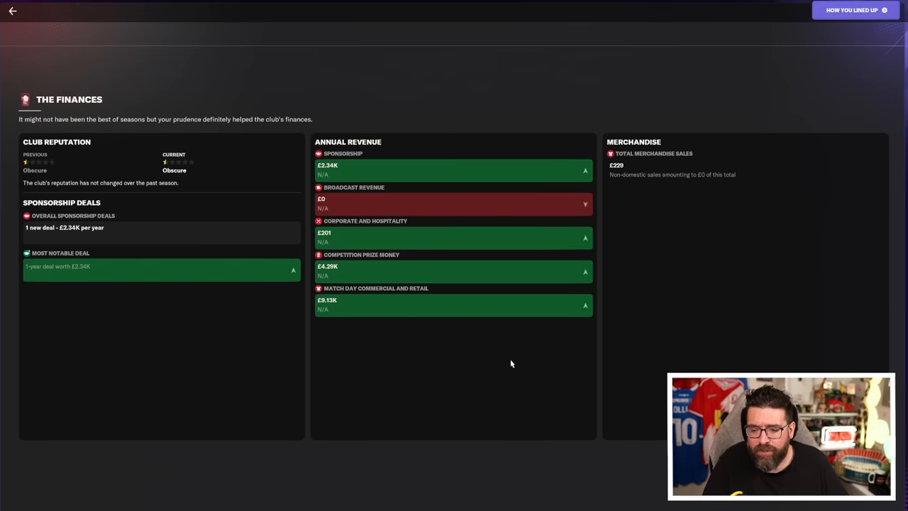
pyautogui.moveTo(502, 378)
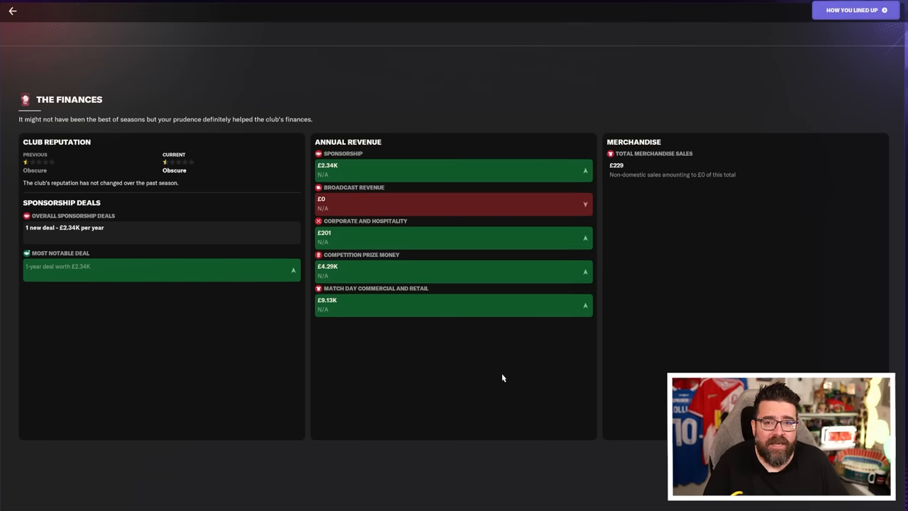
pyautogui.moveTo(500, 366)
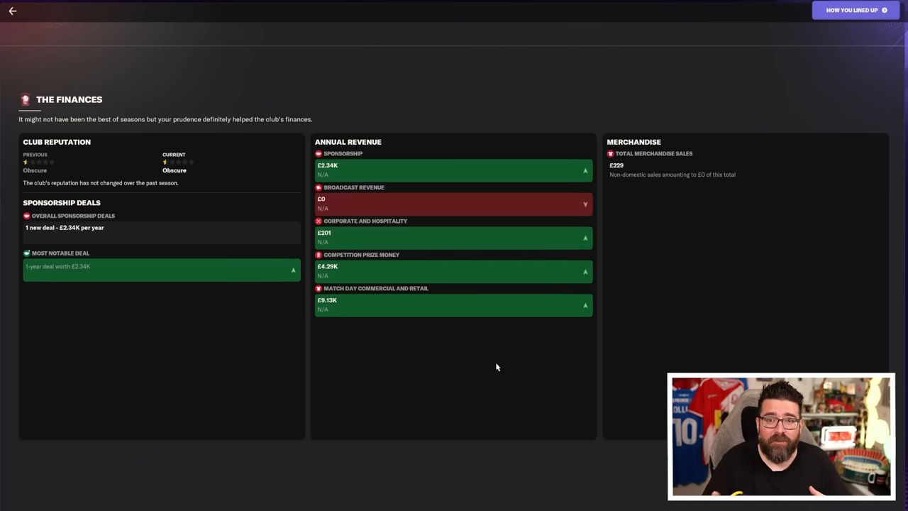
pyautogui.moveTo(491, 352)
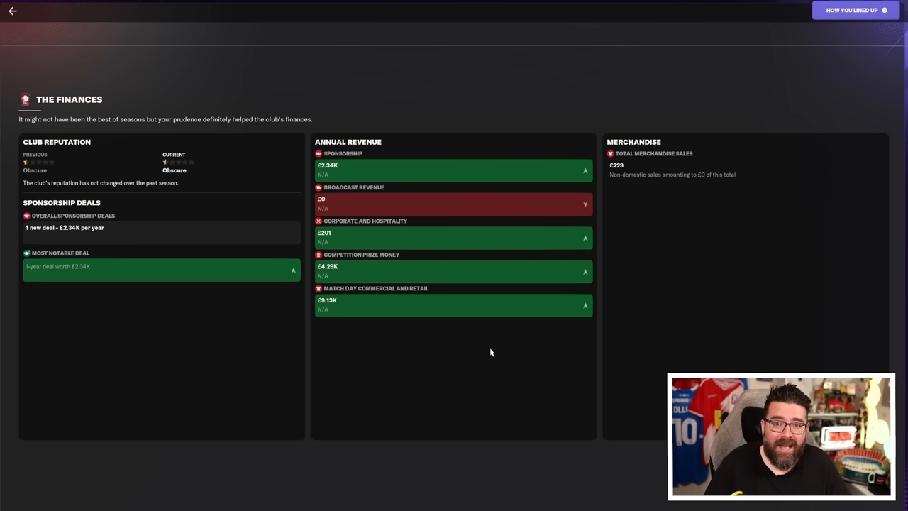
pyautogui.moveTo(466, 380)
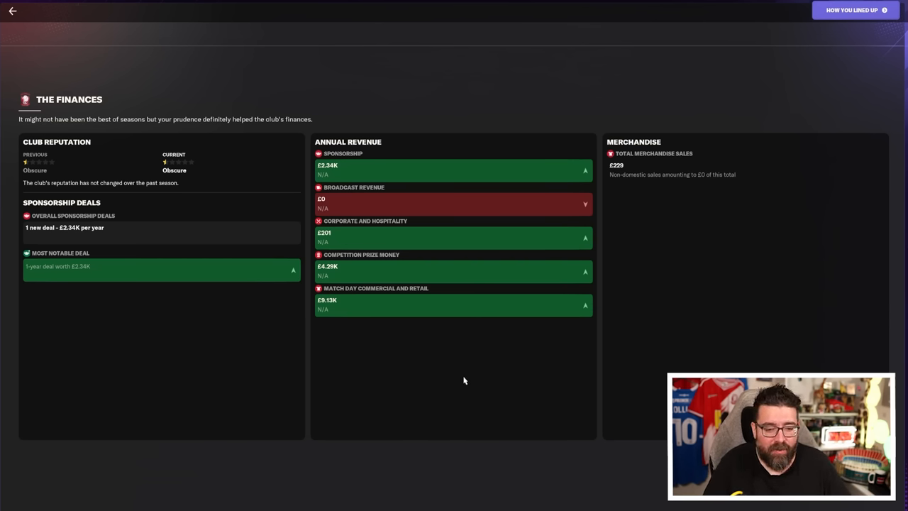
pyautogui.moveTo(467, 405)
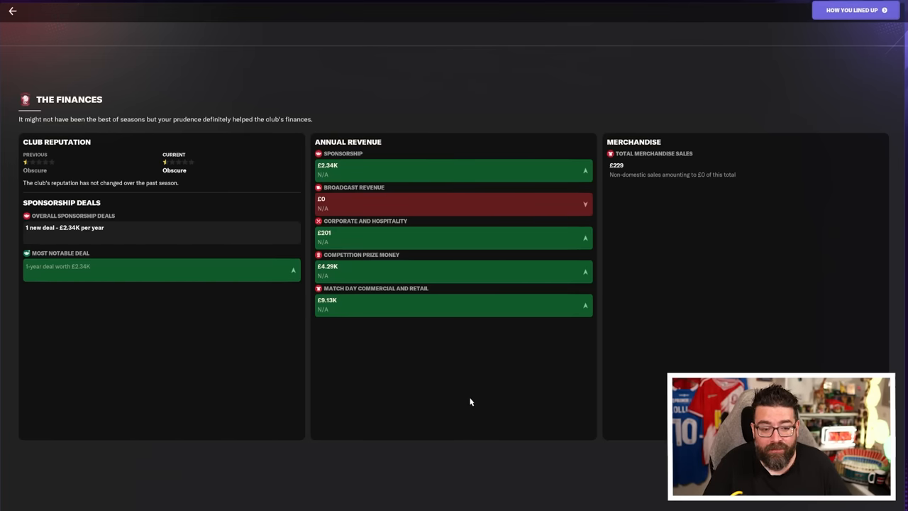
pyautogui.moveTo(474, 408)
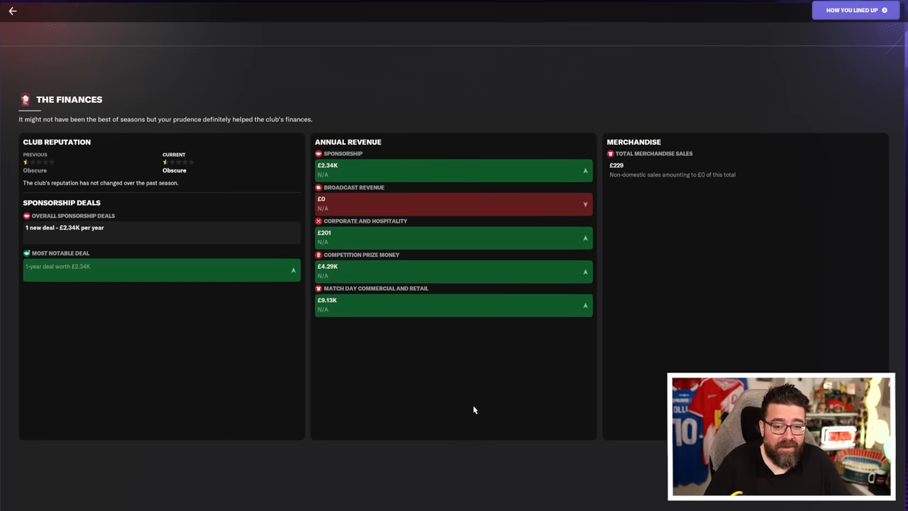
pyautogui.moveTo(484, 407)
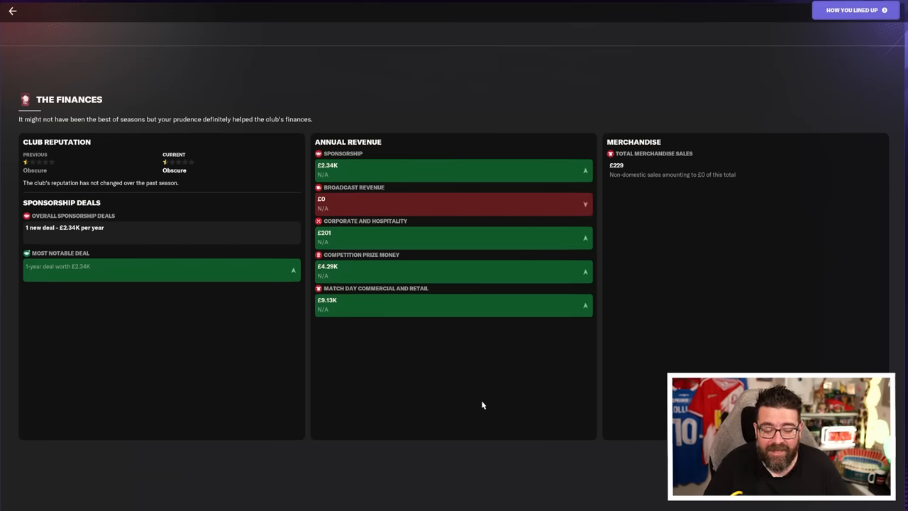
pyautogui.moveTo(332, 359)
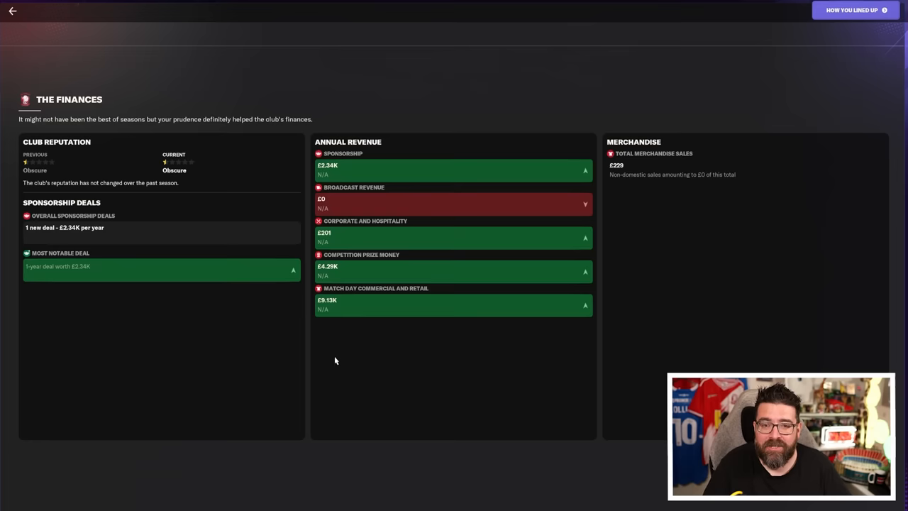
pyautogui.moveTo(349, 377)
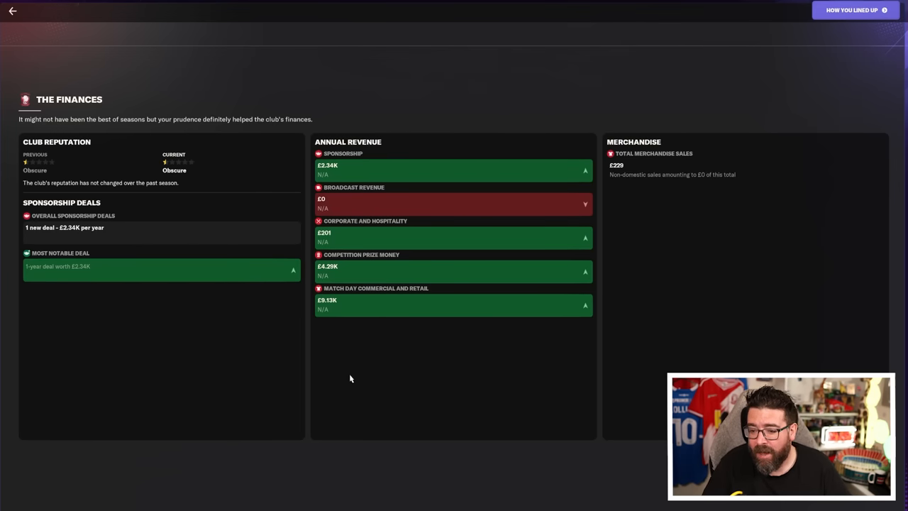
pyautogui.moveTo(844, 58)
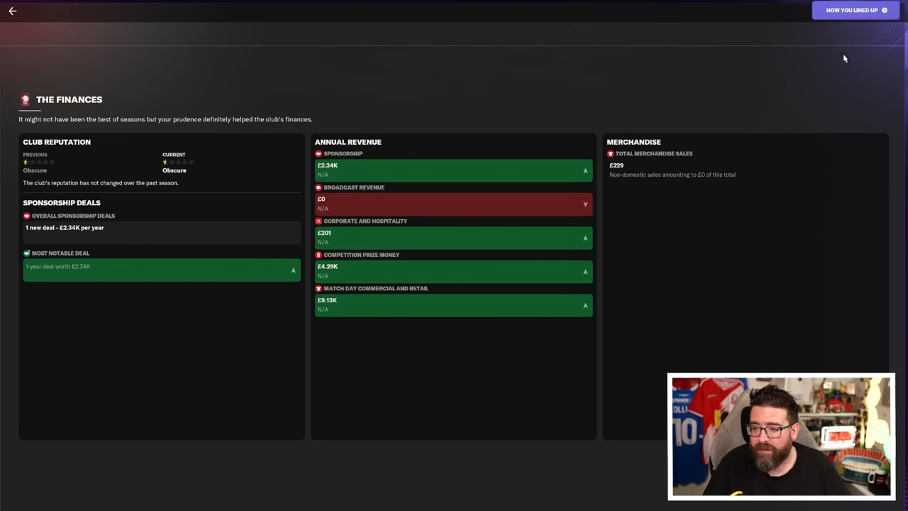
# - View Wembley's best eleven in the 4-2-3-1 DM AM Narrow formation
pyautogui.click(854, 10)
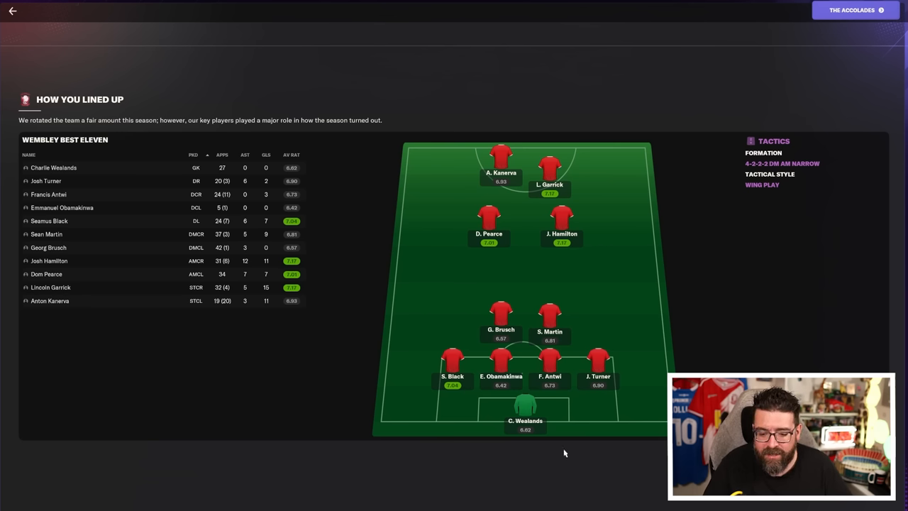
pyautogui.moveTo(578, 425)
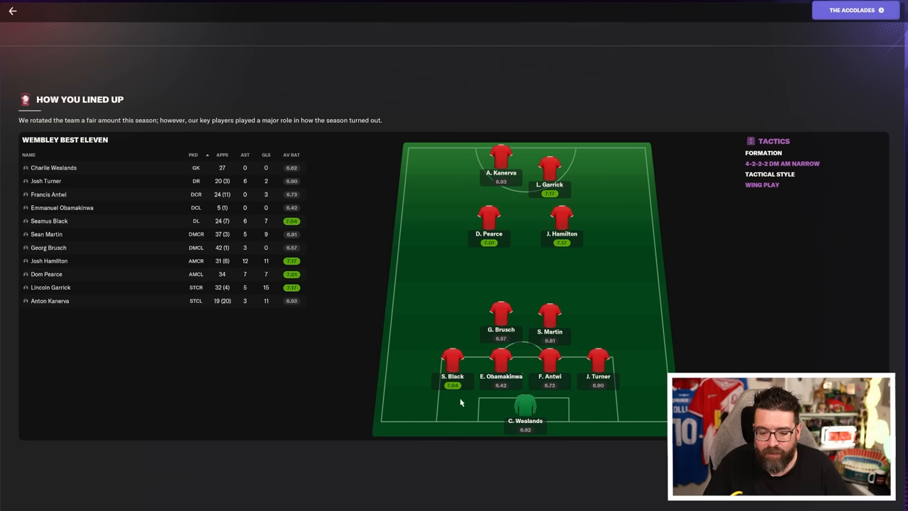
pyautogui.moveTo(505, 389)
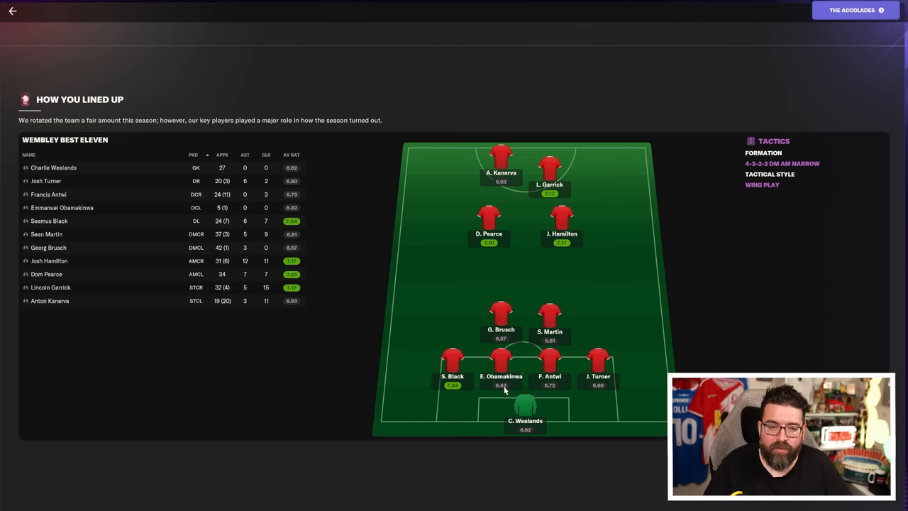
pyautogui.moveTo(480, 408)
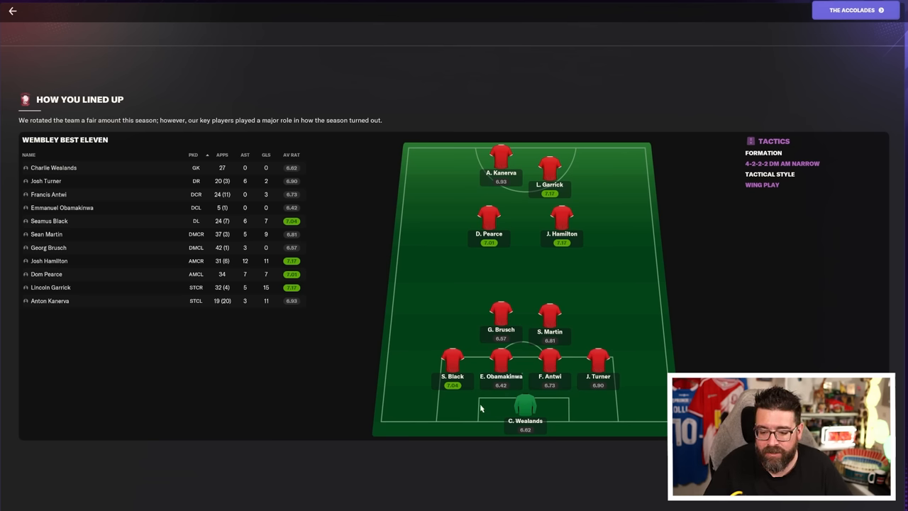
pyautogui.moveTo(527, 493)
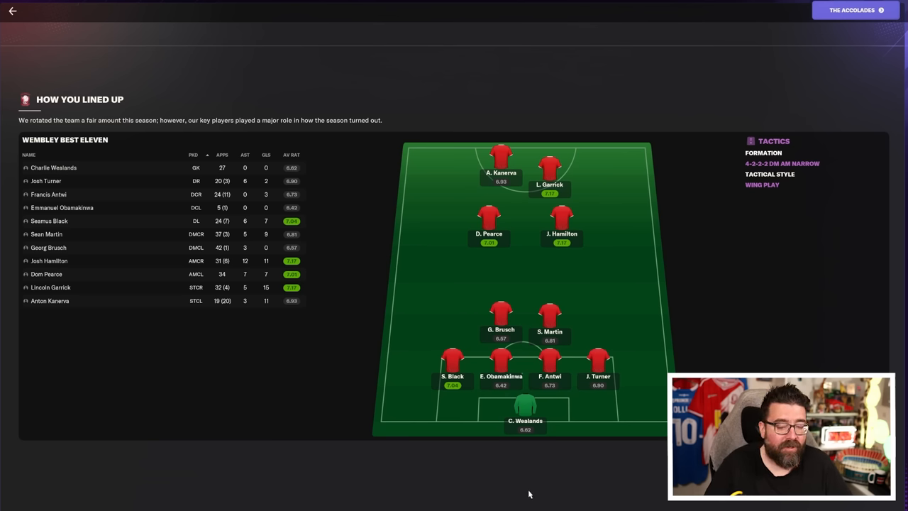
pyautogui.moveTo(572, 440)
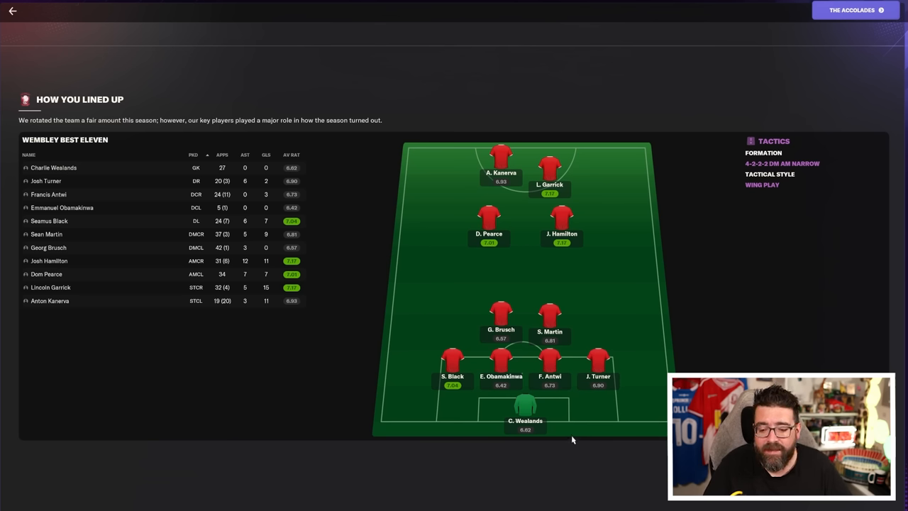
pyautogui.moveTo(564, 342)
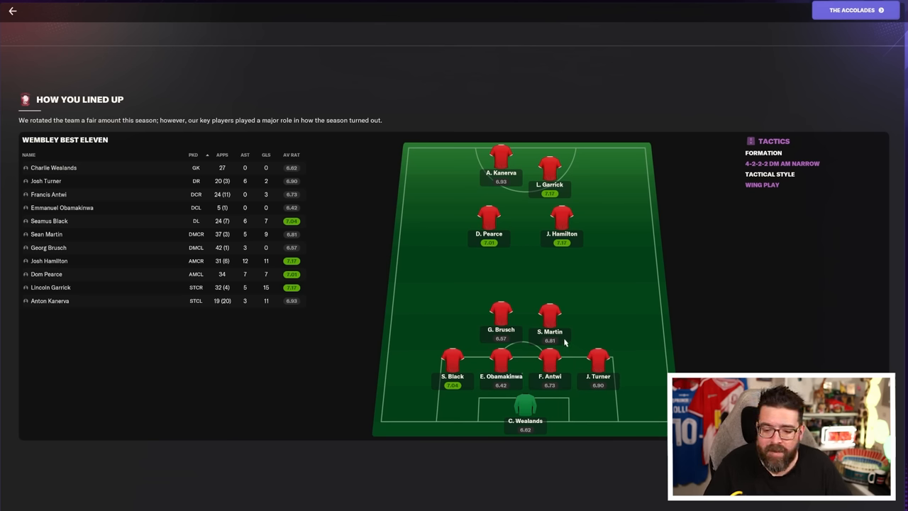
pyautogui.moveTo(594, 241)
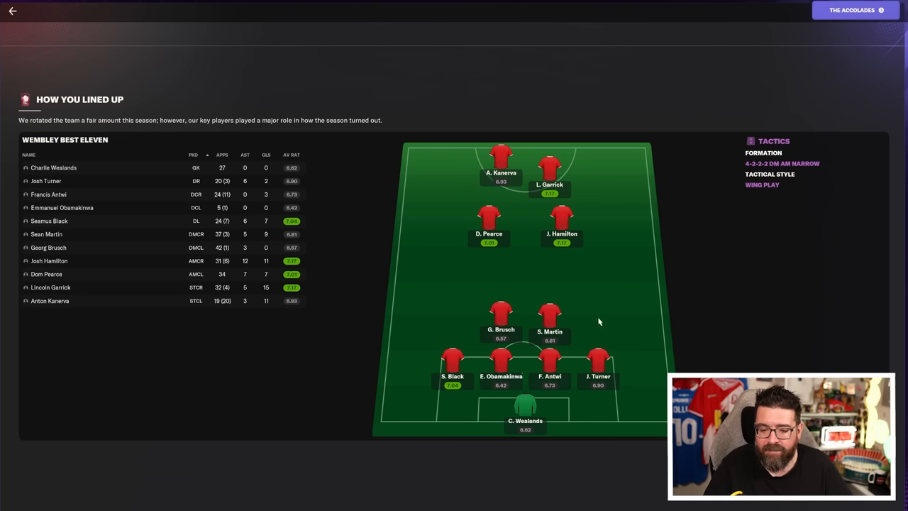
pyautogui.moveTo(658, 372)
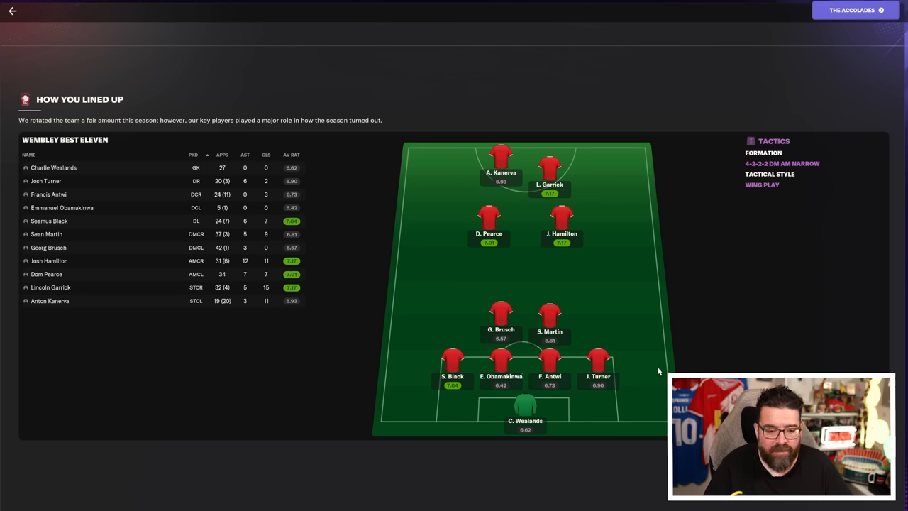
pyautogui.moveTo(228, 402)
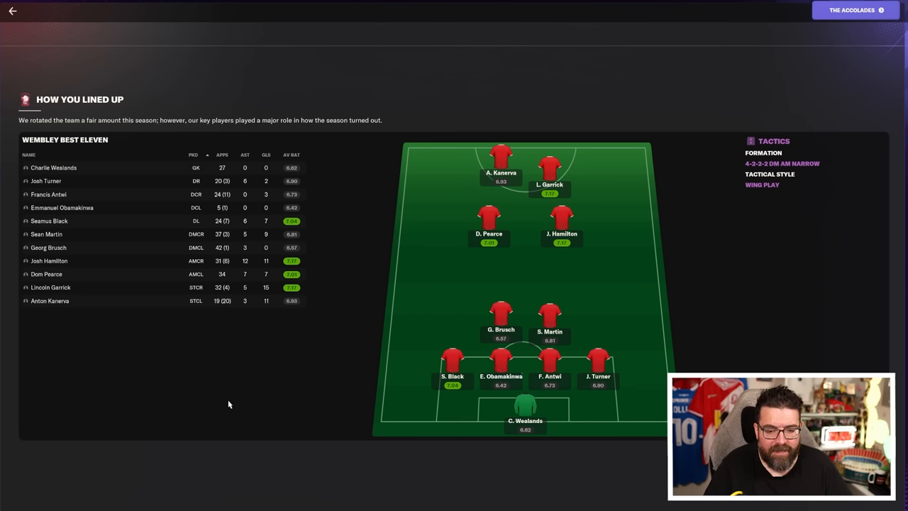
pyautogui.moveTo(259, 342)
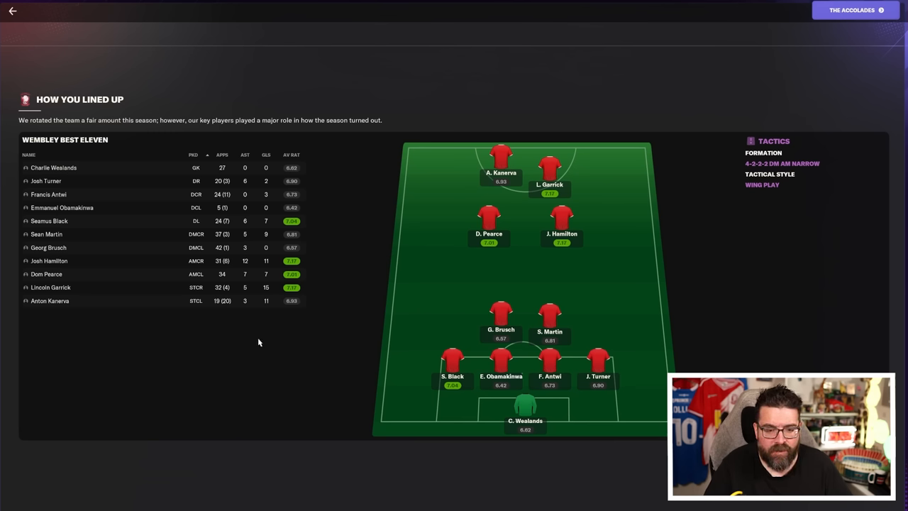
pyautogui.moveTo(267, 238)
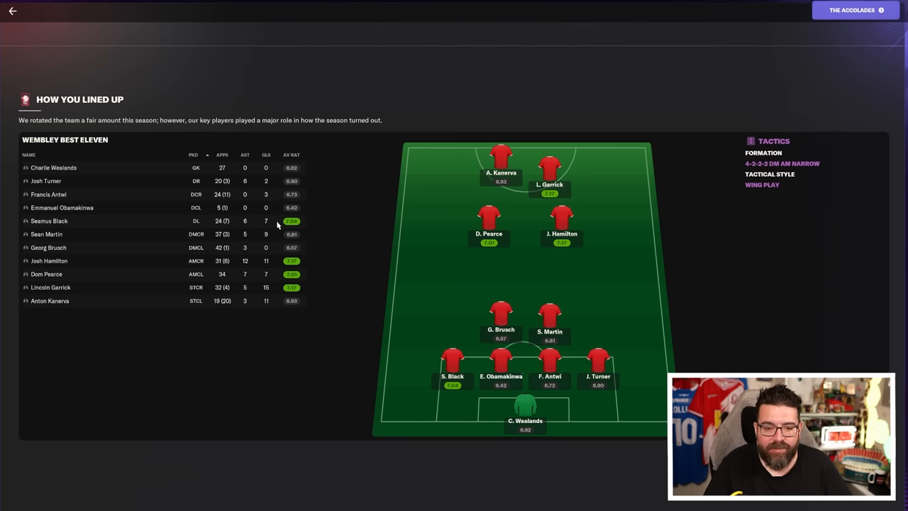
pyautogui.moveTo(329, 235)
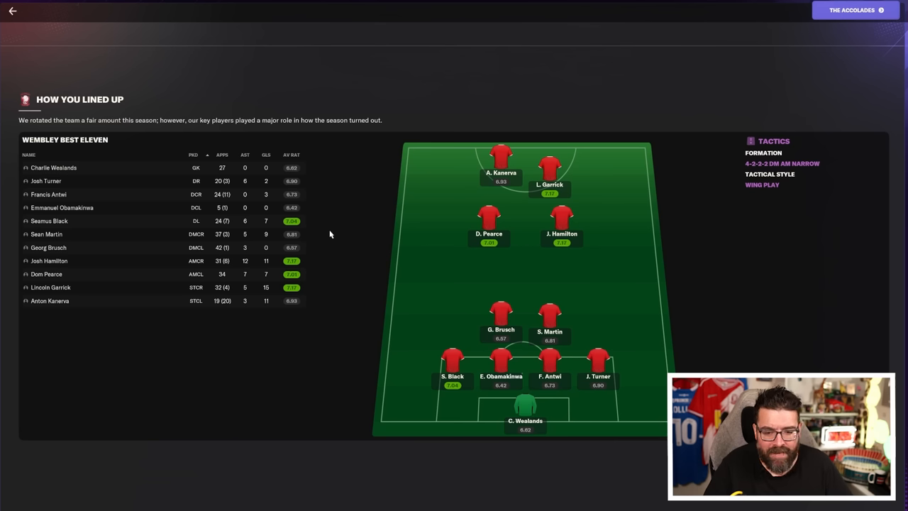
pyautogui.moveTo(305, 275)
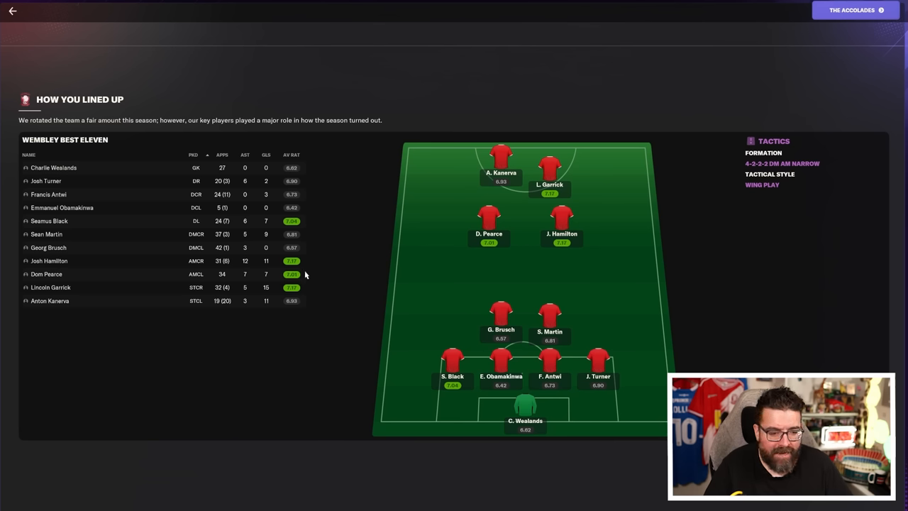
pyautogui.moveTo(536, 414)
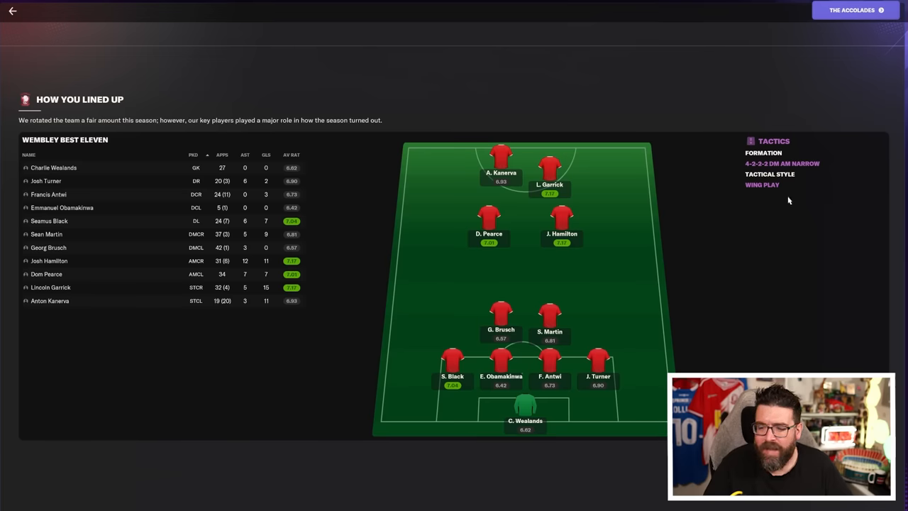
pyautogui.moveTo(772, 192)
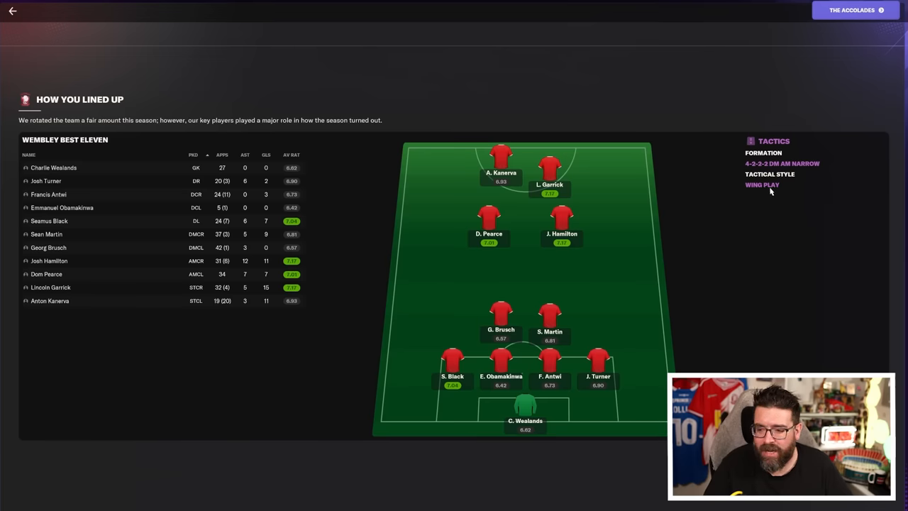
pyautogui.moveTo(573, 348)
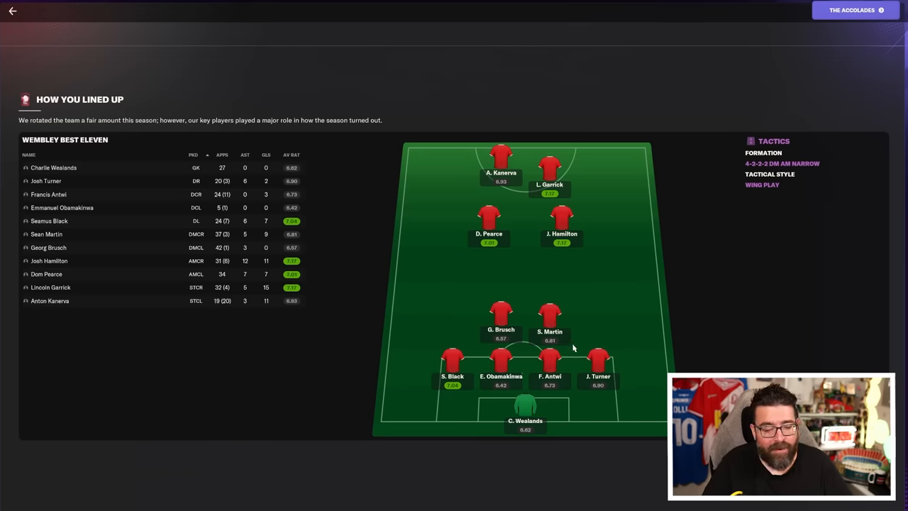
pyautogui.moveTo(741, 141)
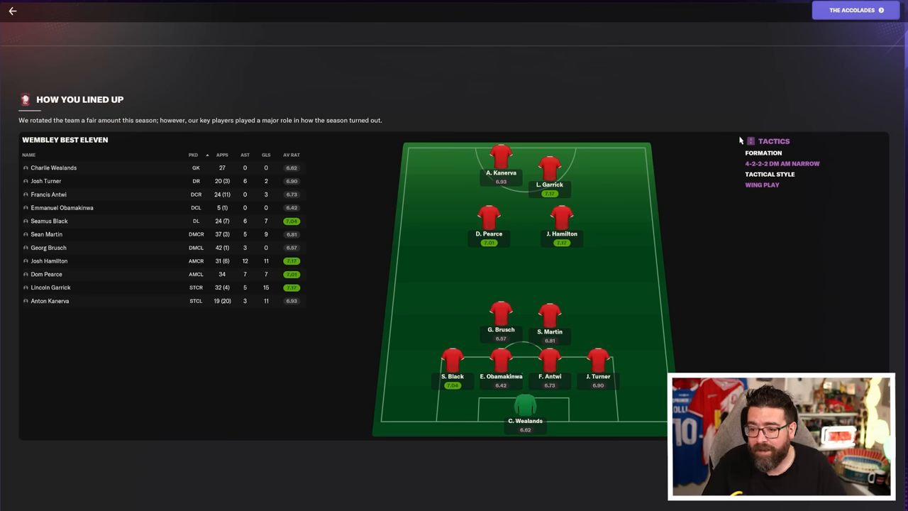
# - Read Kevin Chapman's manager award, club and competition awards, and the Record Breakers
pyautogui.click(851, 9)
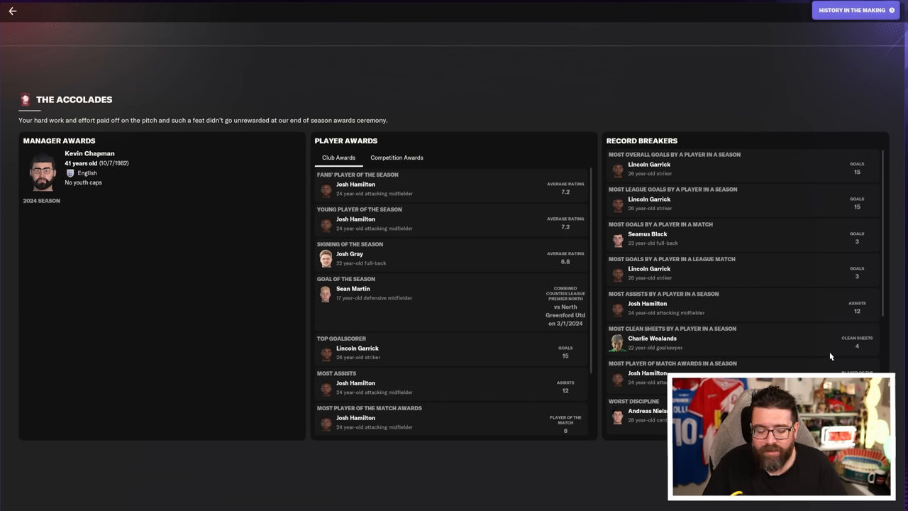
pyautogui.moveTo(532, 491)
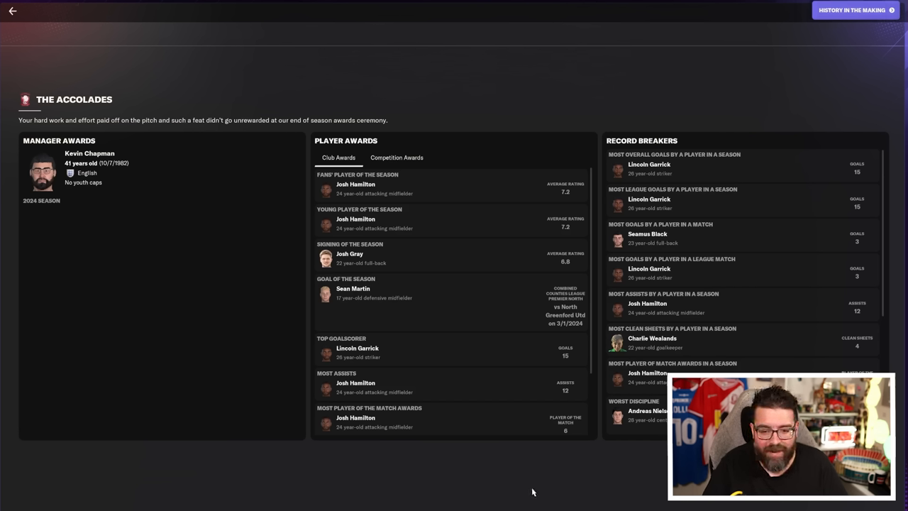
pyautogui.moveTo(504, 465)
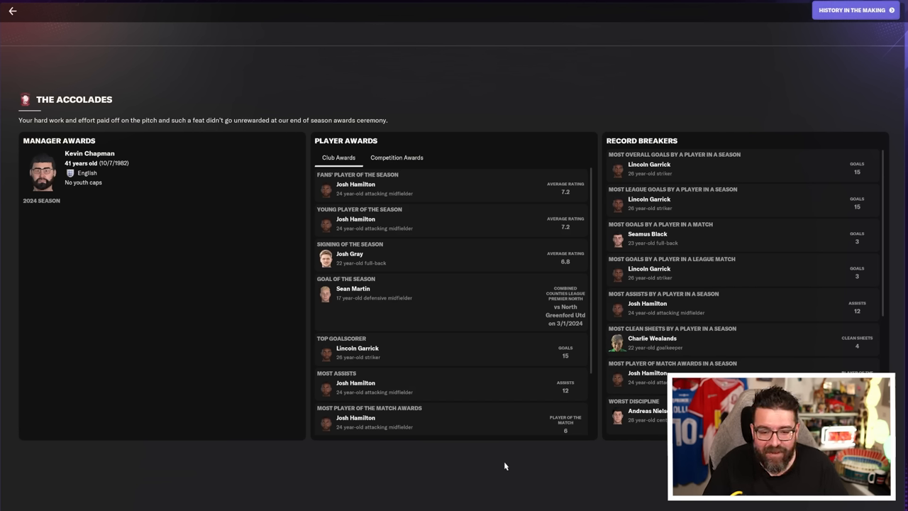
pyautogui.moveTo(441, 181)
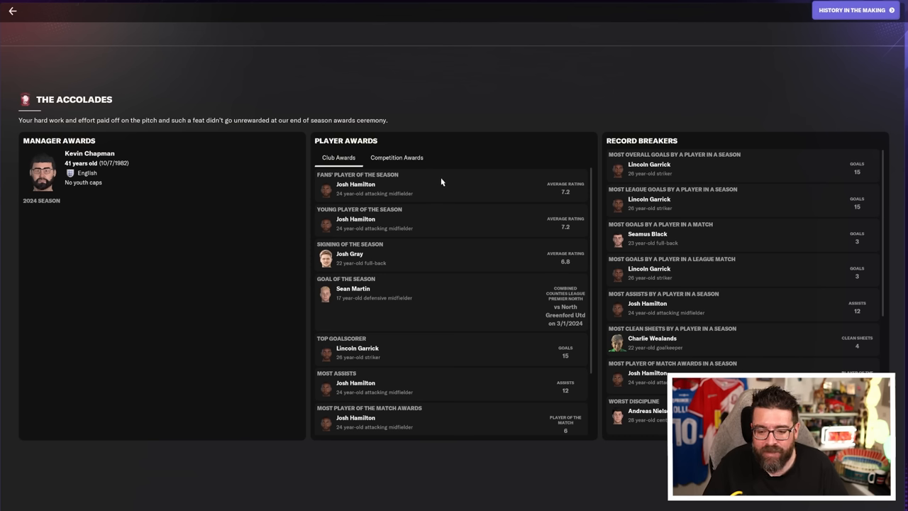
pyautogui.moveTo(423, 213)
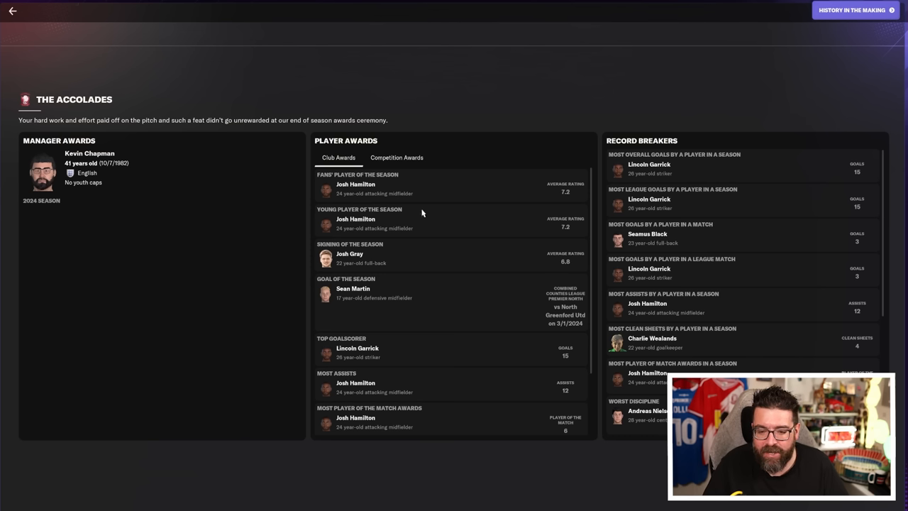
pyautogui.moveTo(434, 263)
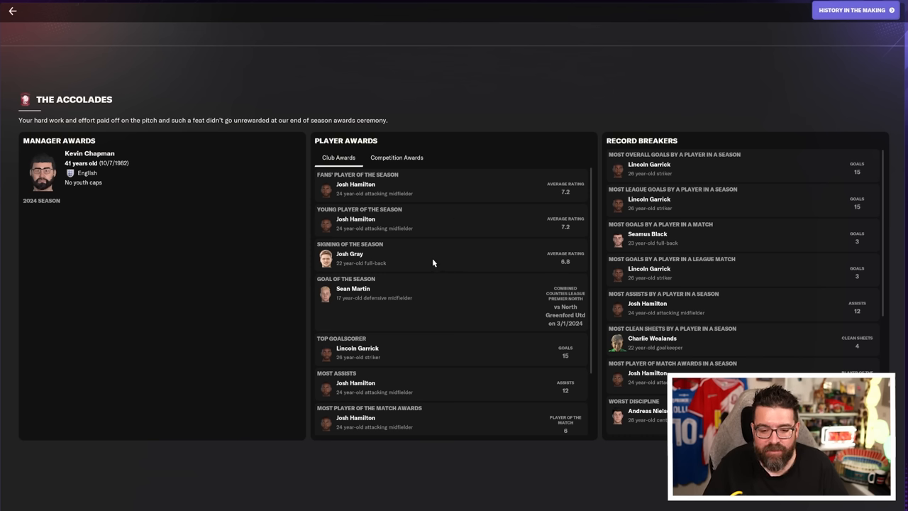
pyautogui.moveTo(485, 339)
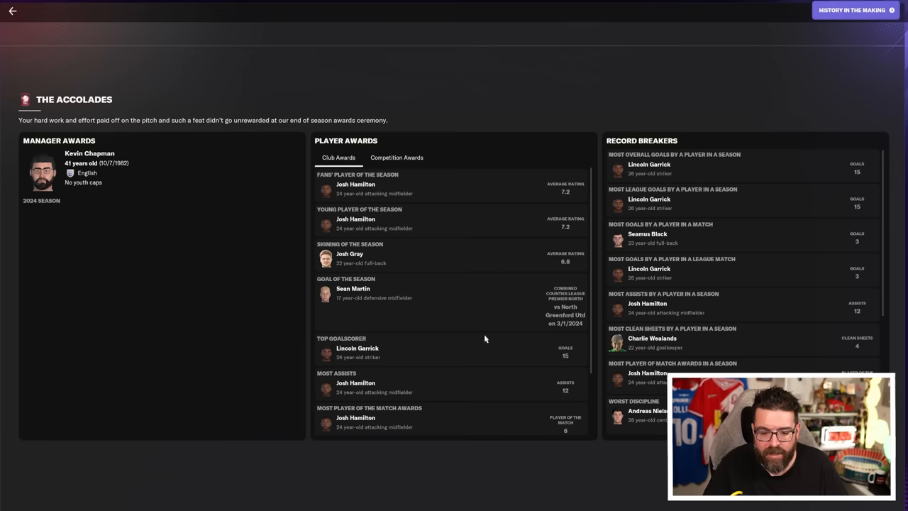
pyautogui.moveTo(443, 383)
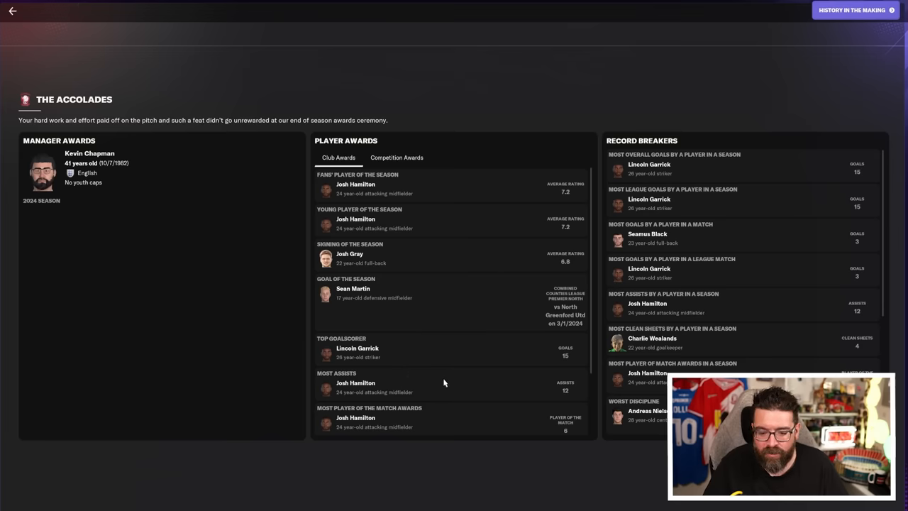
pyautogui.scroll(-3)
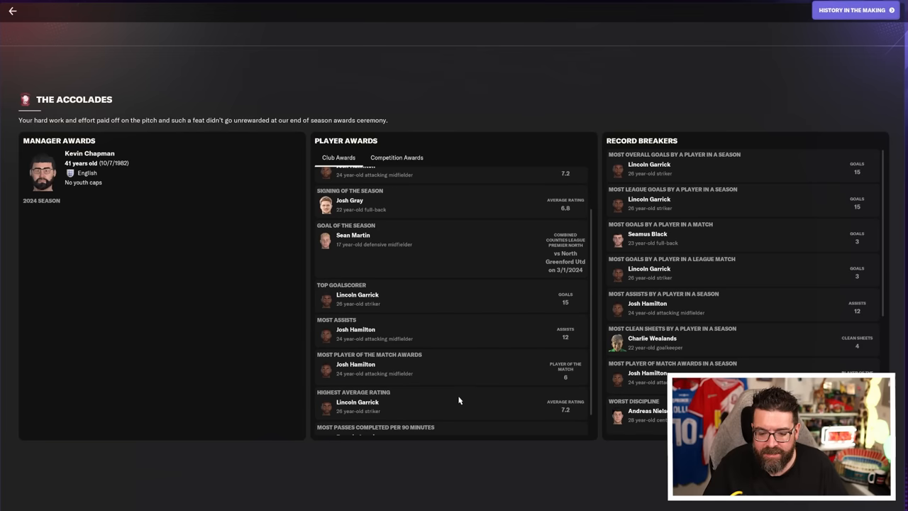
pyautogui.scroll(-3)
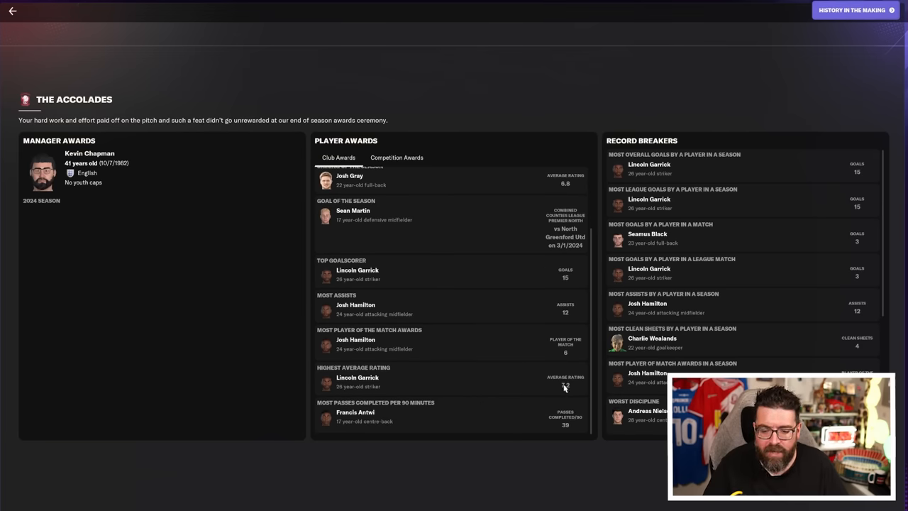
pyautogui.moveTo(574, 383)
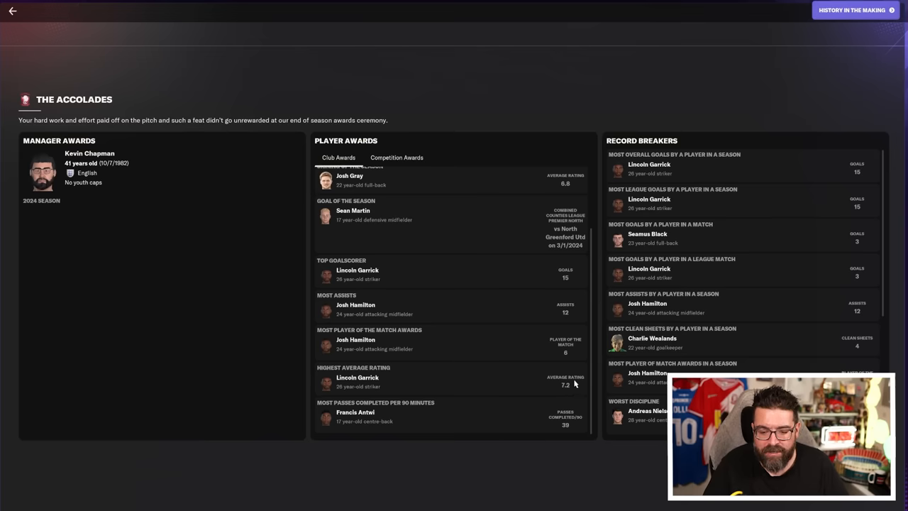
pyautogui.moveTo(541, 386)
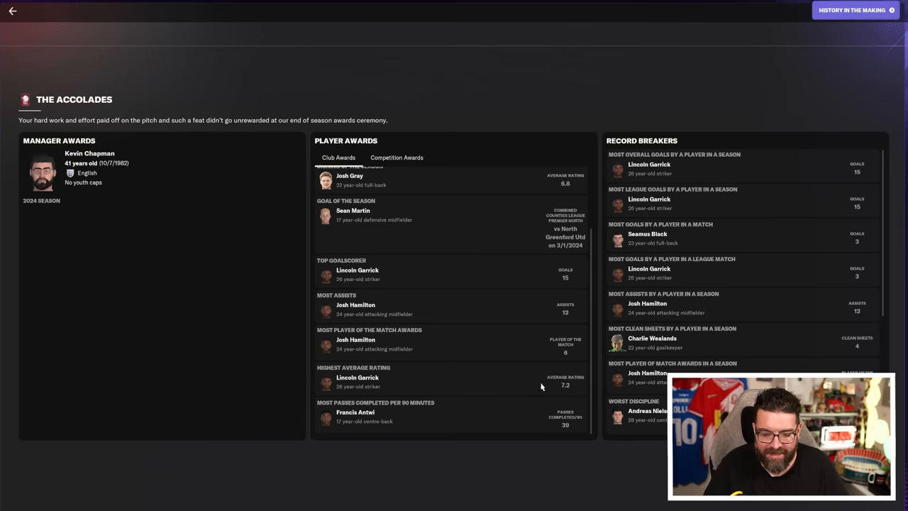
pyautogui.click(398, 158)
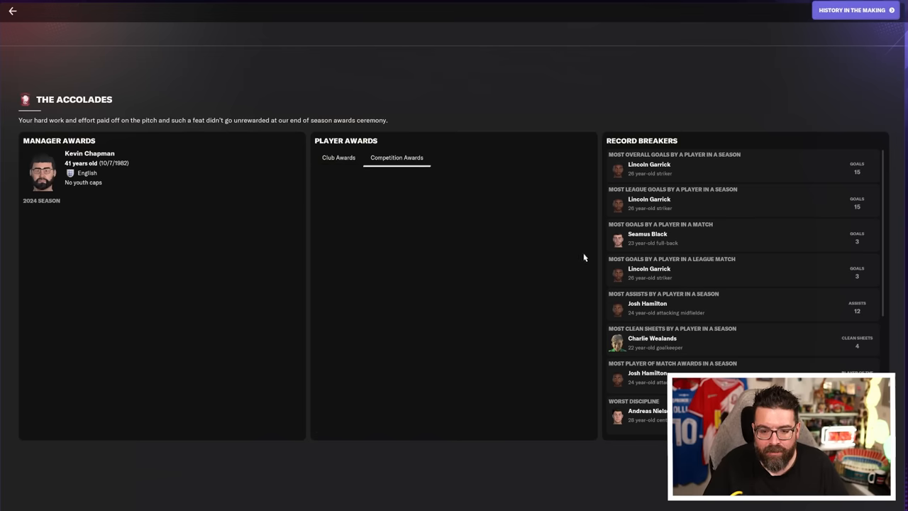
pyautogui.click(338, 158)
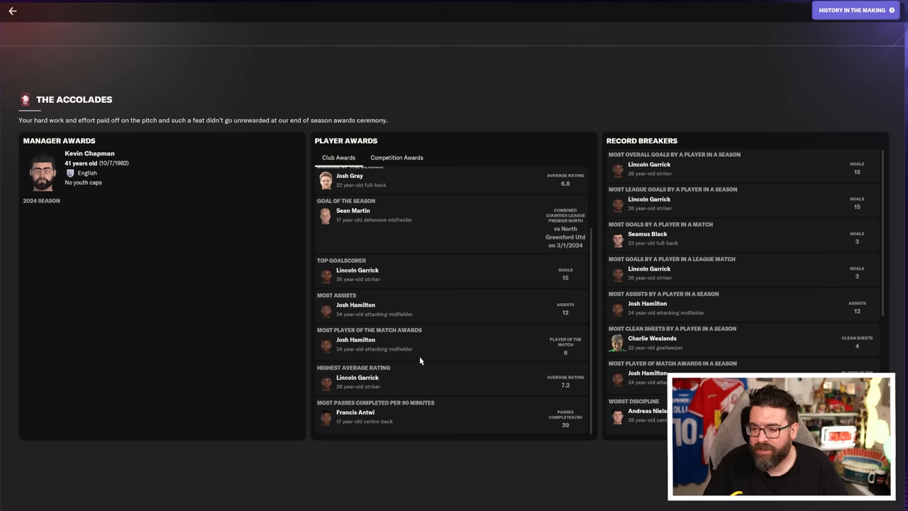
pyautogui.moveTo(810, 268)
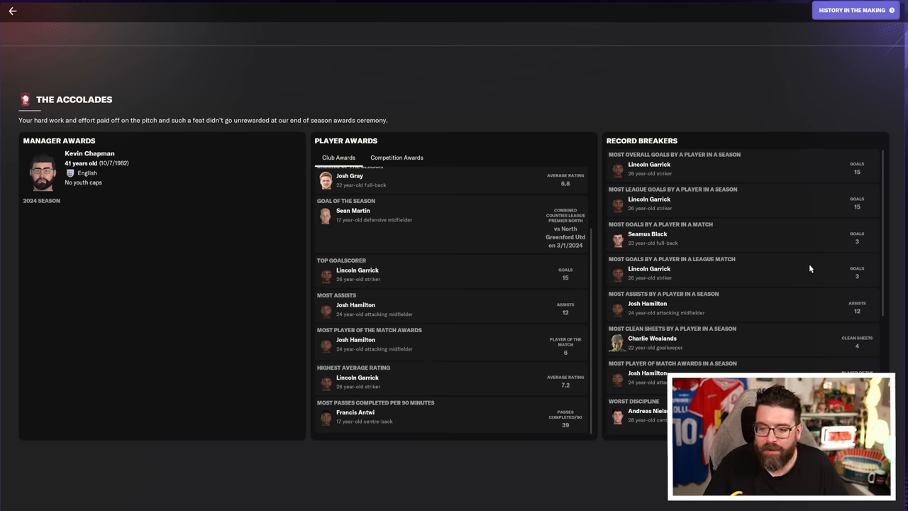
pyautogui.moveTo(843, 277)
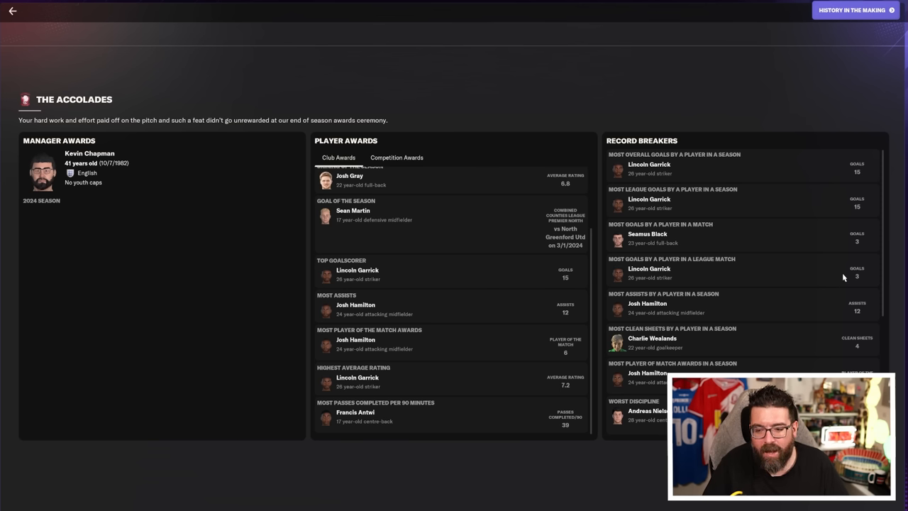
pyautogui.moveTo(787, 214)
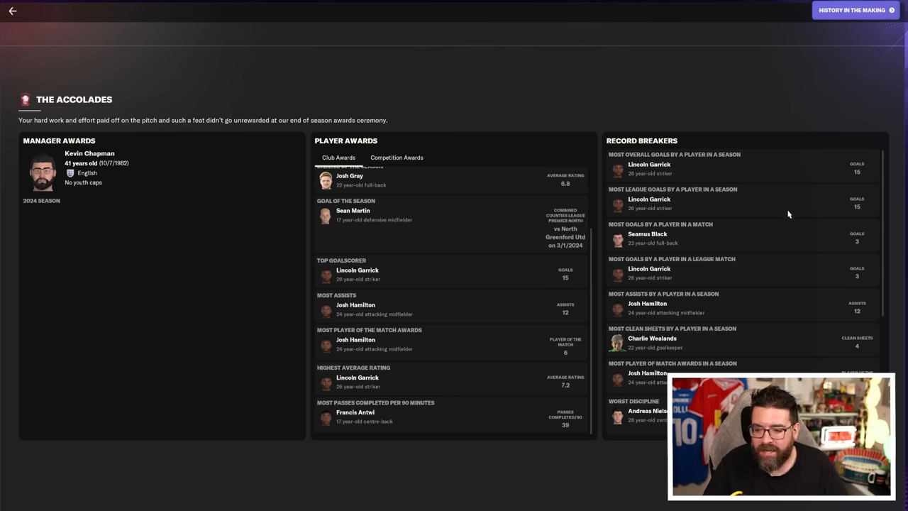
pyautogui.moveTo(863, 183)
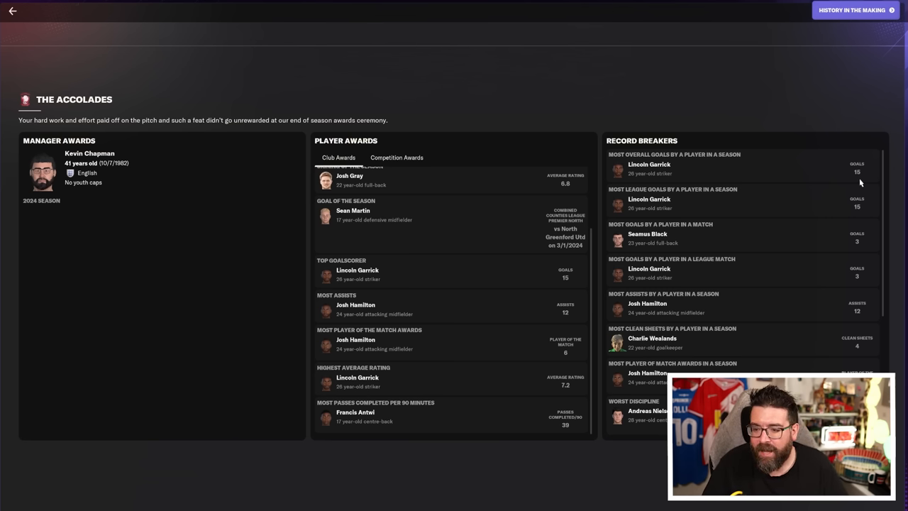
pyautogui.moveTo(876, 253)
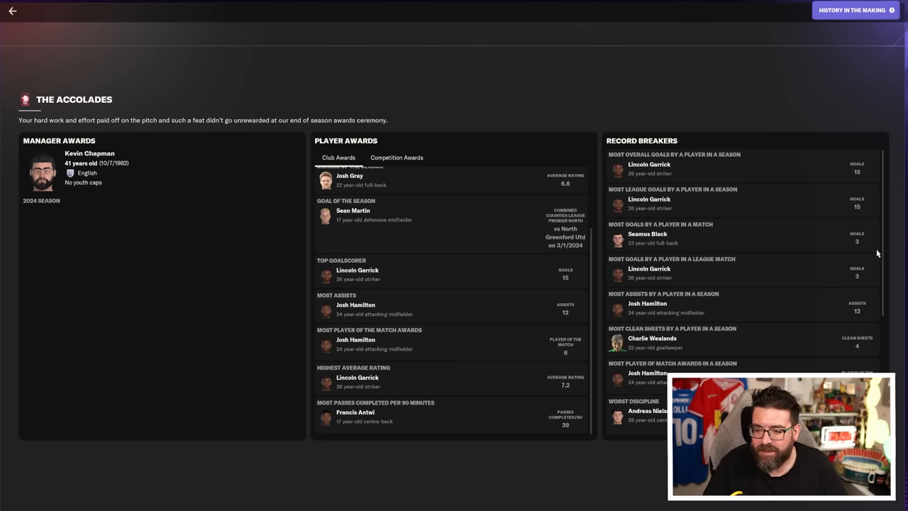
pyautogui.moveTo(868, 275)
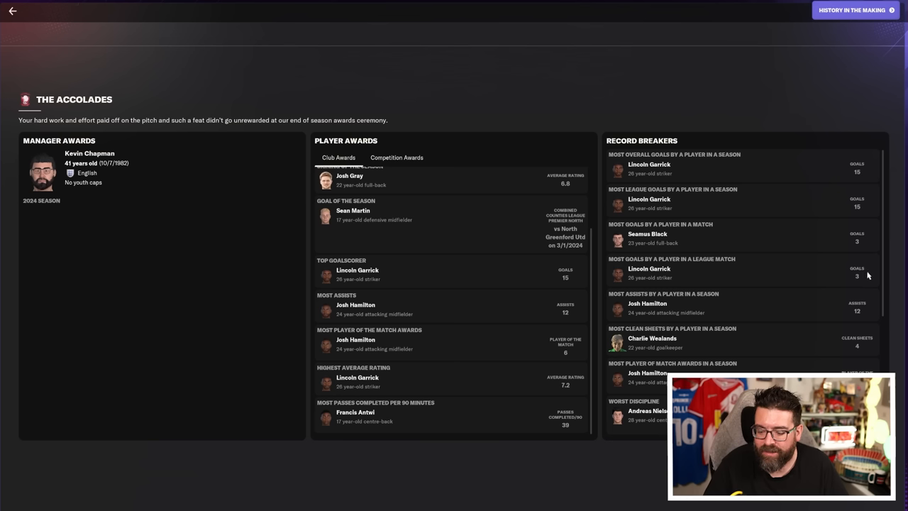
pyautogui.moveTo(878, 323)
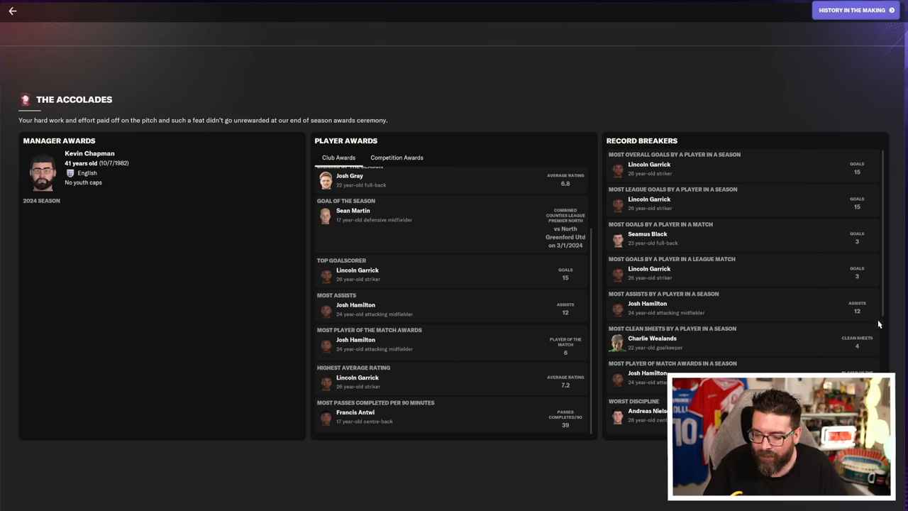
pyautogui.moveTo(874, 350)
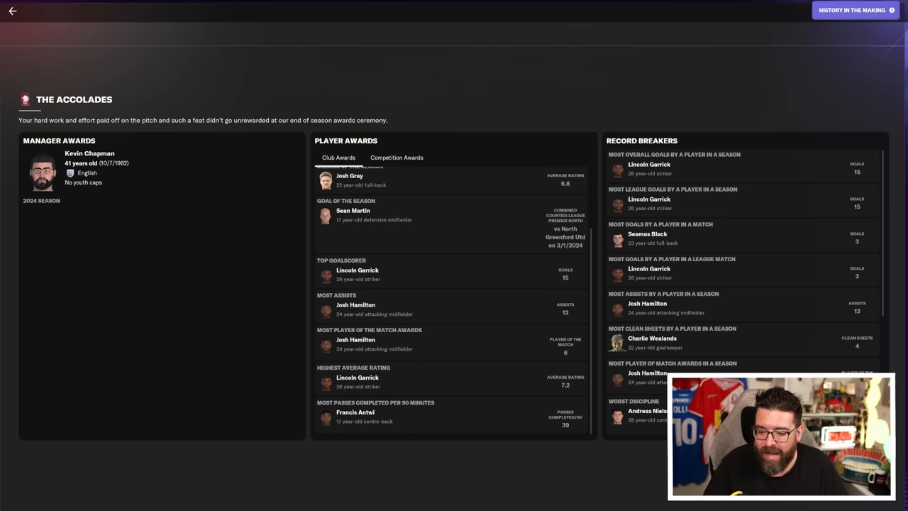
pyautogui.scroll(-3)
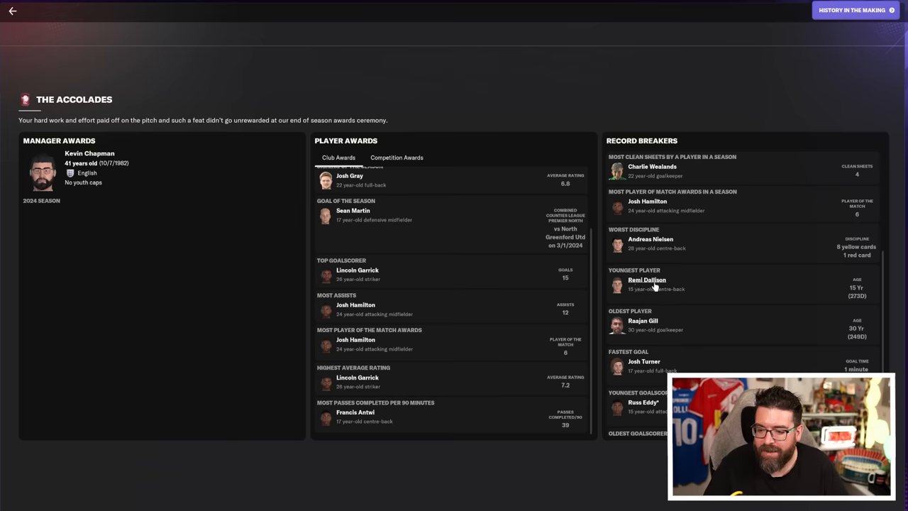
pyautogui.moveTo(878, 292)
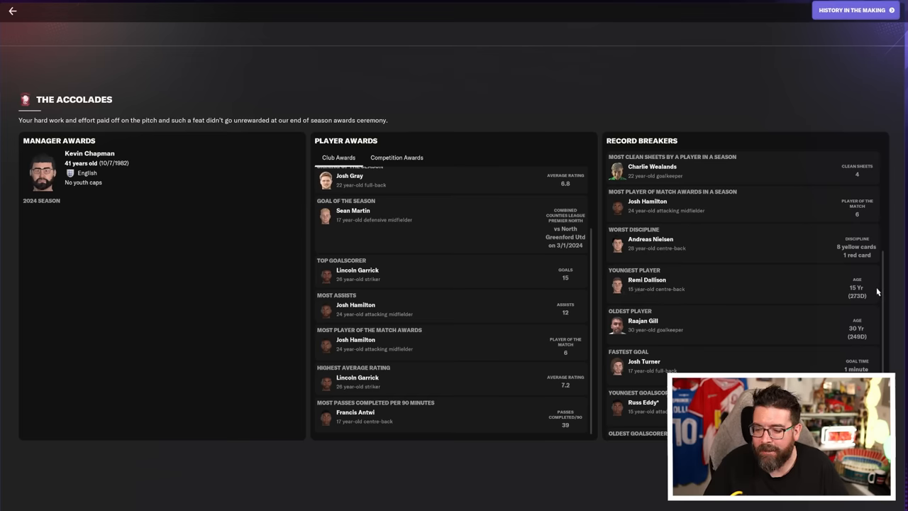
pyautogui.moveTo(834, 292)
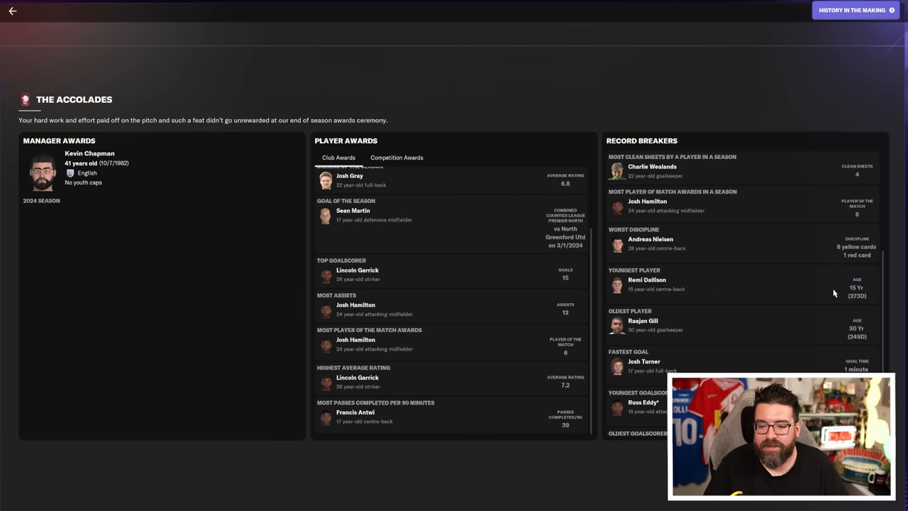
pyautogui.moveTo(735, 292)
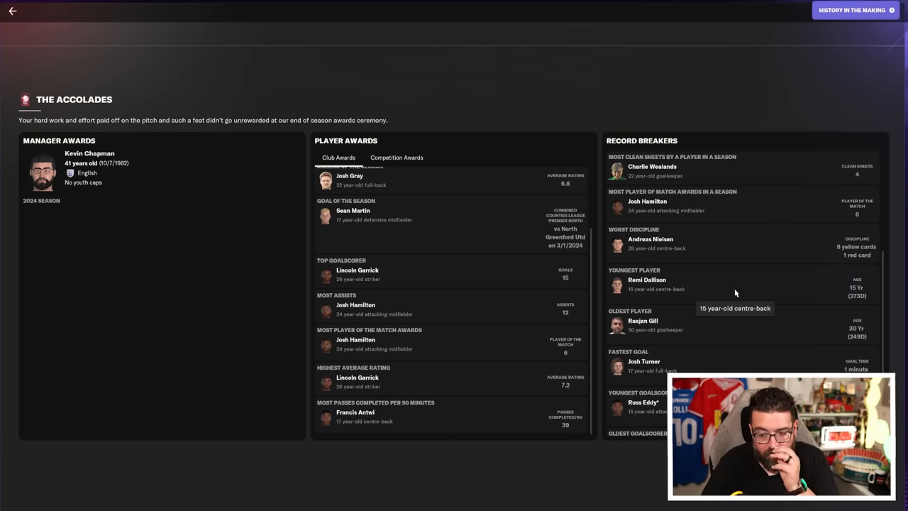
pyautogui.moveTo(881, 330)
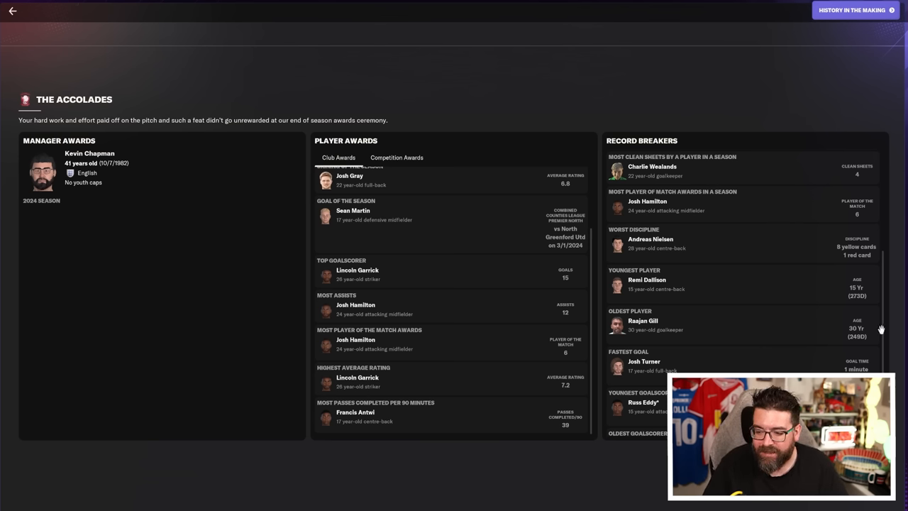
pyautogui.moveTo(778, 366)
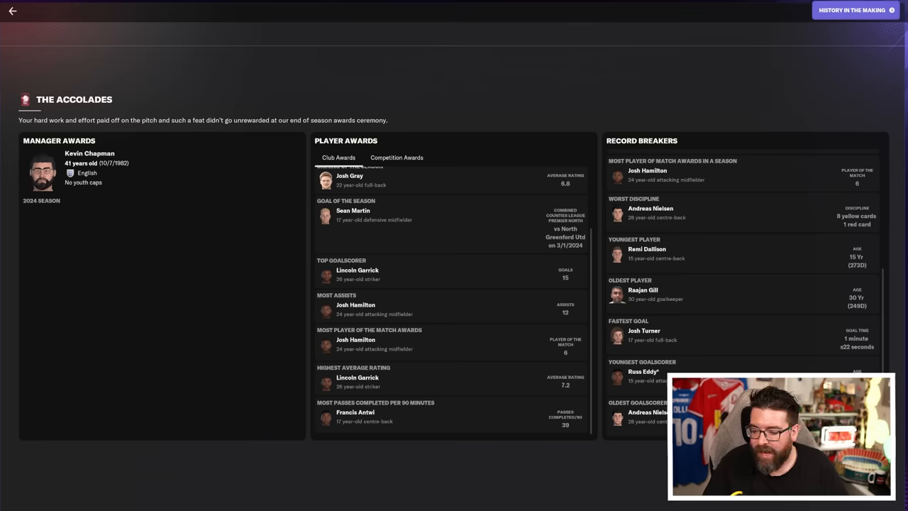
# - View the History in the Making timeline and finish the review back to the inbox
pyautogui.click(851, 10)
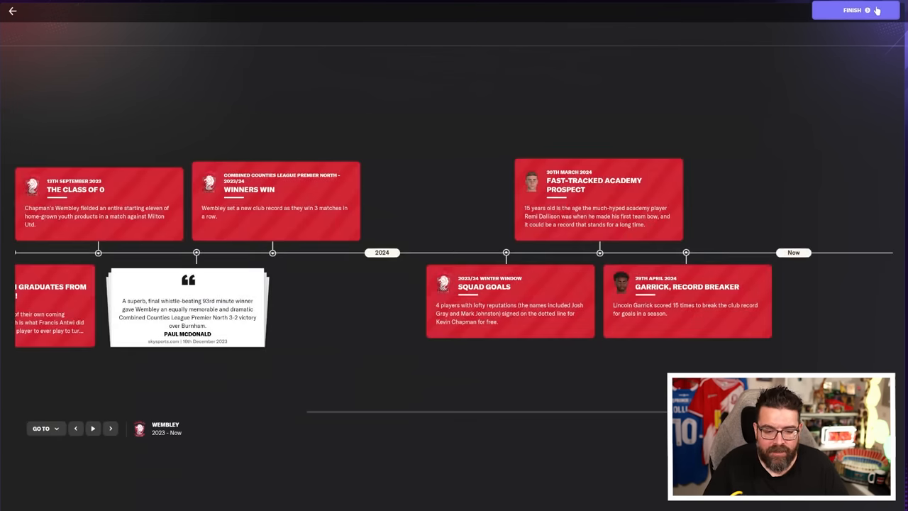
pyautogui.click(851, 9)
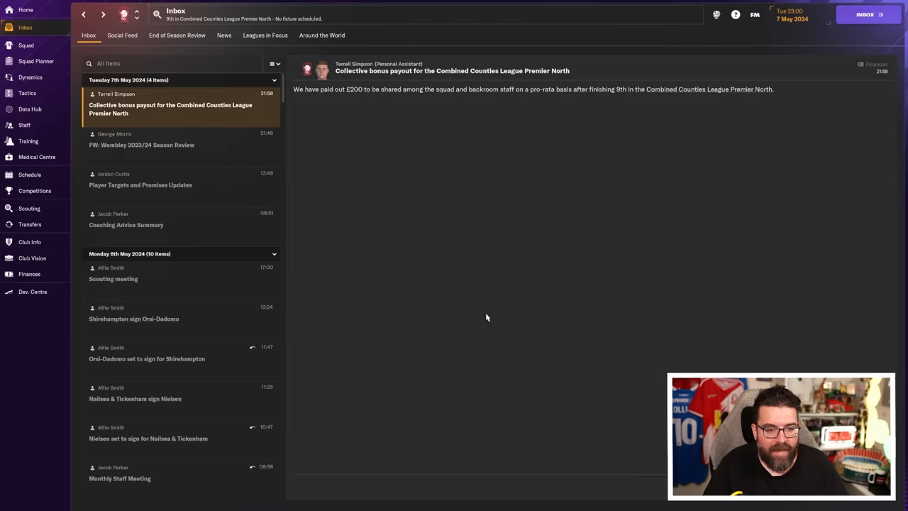
pyautogui.moveTo(321, 260)
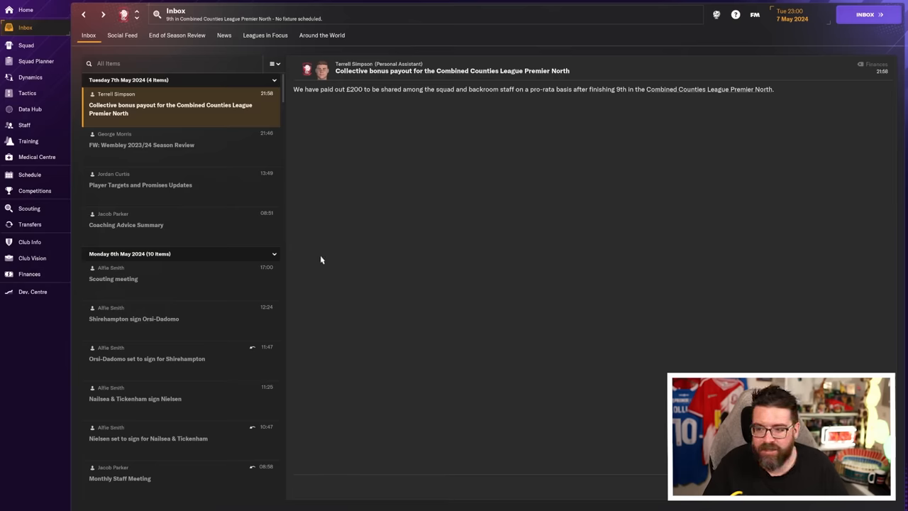
# - Check the finances summary and the multi-season projection of balance, wages and transfers
pyautogui.click(28, 274)
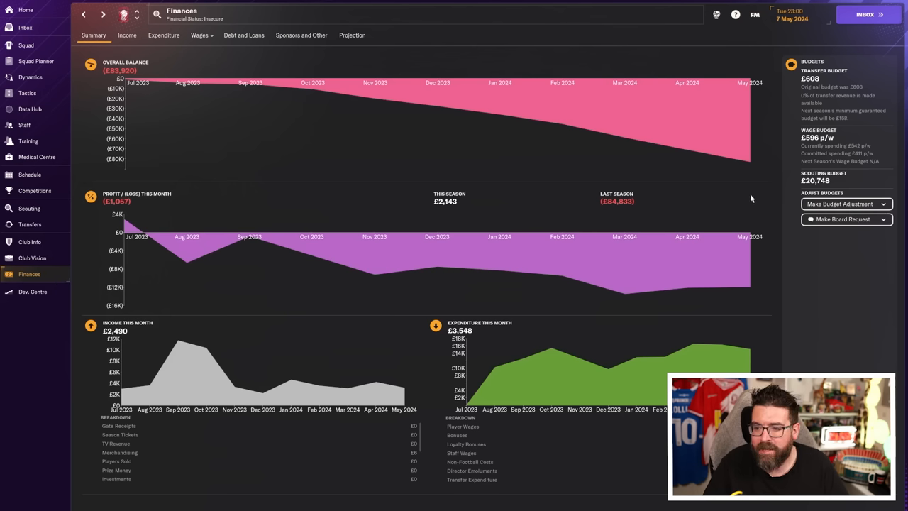
pyautogui.moveTo(826, 145)
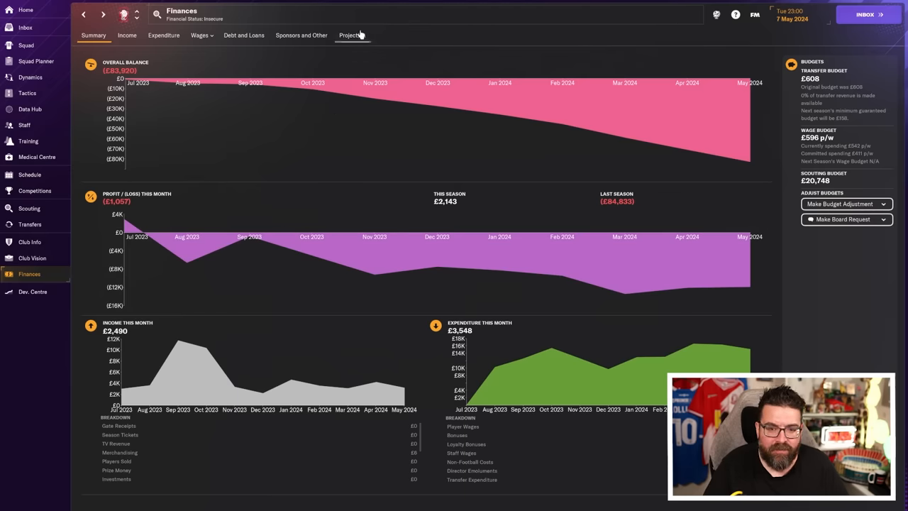
pyautogui.click(352, 34)
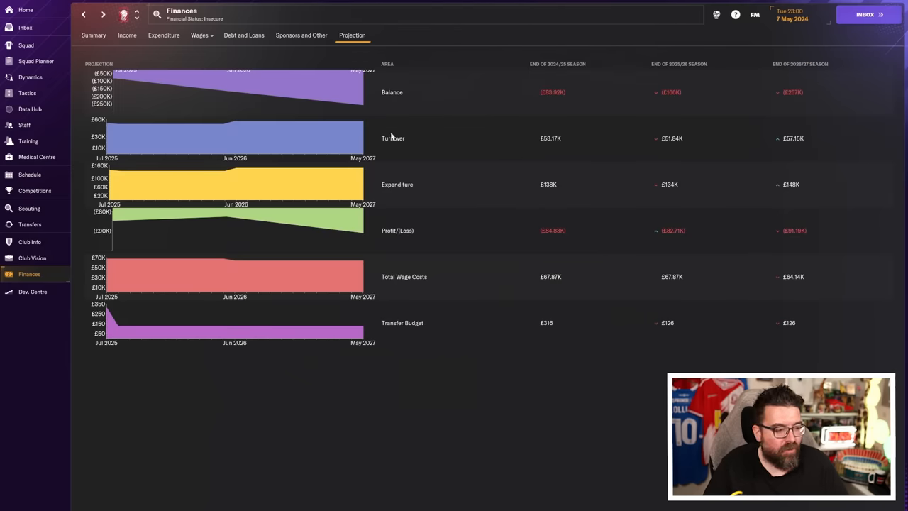
pyautogui.click(94, 34)
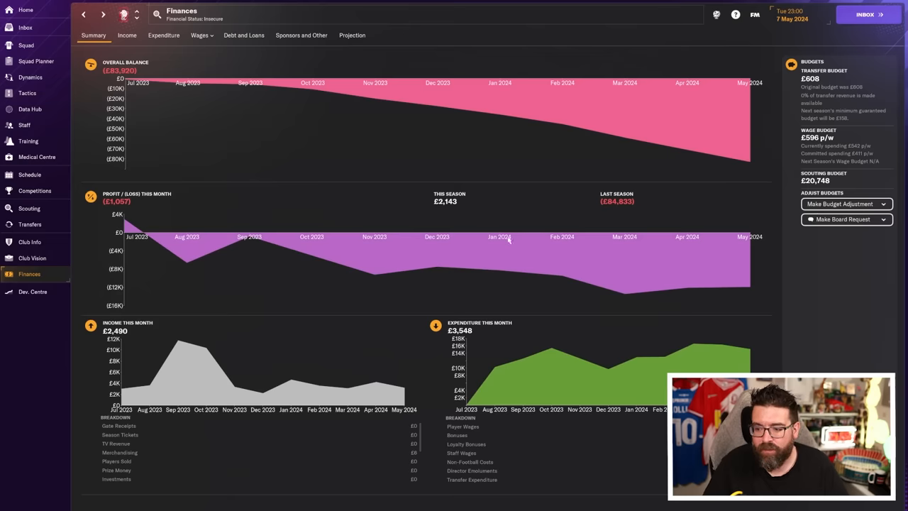
pyautogui.moveTo(826, 178)
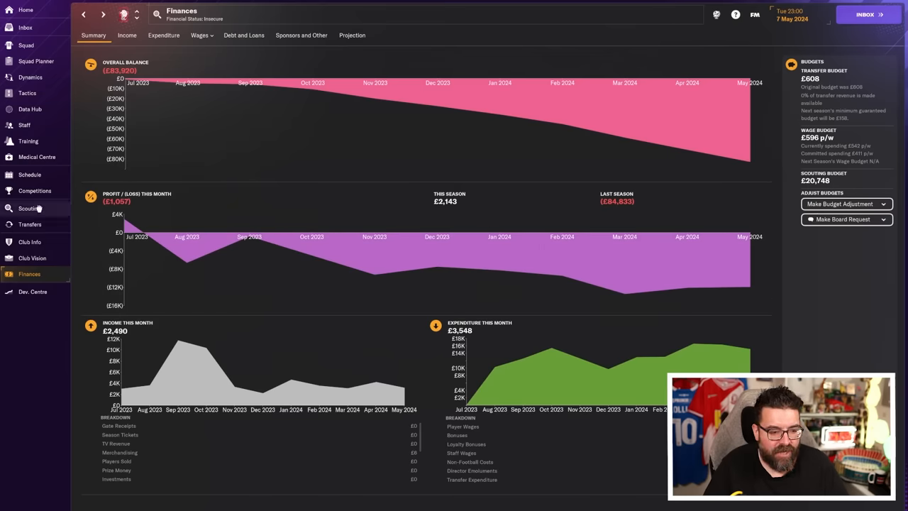
# - In Scouting, cut the scouting budget to about £11.5K and shift transfer funds into wages
pyautogui.click(28, 207)
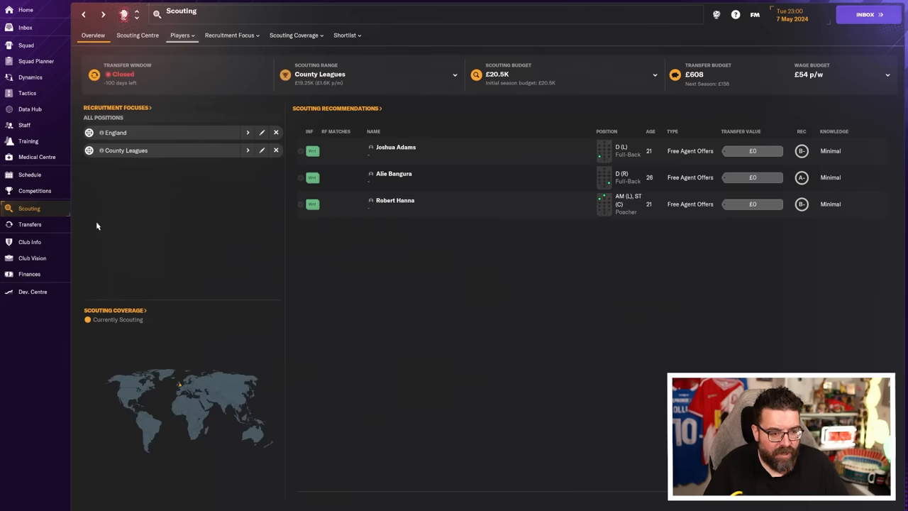
pyautogui.moveTo(30, 224)
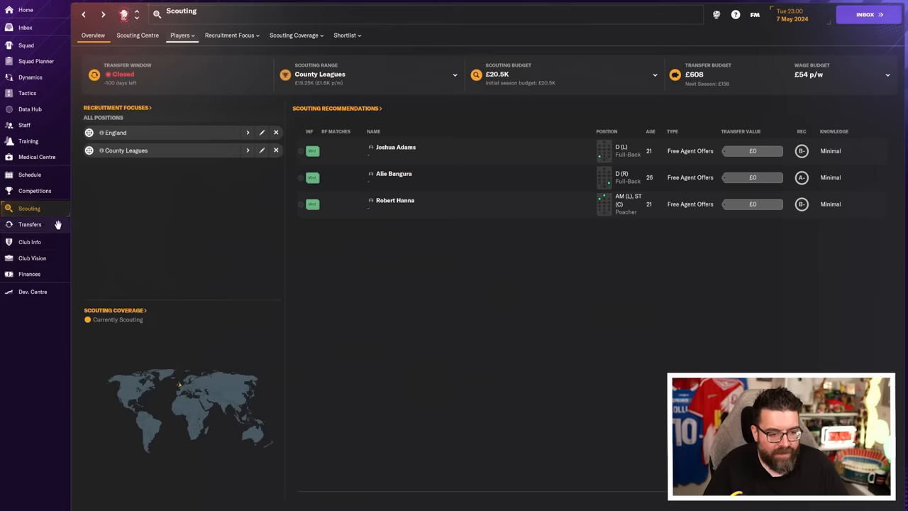
pyautogui.moveTo(79, 217)
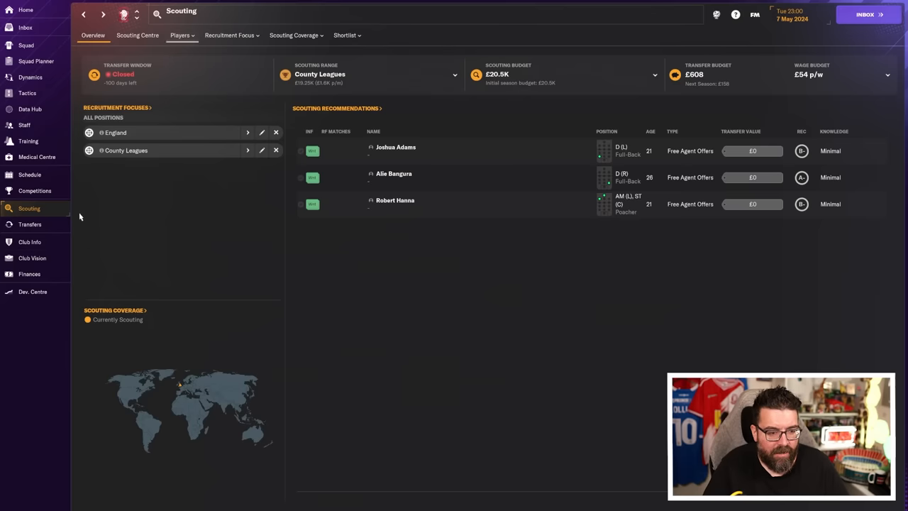
pyautogui.click(138, 34)
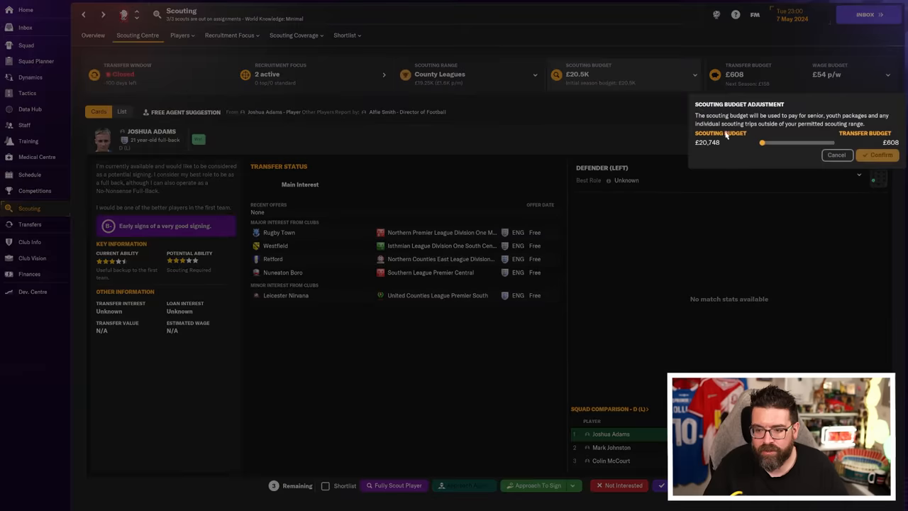
pyautogui.moveTo(762, 142); pyautogui.dragTo(831, 142)
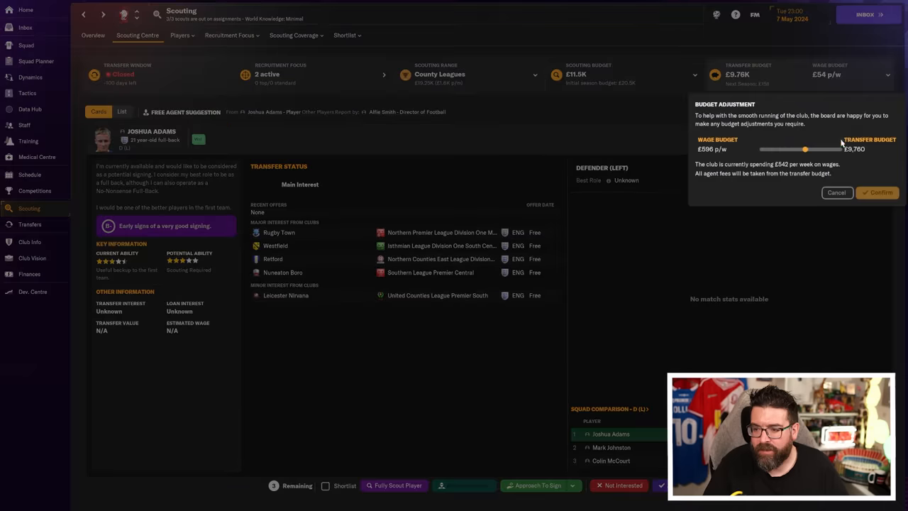
pyautogui.moveTo(806, 149); pyautogui.dragTo(814, 149)
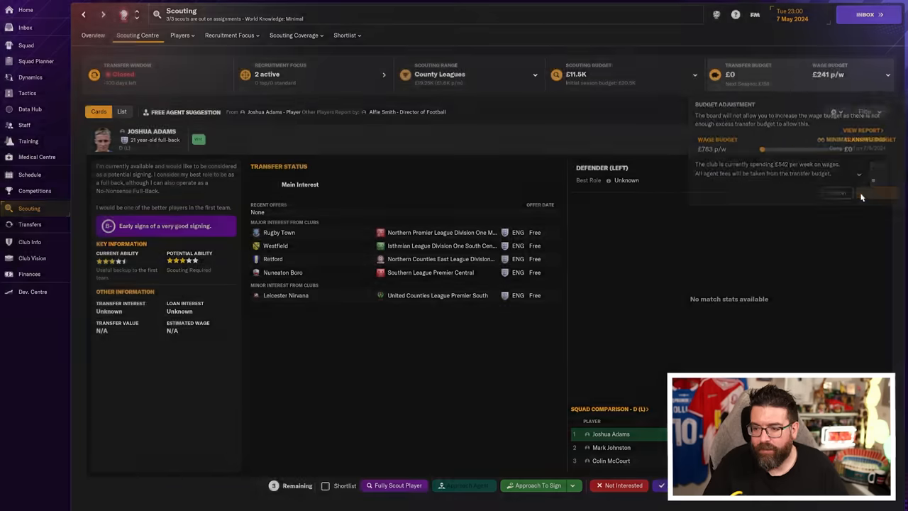
# - Confirm the budget adjustment and view the transfer centre's two pending incoming deals
pyautogui.click(29, 274)
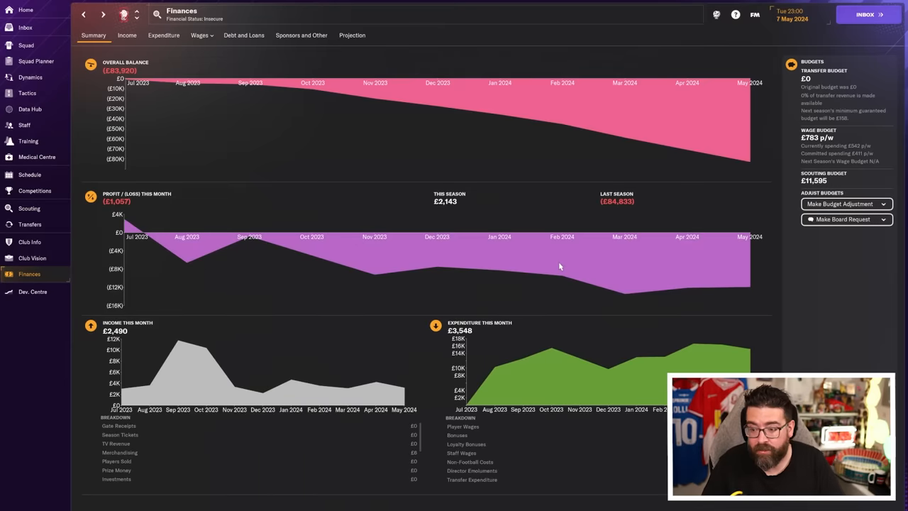
pyautogui.moveTo(774, 369)
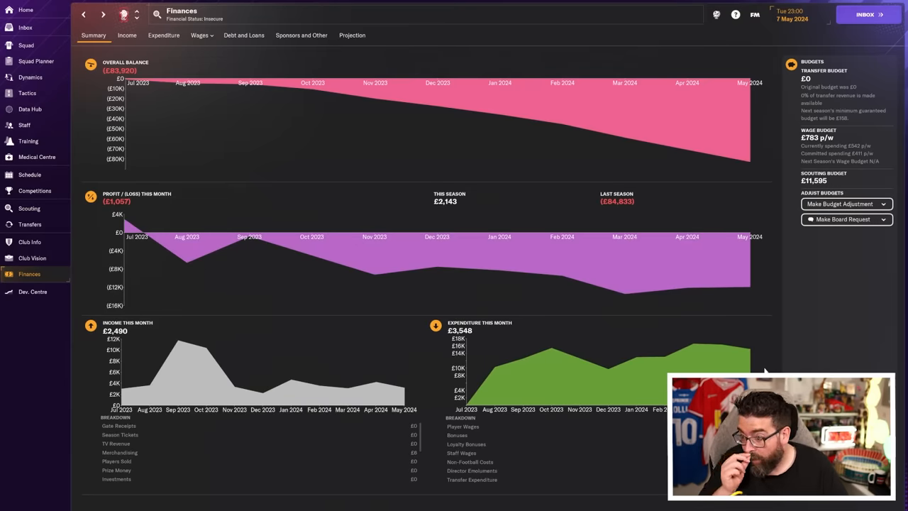
pyautogui.moveTo(796, 192)
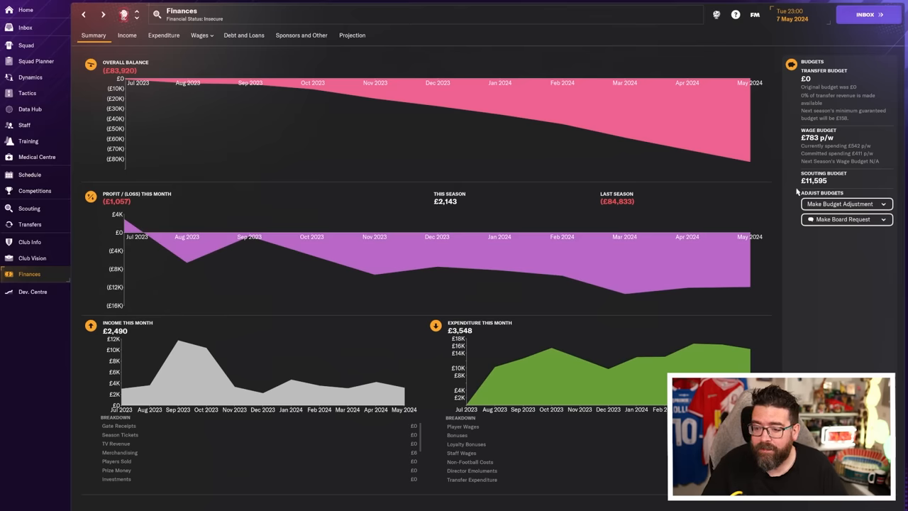
pyautogui.moveTo(787, 305)
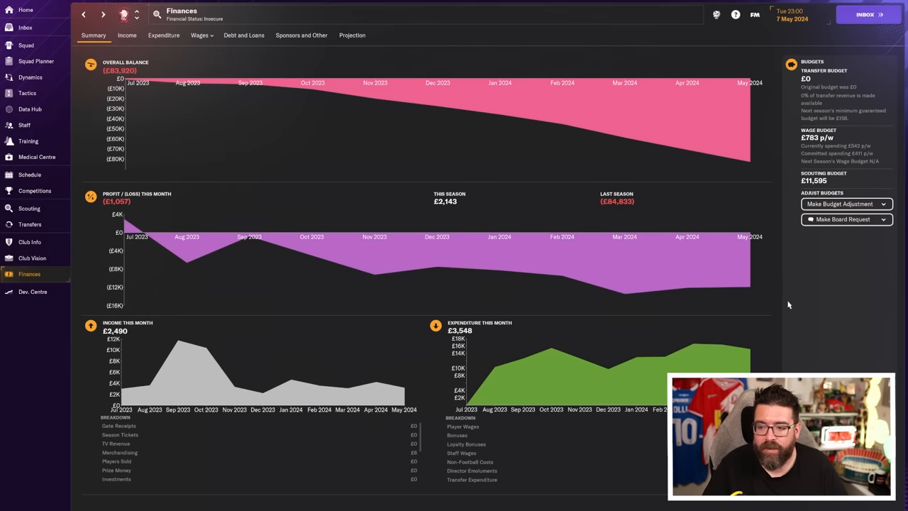
pyautogui.moveTo(814, 276)
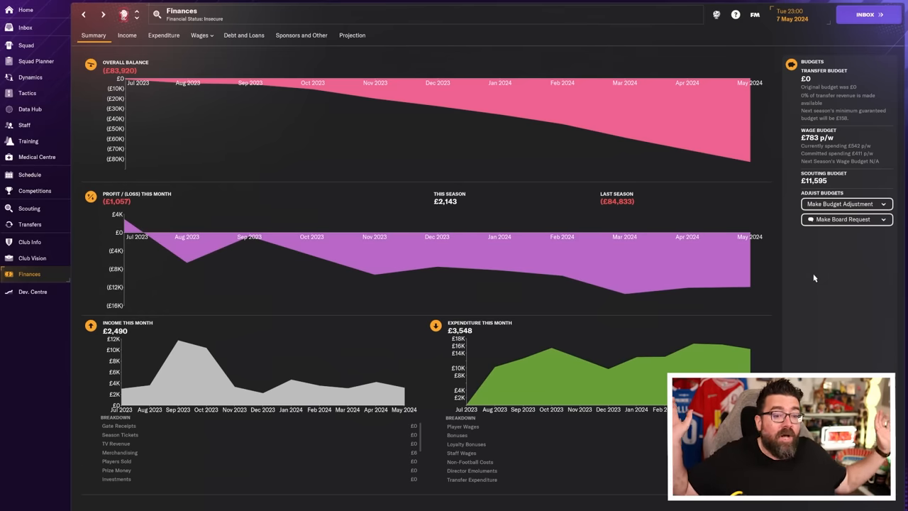
pyautogui.moveTo(170, 77)
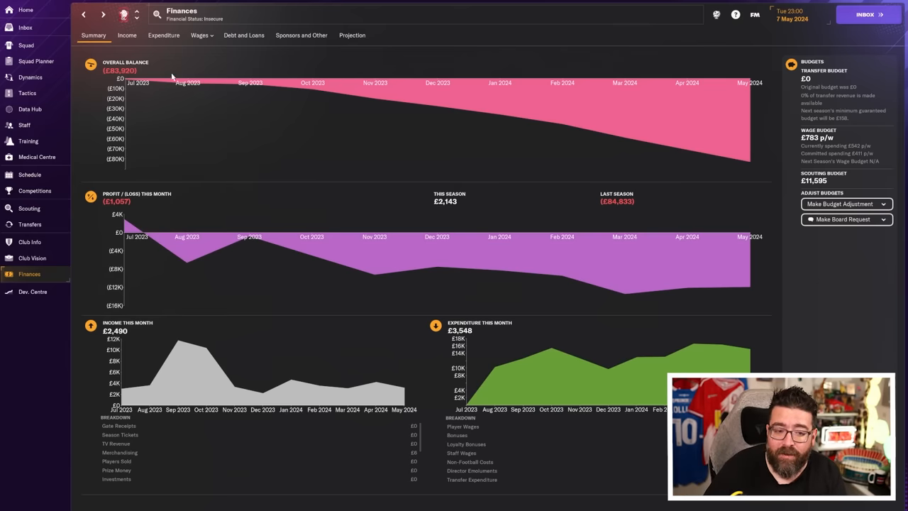
pyautogui.moveTo(524, 272)
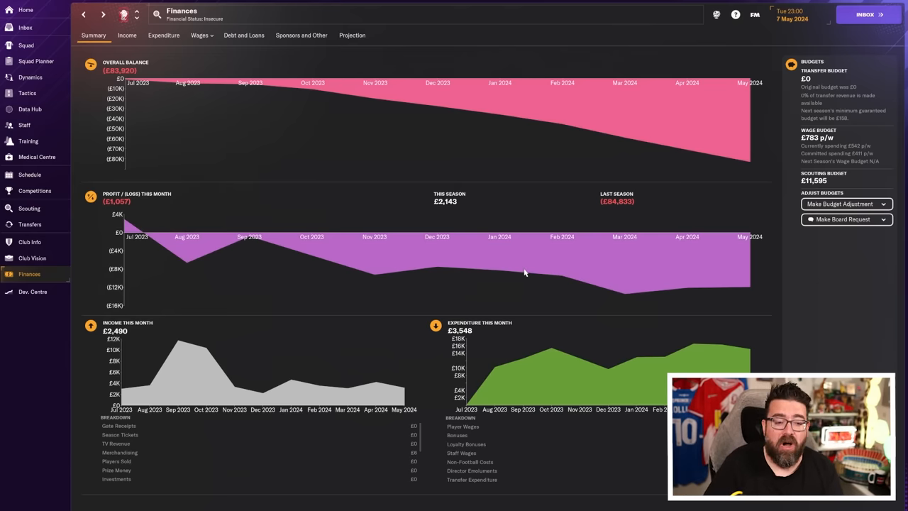
pyautogui.moveTo(213, 193)
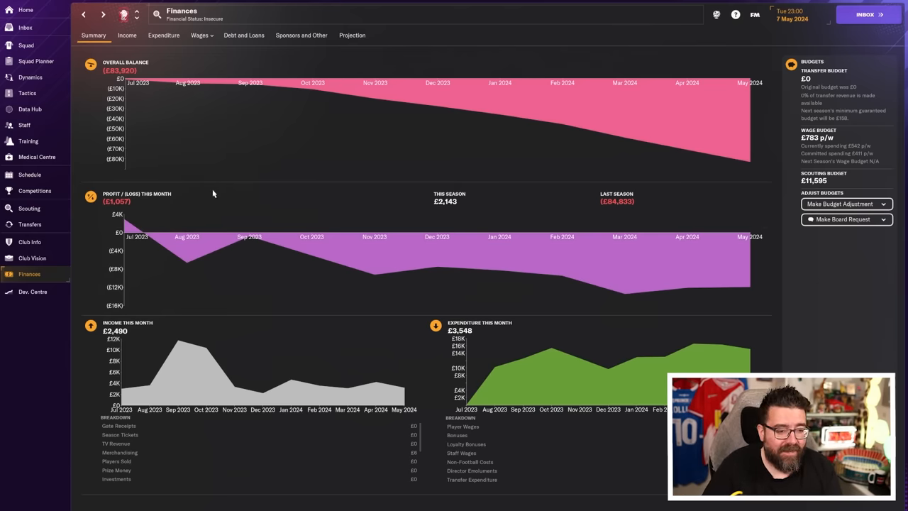
pyautogui.click(30, 224)
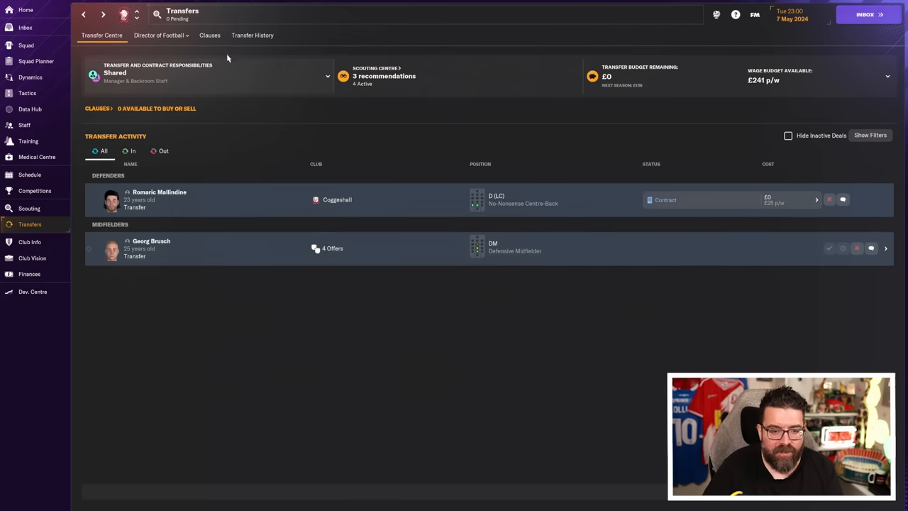
pyautogui.click(151, 241)
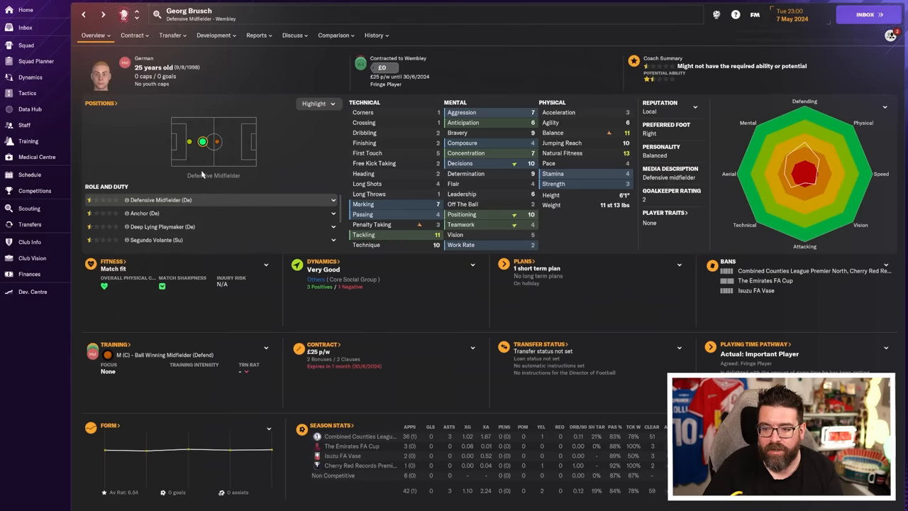
pyautogui.click(30, 224)
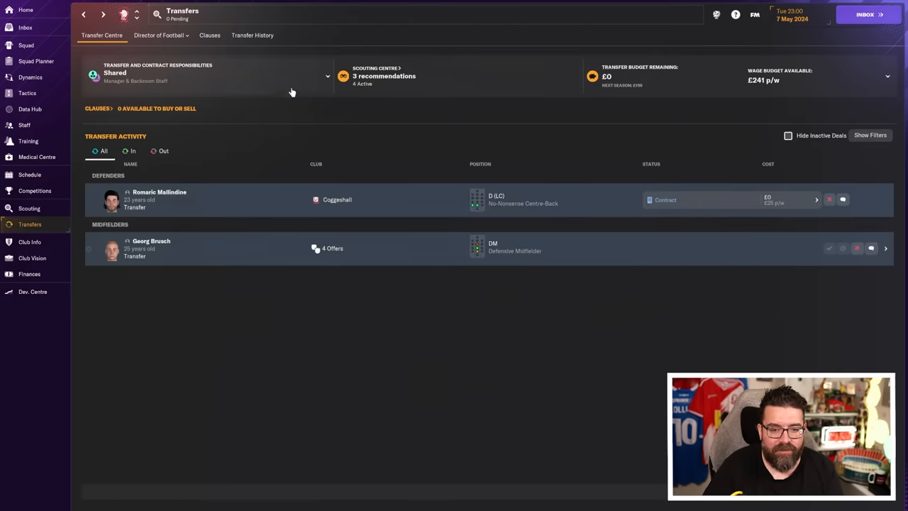
pyautogui.click(253, 34)
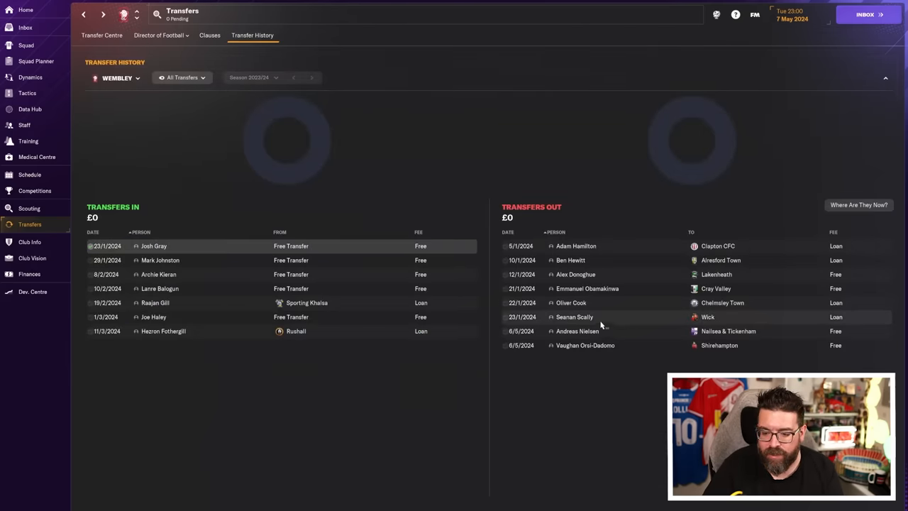
pyautogui.click(576, 331)
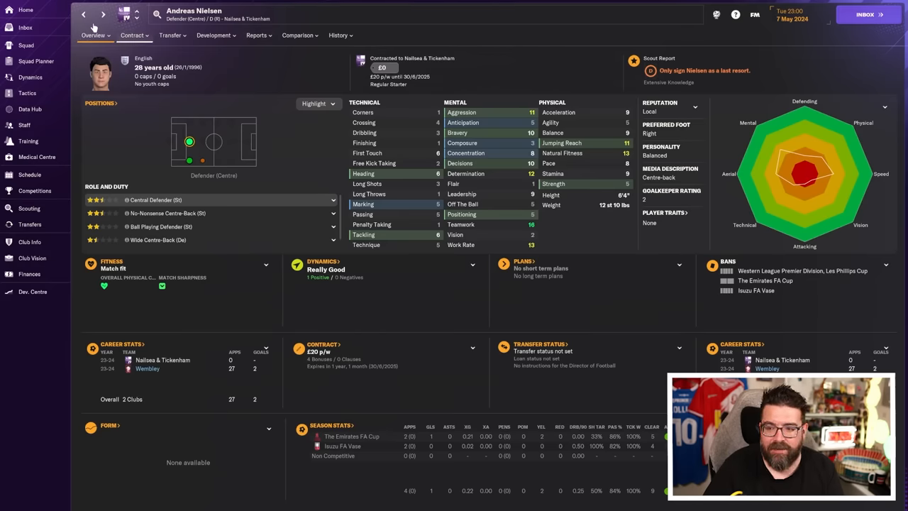
pyautogui.click(29, 224)
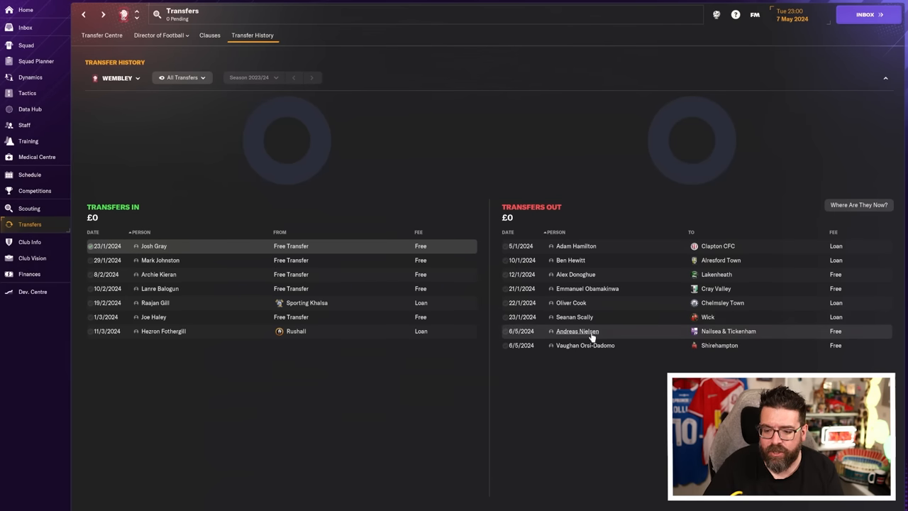
pyautogui.click(576, 332)
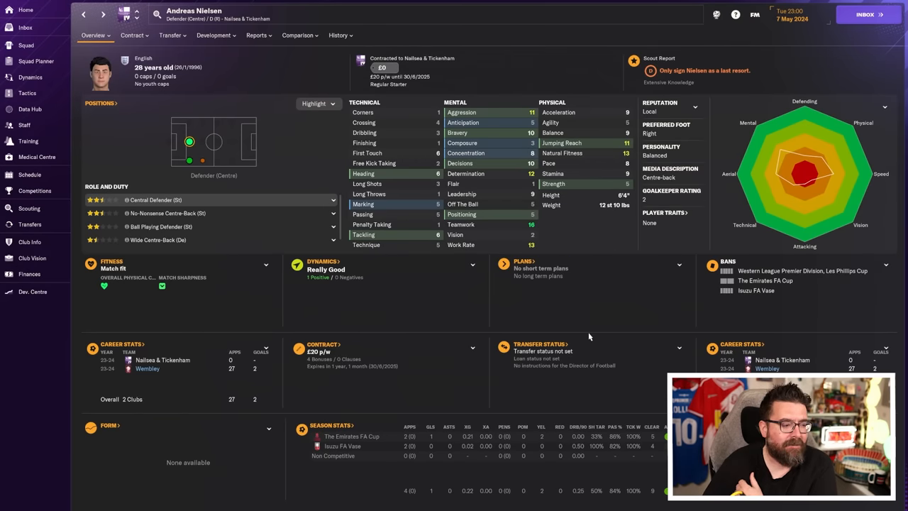
pyautogui.click(30, 224)
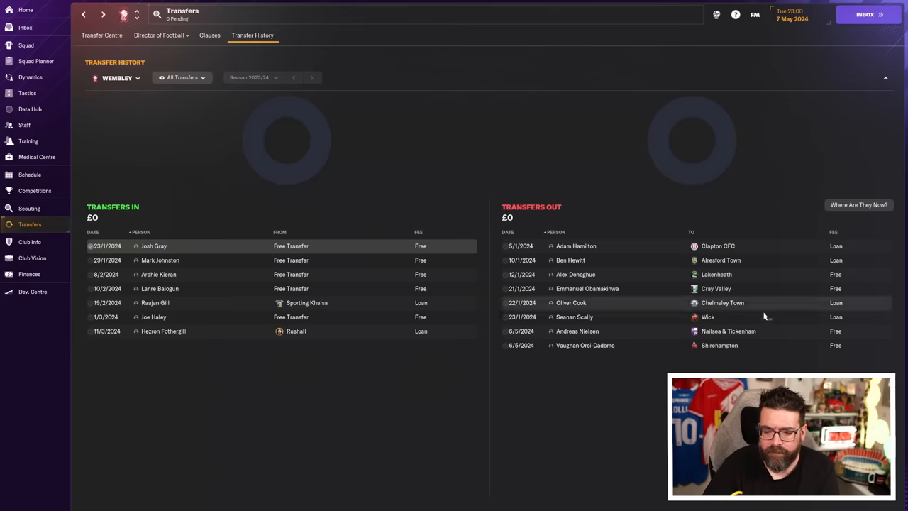
pyautogui.moveTo(584, 346)
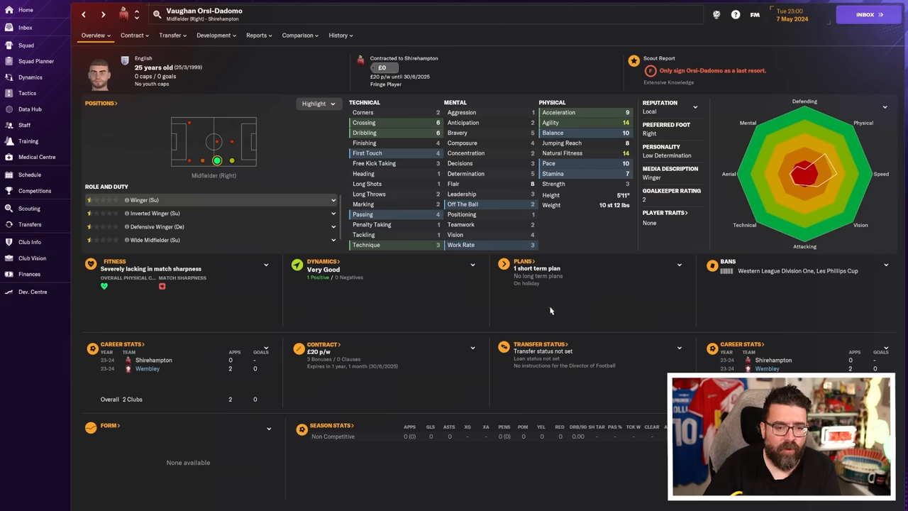
pyautogui.moveTo(440, 284)
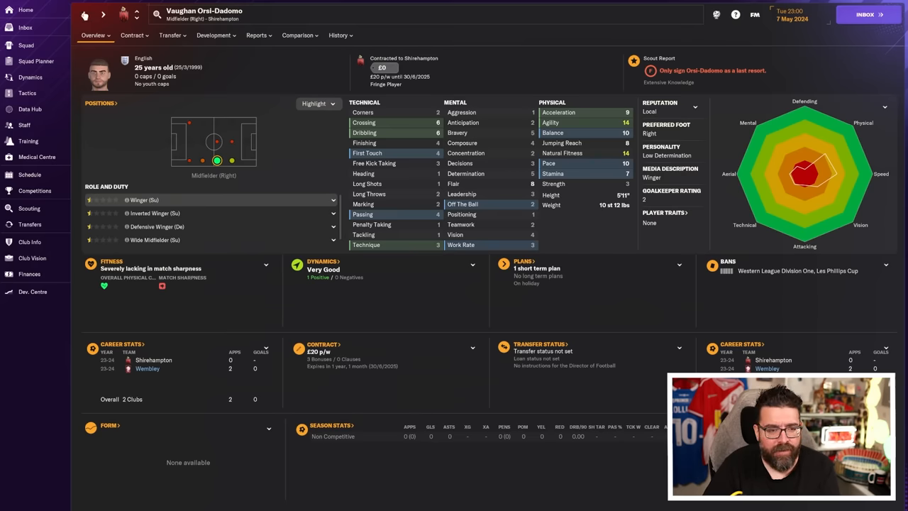
pyautogui.click(28, 224)
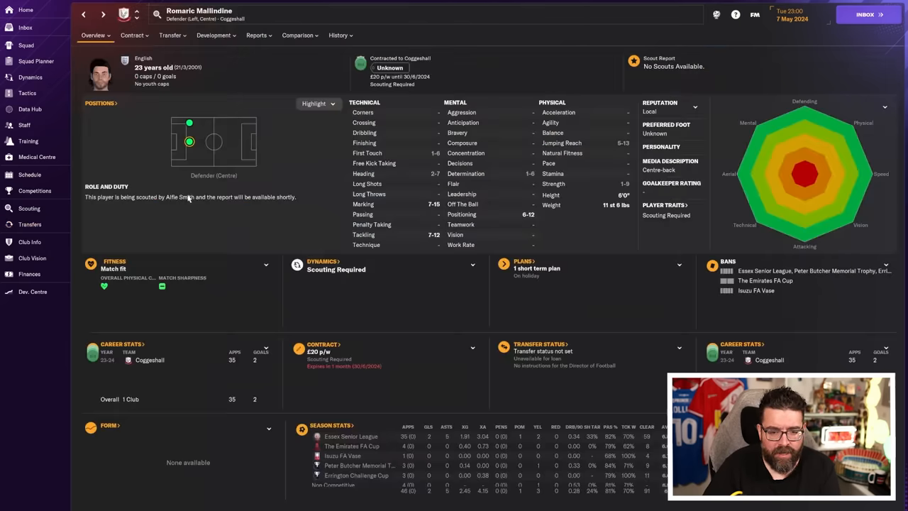
pyautogui.moveTo(492, 403)
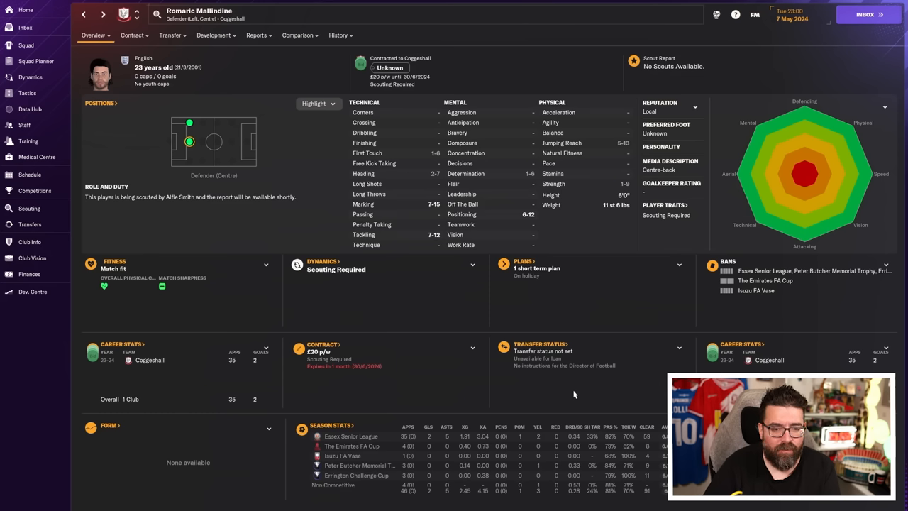
pyautogui.moveTo(590, 378)
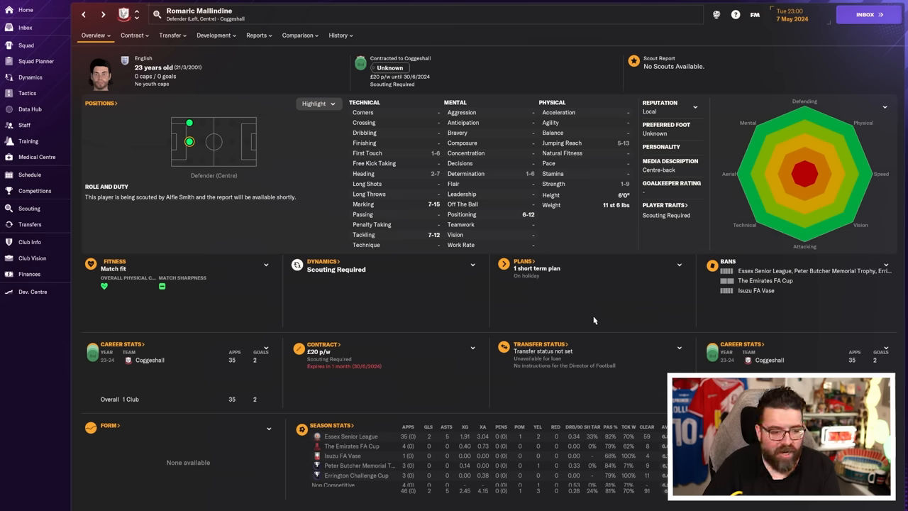
pyautogui.moveTo(154, 270)
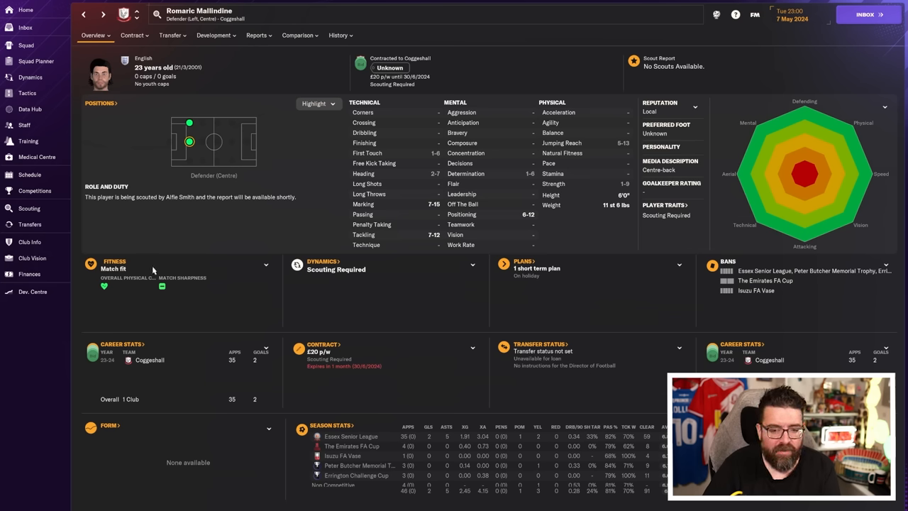
pyautogui.moveTo(224, 295)
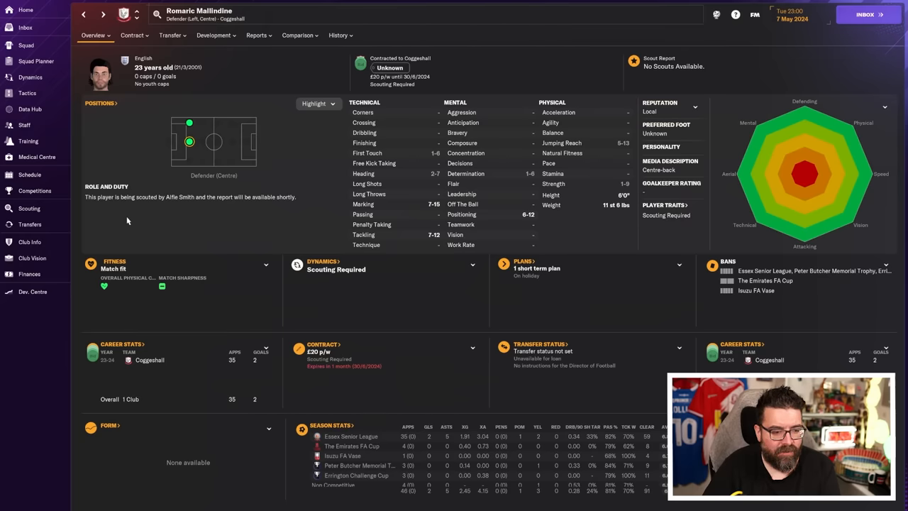
pyautogui.moveTo(405, 210)
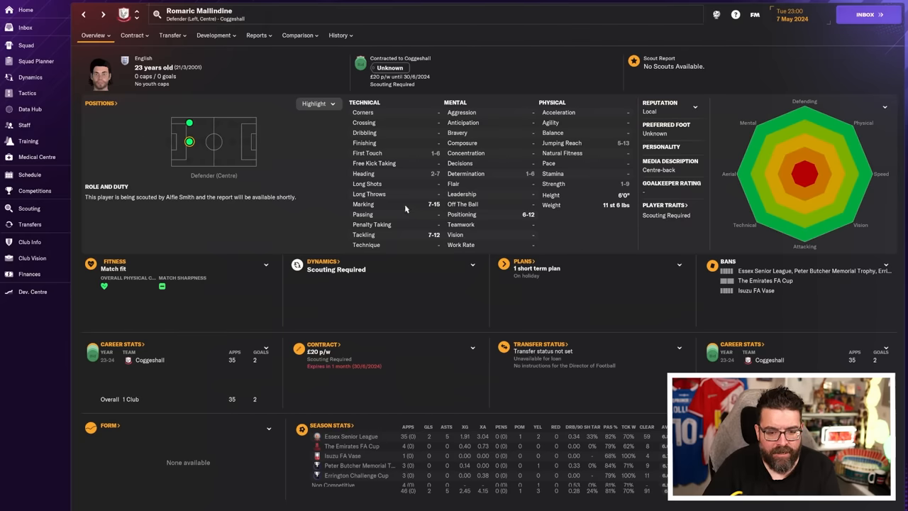
# - Check next season's Squad Planner depth at DCL, DR, AMC and DL, then show the squad list
pyautogui.click(36, 61)
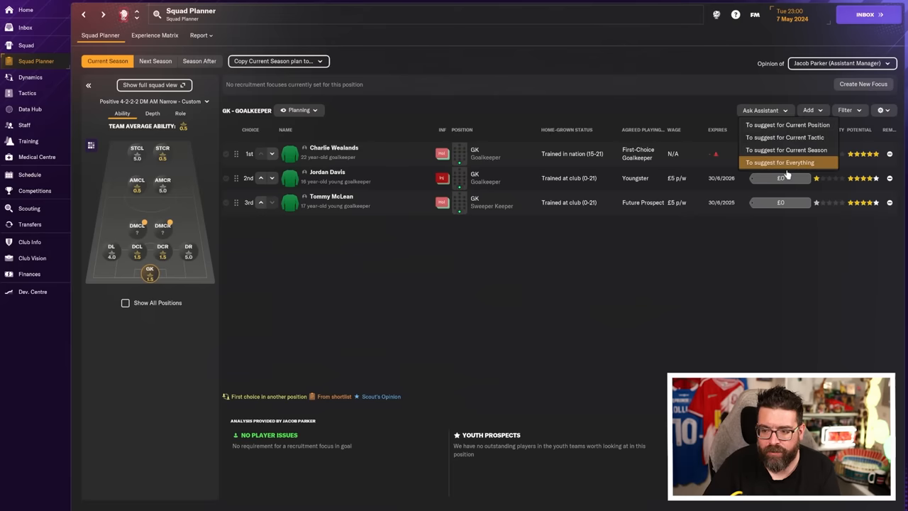
pyautogui.click(155, 59)
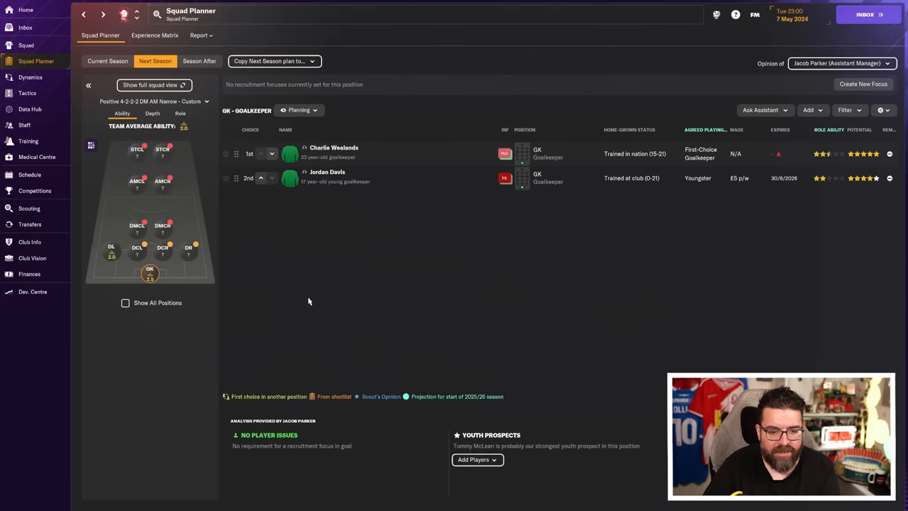
pyautogui.click(136, 248)
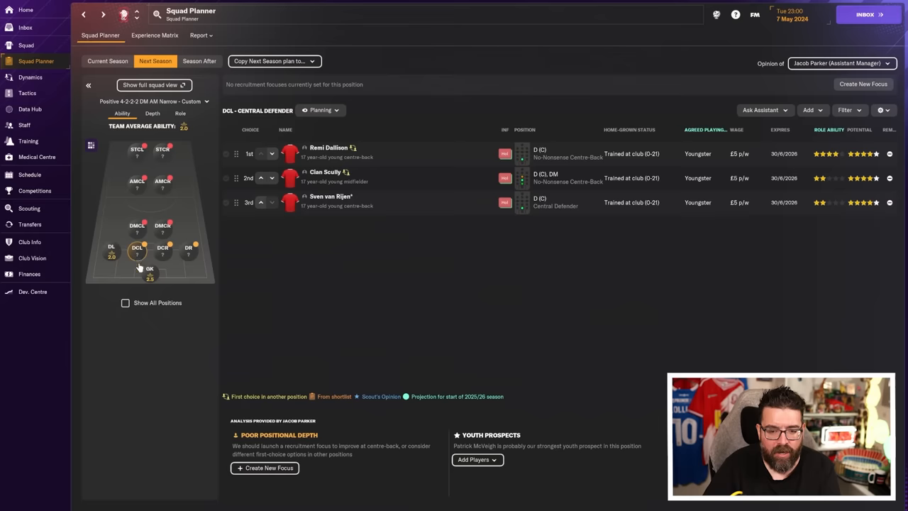
pyautogui.click(187, 249)
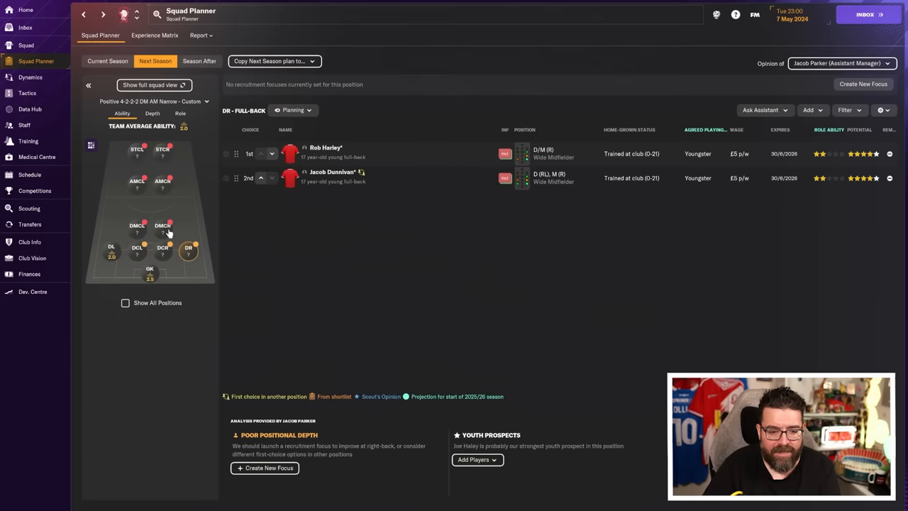
pyautogui.click(162, 181)
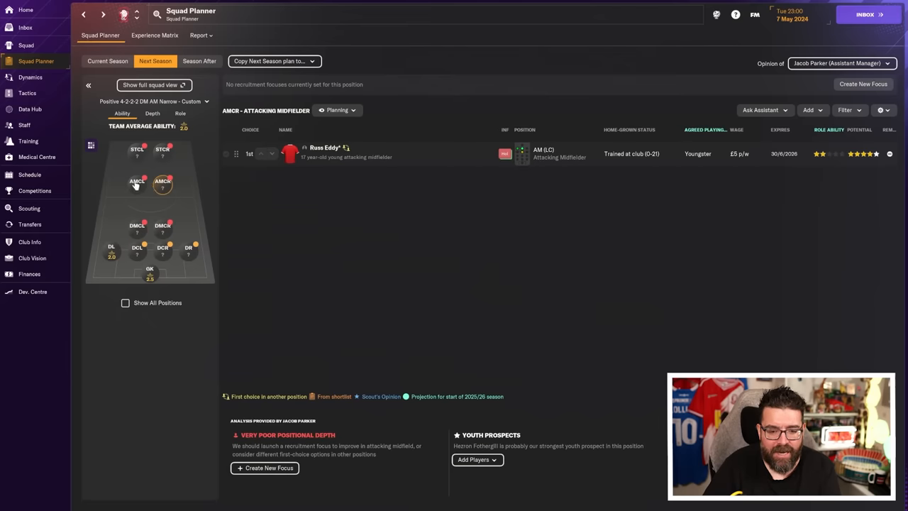
pyautogui.click(111, 250)
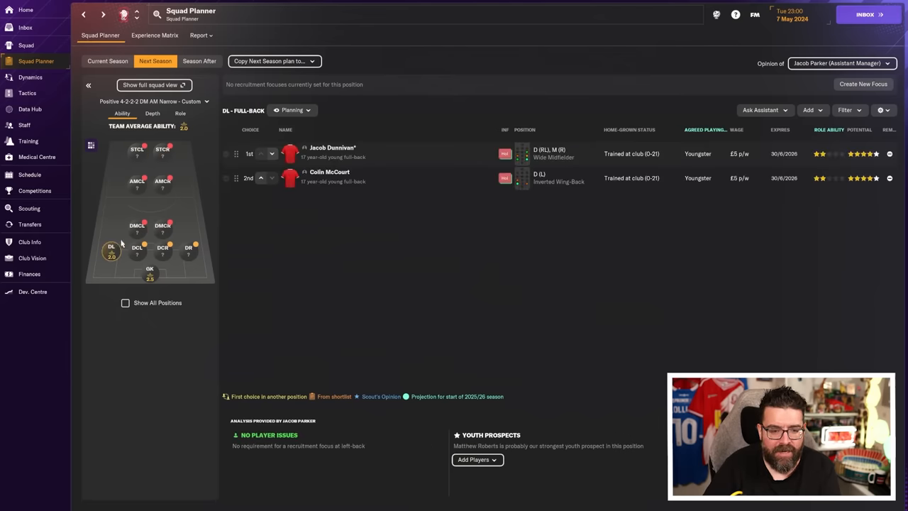
pyautogui.click(25, 44)
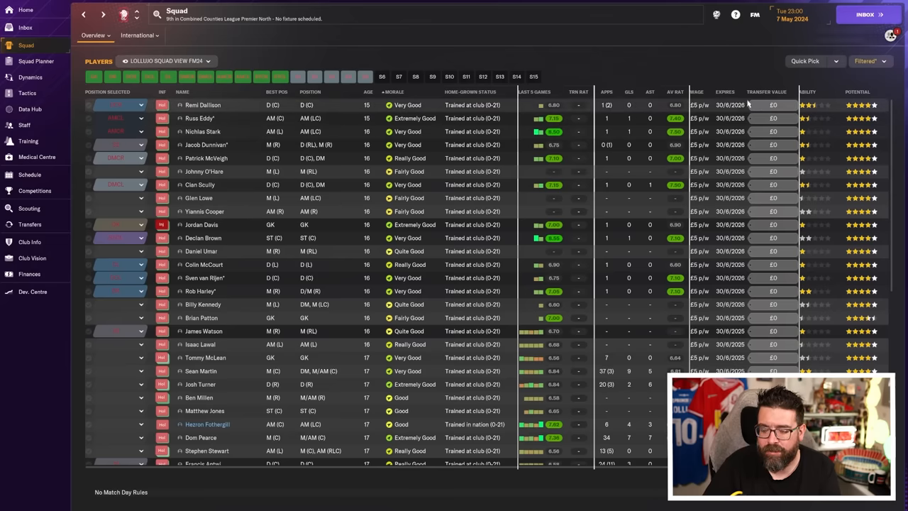
pyautogui.click(766, 91)
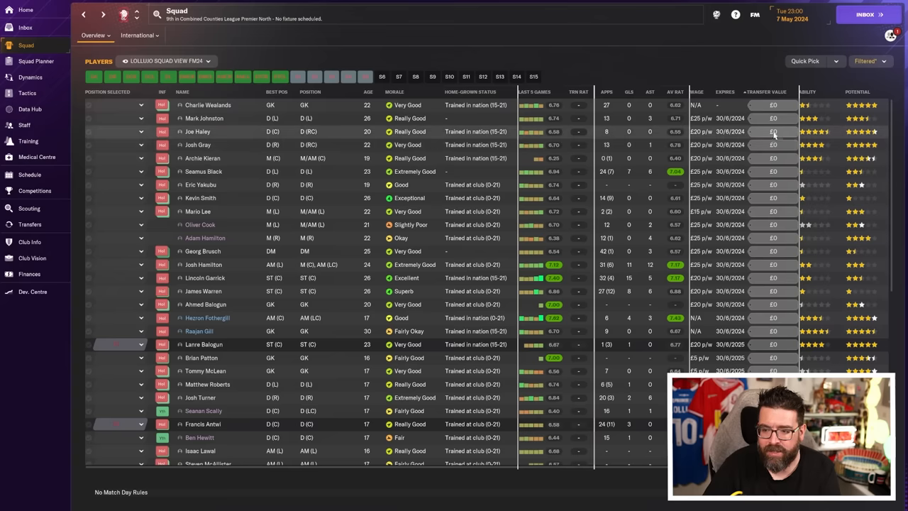
pyautogui.moveTo(230, 137)
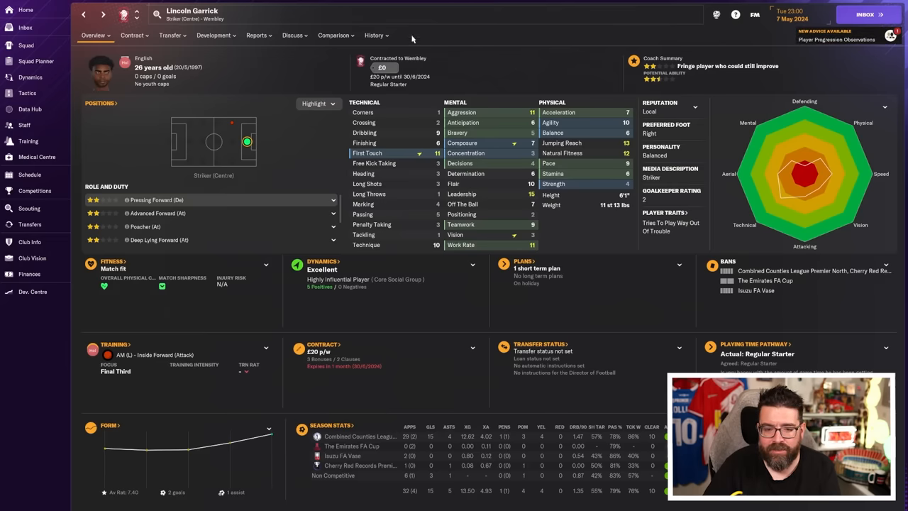
pyautogui.click(375, 34)
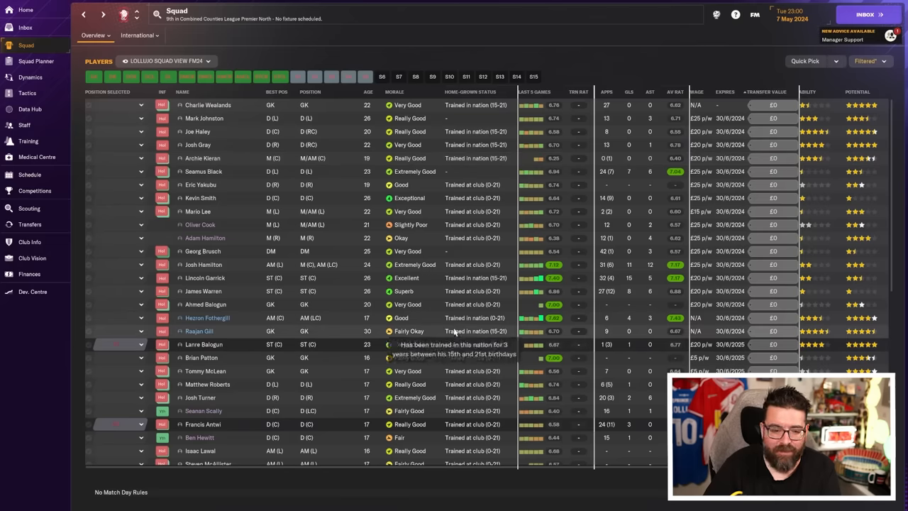
pyautogui.moveTo(404, 317)
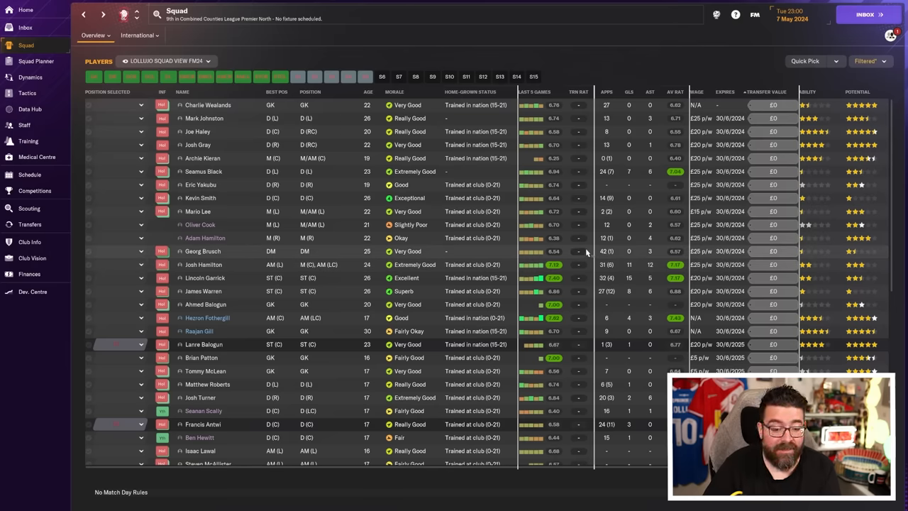
pyautogui.moveTo(577, 250)
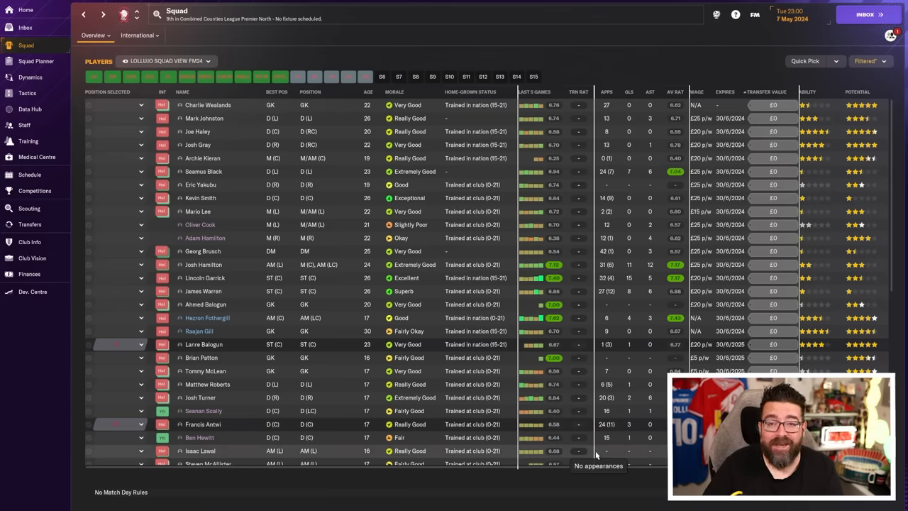
pyautogui.click(25, 27)
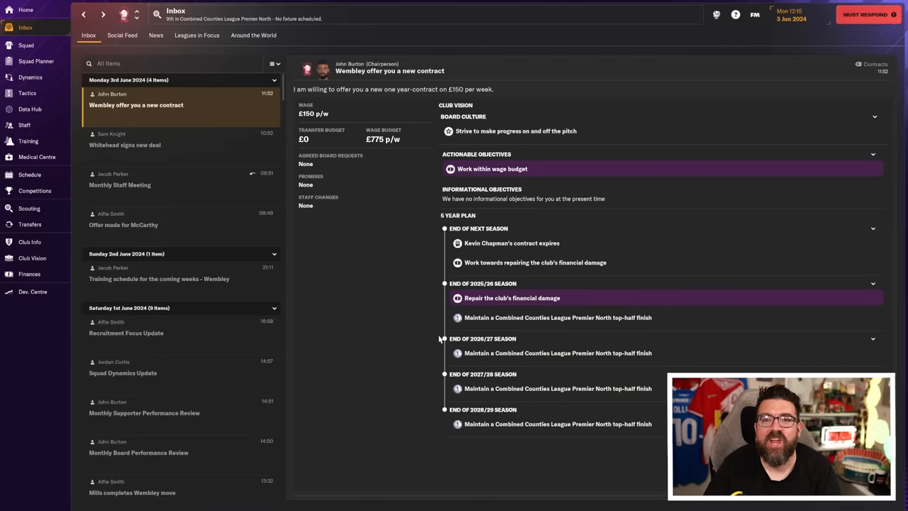
pyautogui.moveTo(415, 339)
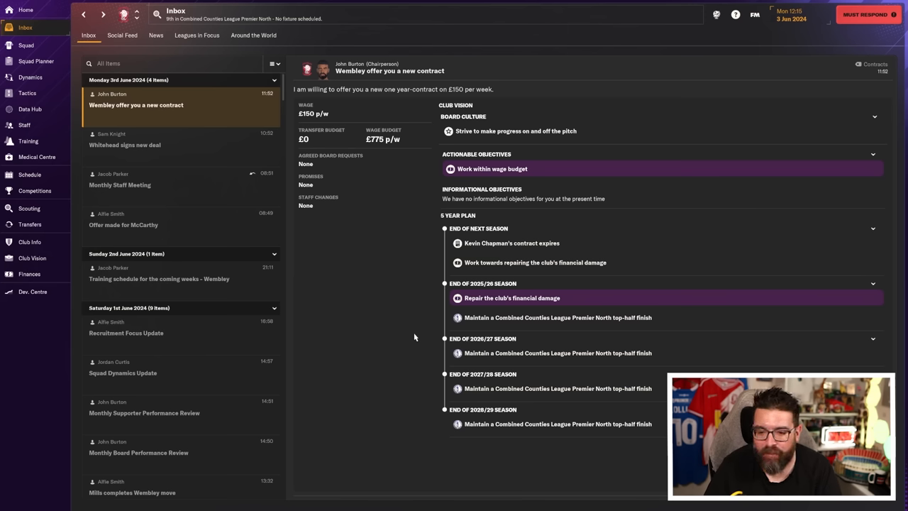
pyautogui.moveTo(579, 159)
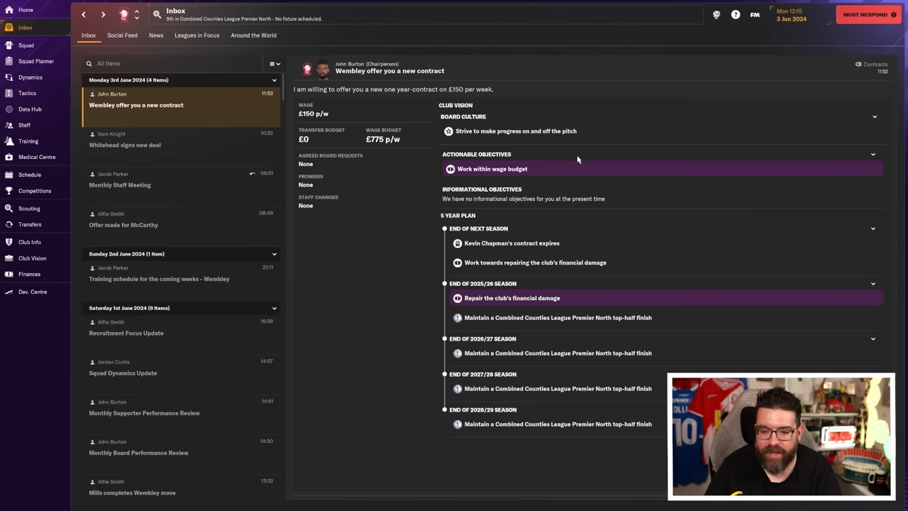
pyautogui.moveTo(603, 130)
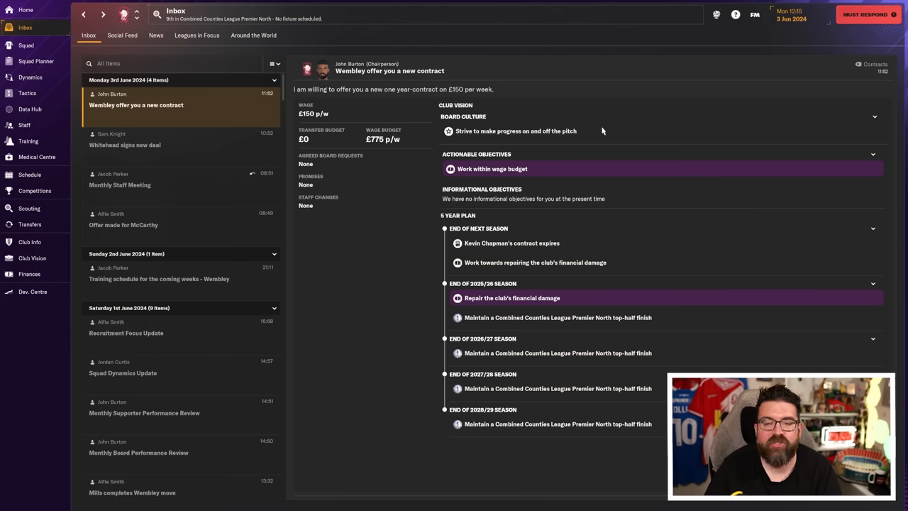
pyautogui.moveTo(649, 267)
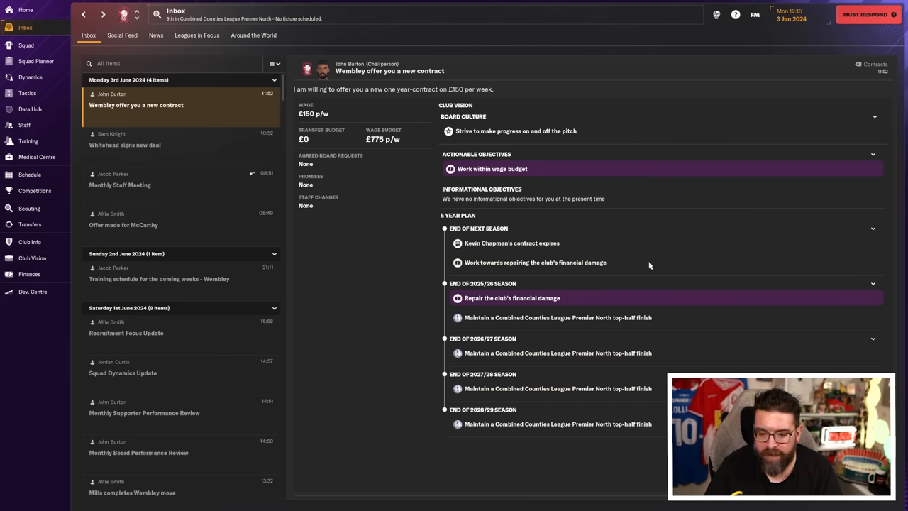
pyautogui.moveTo(625, 266)
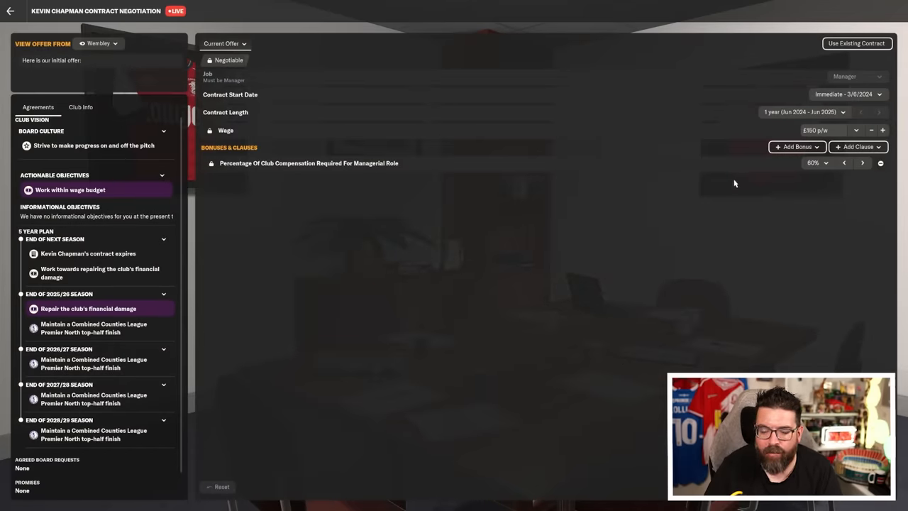
pyautogui.moveTo(744, 193)
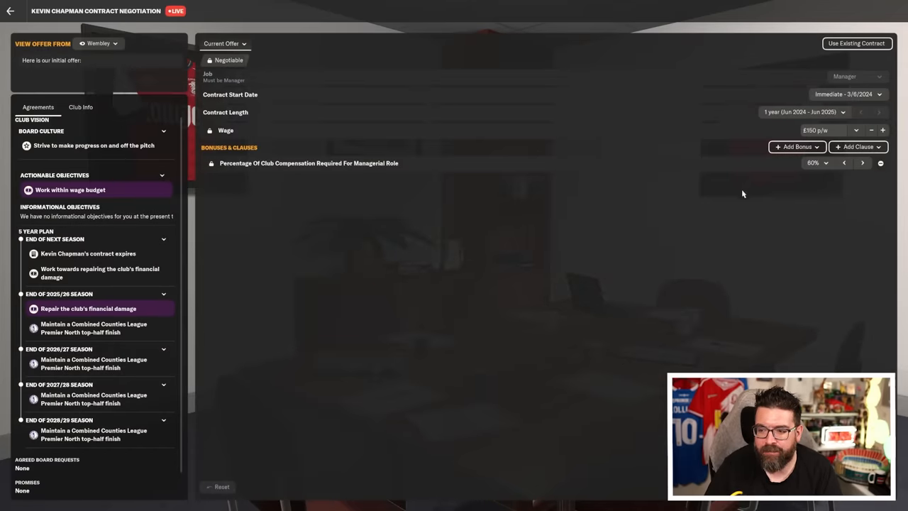
pyautogui.click(882, 131)
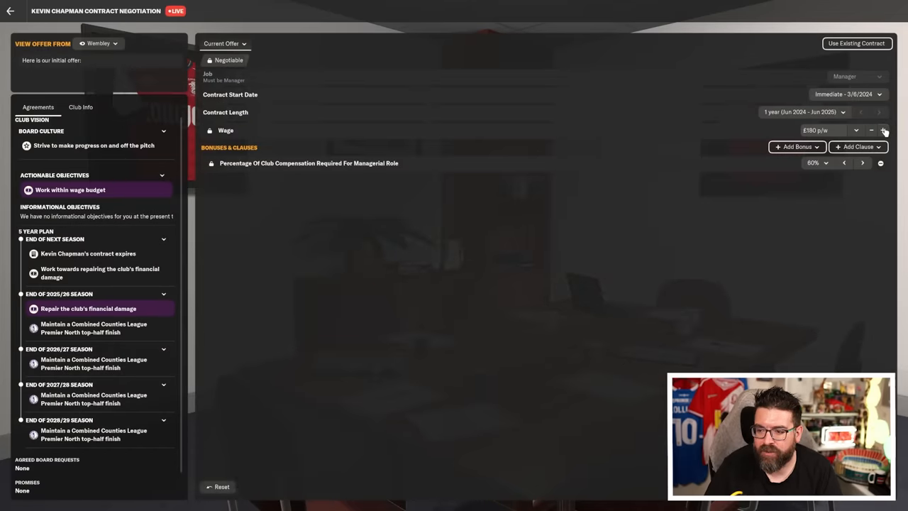
pyautogui.click(871, 130)
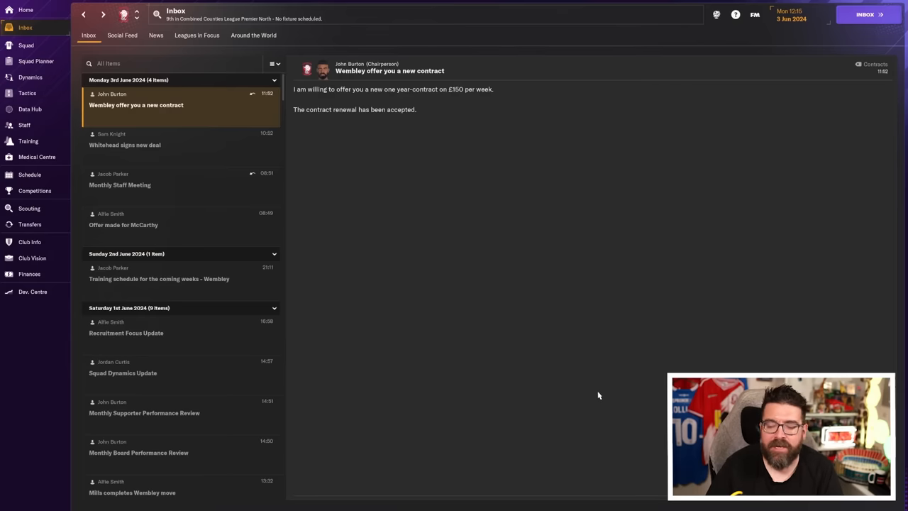
pyautogui.moveTo(583, 383)
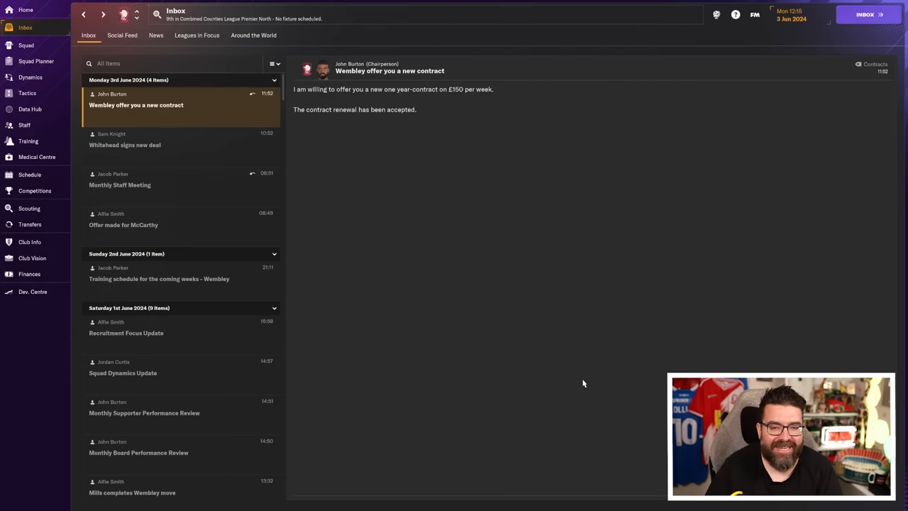
pyautogui.moveTo(123, 224)
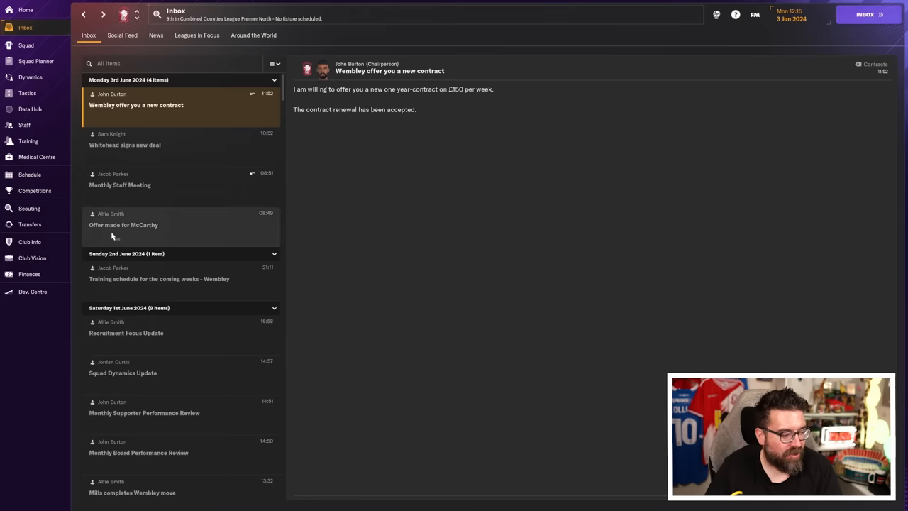
# - Show Wembley's Transfer History of this season's loans and free signings in the transfer centre
pyautogui.click(30, 224)
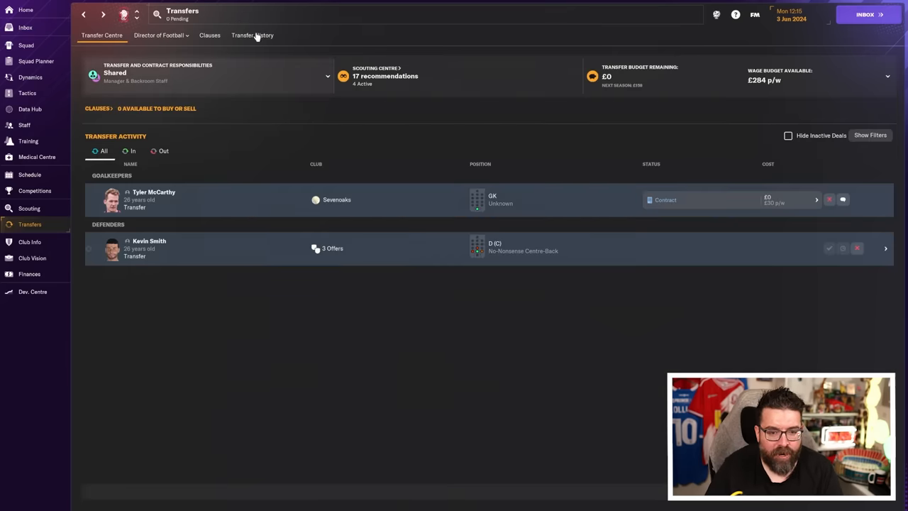
pyautogui.click(252, 34)
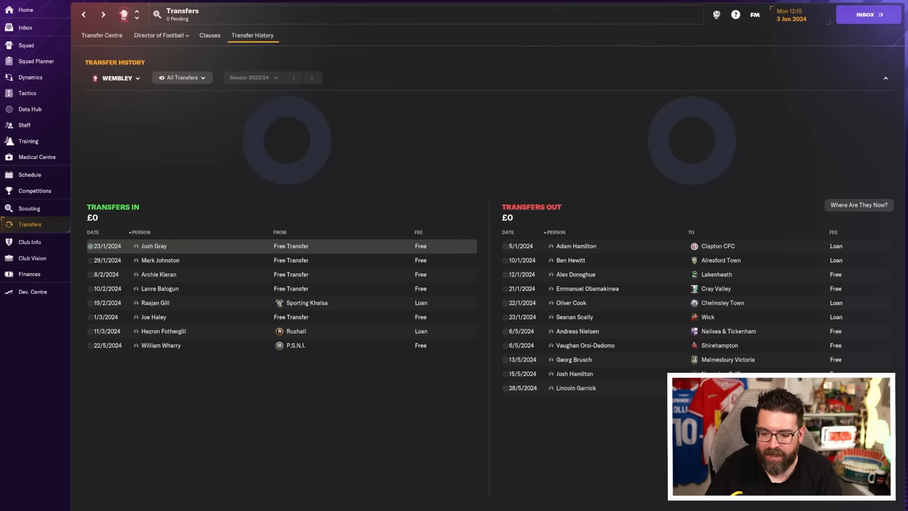
pyautogui.moveTo(650, 426)
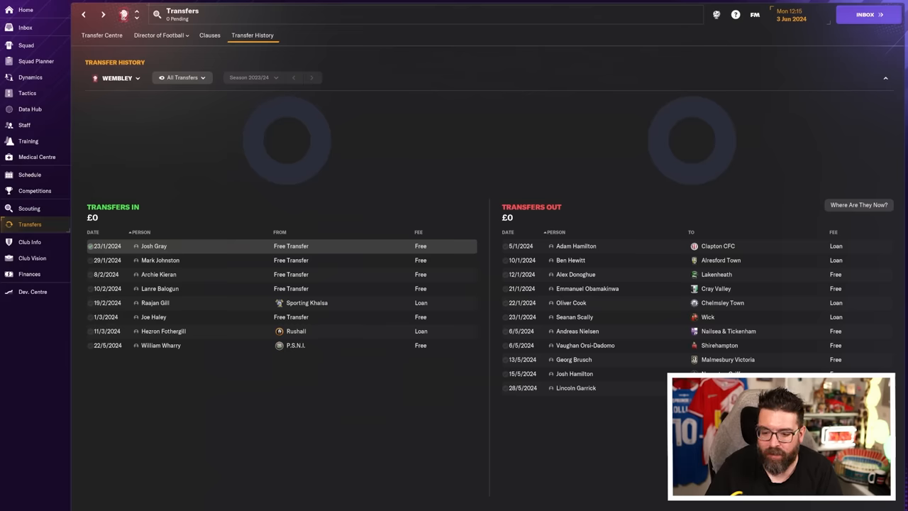
pyautogui.moveTo(593, 362)
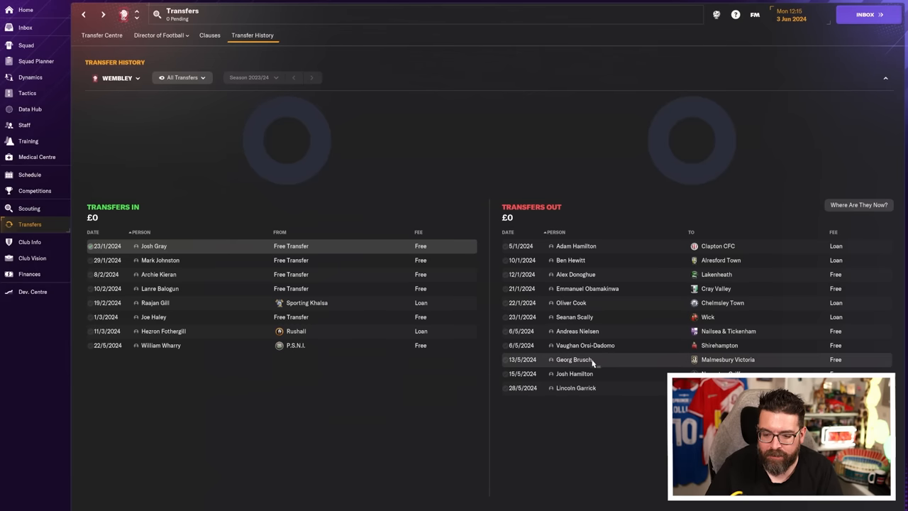
pyautogui.moveTo(583, 375)
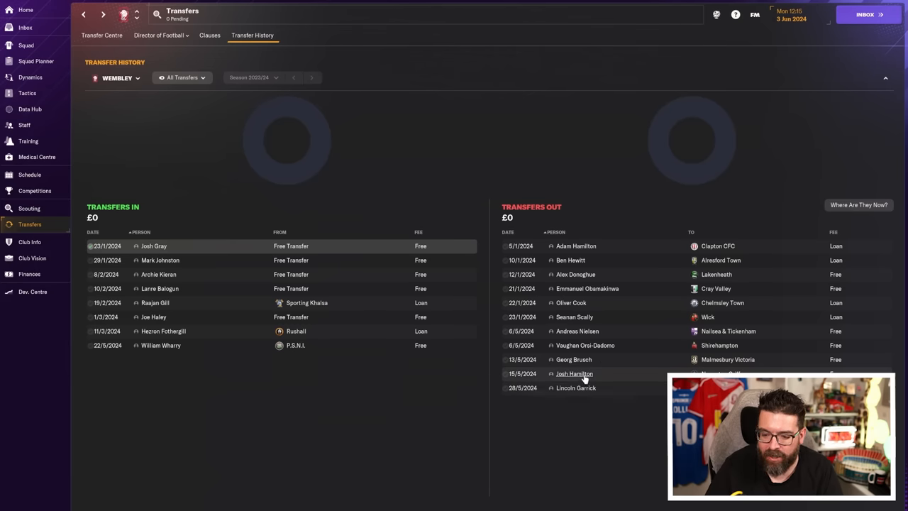
pyautogui.moveTo(607, 467)
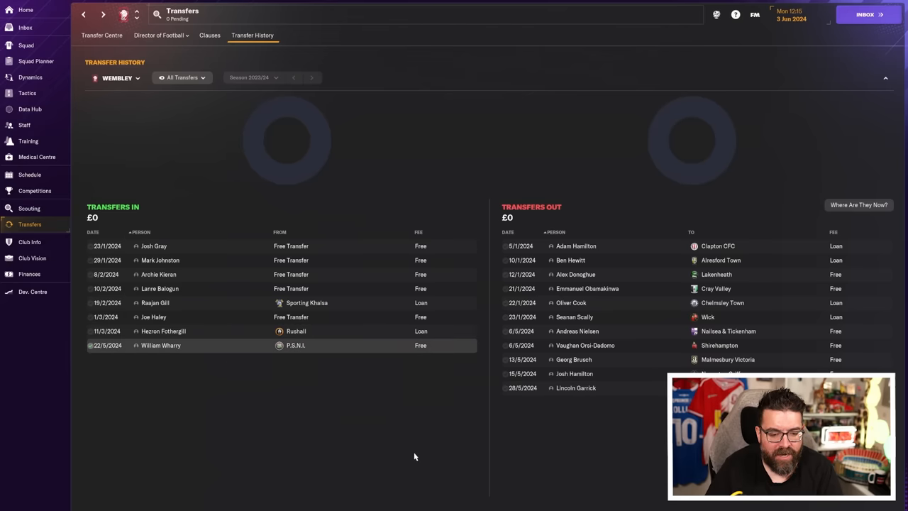
pyautogui.moveTo(289, 375)
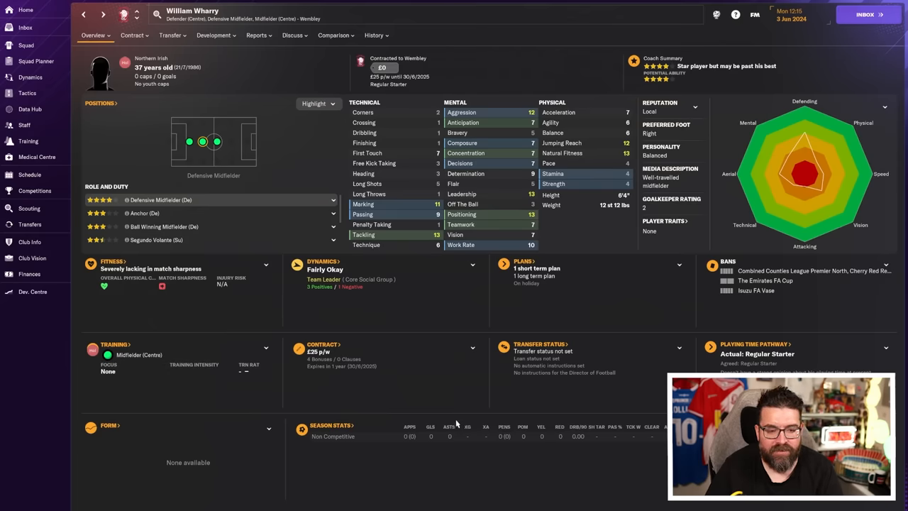
pyautogui.moveTo(440, 318)
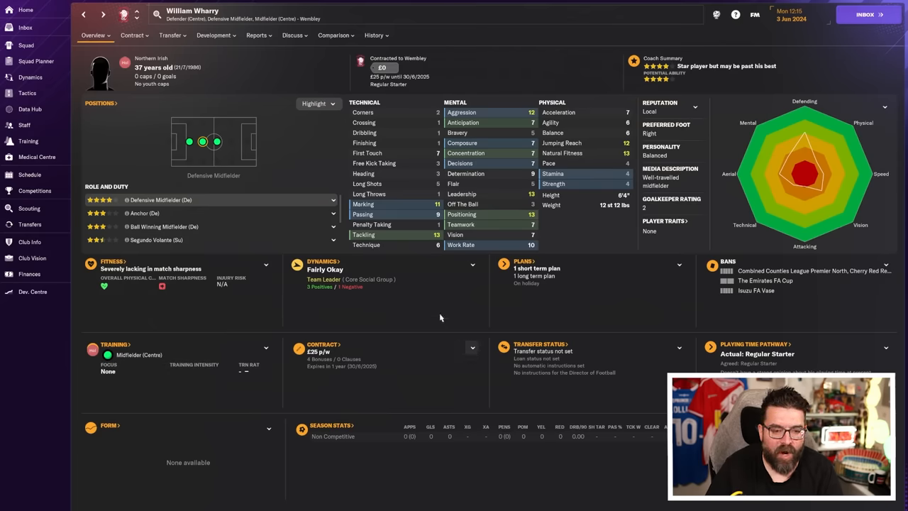
pyautogui.moveTo(624, 102)
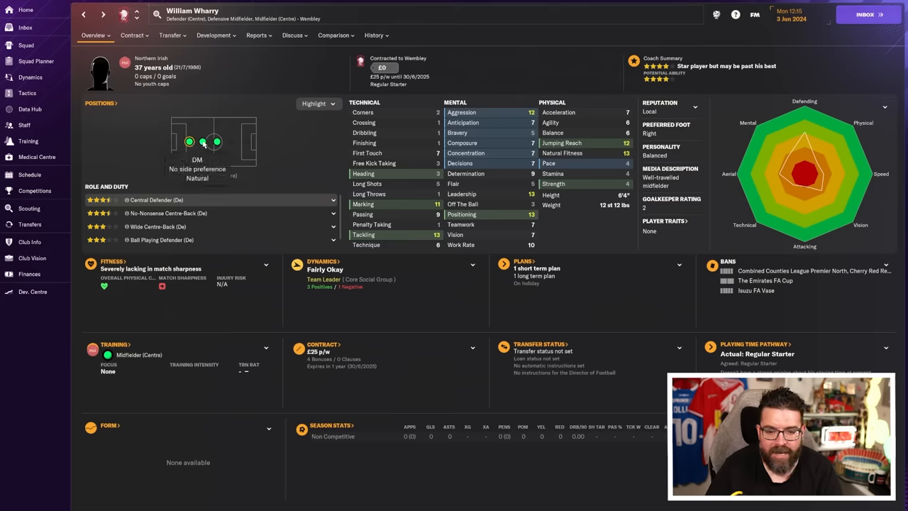
pyautogui.click(204, 142)
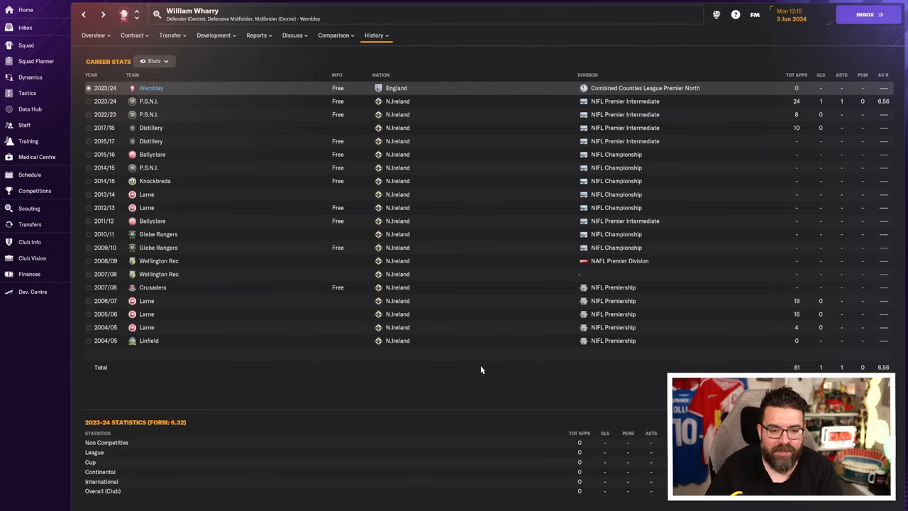
pyautogui.moveTo(501, 357)
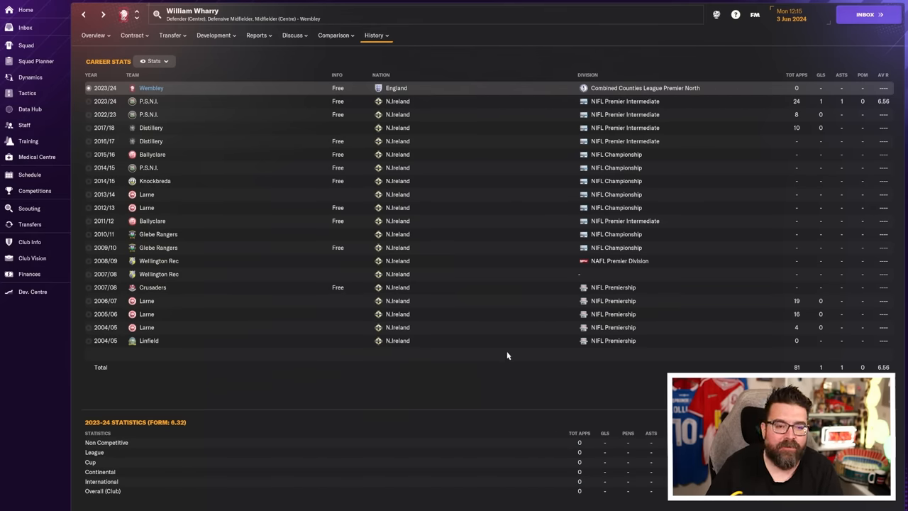
pyautogui.moveTo(499, 345)
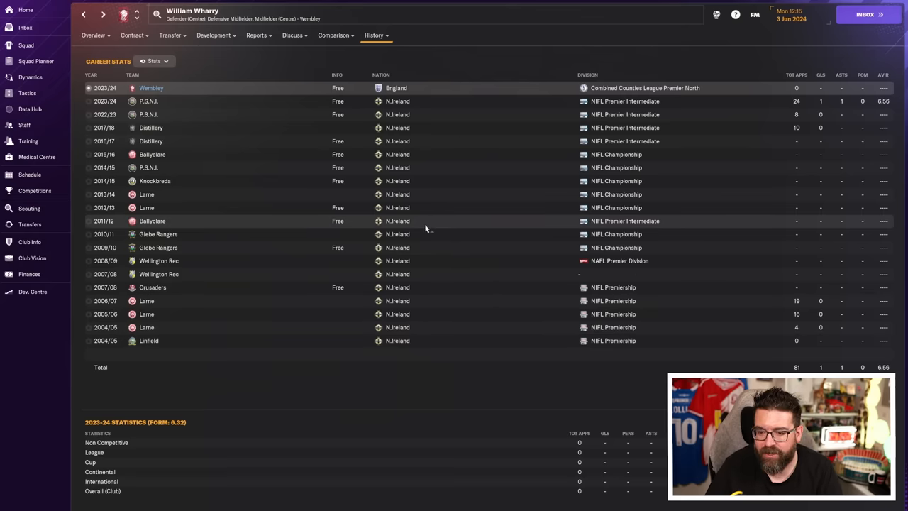
pyautogui.click(94, 34)
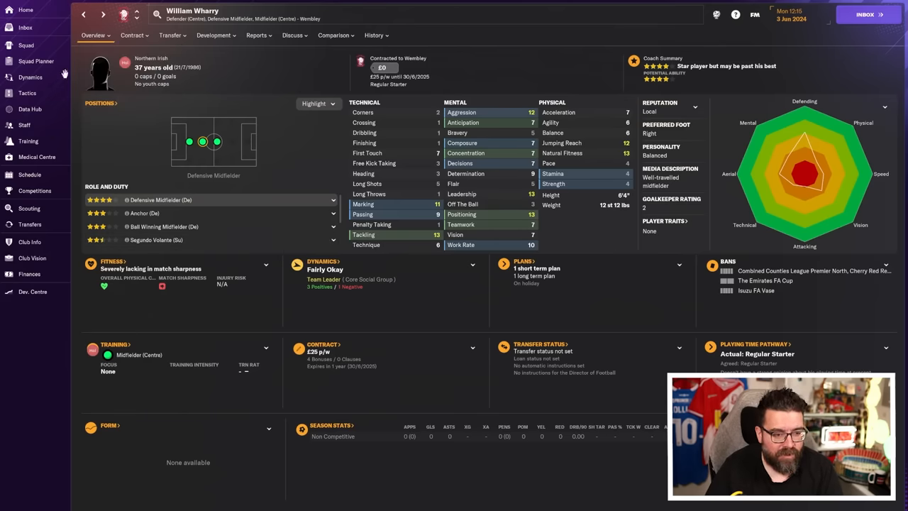
# - Reverse the squad list order and dismiss a defender's action menu without choosing anything
pyautogui.click(25, 44)
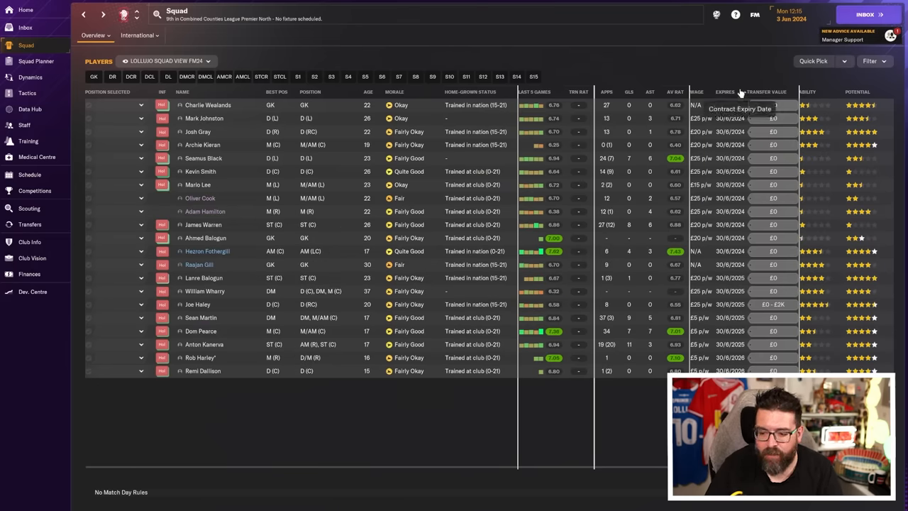
pyautogui.click(764, 91)
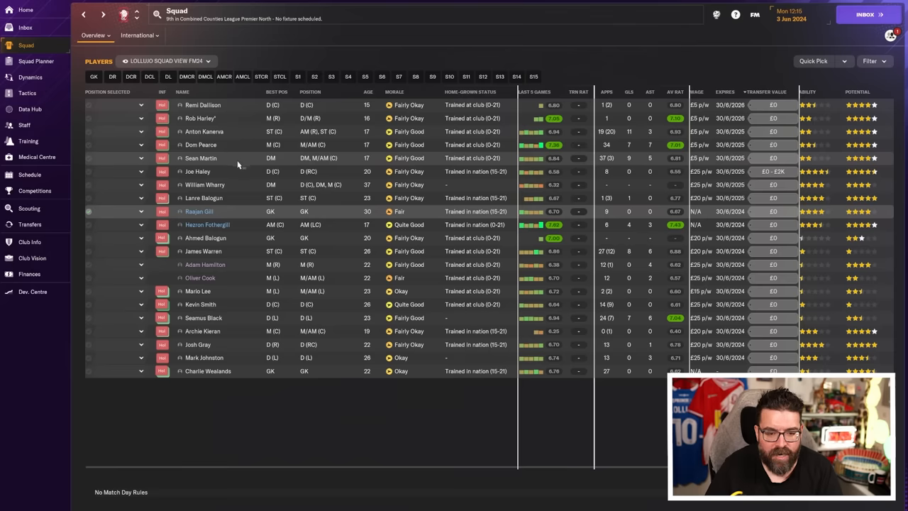
pyautogui.moveTo(244, 198)
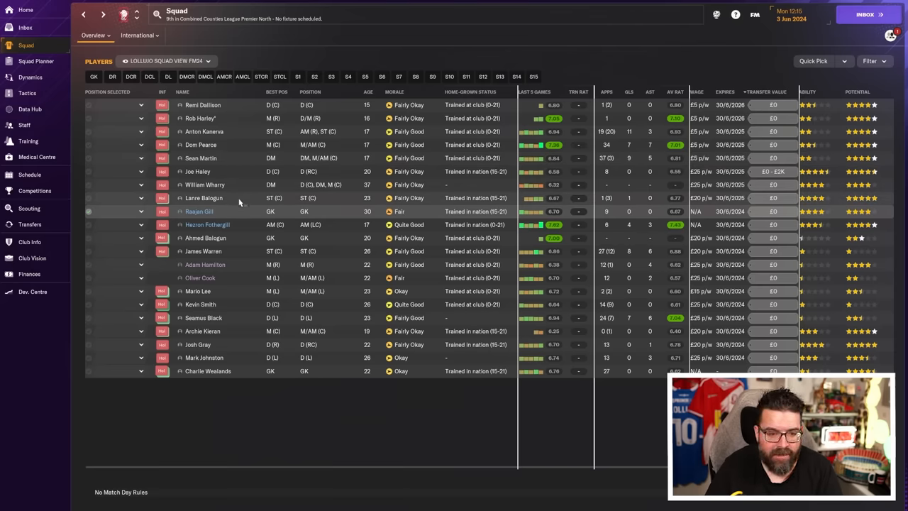
pyautogui.moveTo(279, 230)
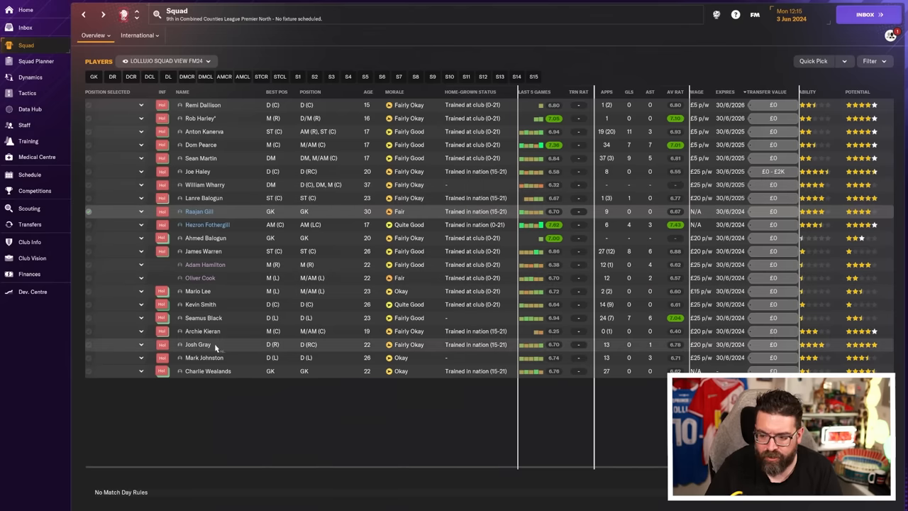
pyautogui.rightClick(199, 345)
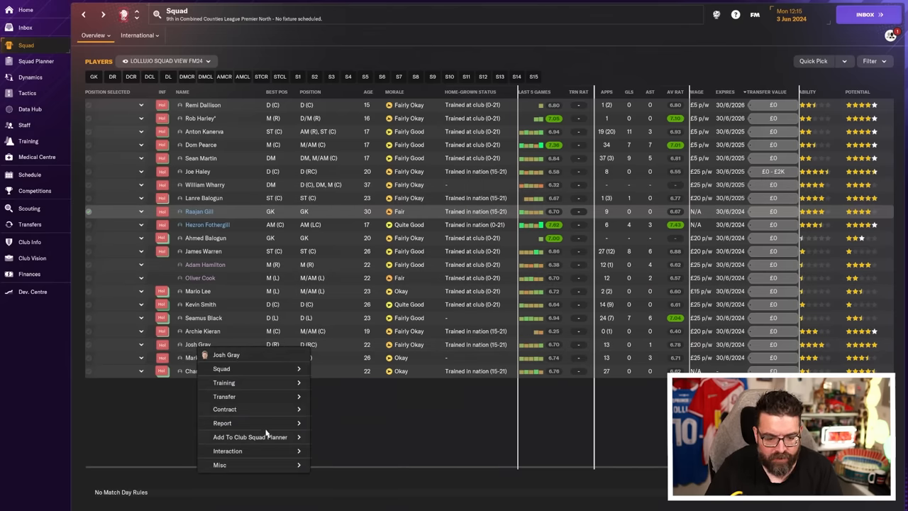
pyautogui.click(185, 403)
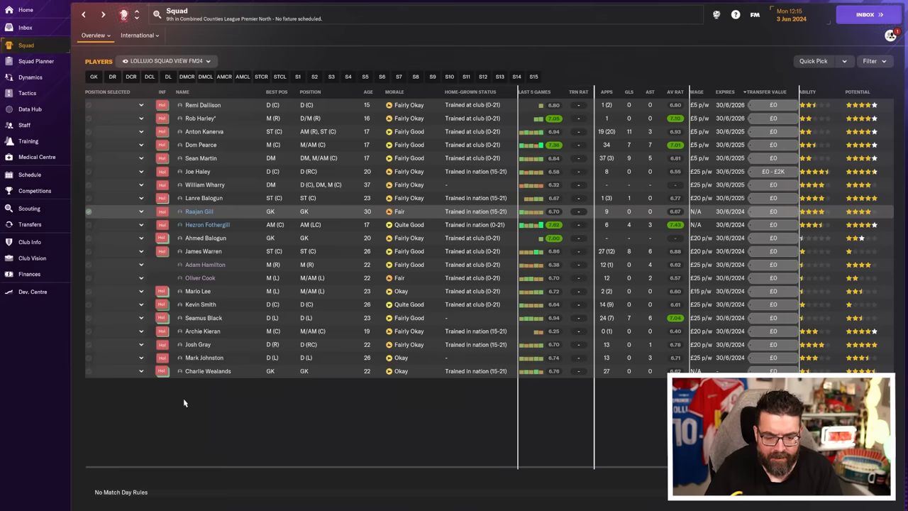
pyautogui.moveTo(201, 332)
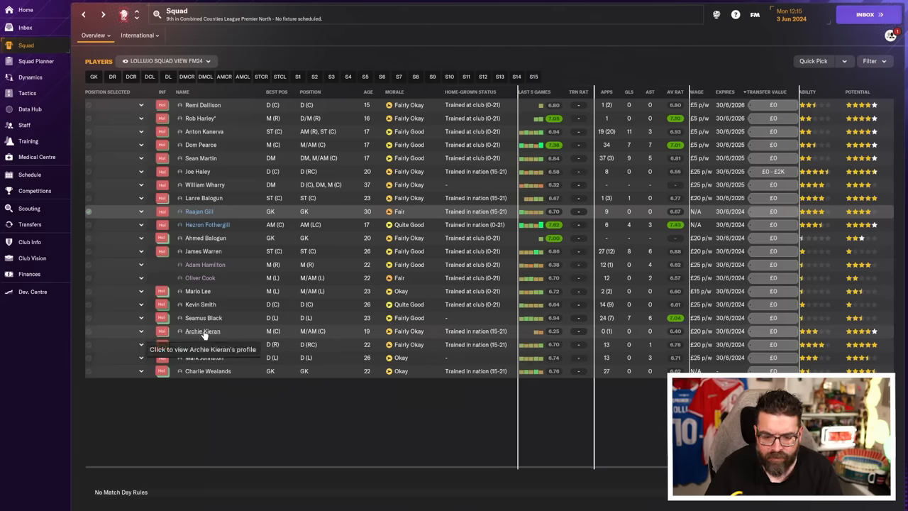
pyautogui.moveTo(206, 371)
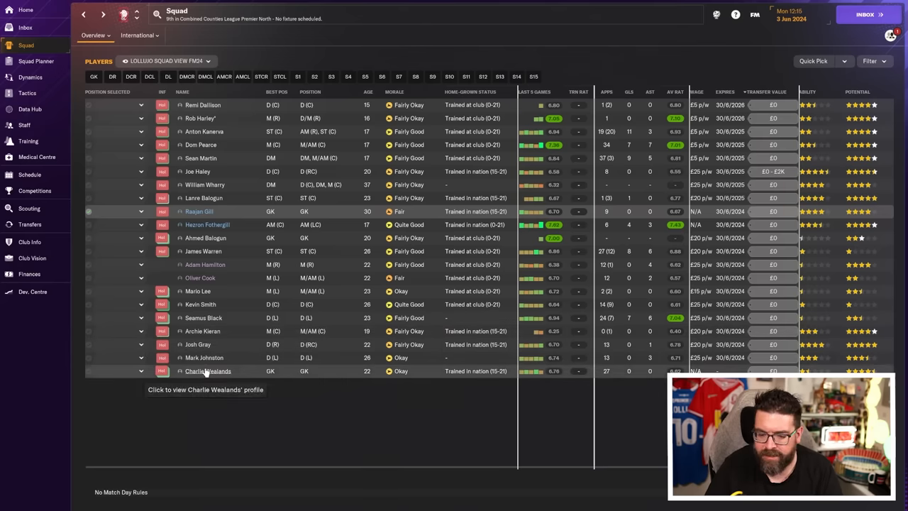
# - Check the backup goalkeeper's profile, return to the squad, then bring up the Finances summary
pyautogui.click(207, 372)
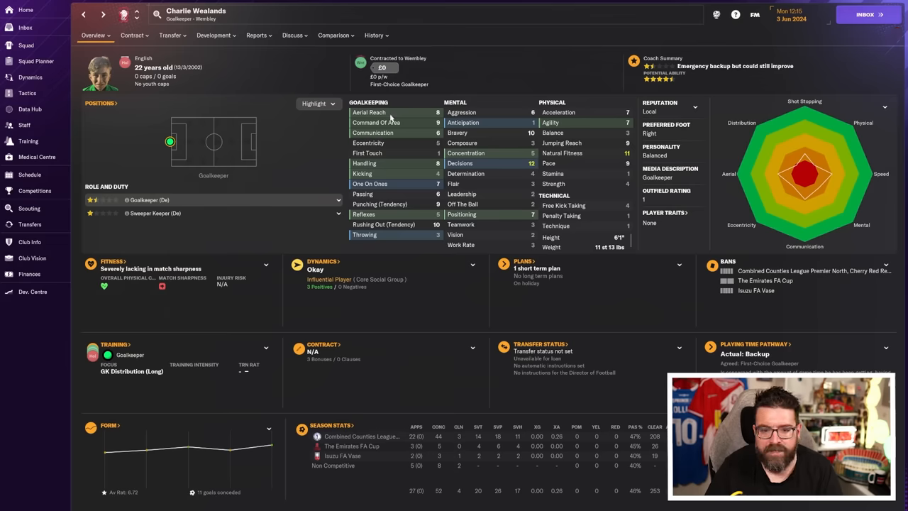
pyautogui.click(133, 34)
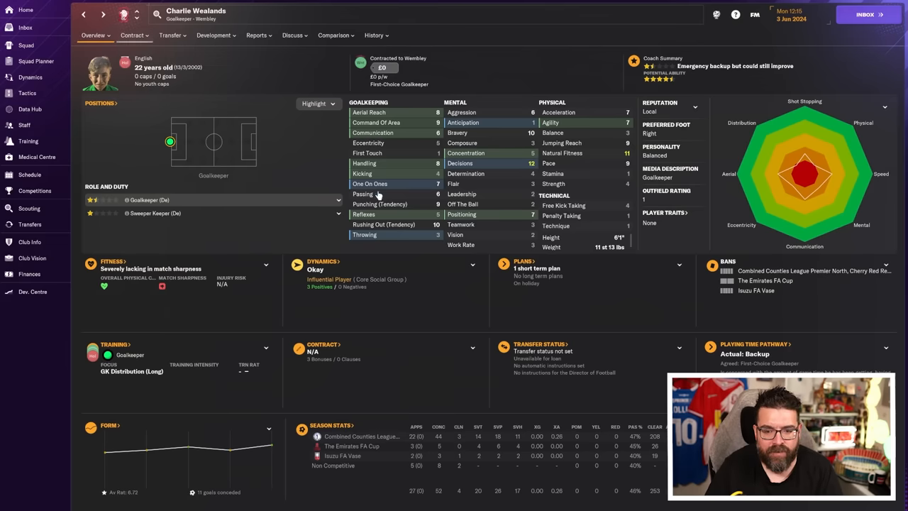
pyautogui.click(26, 44)
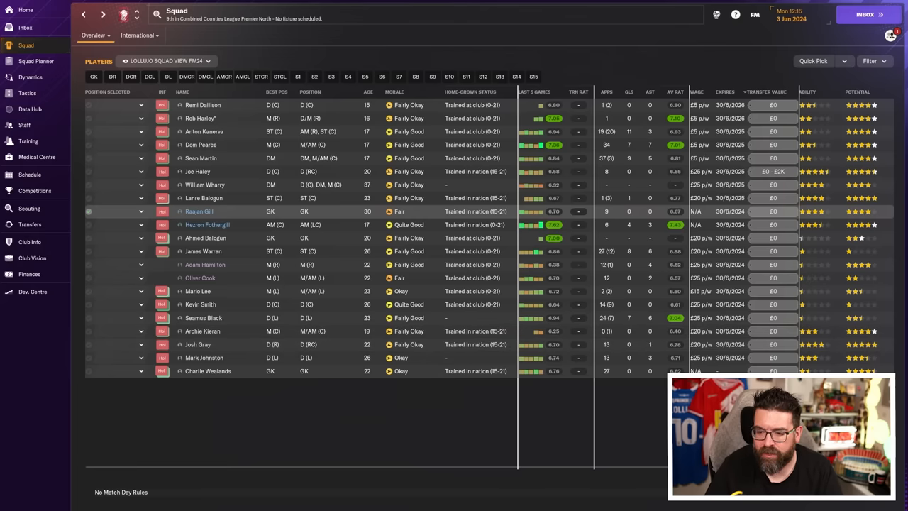
pyautogui.moveTo(695, 220)
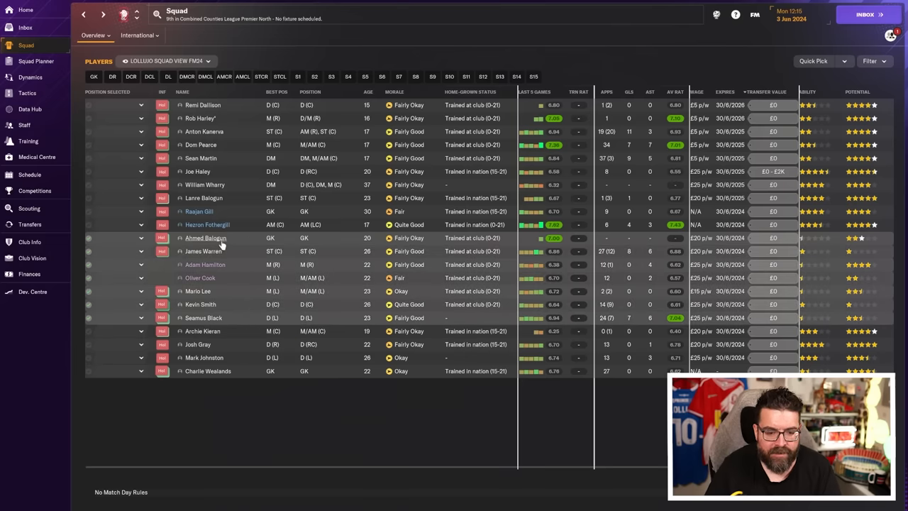
pyautogui.moveTo(366, 485)
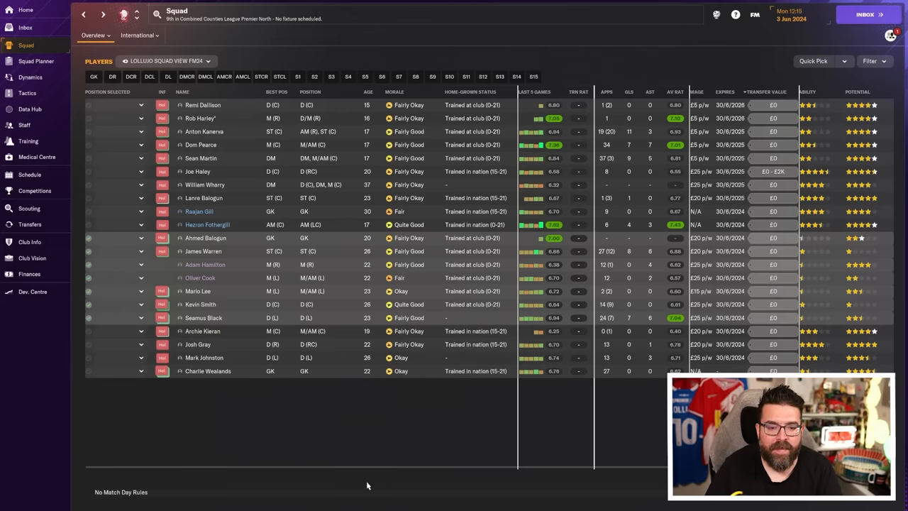
pyautogui.moveTo(398, 434)
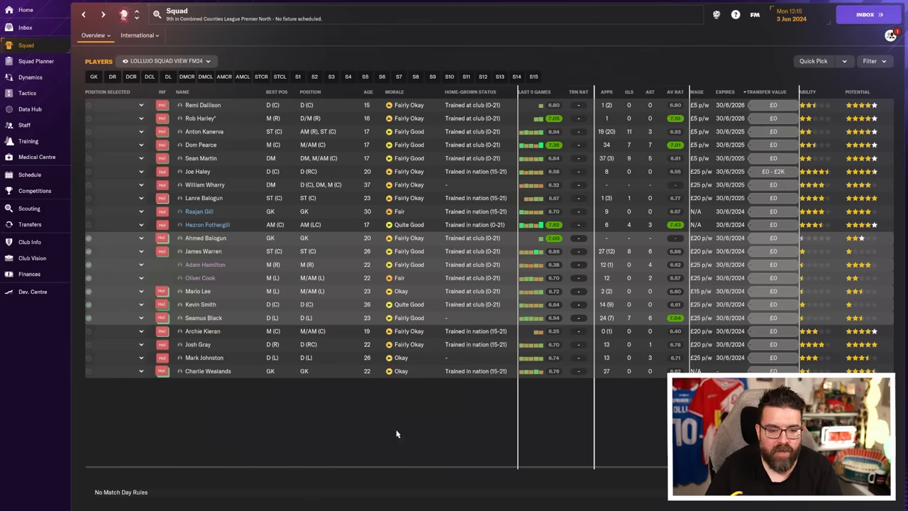
pyautogui.moveTo(42, 298)
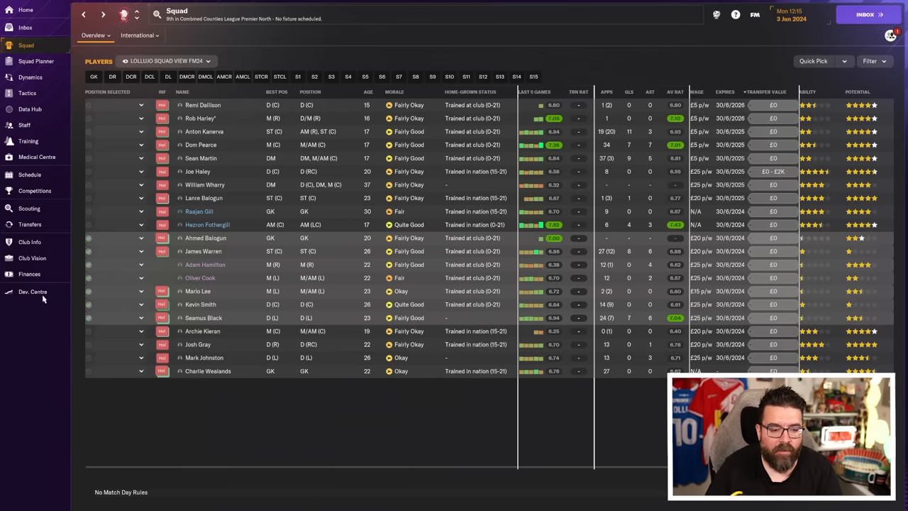
pyautogui.click(29, 274)
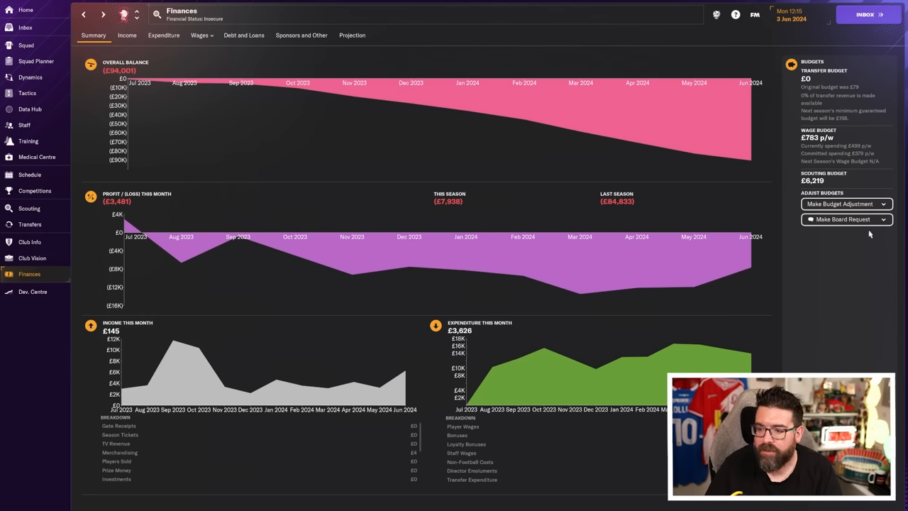
pyautogui.click(25, 8)
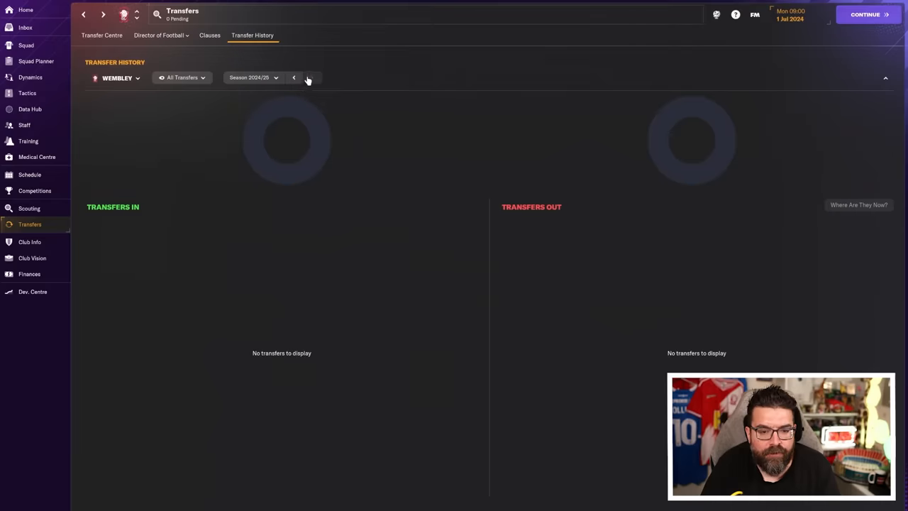
pyautogui.click(294, 77)
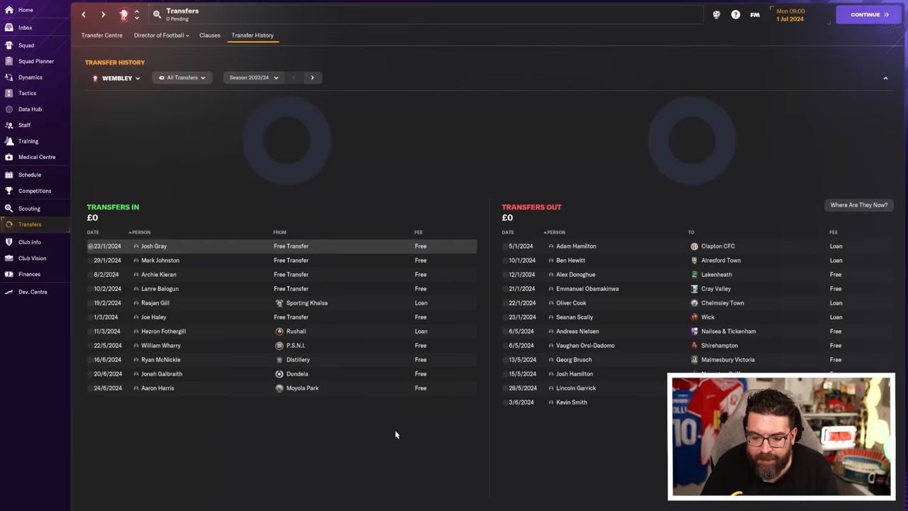
pyautogui.moveTo(596, 420)
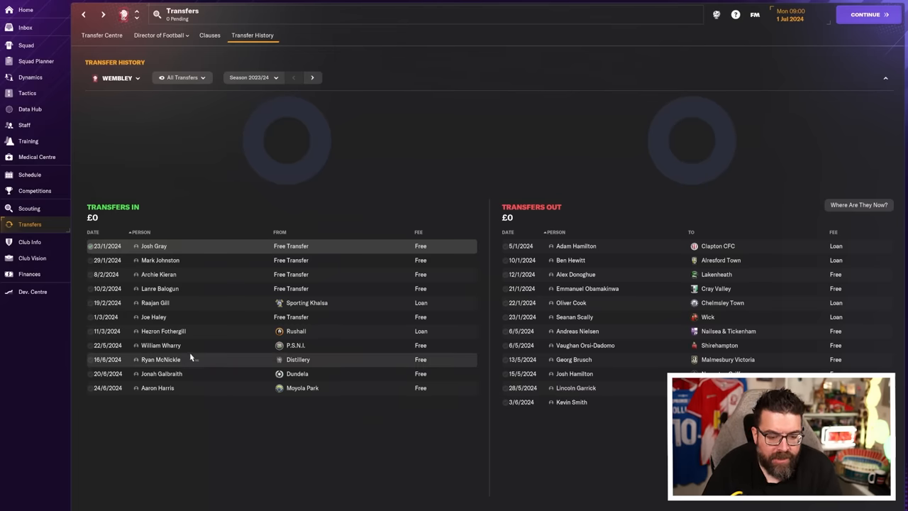
pyautogui.moveTo(124, 361)
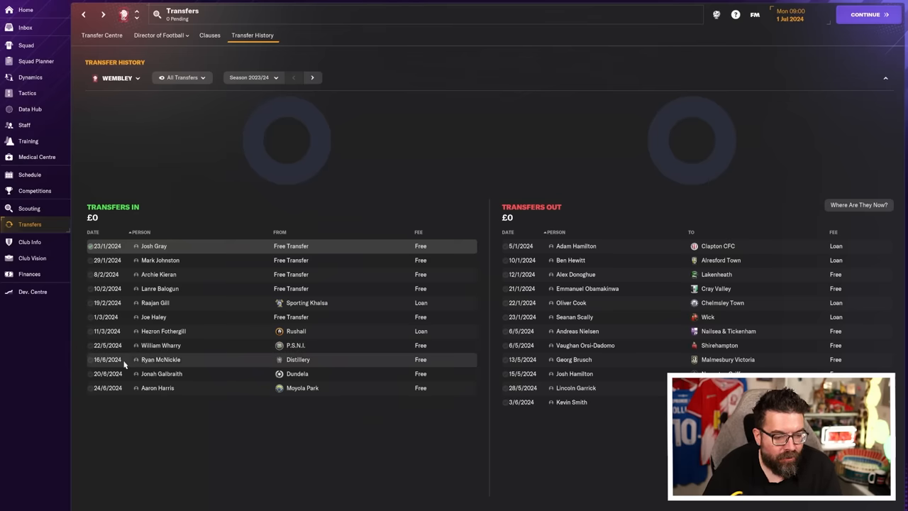
pyautogui.moveTo(160, 360)
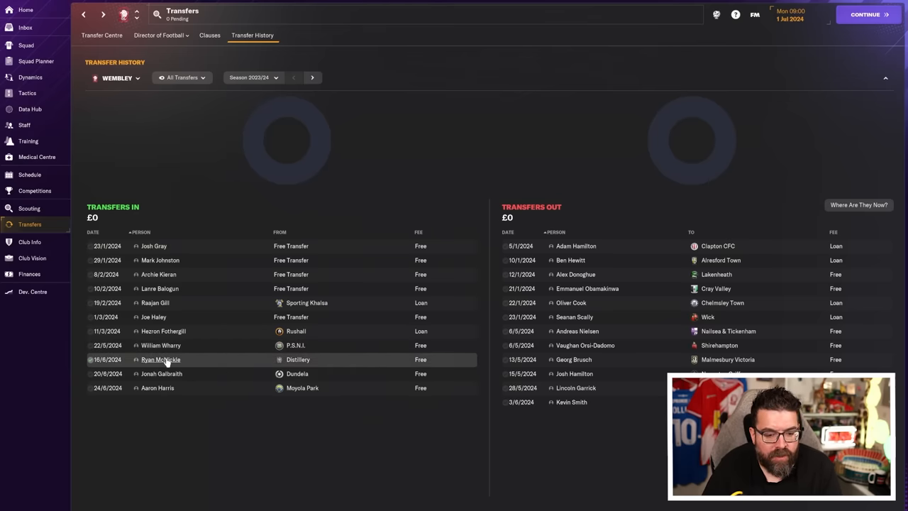
pyautogui.click(161, 361)
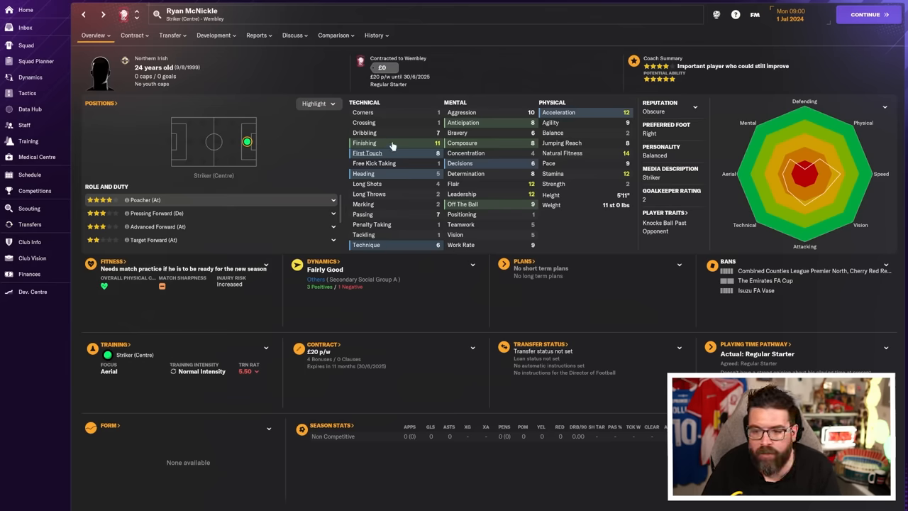
pyautogui.click(375, 34)
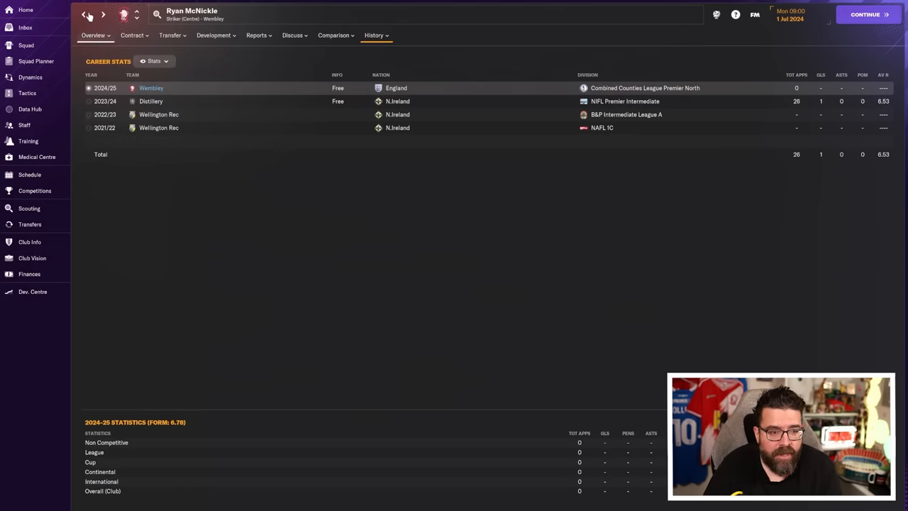
pyautogui.click(84, 14)
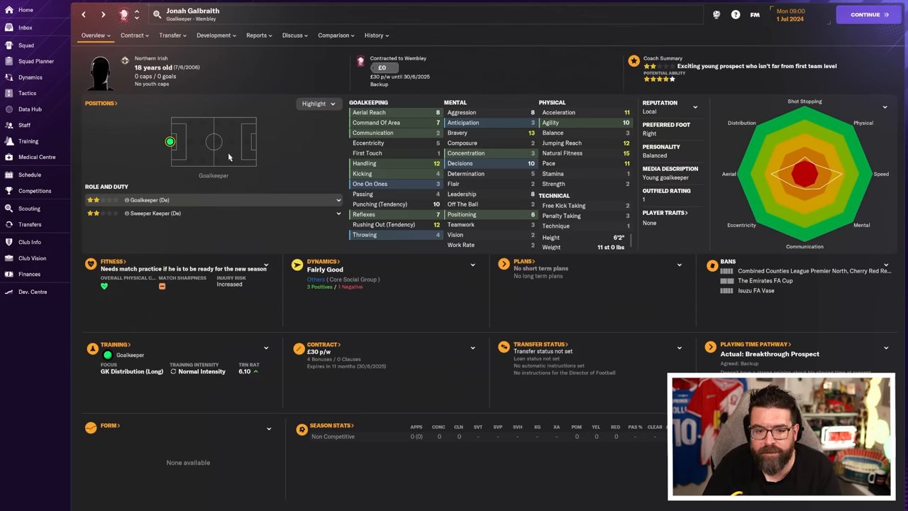
pyautogui.moveTo(501, 99)
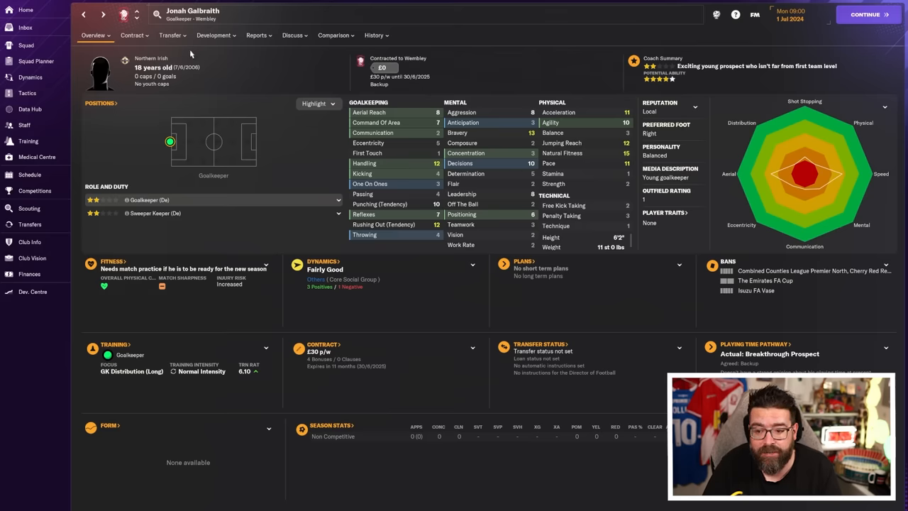
pyautogui.click(30, 224)
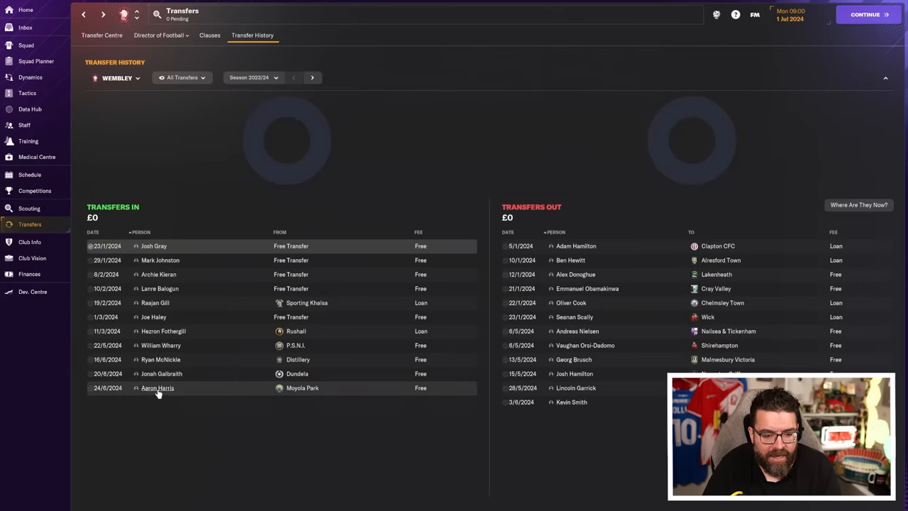
pyautogui.moveTo(156, 388)
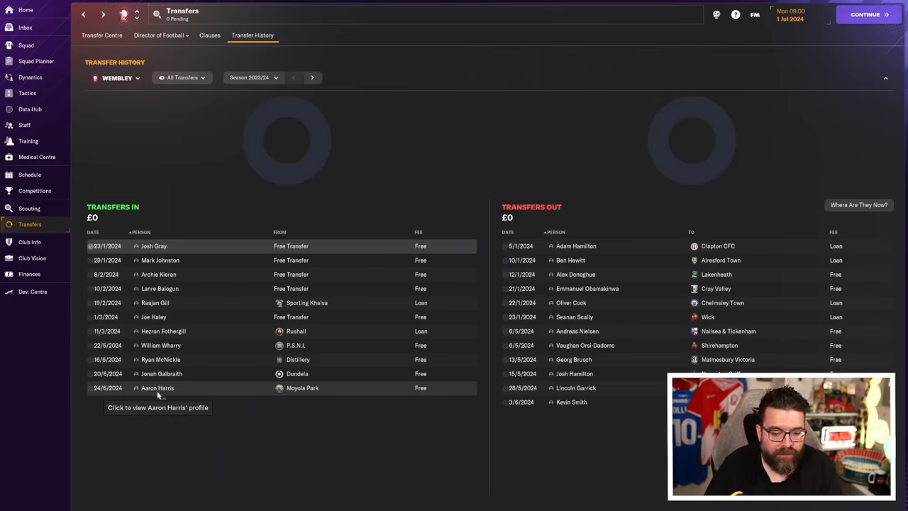
pyautogui.click(157, 388)
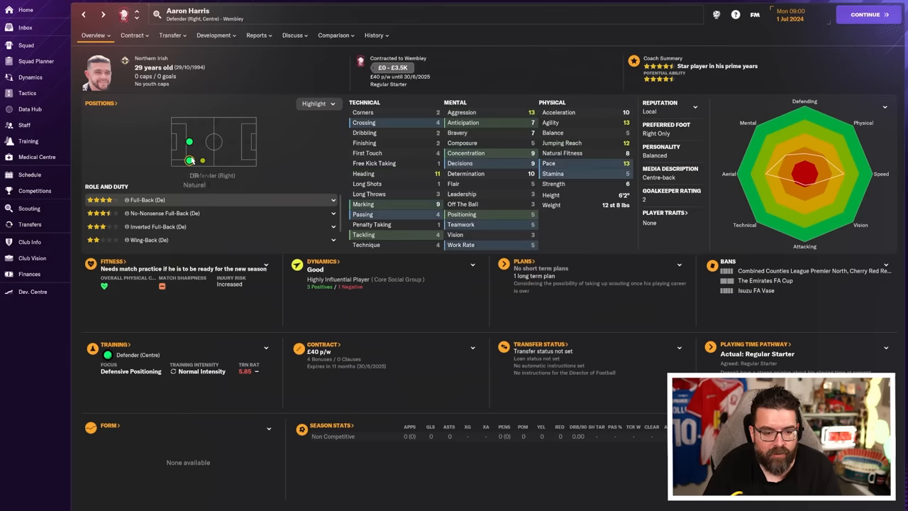
pyautogui.click(374, 34)
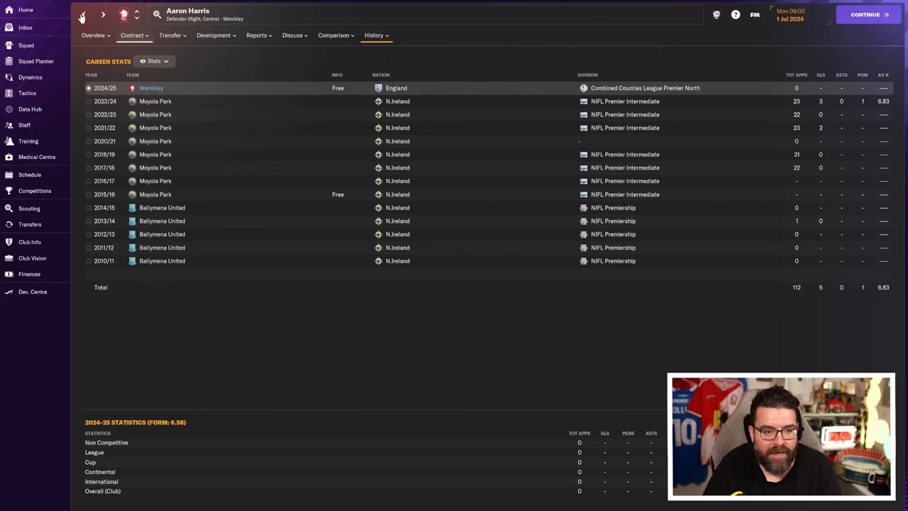
pyautogui.click(29, 224)
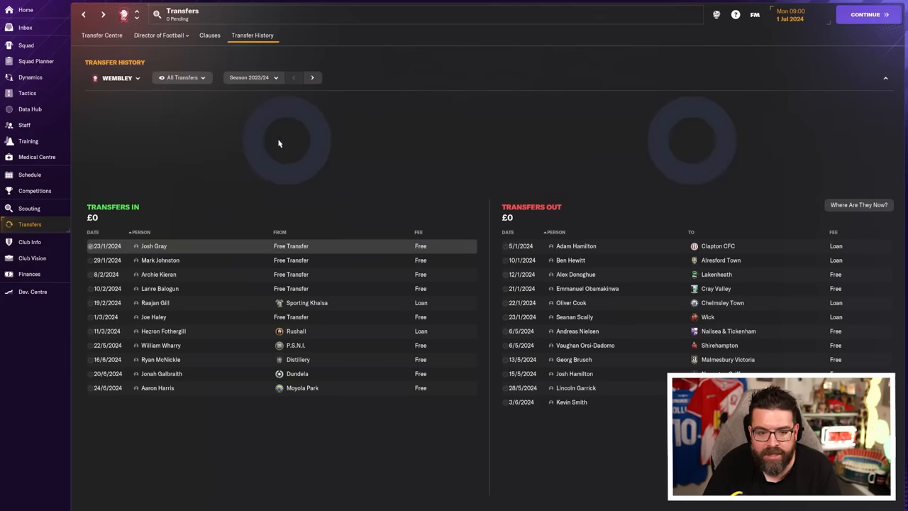
# - Filter to Released Players for 2024/25, then return to the squad list
pyautogui.click(182, 77)
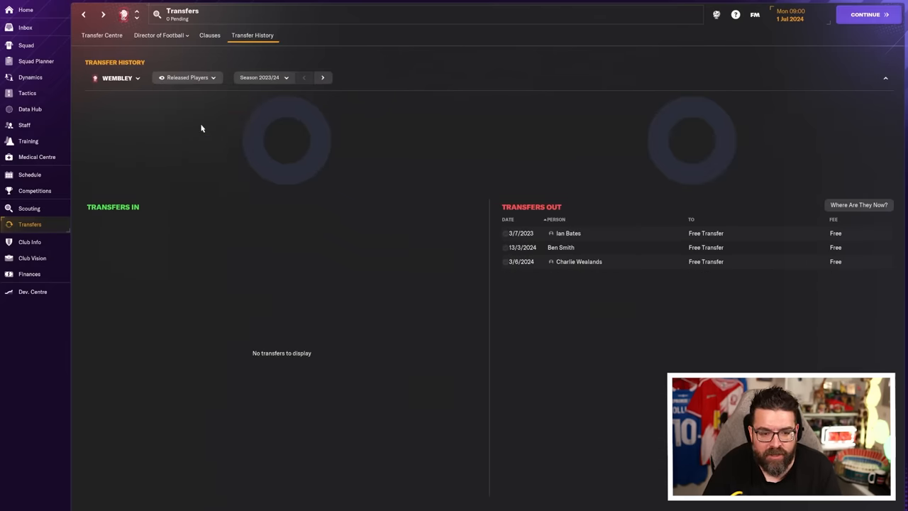
pyautogui.click(324, 77)
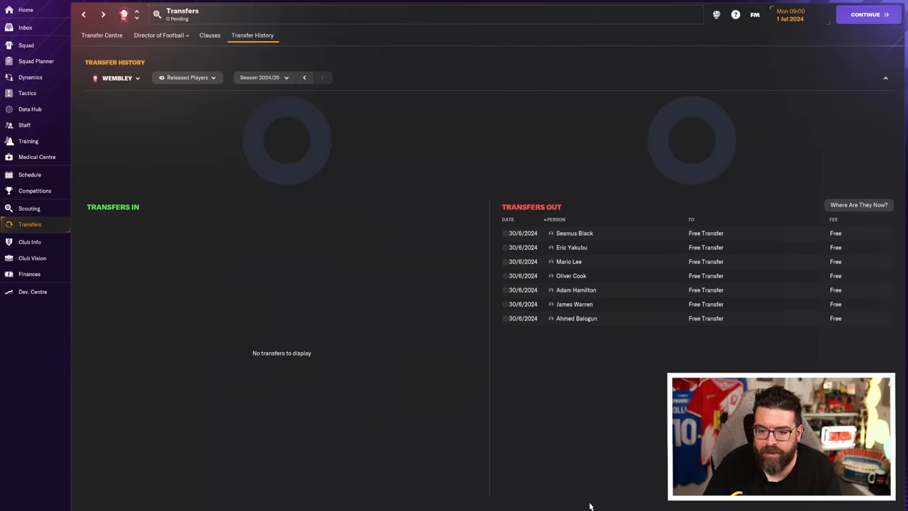
pyautogui.moveTo(241, 181)
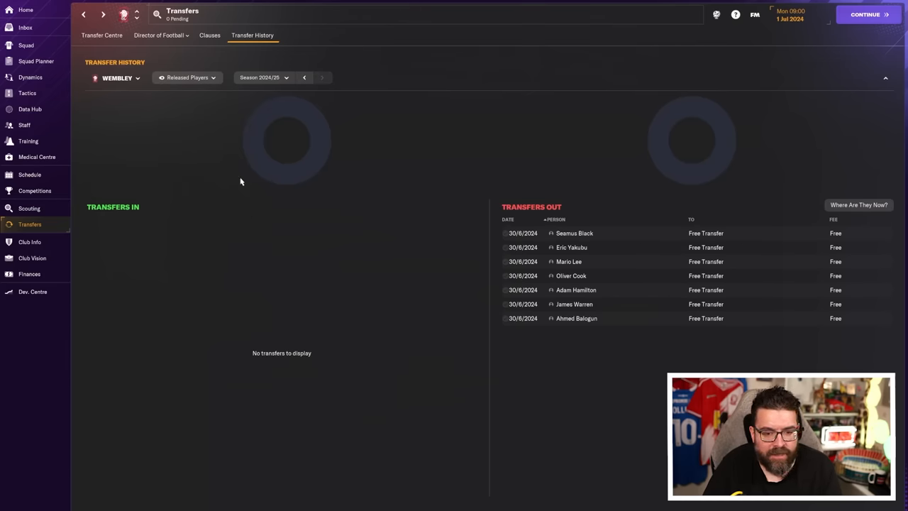
pyautogui.click(25, 44)
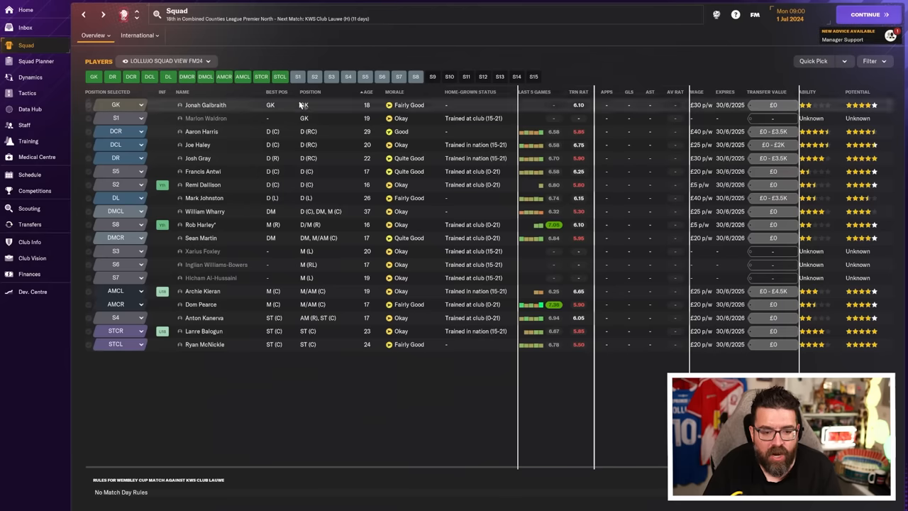
pyautogui.moveTo(248, 93)
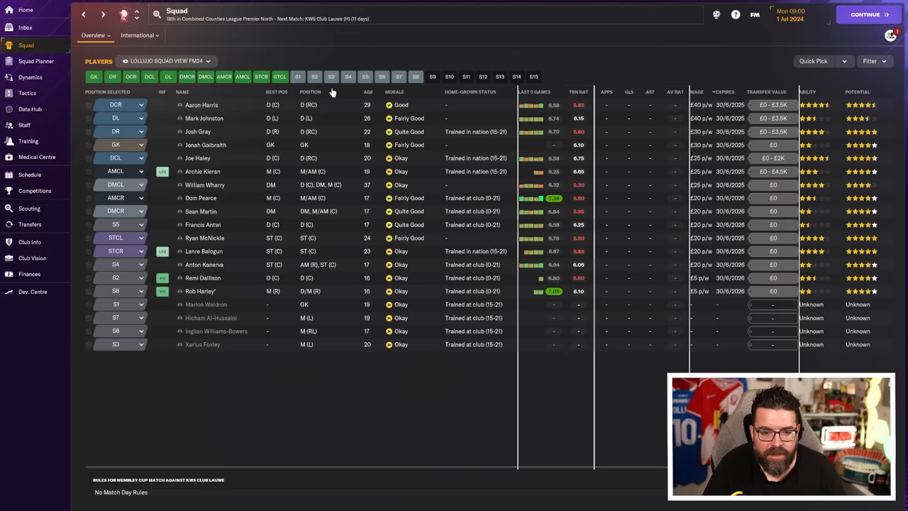
# - Sort by Position Selected, toggle the U21 Squad filter on and off, then show Finances
pyautogui.click(367, 91)
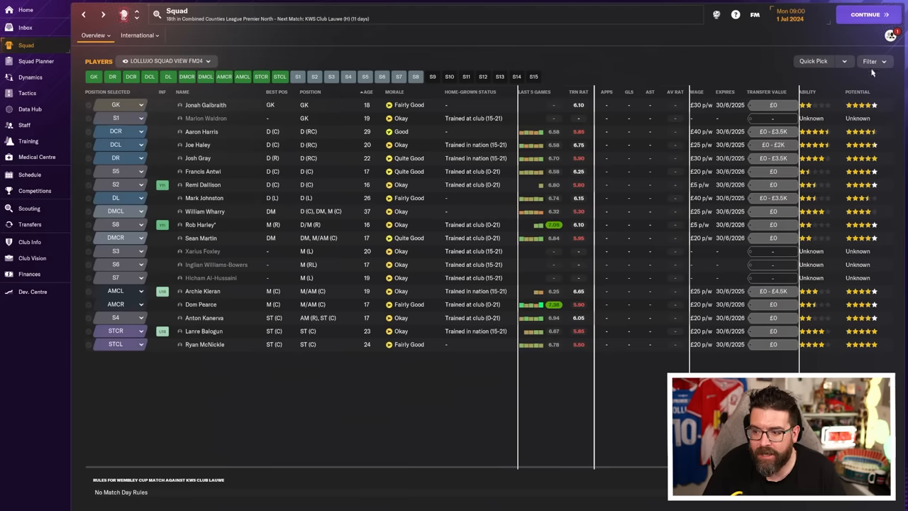
pyautogui.click(869, 61)
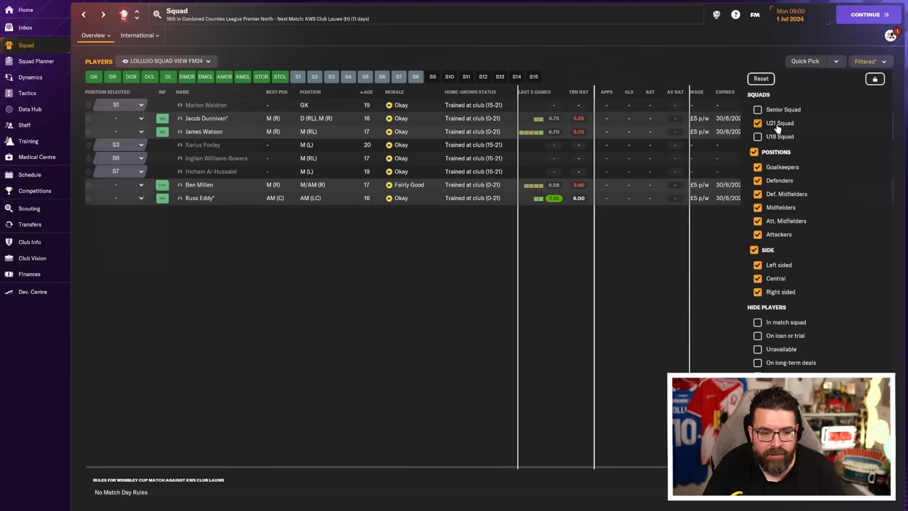
pyautogui.click(758, 122)
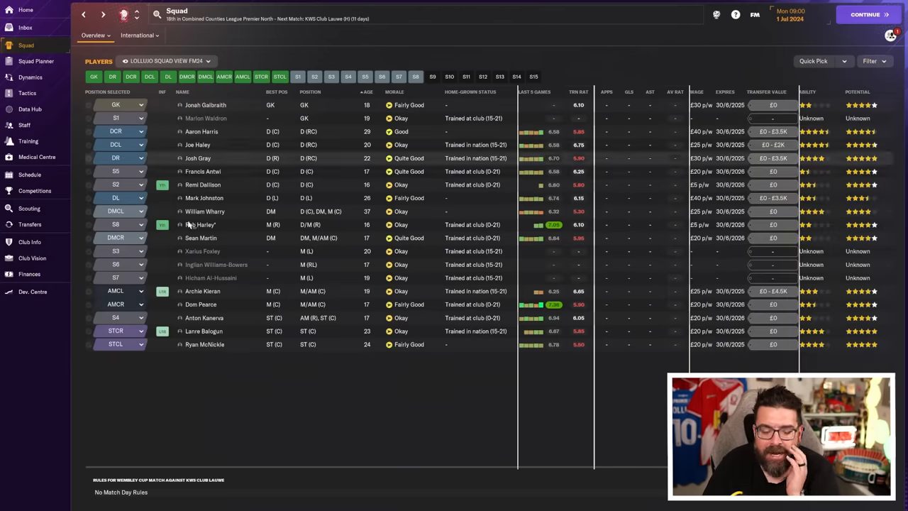
pyautogui.click(29, 272)
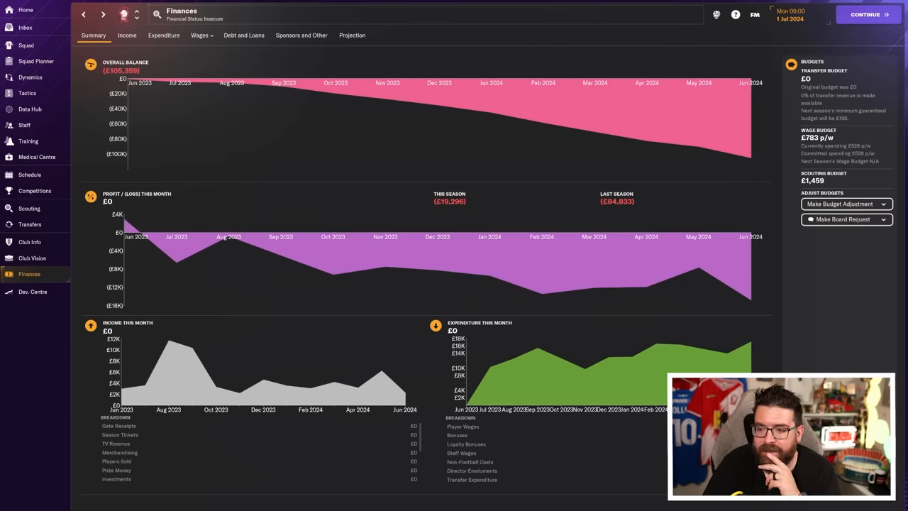
pyautogui.moveTo(216, 293)
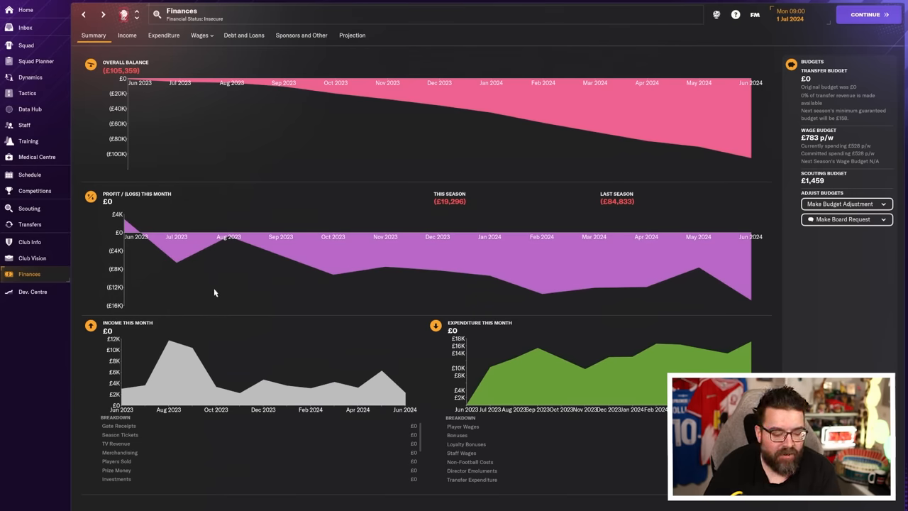
pyautogui.moveTo(306, 267)
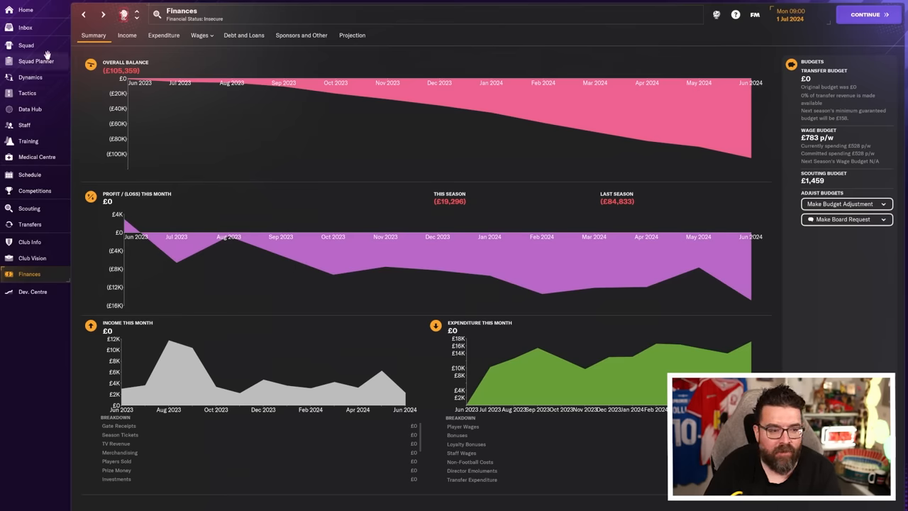
pyautogui.click(26, 43)
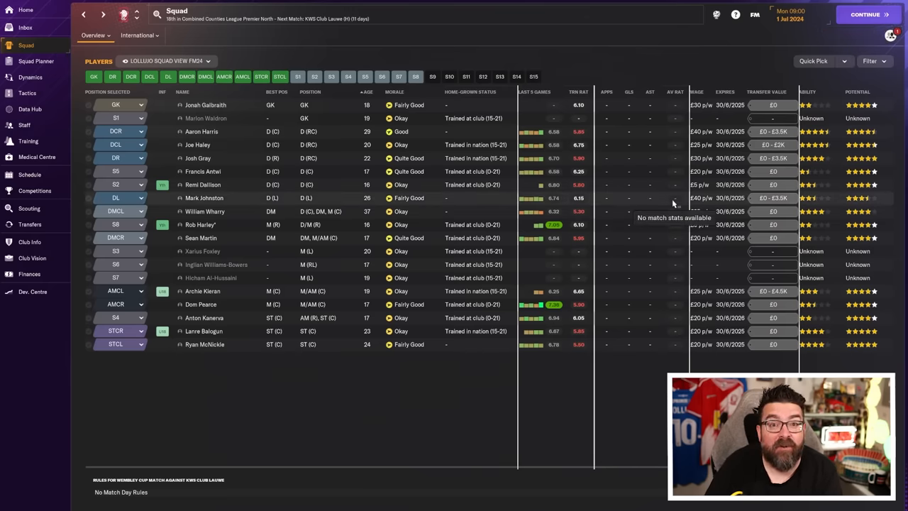
pyautogui.moveTo(595, 366)
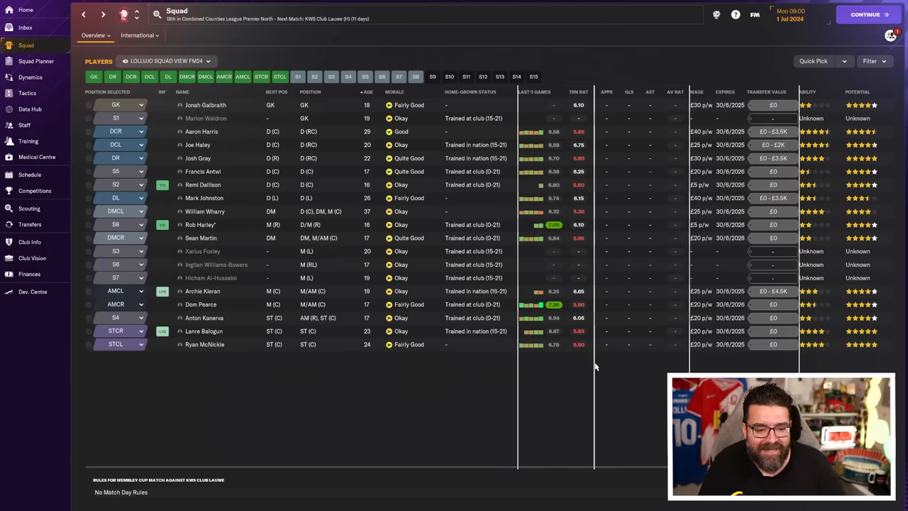
pyautogui.moveTo(594, 356)
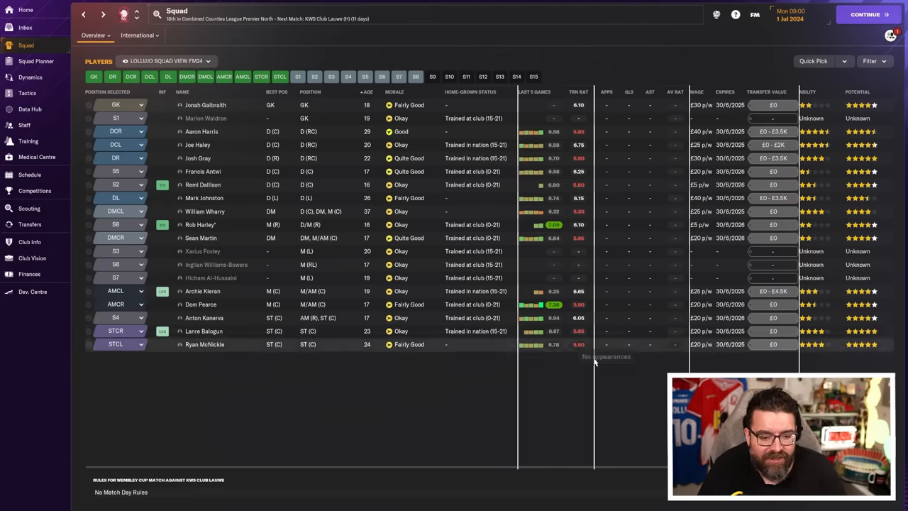
# - In Squad Planner, review depth charts for goalkeeper, left-back, both centre-backs and right-back
pyautogui.click(36, 61)
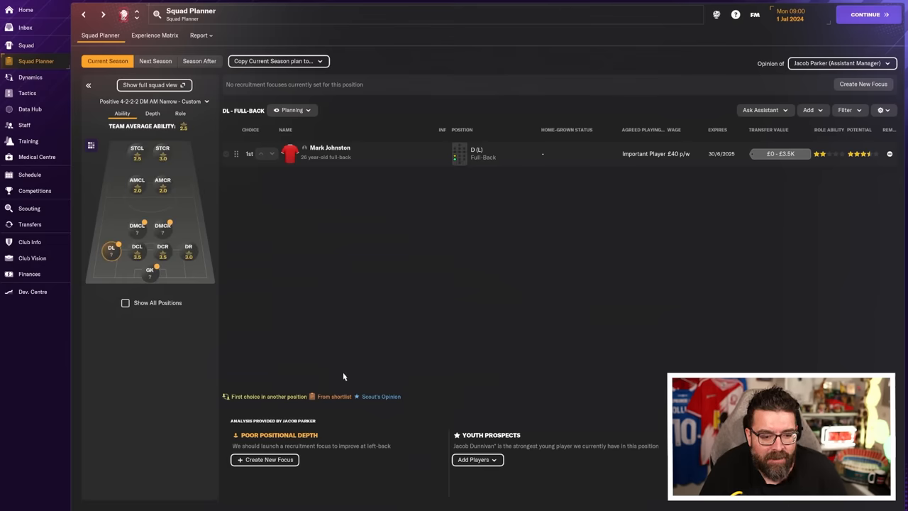
pyautogui.click(151, 272)
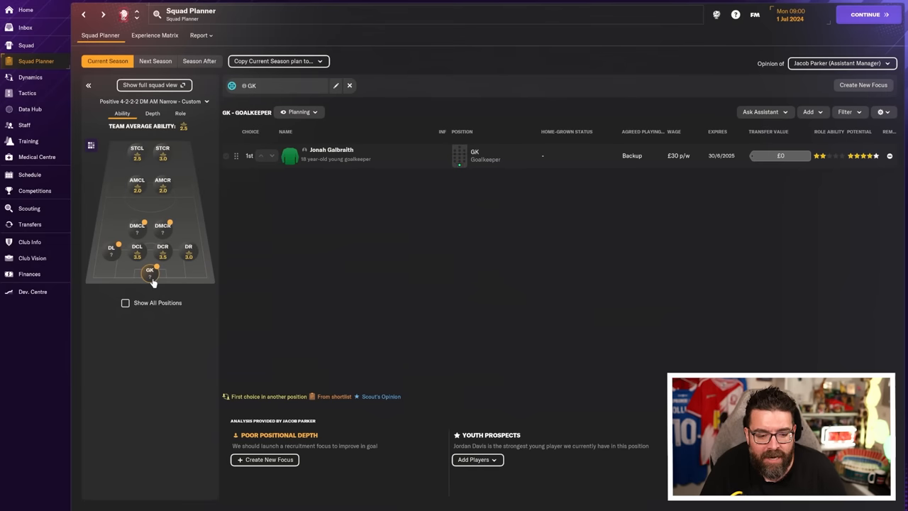
pyautogui.moveTo(459, 415)
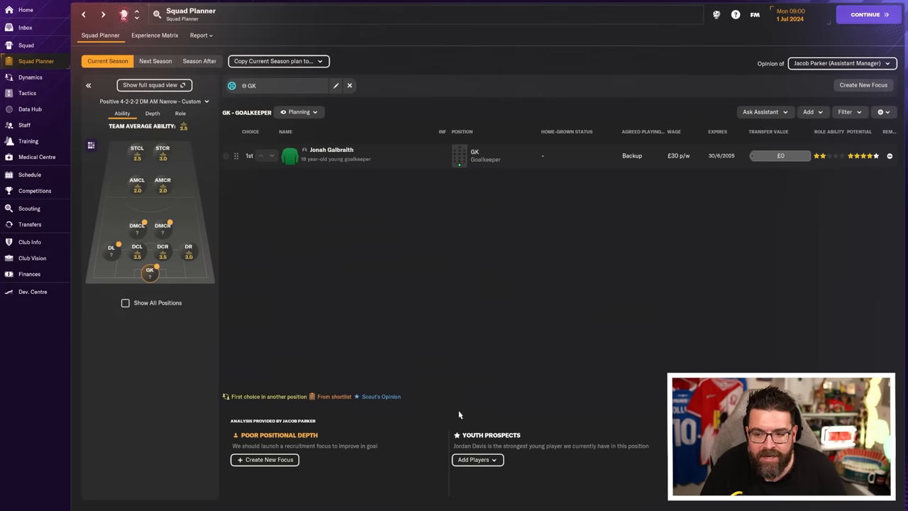
pyautogui.click(111, 250)
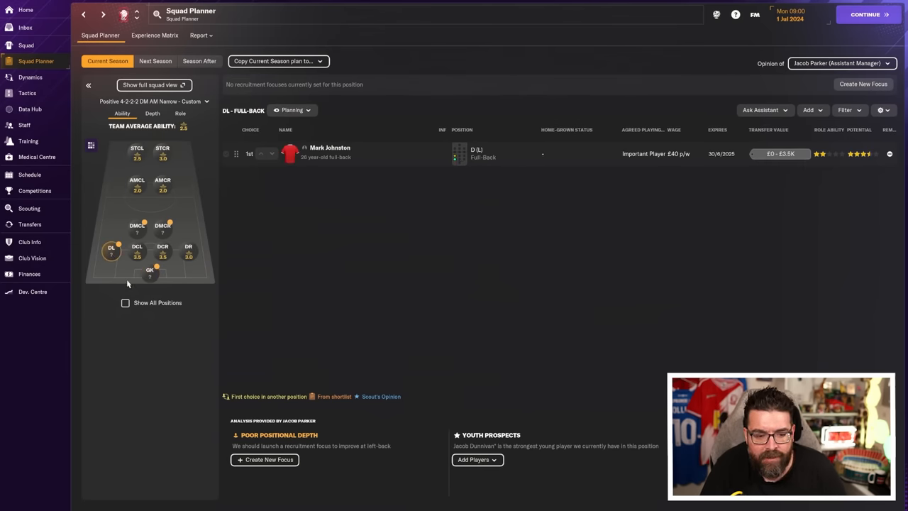
pyautogui.click(136, 249)
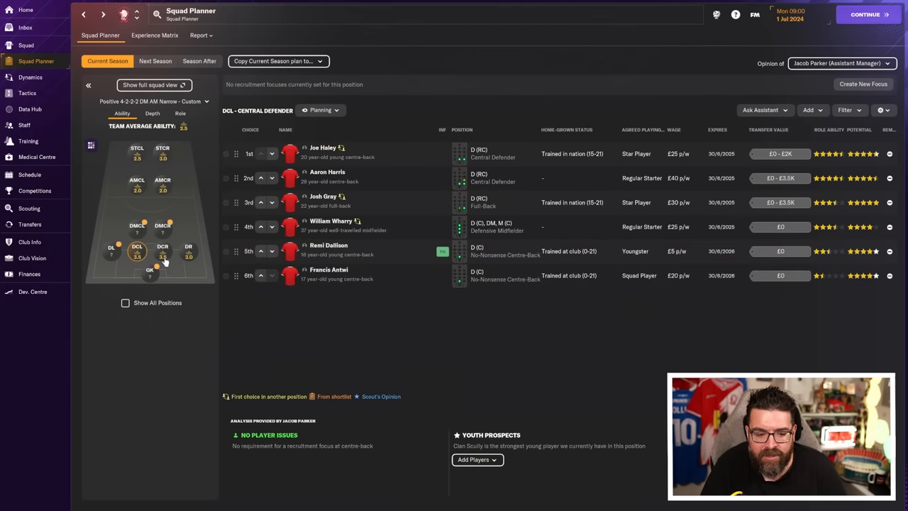
pyautogui.click(162, 248)
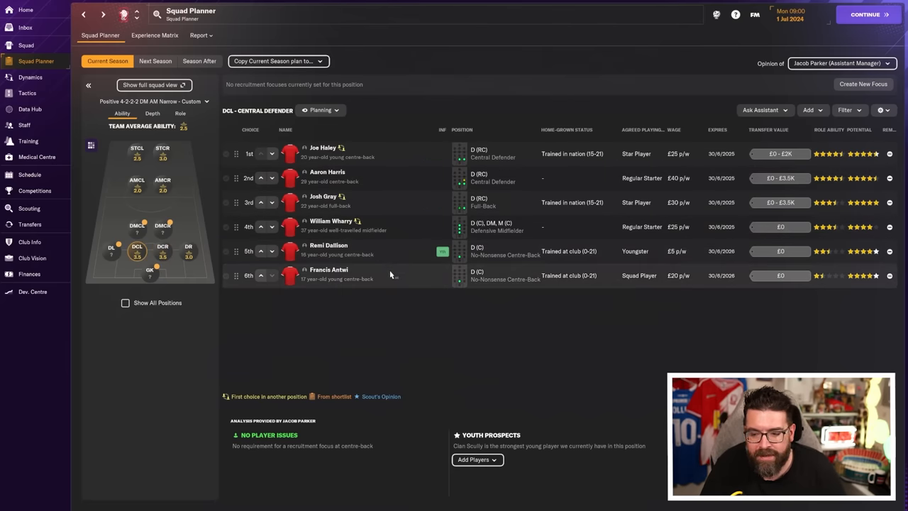
pyautogui.click(188, 247)
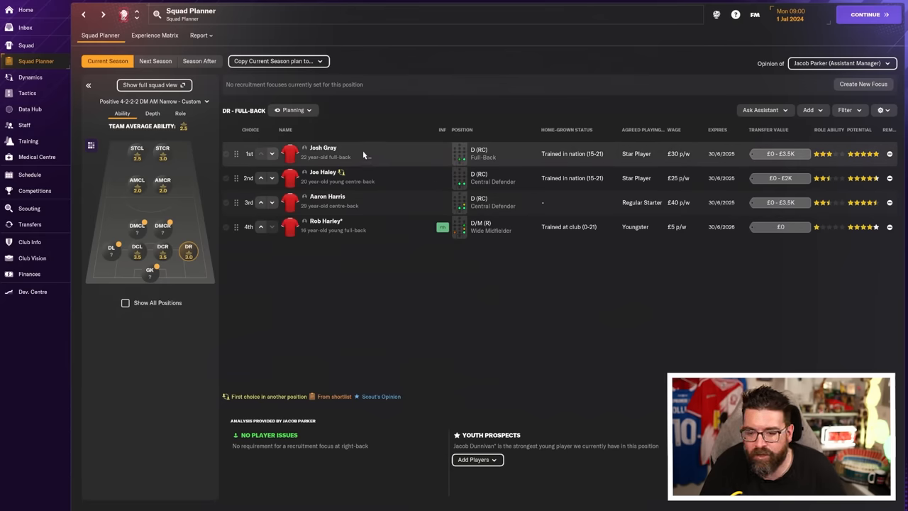
pyautogui.moveTo(372, 372)
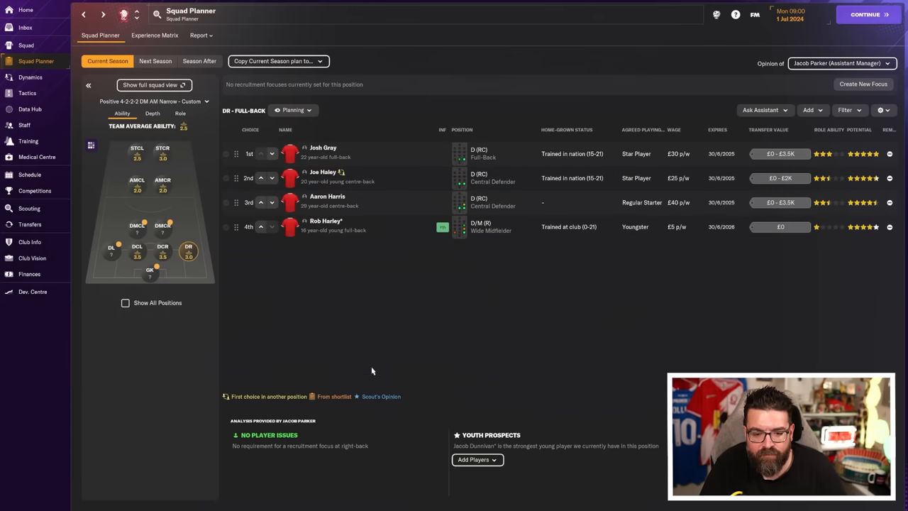
# - Review the depth charts for both defensive midfielders and both attacking midfielders
pyautogui.click(162, 225)
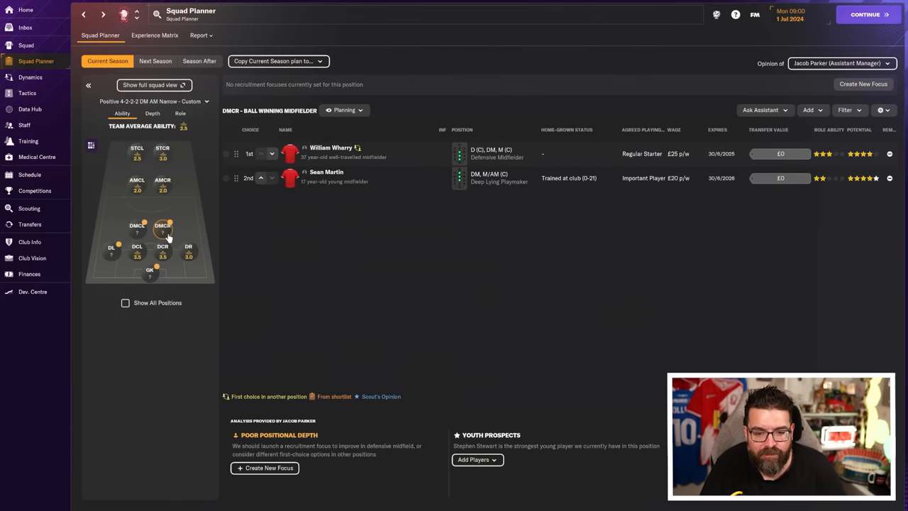
pyautogui.moveTo(216, 247)
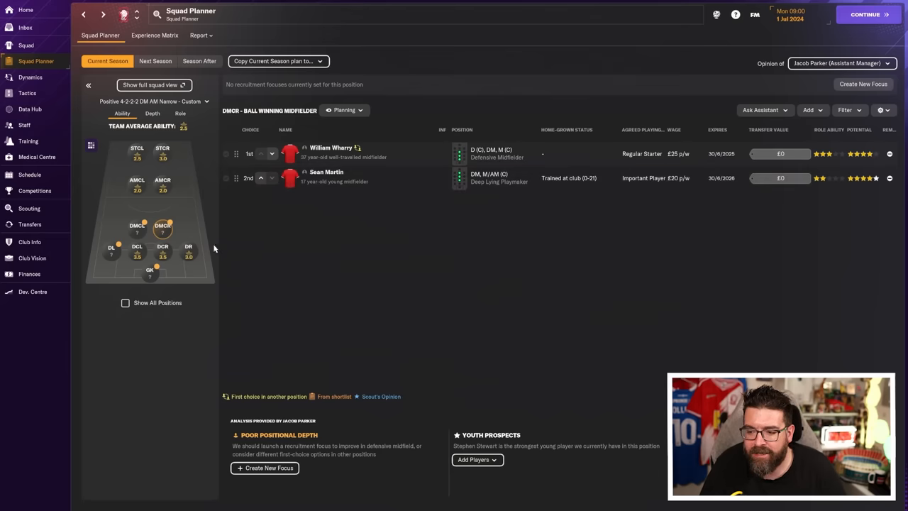
pyautogui.click(136, 227)
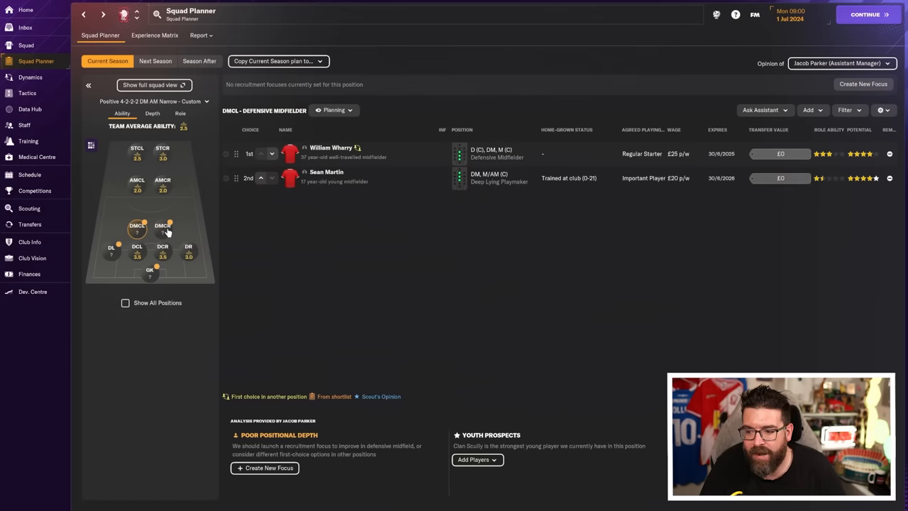
pyautogui.moveTo(269, 368)
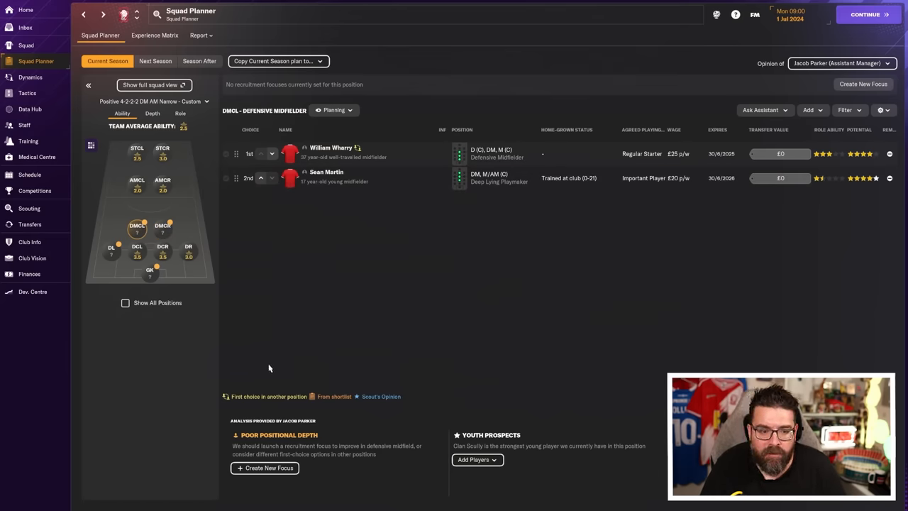
pyautogui.click(161, 180)
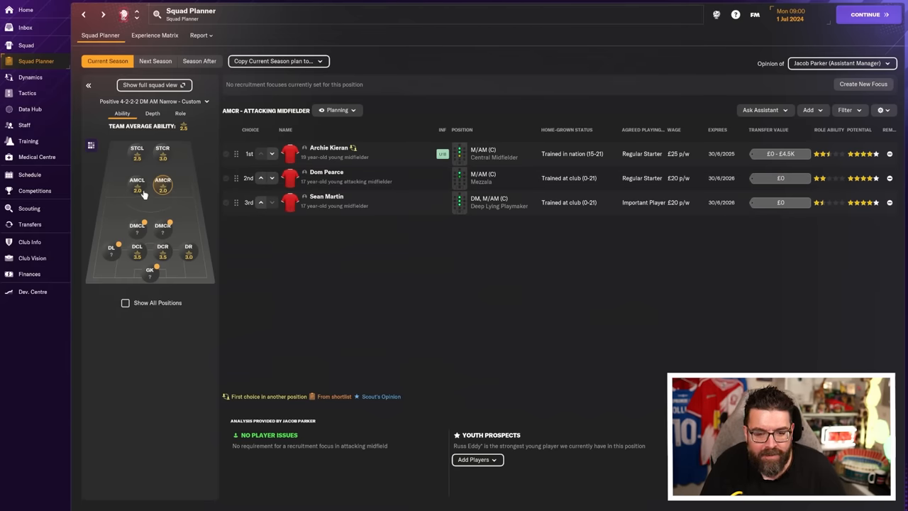
pyautogui.click(136, 181)
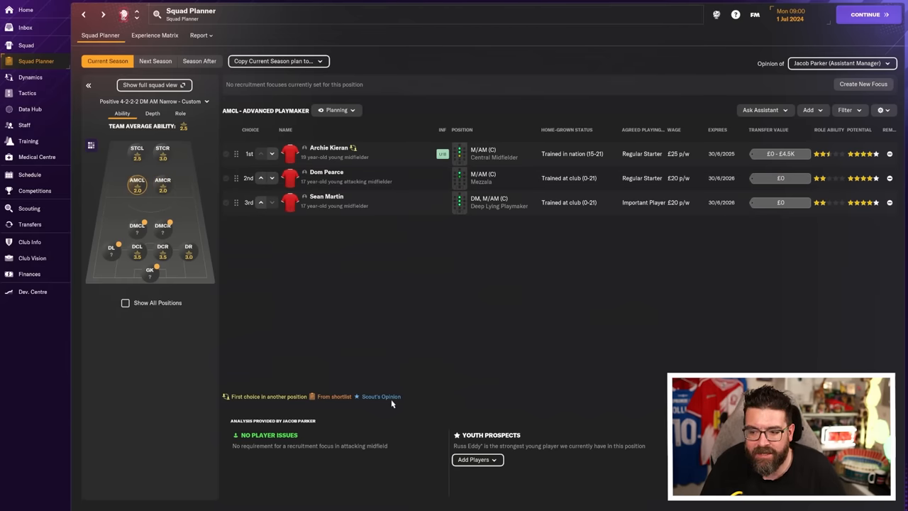
pyautogui.moveTo(302, 366)
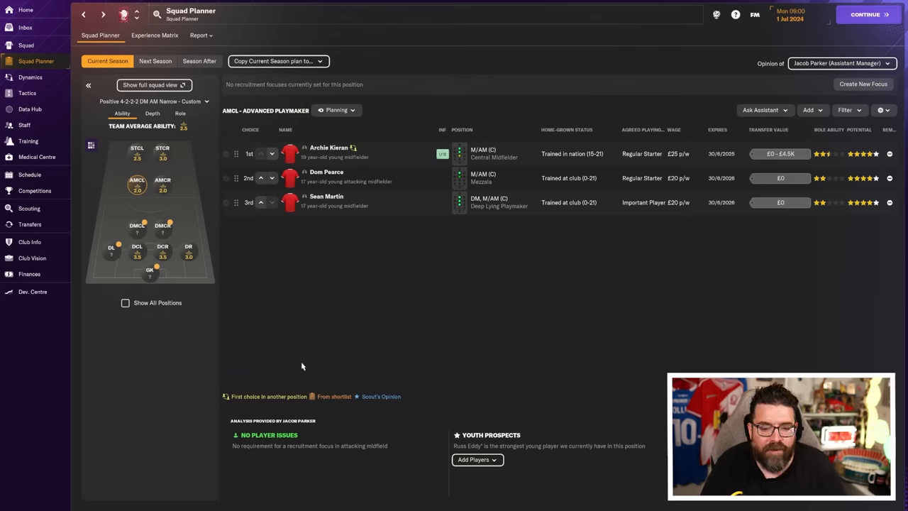
pyautogui.moveTo(261, 320)
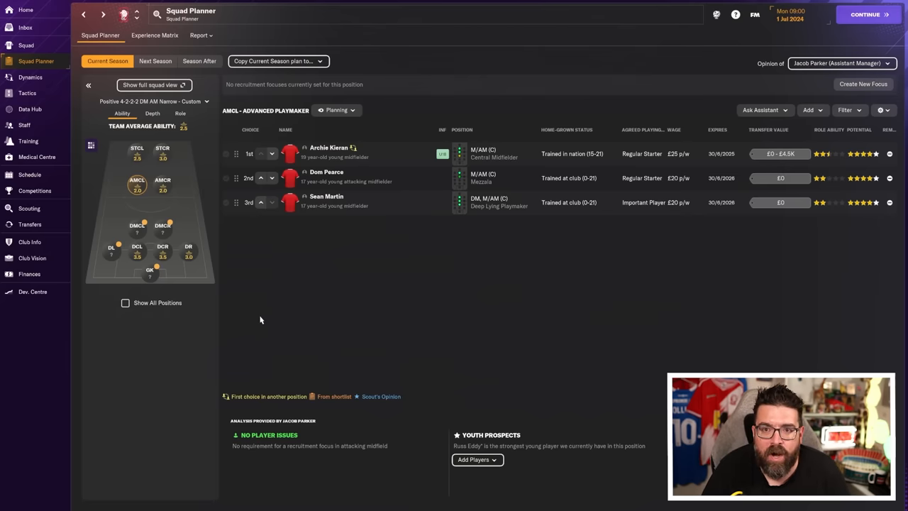
pyautogui.moveTo(227, 298)
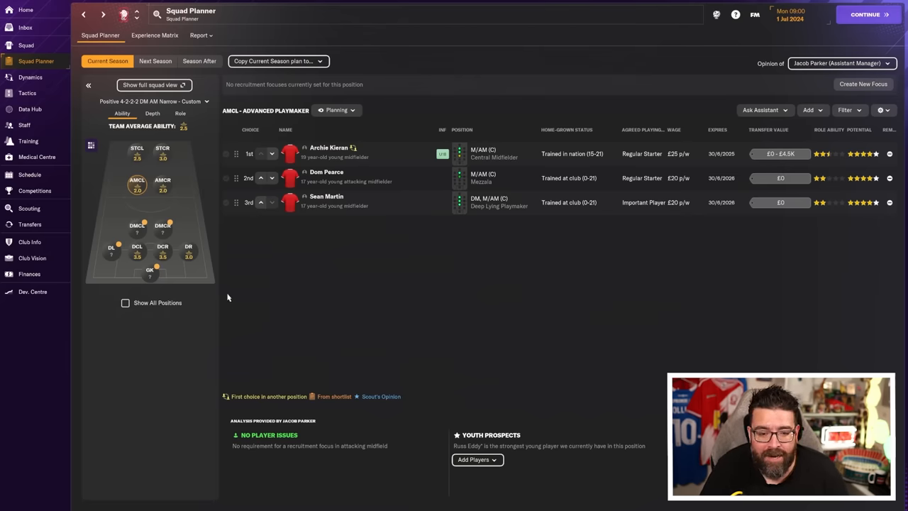
pyautogui.moveTo(238, 304)
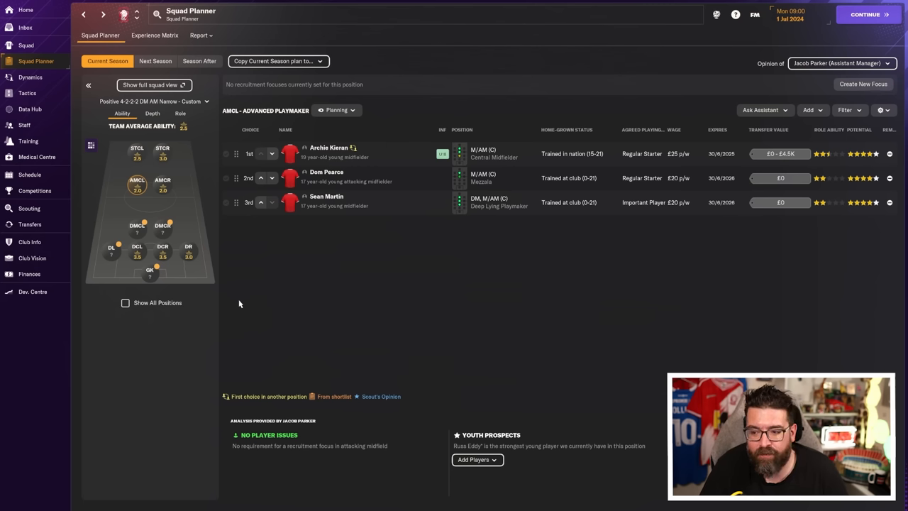
pyautogui.moveTo(253, 377)
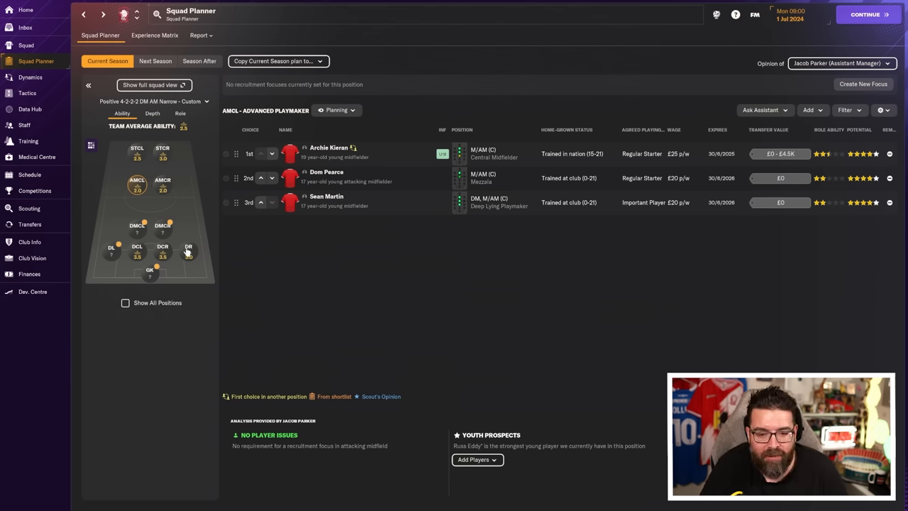
# - Review the depth charts for the right and left striker slots
pyautogui.click(162, 149)
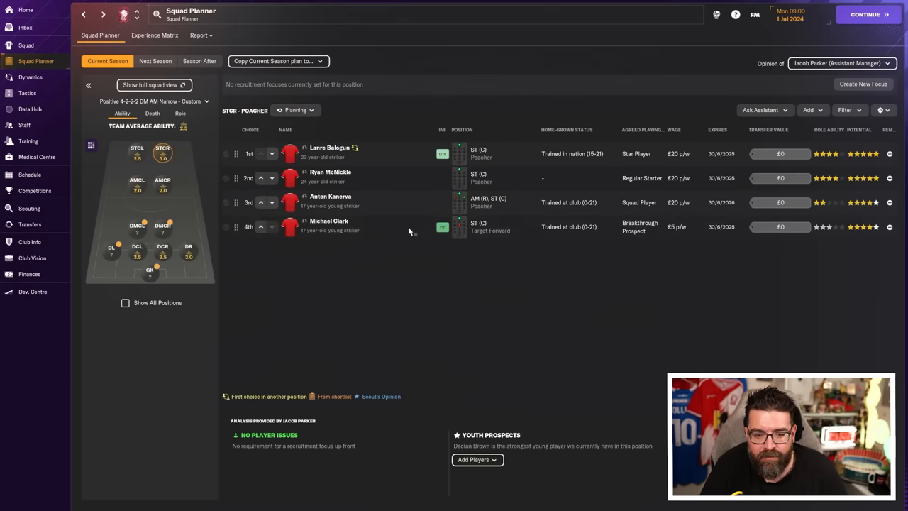
pyautogui.moveTo(397, 164)
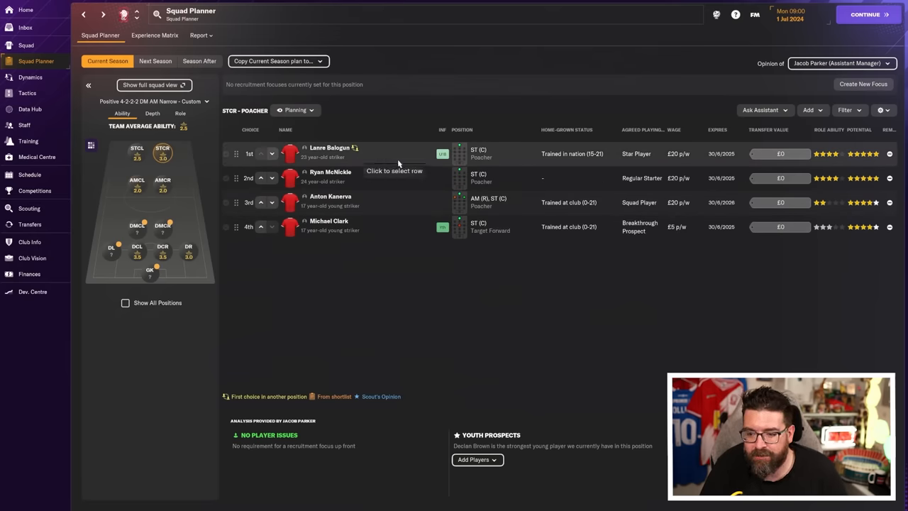
pyautogui.moveTo(465, 304)
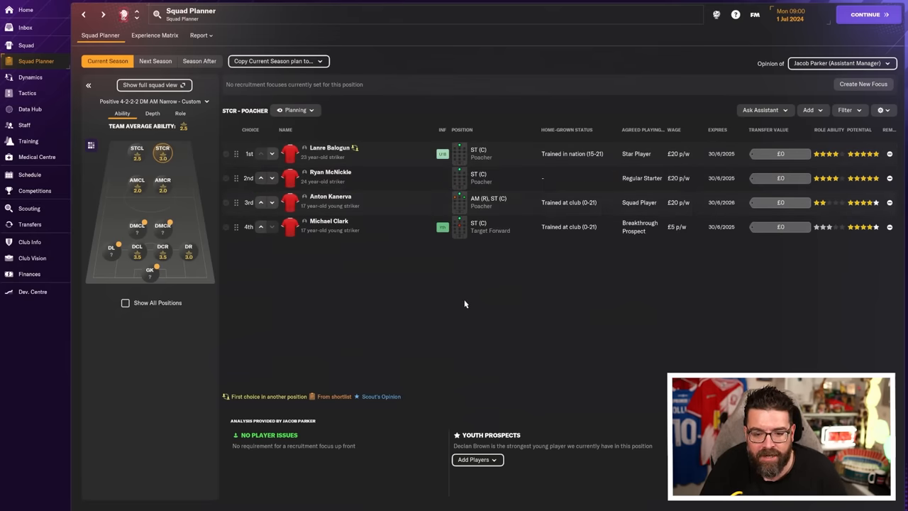
pyautogui.click(136, 151)
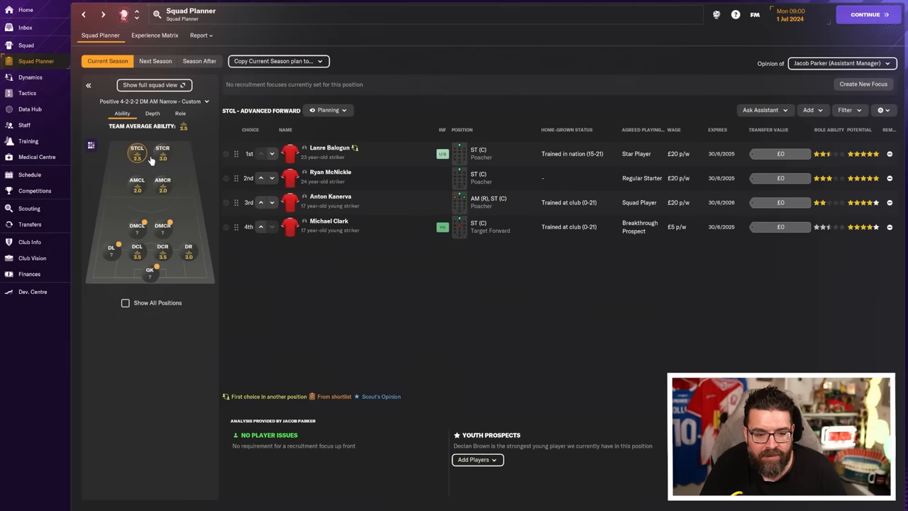
pyautogui.click(161, 151)
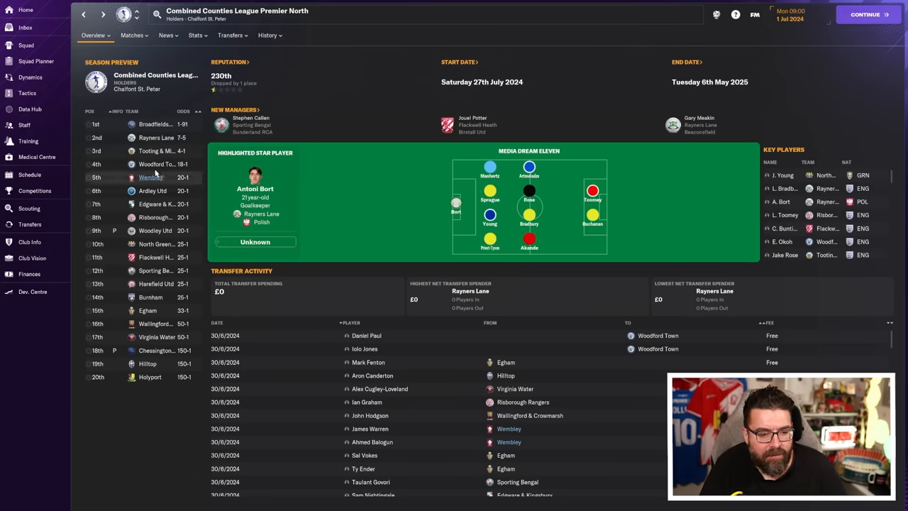
pyautogui.moveTo(206, 177)
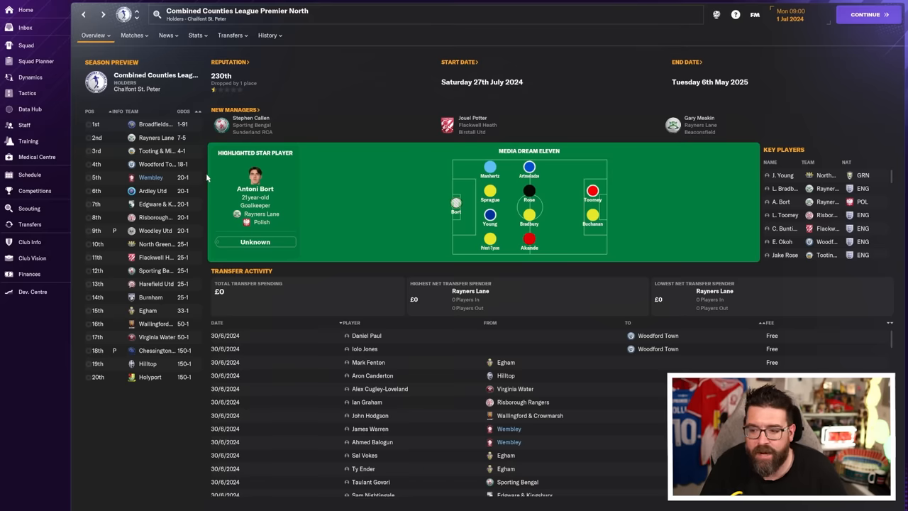
pyautogui.moveTo(616, 288)
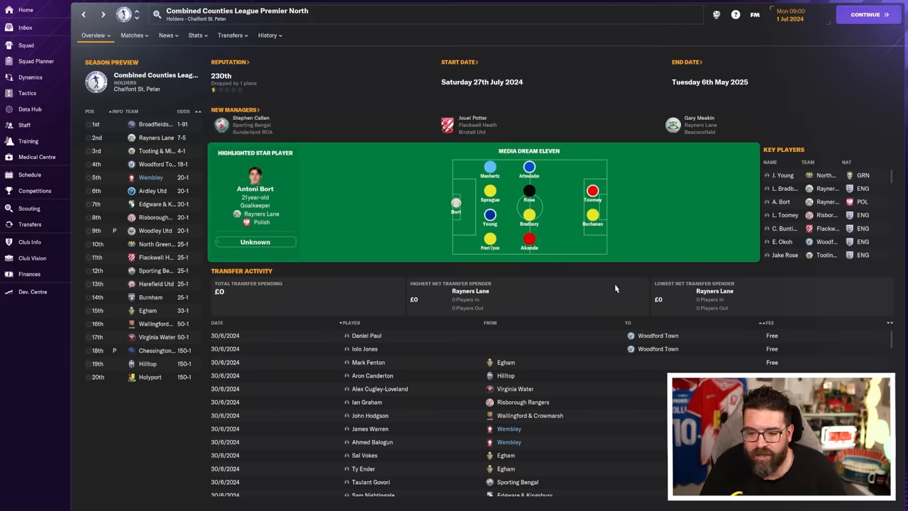
pyautogui.moveTo(601, 406)
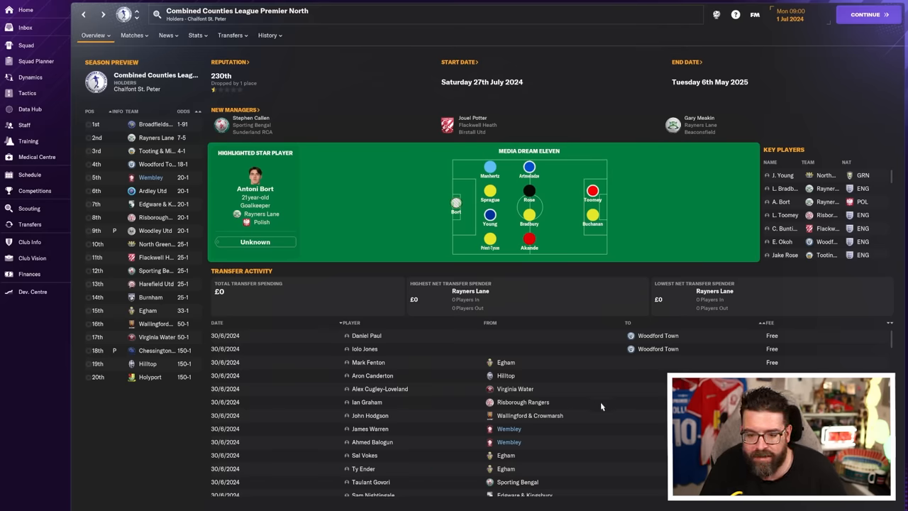
# - Review the board's Club Vision objectives and feedback, then return to the 2024/25 transfer history
pyautogui.click(31, 258)
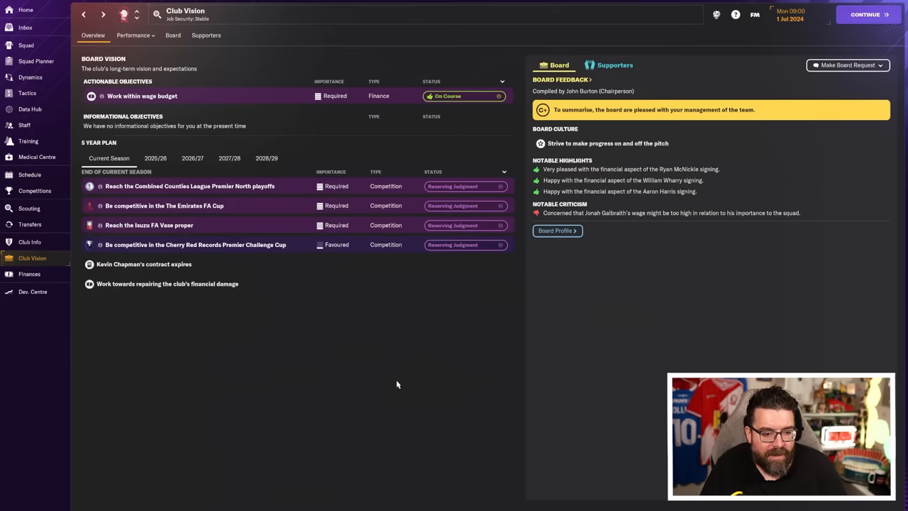
pyautogui.moveTo(221, 343)
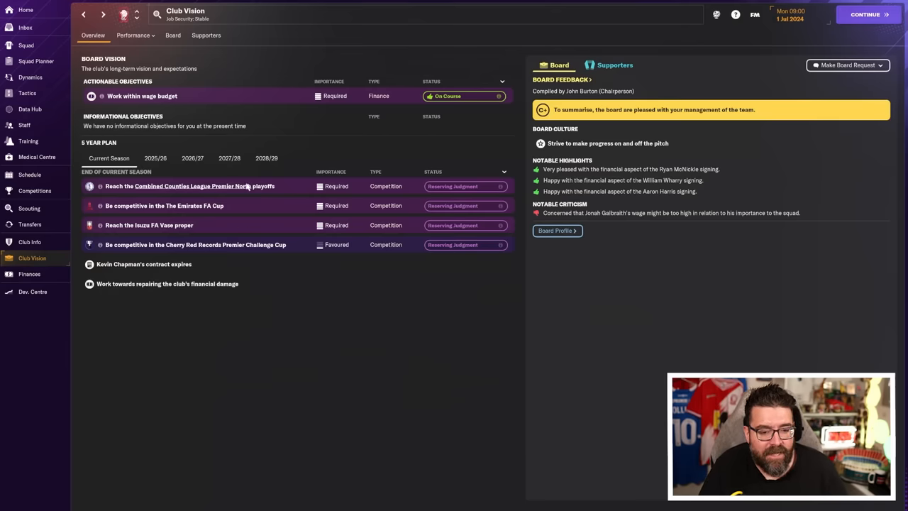
pyautogui.moveTo(328, 420)
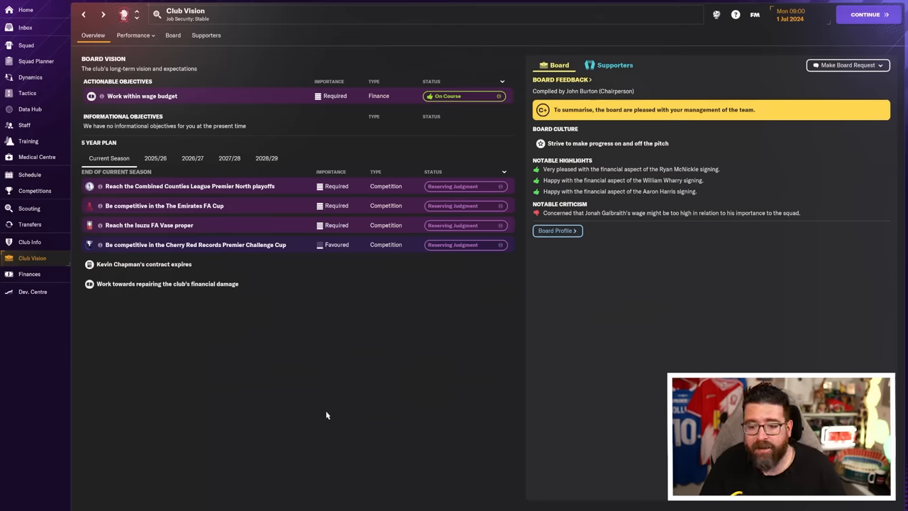
pyautogui.moveTo(361, 431)
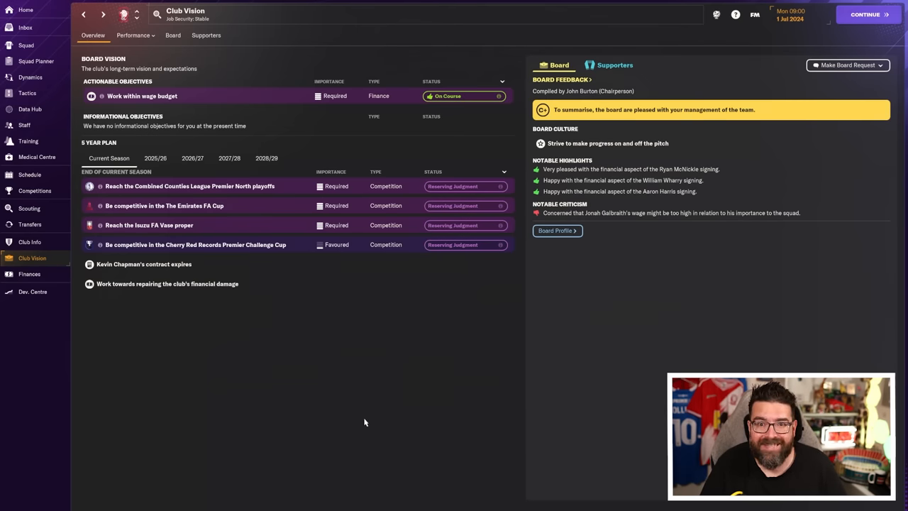
pyautogui.click(30, 224)
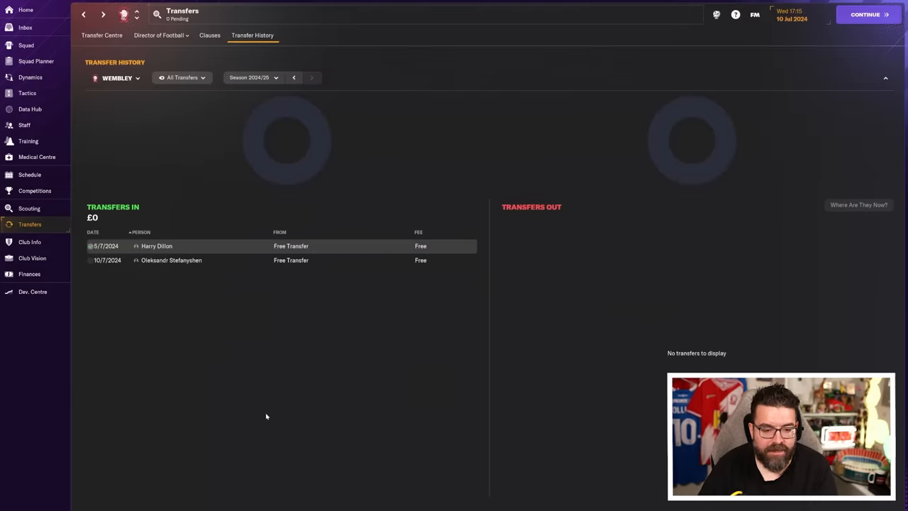
pyautogui.click(156, 245)
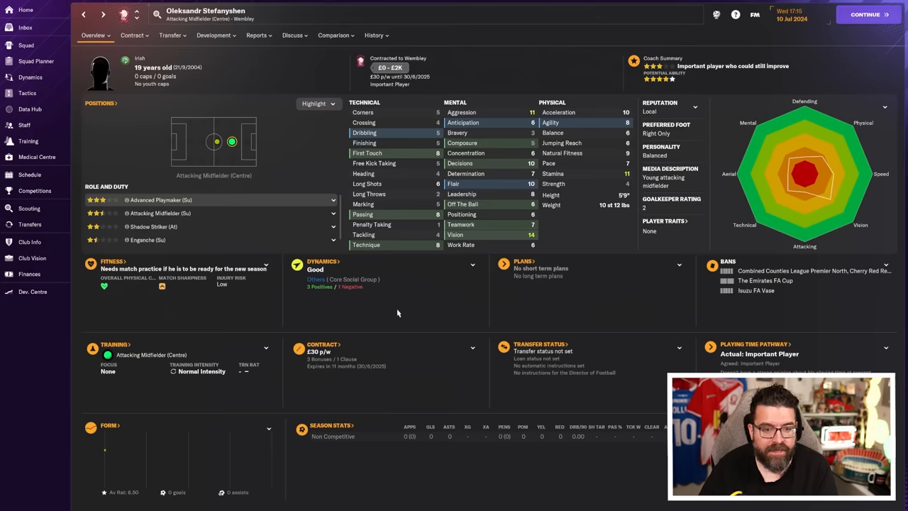
pyautogui.moveTo(352, 251)
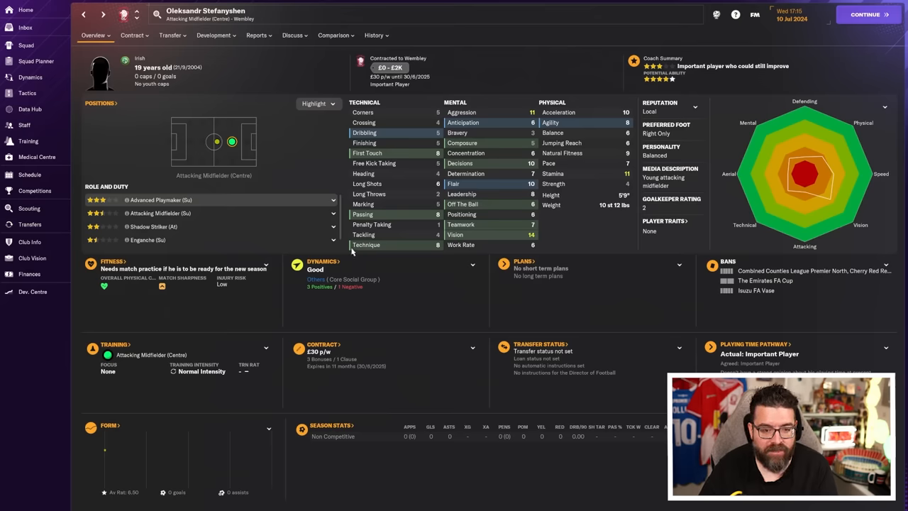
pyautogui.click(375, 34)
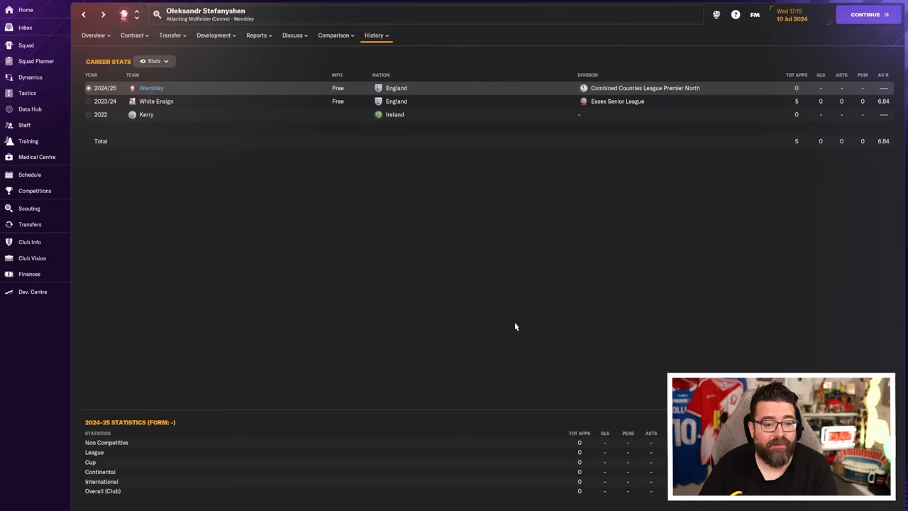
pyautogui.click(30, 224)
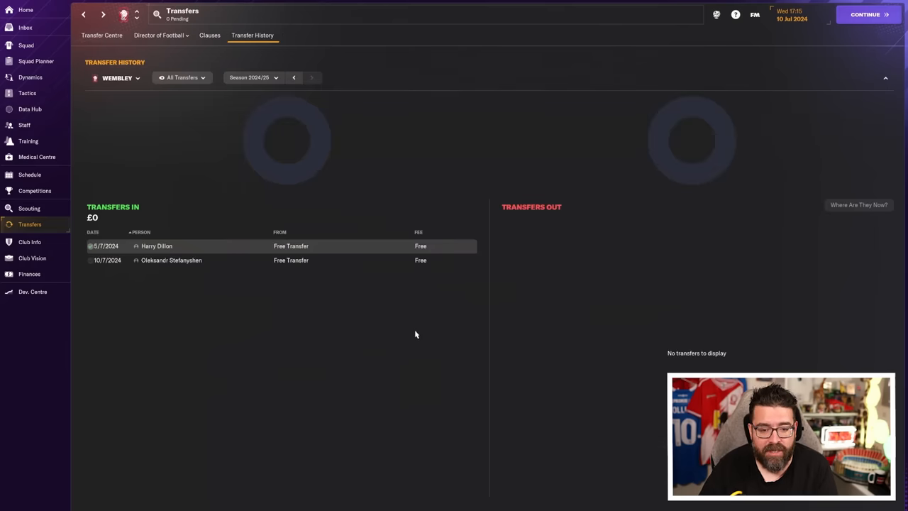
pyautogui.click(28, 274)
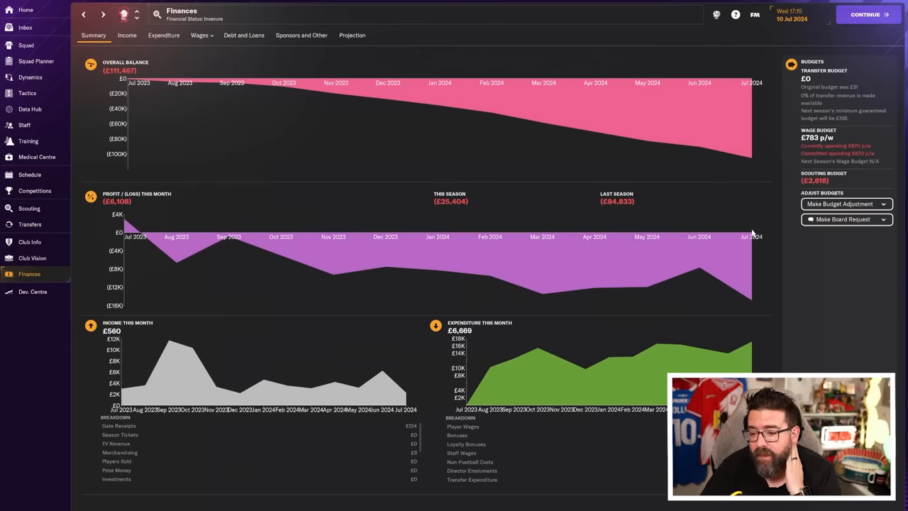
pyautogui.moveTo(863, 302)
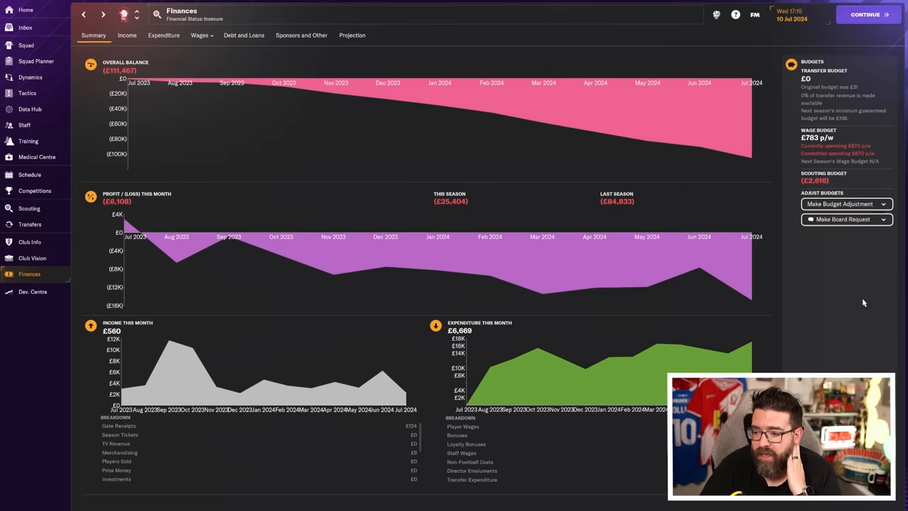
pyautogui.moveTo(861, 298)
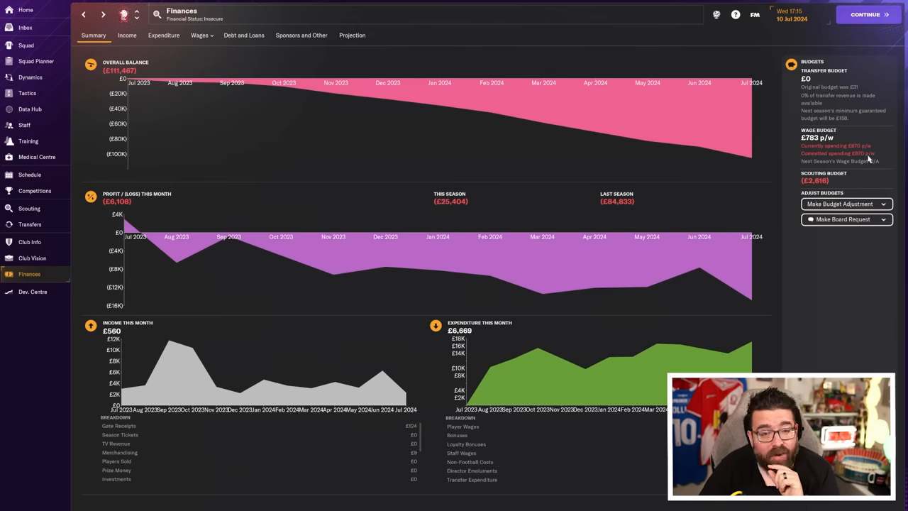
pyautogui.moveTo(864, 154)
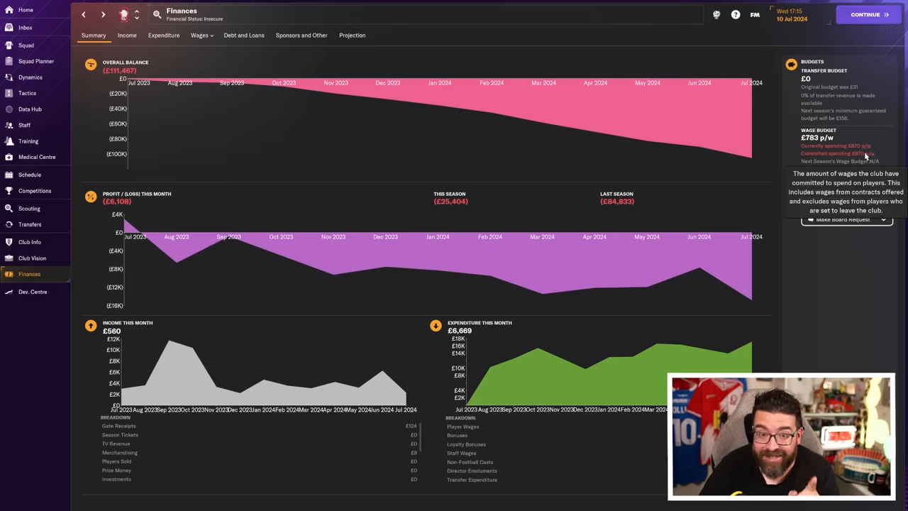
pyautogui.moveTo(865, 139)
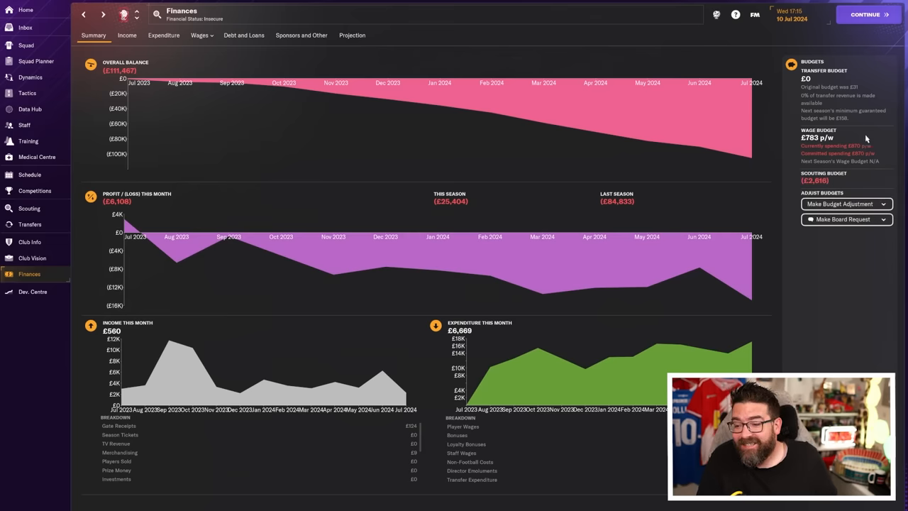
pyautogui.moveTo(864, 139)
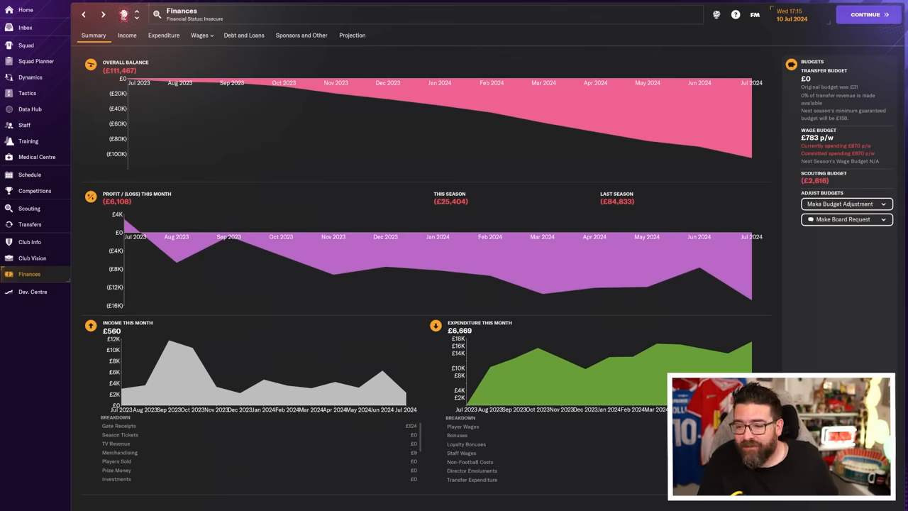
pyautogui.moveTo(862, 192)
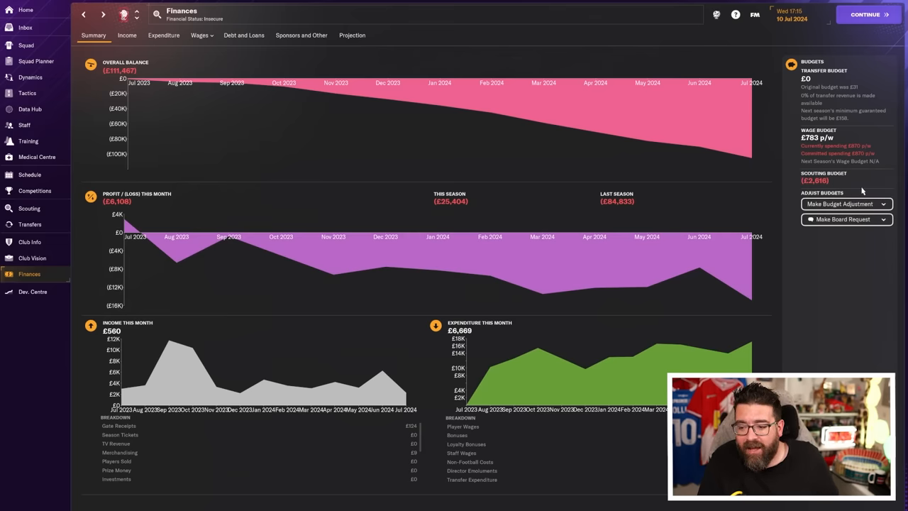
pyautogui.moveTo(873, 160)
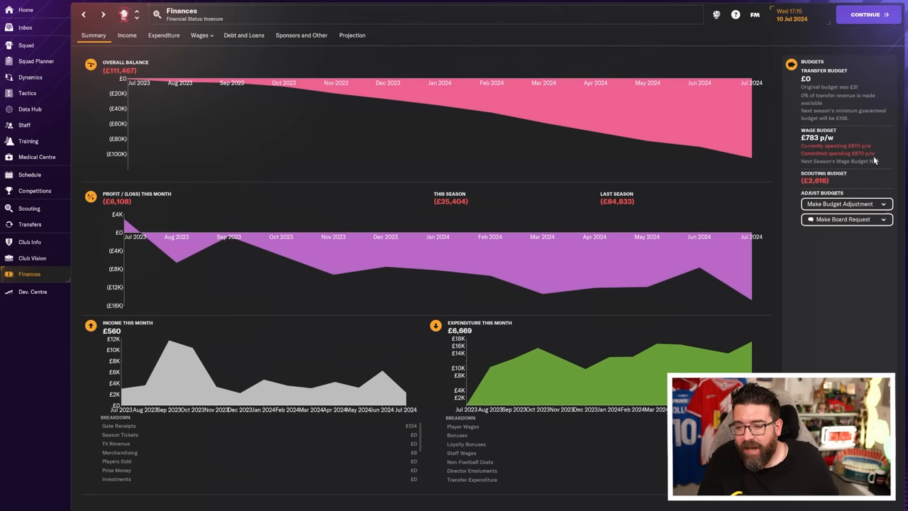
pyautogui.moveTo(874, 361)
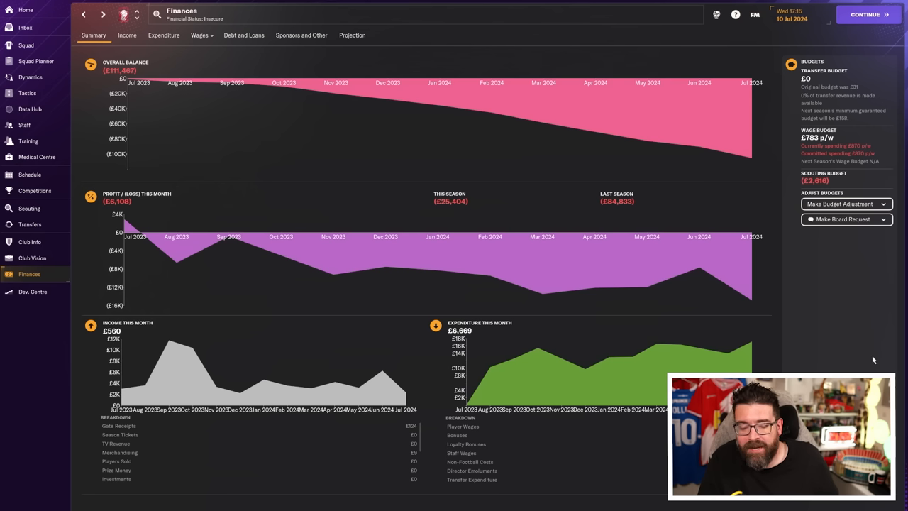
pyautogui.moveTo(445, 295)
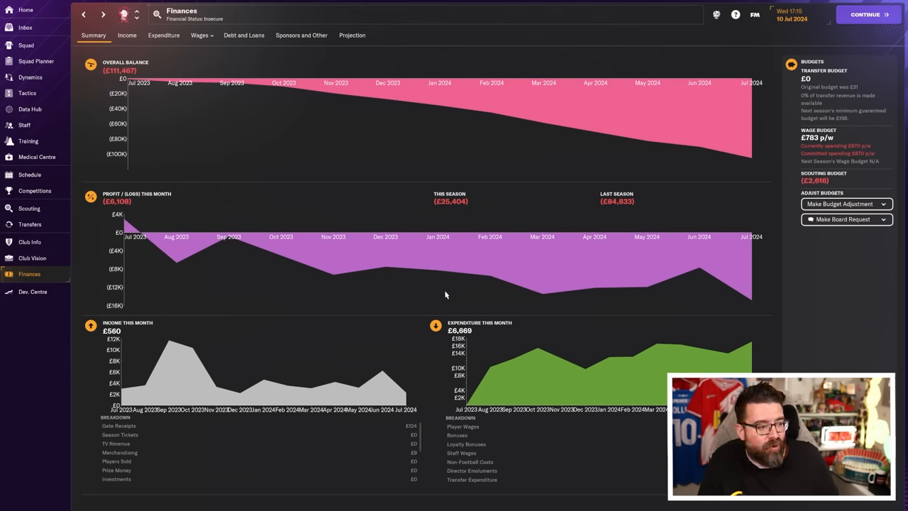
# - Leave the finances summary for Wembley's senior squad list
pyautogui.click(25, 44)
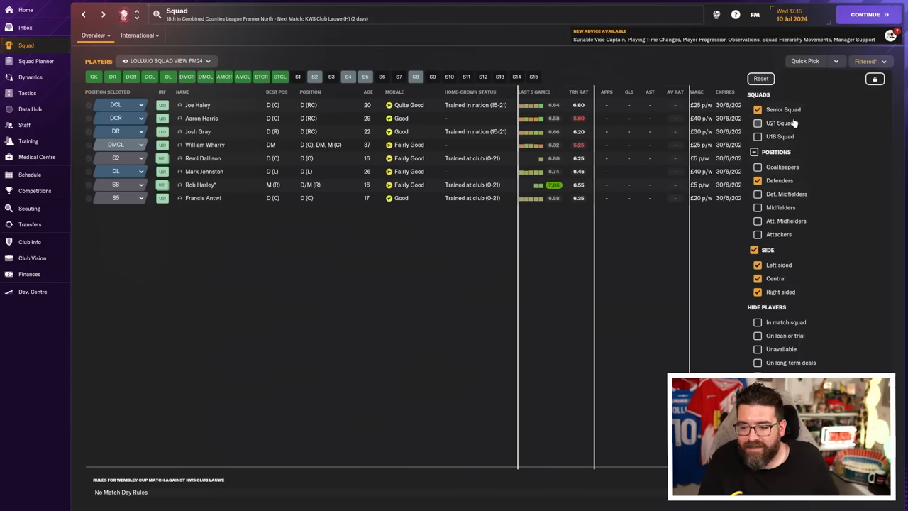
# - Show the whole squad, glance at the Combined Counties Premier North overview, then bring up the fixture schedule
pyautogui.click(757, 151)
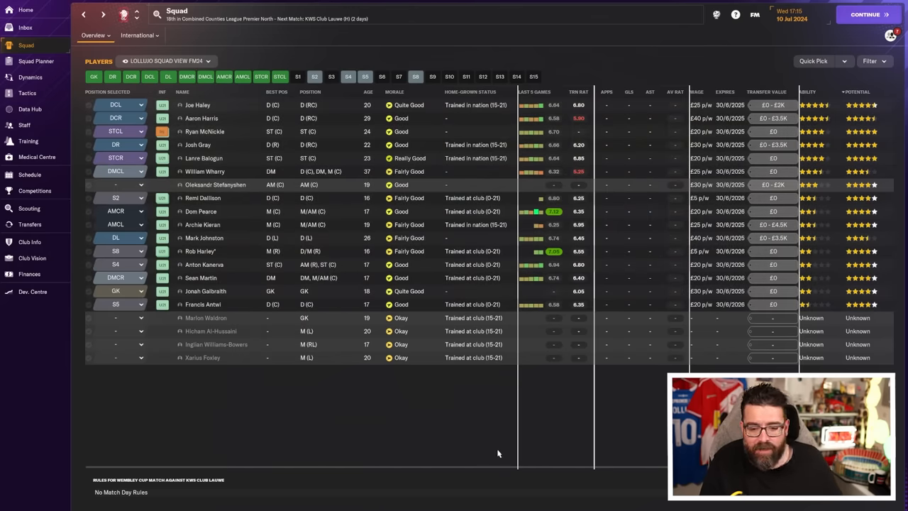
pyautogui.moveTo(494, 447)
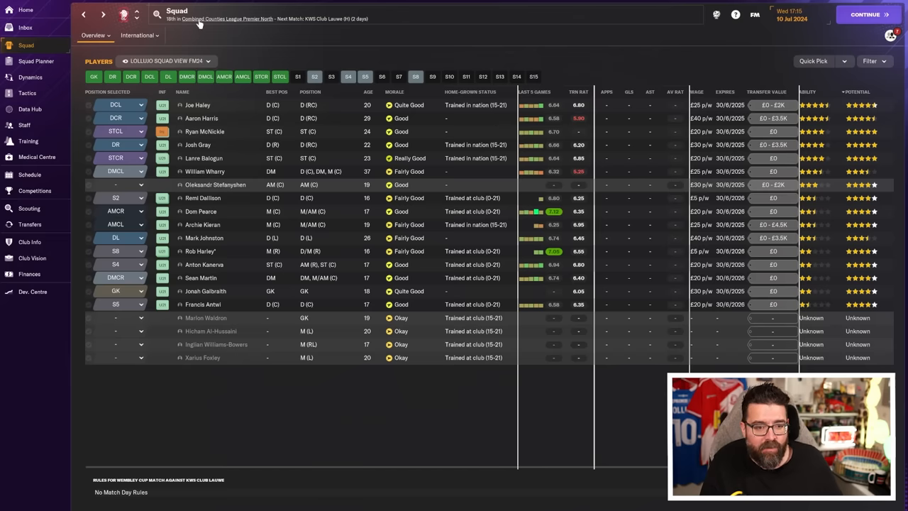
pyautogui.click(227, 18)
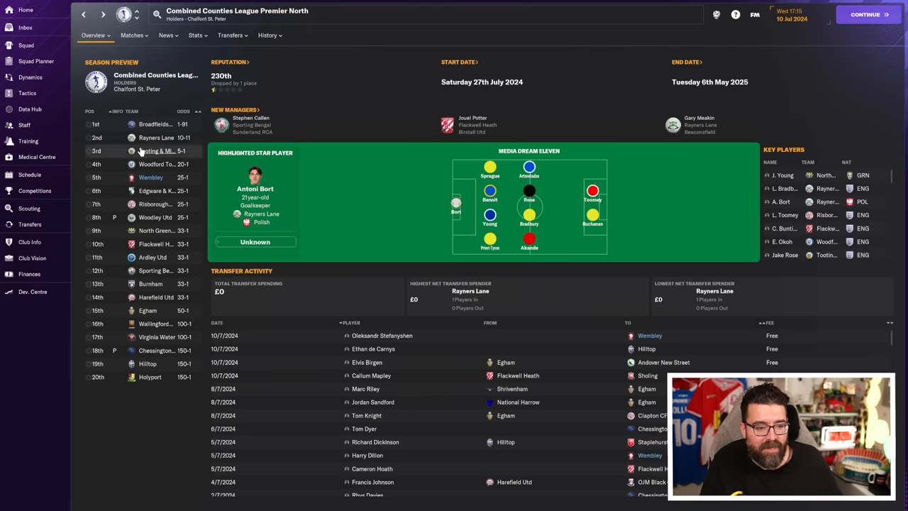
pyautogui.click(25, 45)
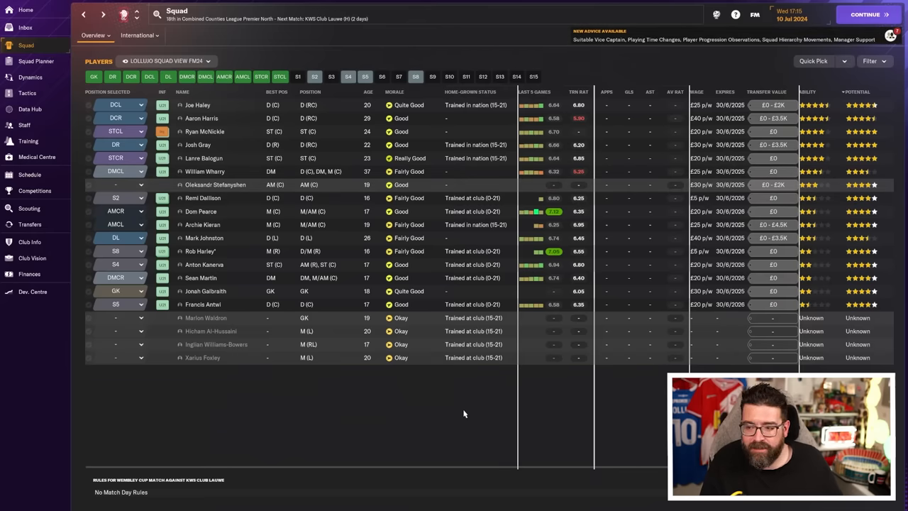
pyautogui.click(28, 174)
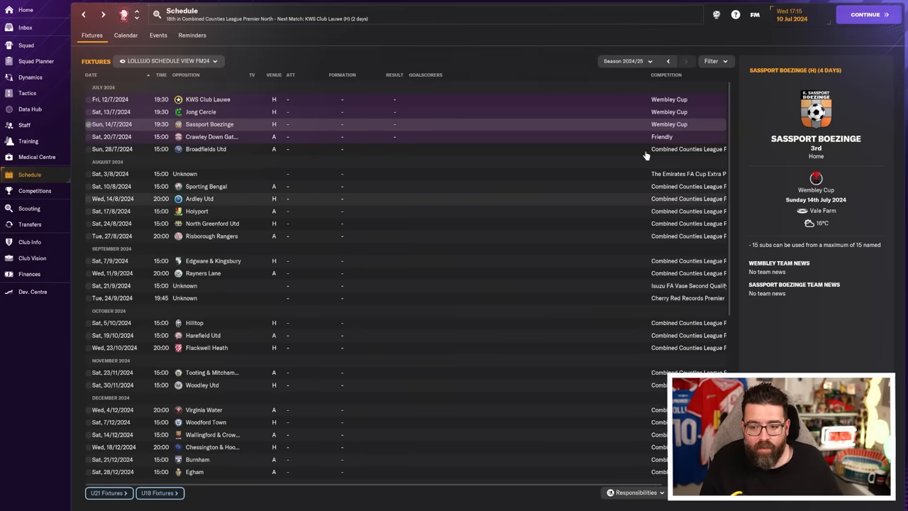
pyautogui.moveTo(227, 112)
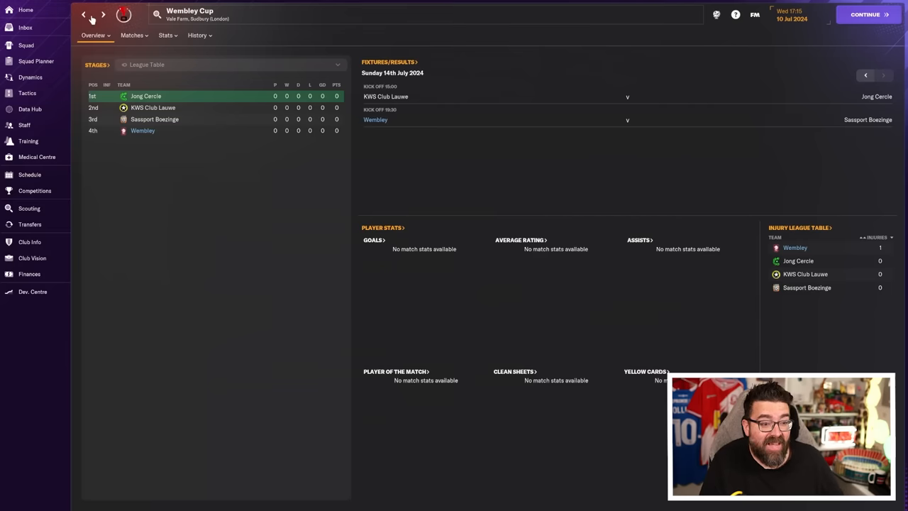
# - Return from the Wembley Cup page to the schedule, then show the finances summary again
pyautogui.click(28, 175)
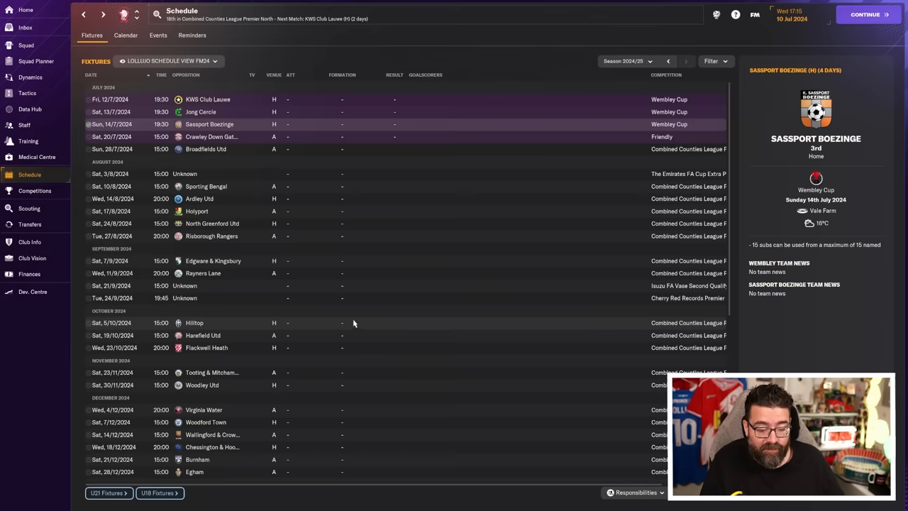
pyautogui.moveTo(347, 321)
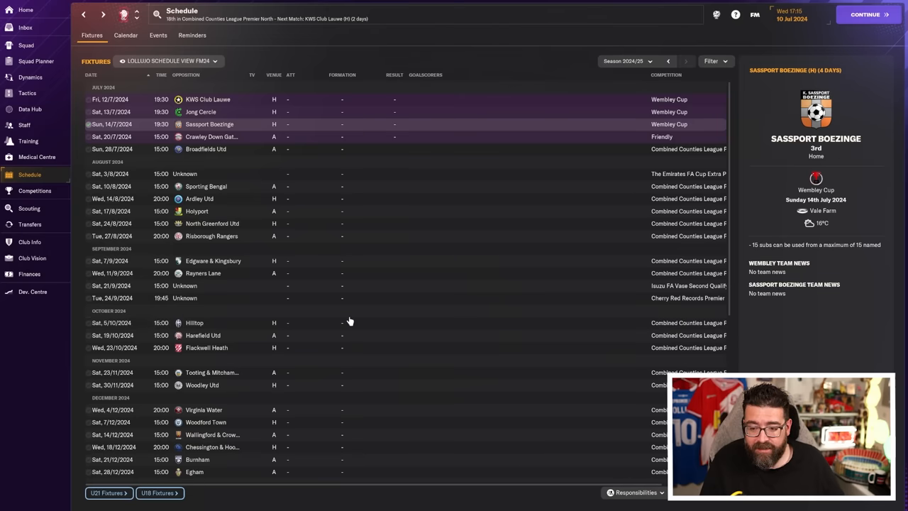
pyautogui.moveTo(415, 346)
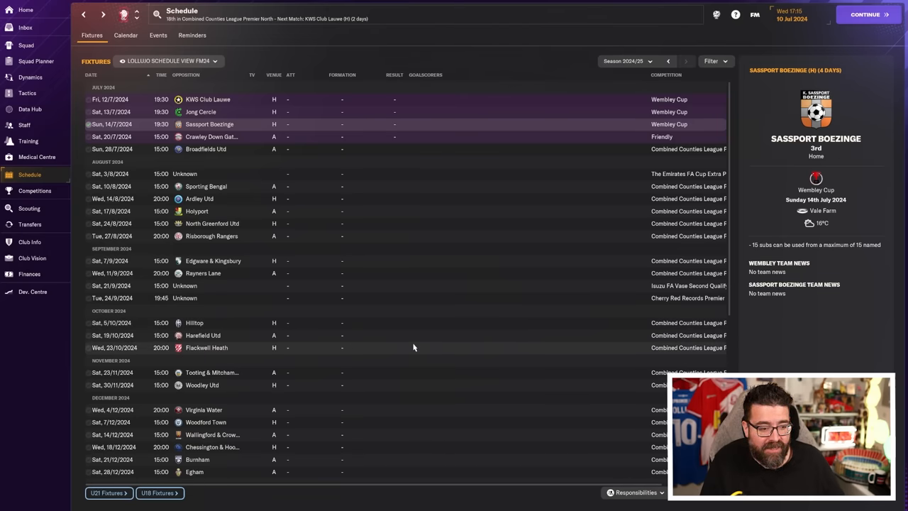
pyautogui.click(29, 273)
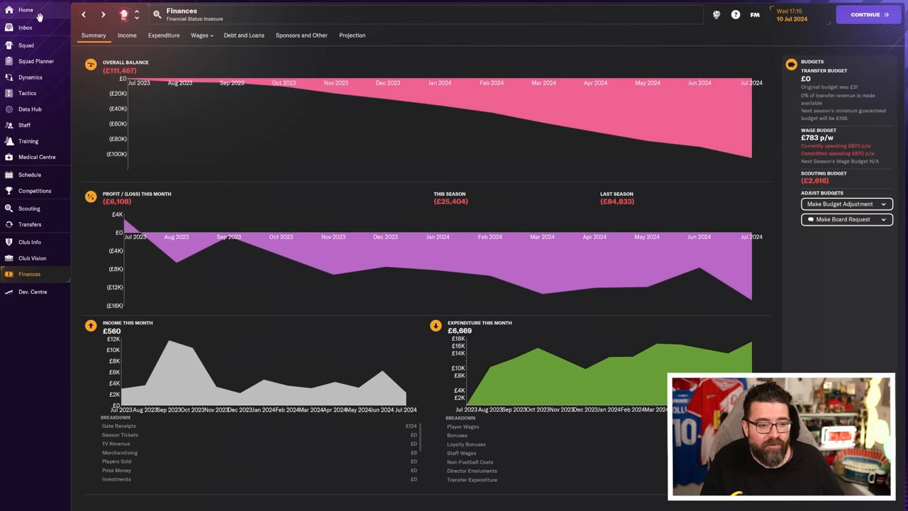
# - Look over the squad list, Dev. Centre and squad planner depth at defensive midfield and left-back
pyautogui.click(26, 10)
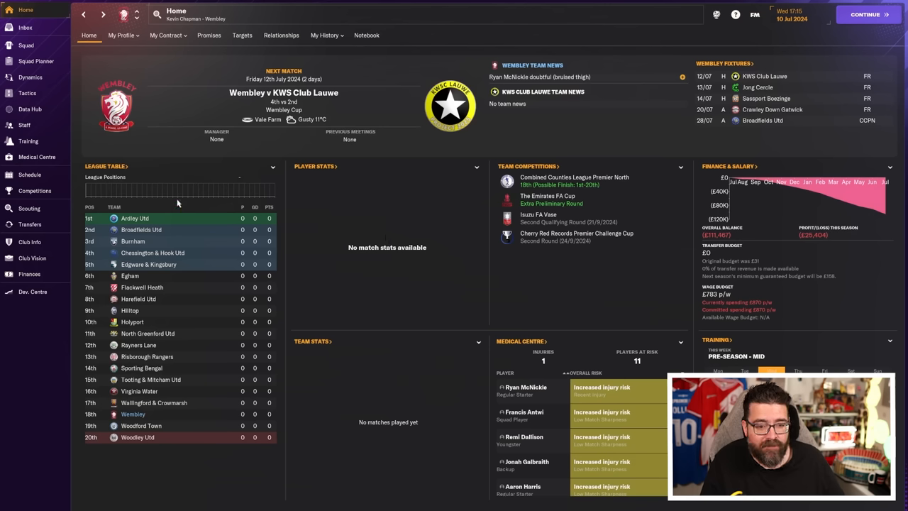
pyautogui.click(25, 44)
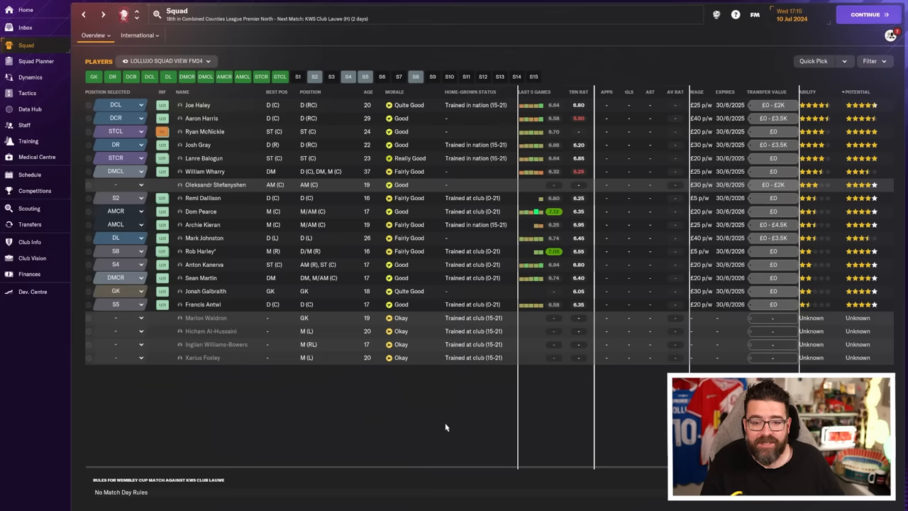
pyautogui.moveTo(56, 293)
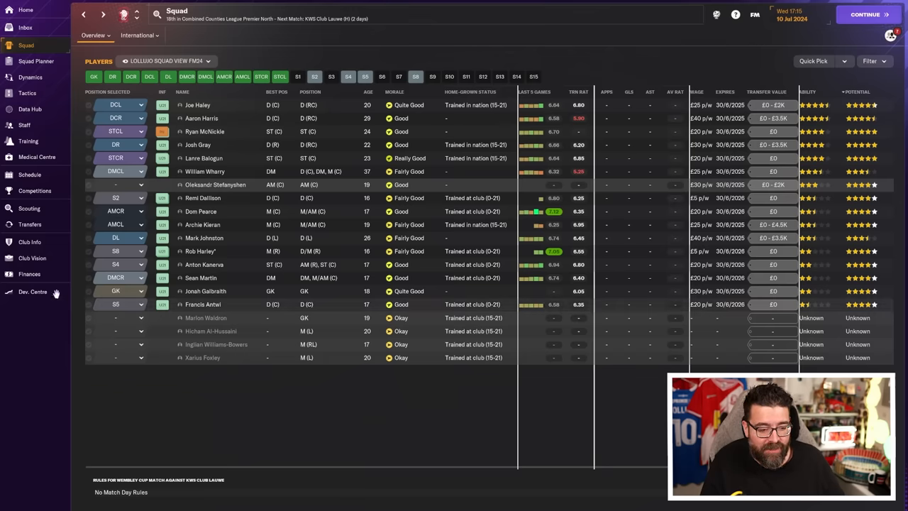
pyautogui.click(32, 293)
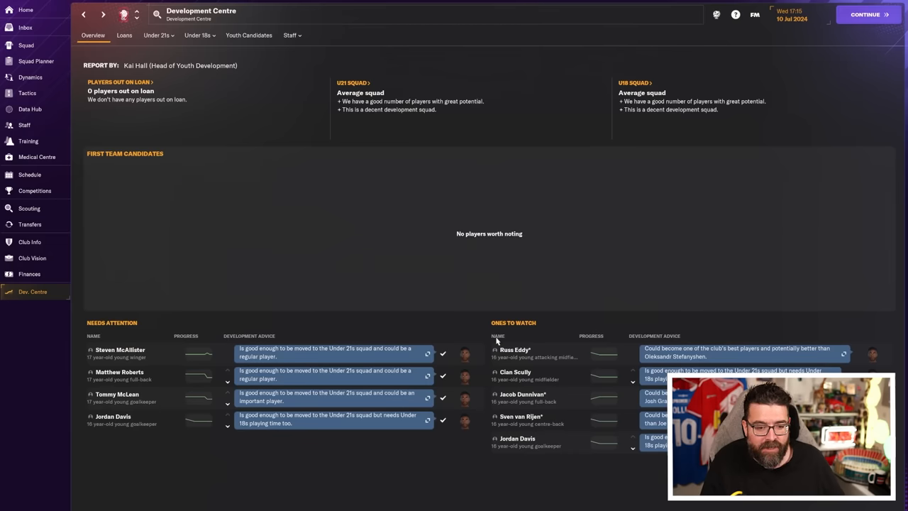
pyautogui.click(35, 61)
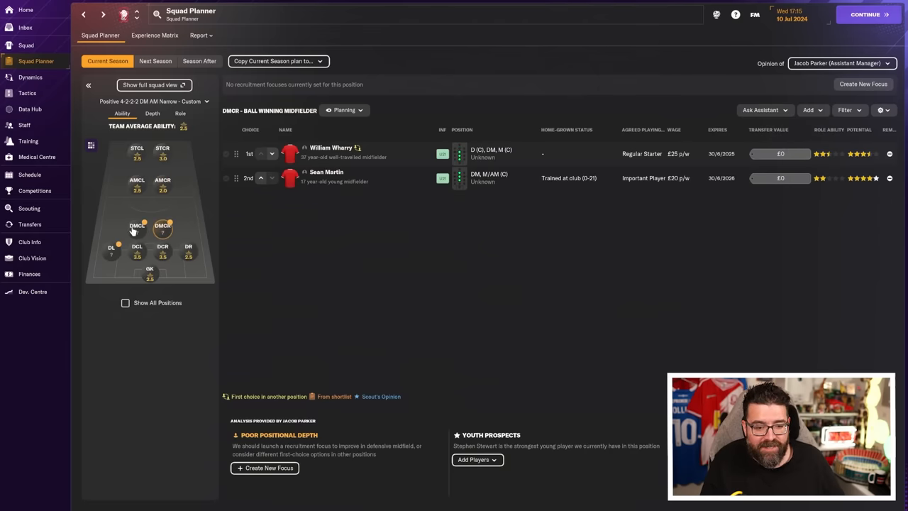
pyautogui.click(111, 250)
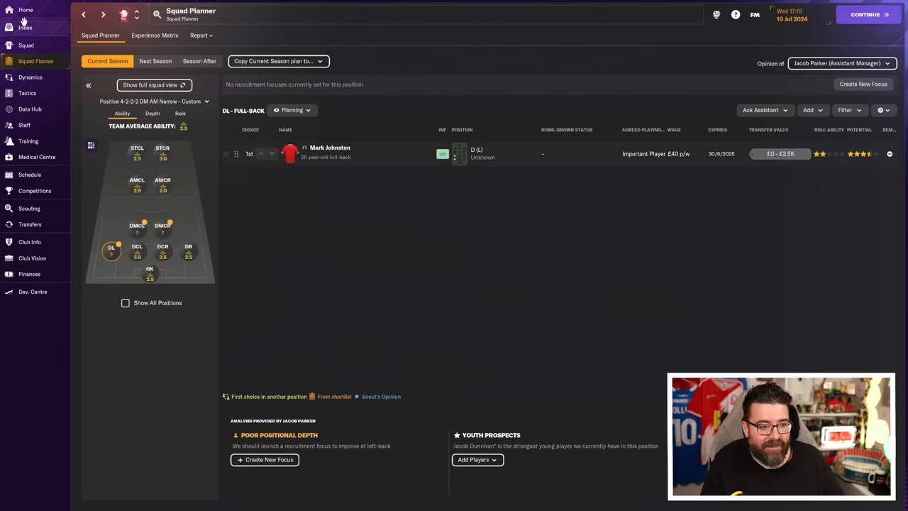
# - Return to the club home overview, then bring up the finances summary and transfers page
pyautogui.click(26, 9)
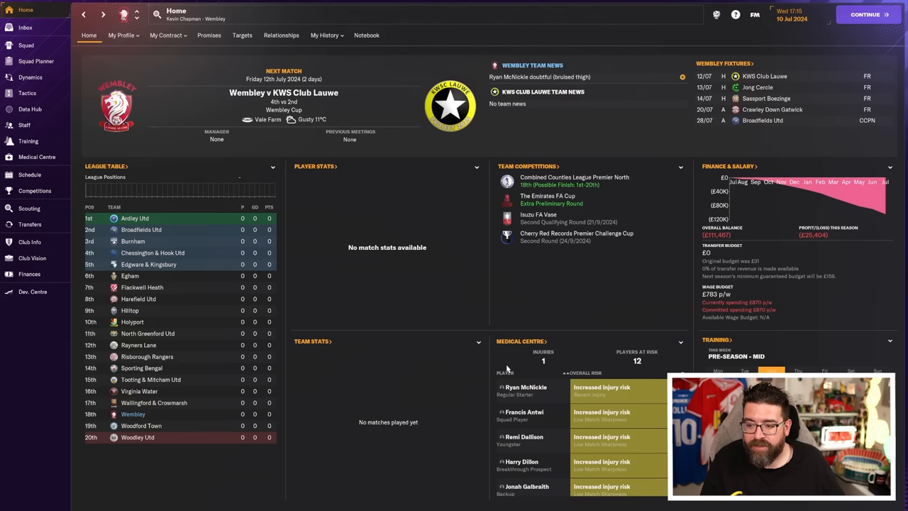
pyautogui.moveTo(594, 355)
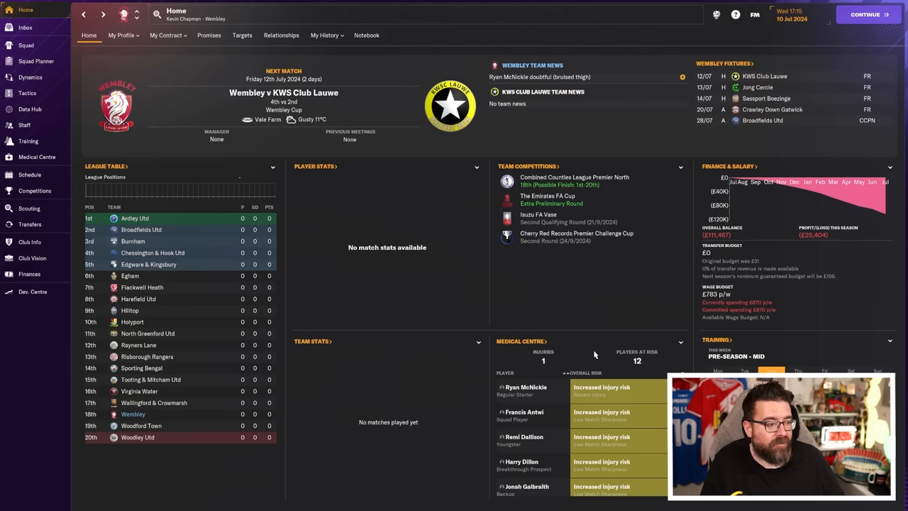
pyautogui.moveTo(585, 346)
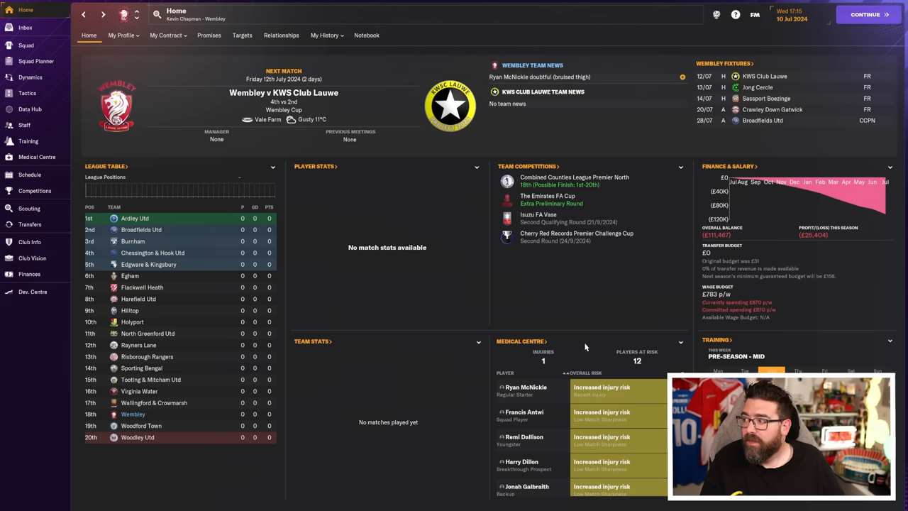
pyautogui.click(30, 274)
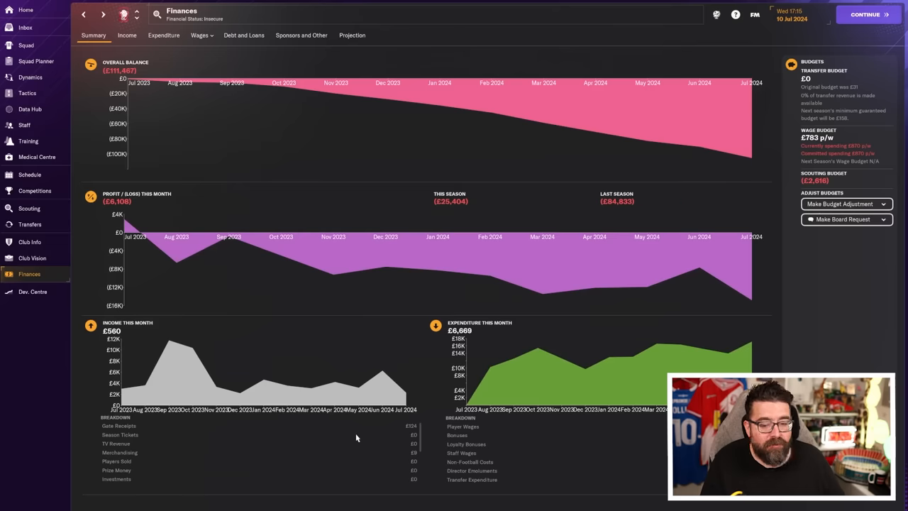
pyautogui.moveTo(777, 267)
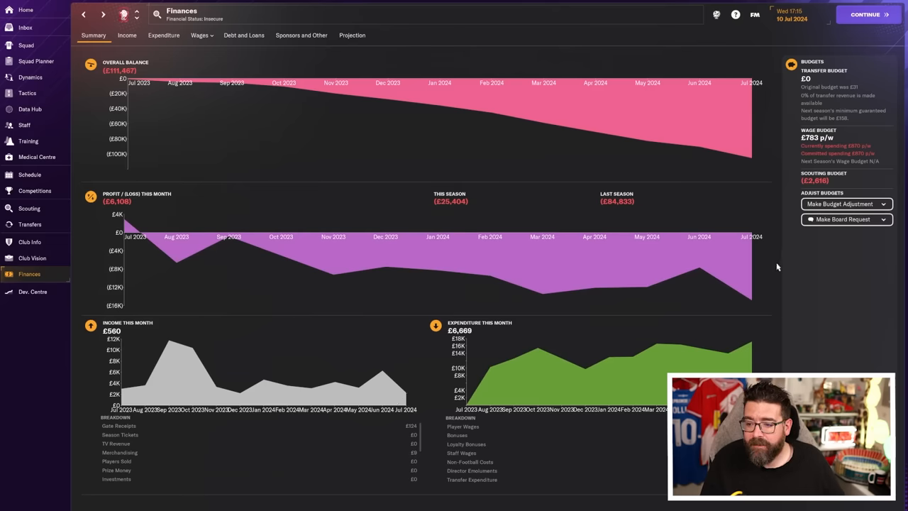
pyautogui.click(29, 224)
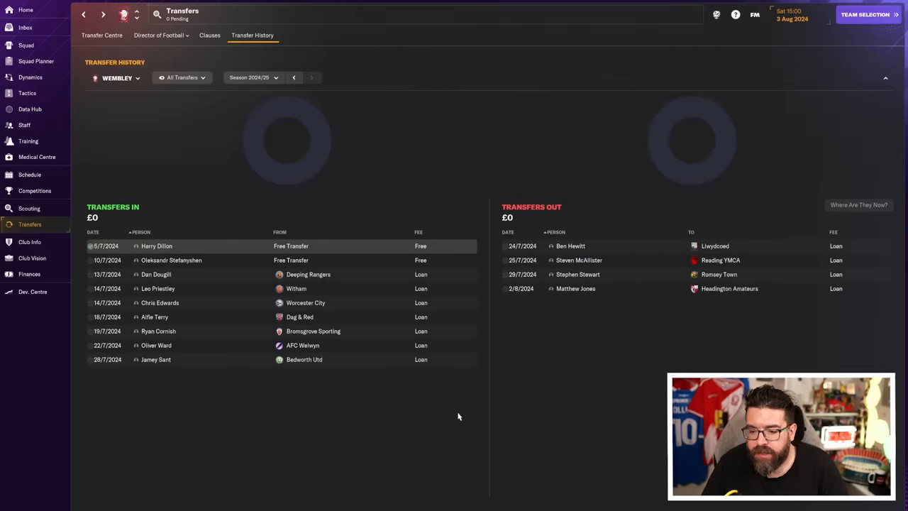
pyautogui.moveTo(308, 312)
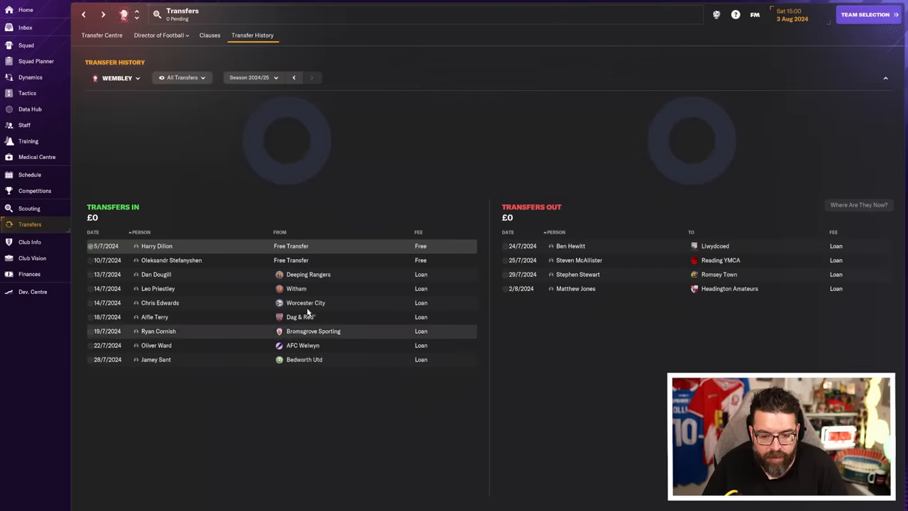
pyautogui.moveTo(244, 276)
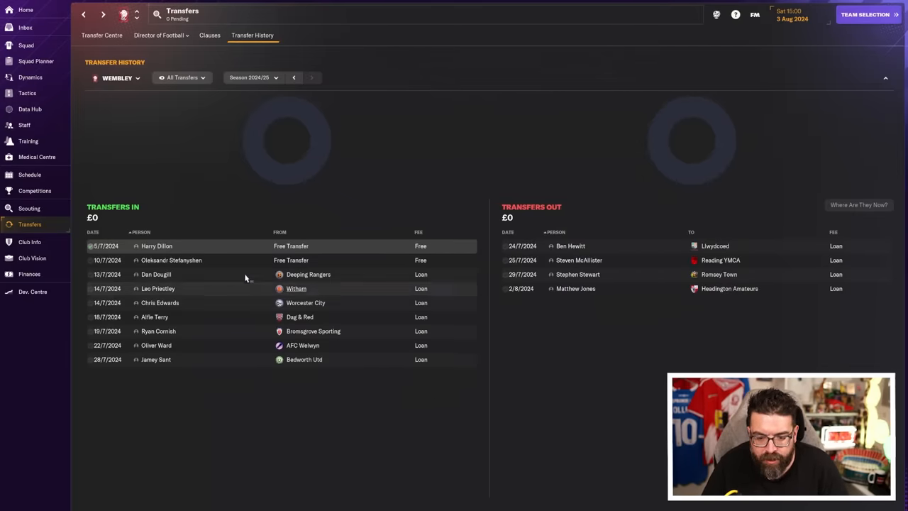
# - Check the career records of arrivals Dan Dougill, Leo Priestley, Chris Edwards and Alfie Terry from Transfer History
pyautogui.click(156, 276)
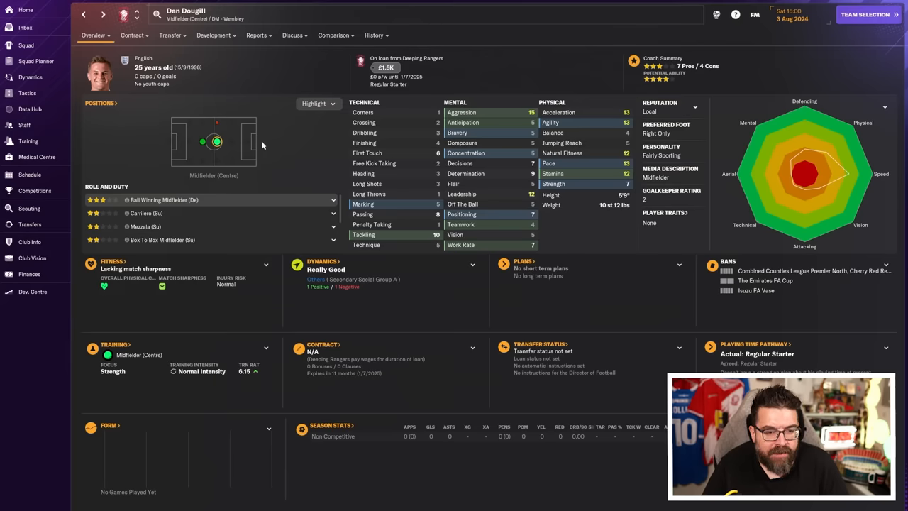
pyautogui.click(375, 34)
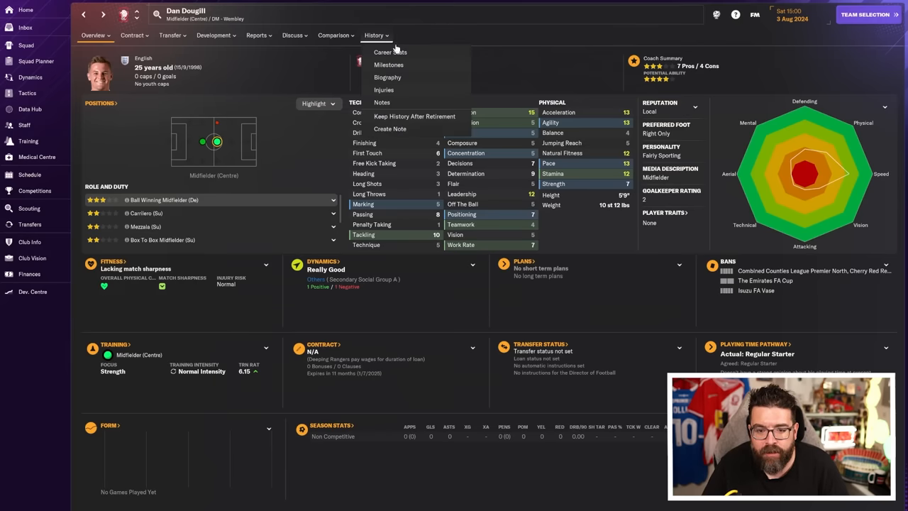
pyautogui.click(389, 51)
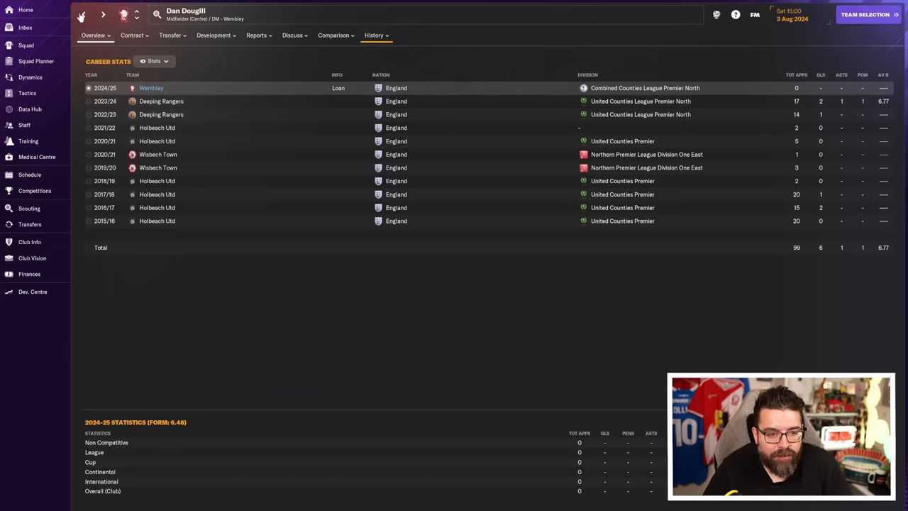
pyautogui.click(30, 224)
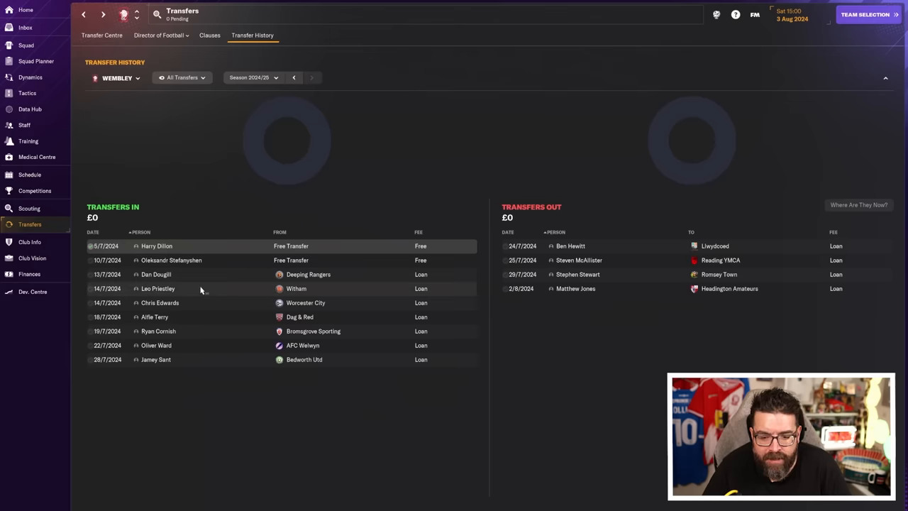
pyautogui.click(157, 288)
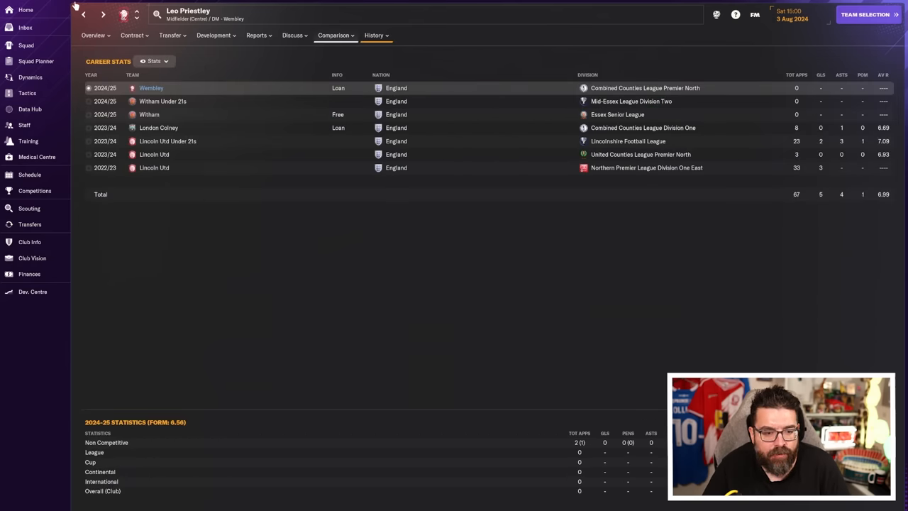
pyautogui.click(30, 225)
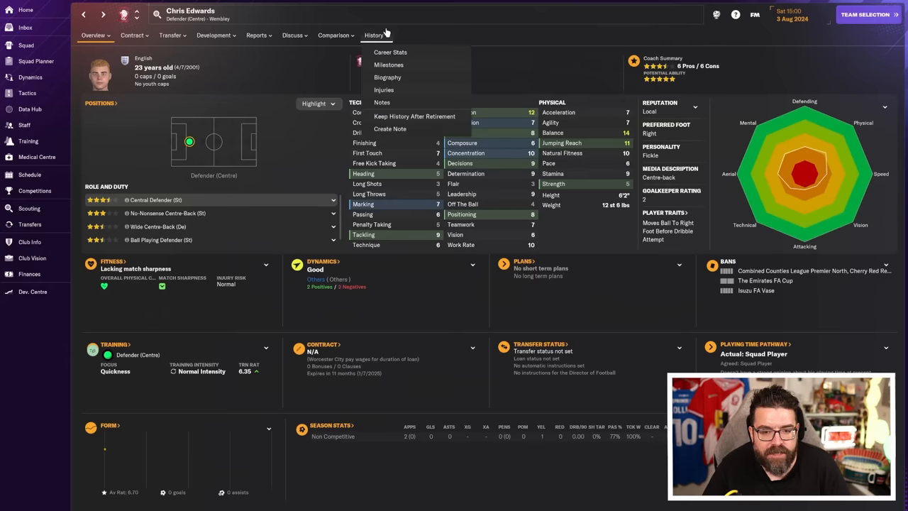
pyautogui.click(390, 51)
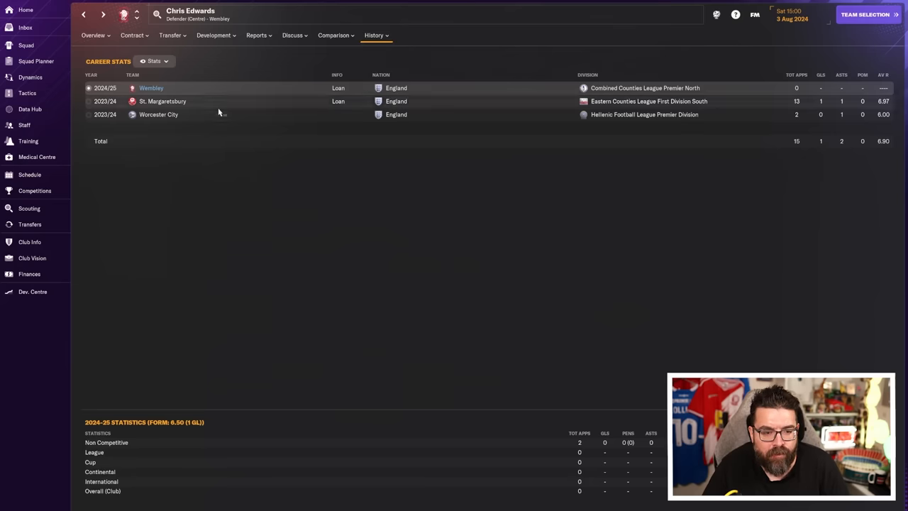
pyautogui.click(30, 224)
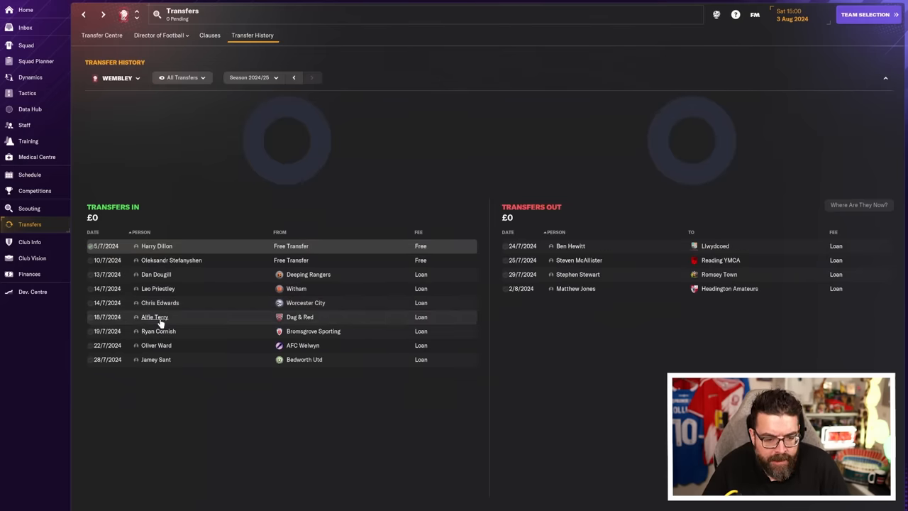
pyautogui.click(154, 316)
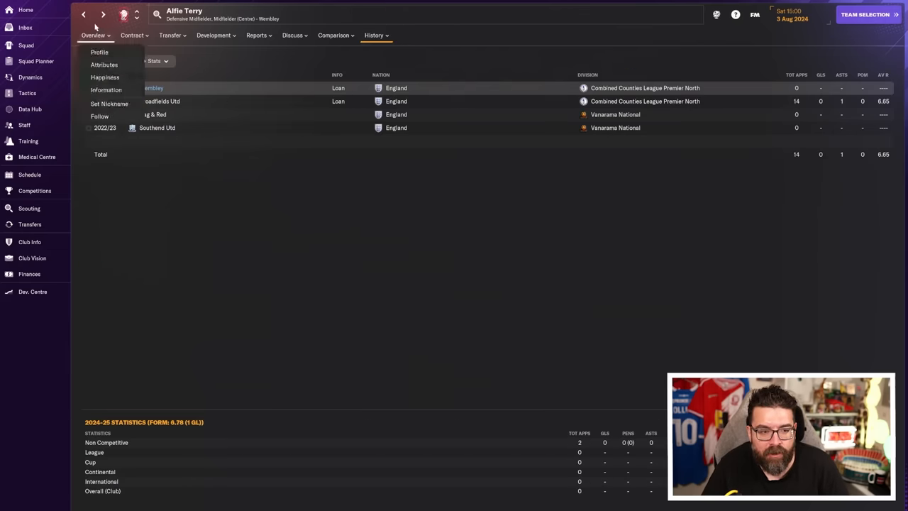
pyautogui.click(28, 224)
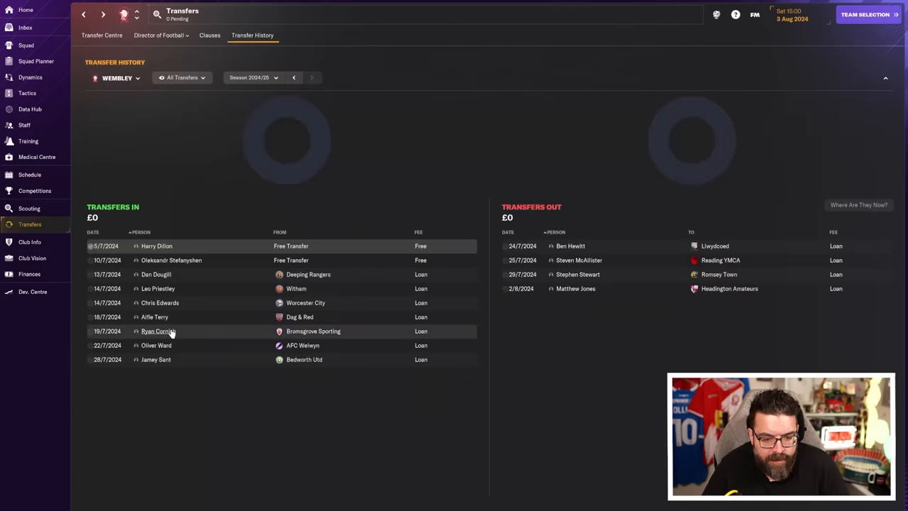
# - Review Ryan Cornish's left-back role ratings plus Oliver Ward's and Jamey Sant's histories, ending on transfer history
pyautogui.click(159, 330)
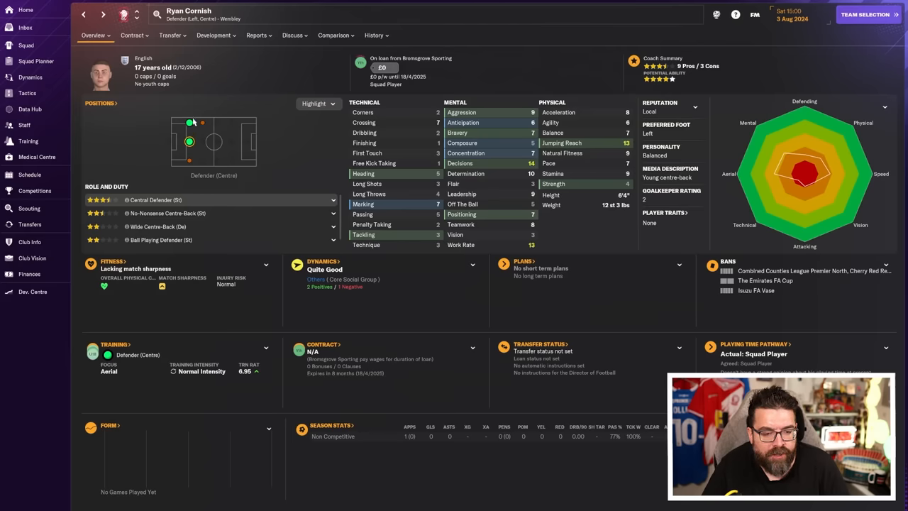
pyautogui.click(190, 122)
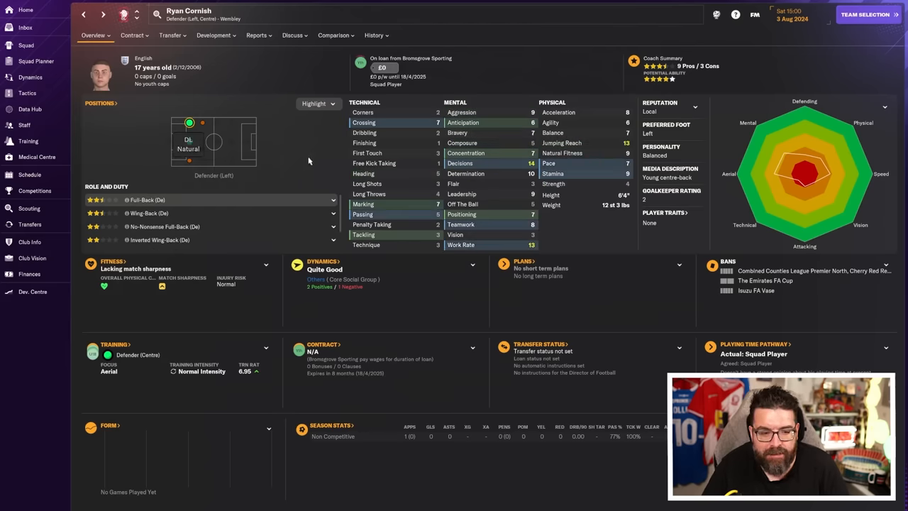
pyautogui.click(374, 34)
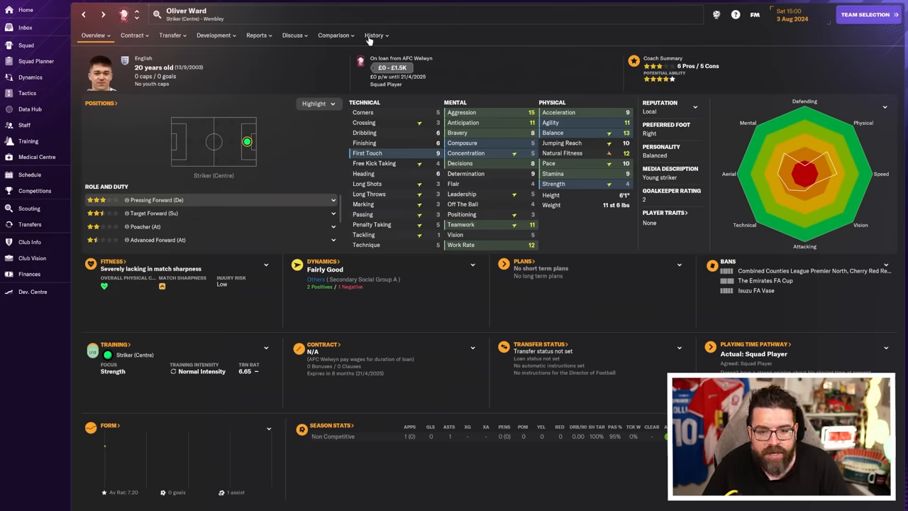
pyautogui.click(375, 34)
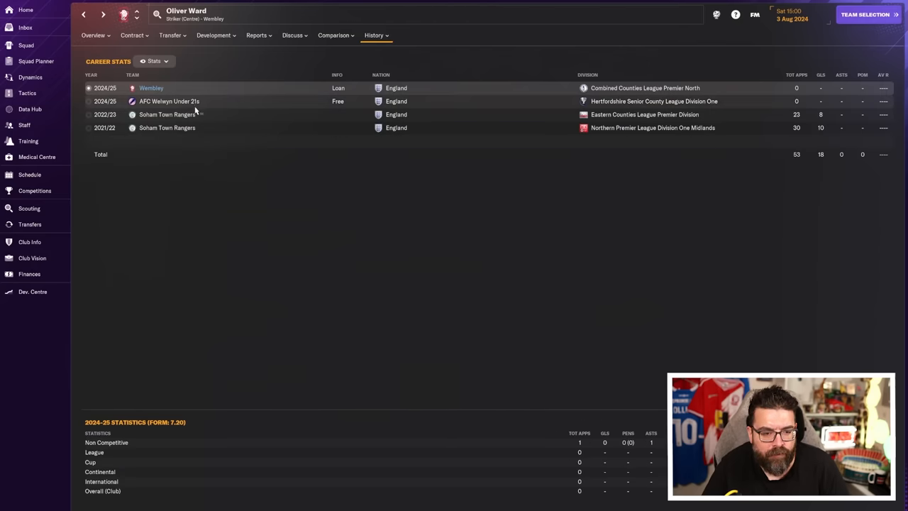
pyautogui.click(30, 224)
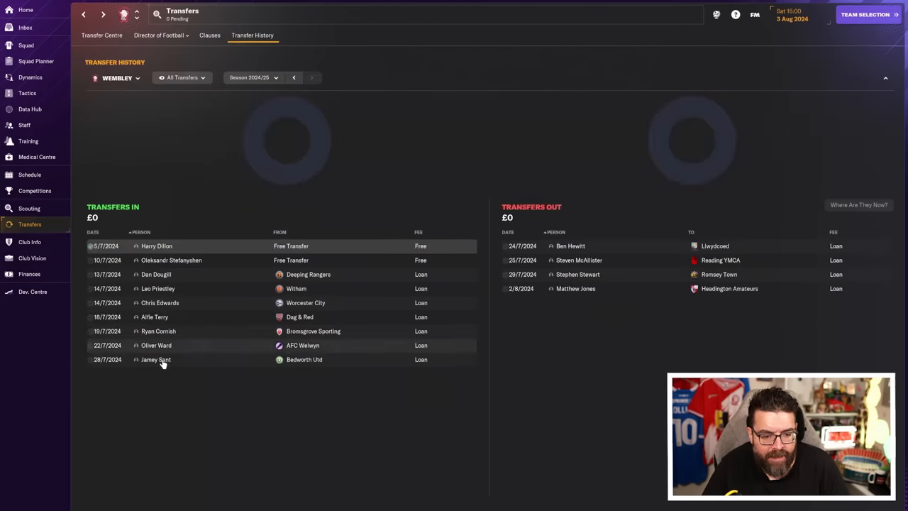
pyautogui.click(156, 360)
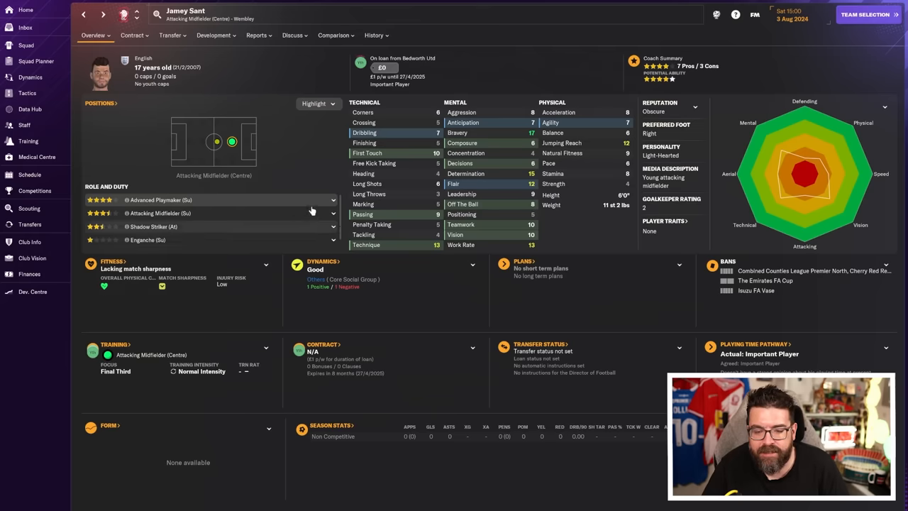
pyautogui.click(374, 34)
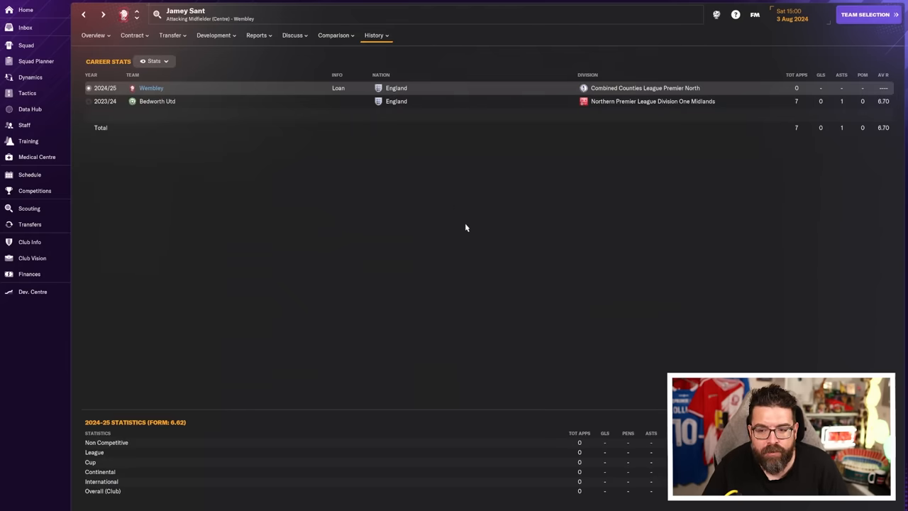
pyautogui.click(30, 224)
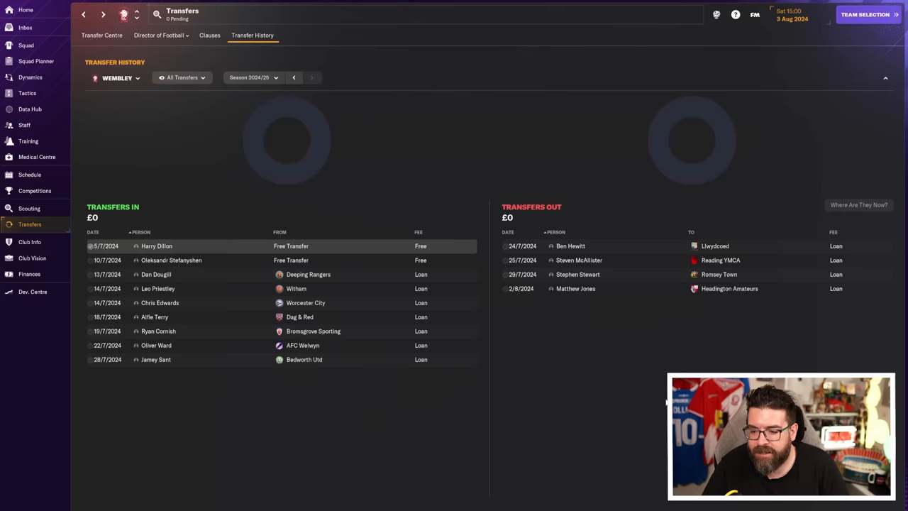
pyautogui.moveTo(774, 328)
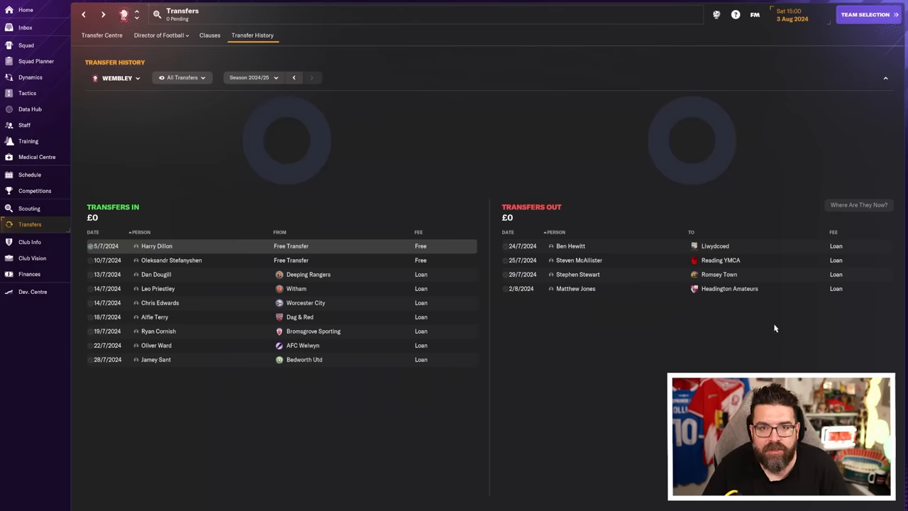
pyautogui.click(570, 246)
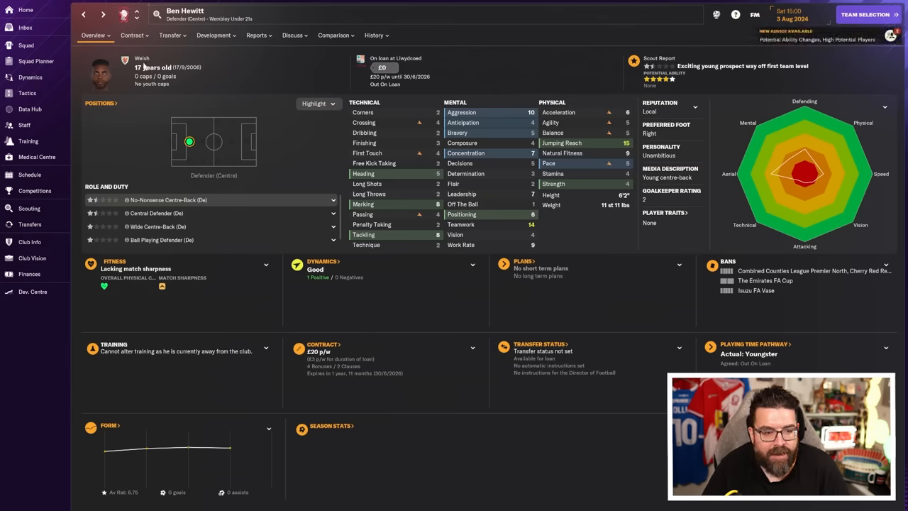
pyautogui.click(28, 224)
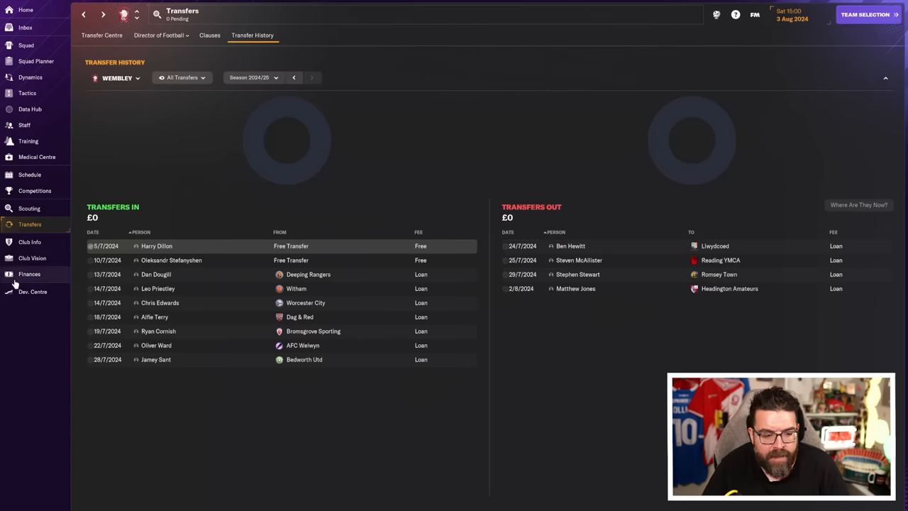
pyautogui.click(28, 273)
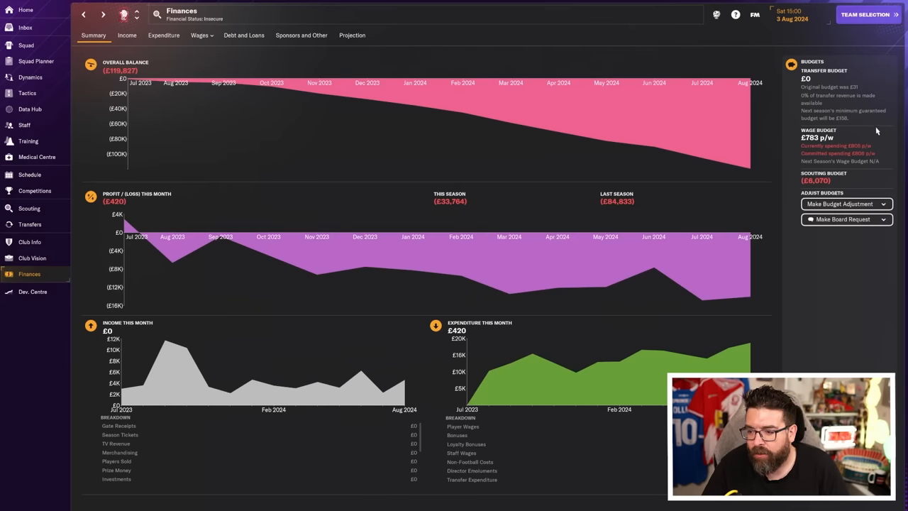
pyautogui.moveTo(879, 159)
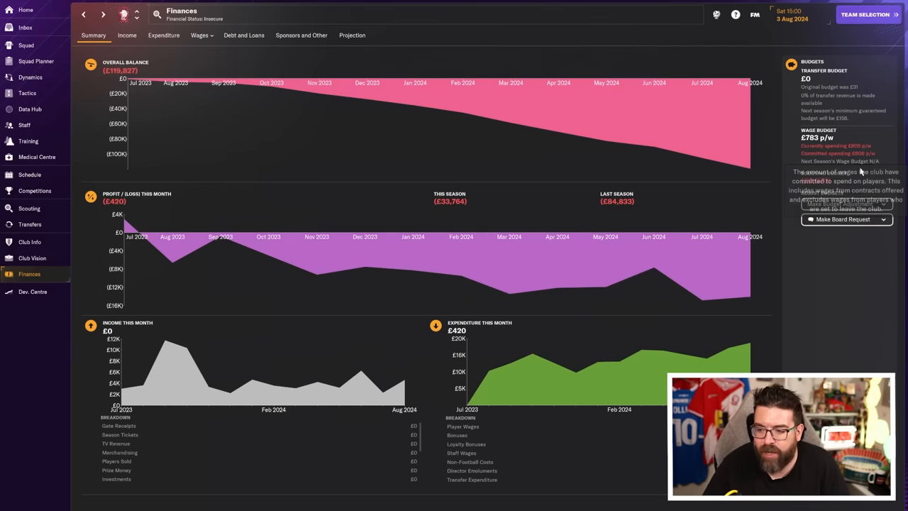
pyautogui.moveTo(829, 310)
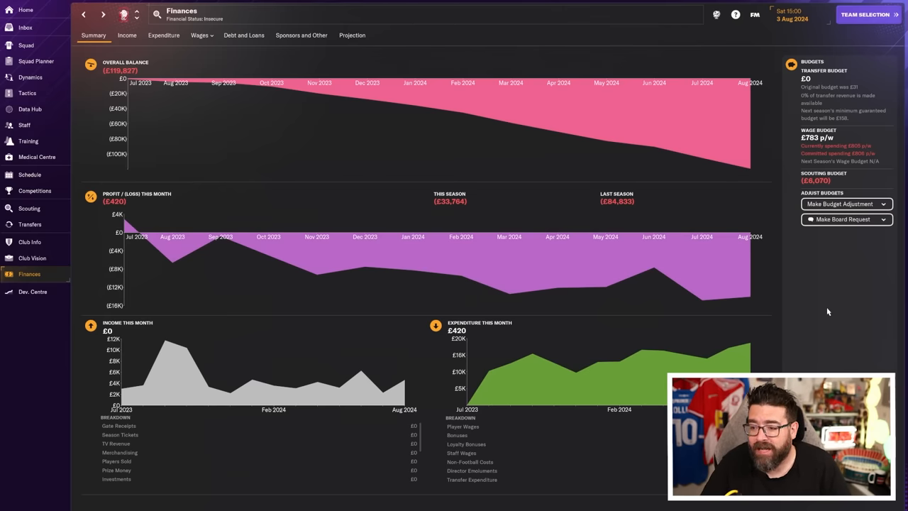
pyautogui.moveTo(814, 253)
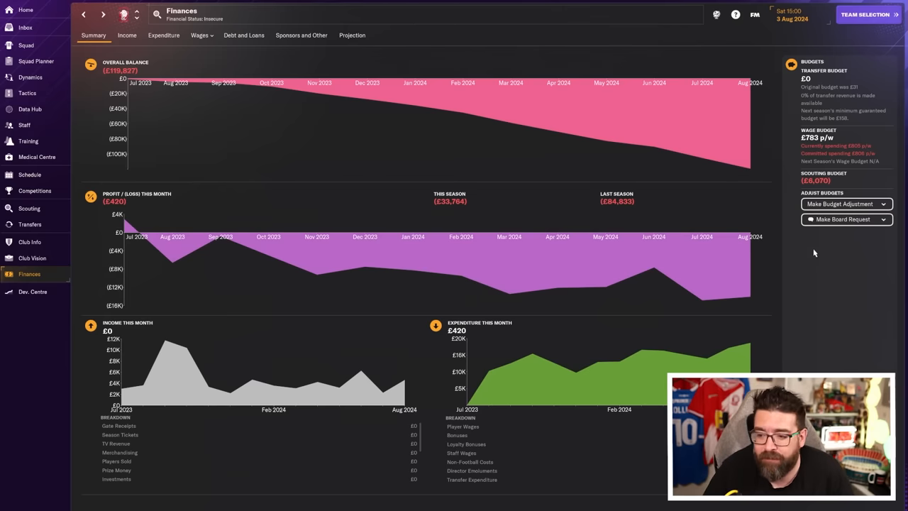
pyautogui.moveTo(795, 303)
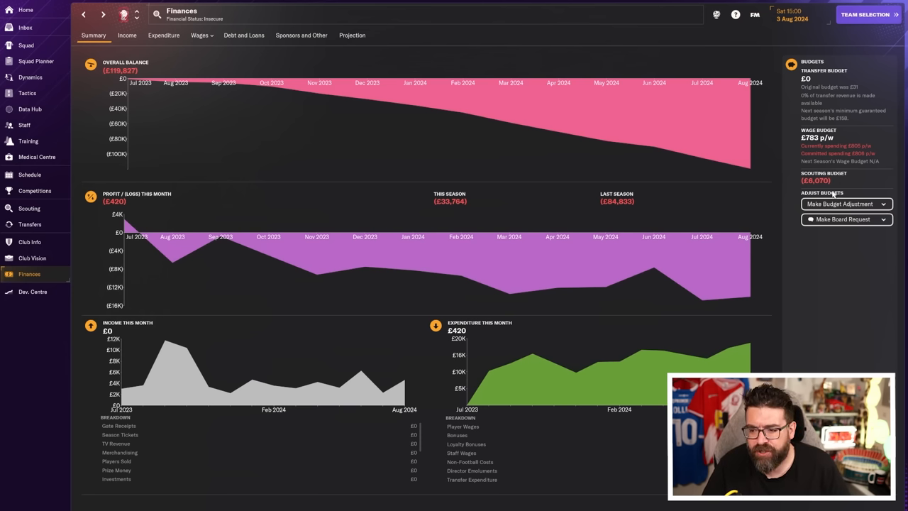
pyautogui.moveTo(269, 190)
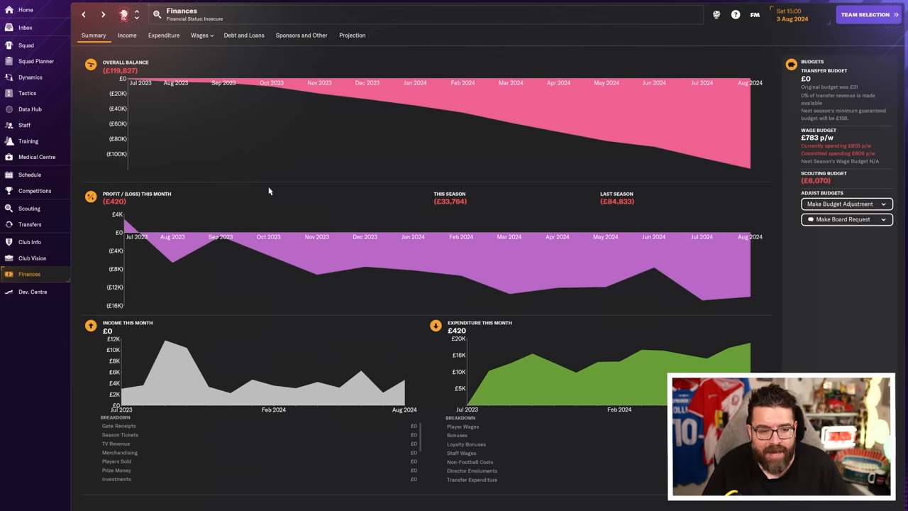
# - Have director of football Alfie Smith suggest M (C) targets, glance at Robbie Morrow, then return to finances
pyautogui.click(30, 224)
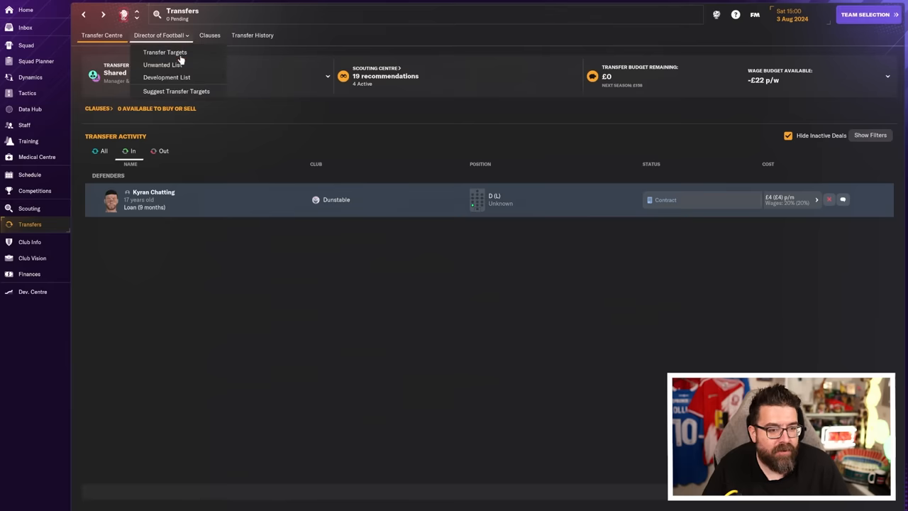
pyautogui.click(176, 90)
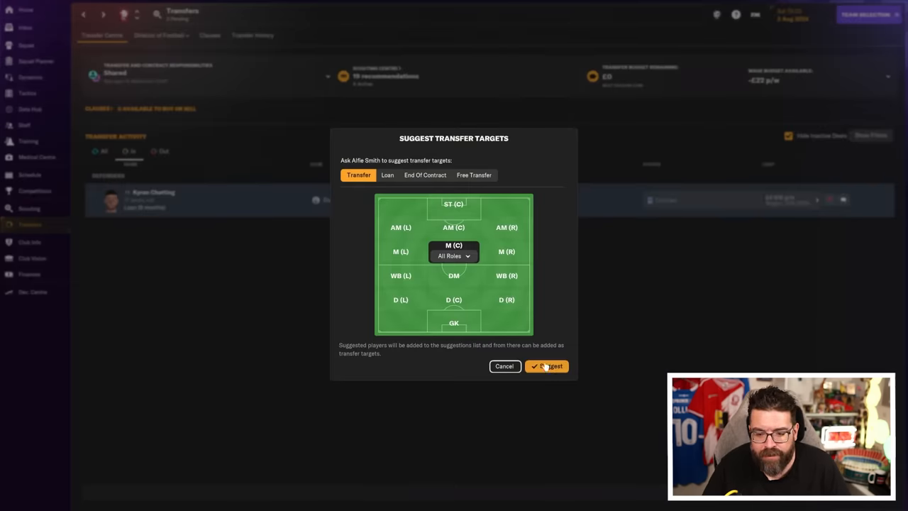
pyautogui.click(546, 366)
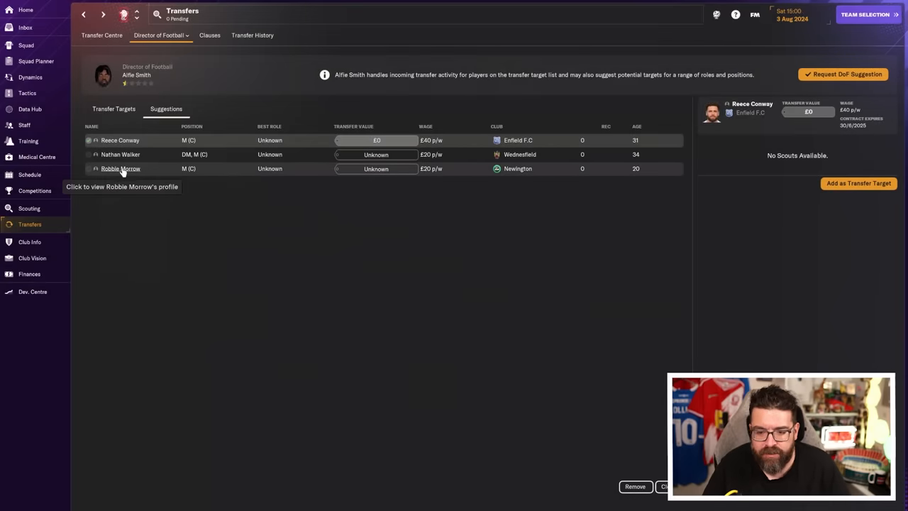
pyautogui.rightClick(121, 167)
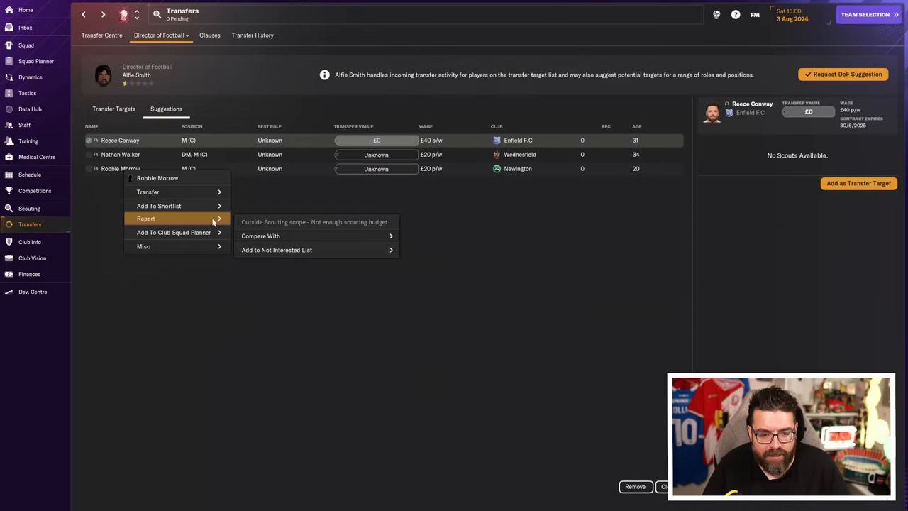
pyautogui.click(324, 221)
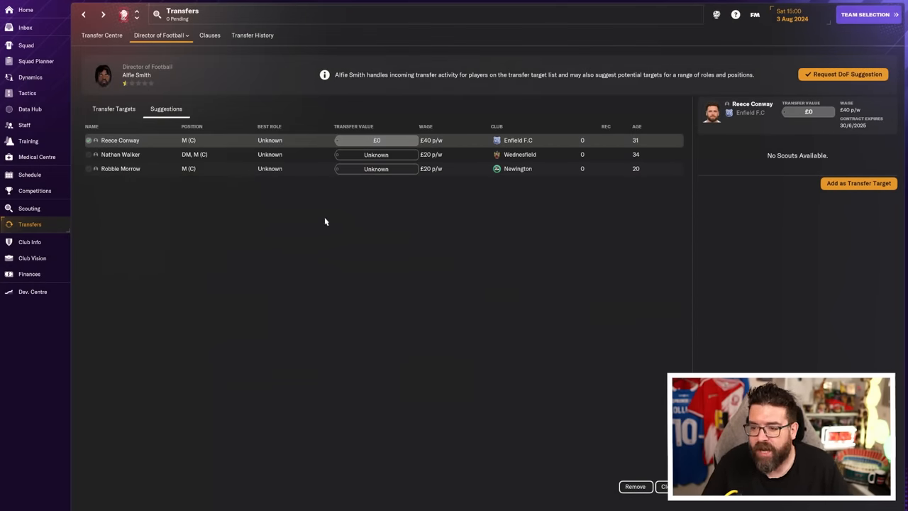
pyautogui.click(102, 34)
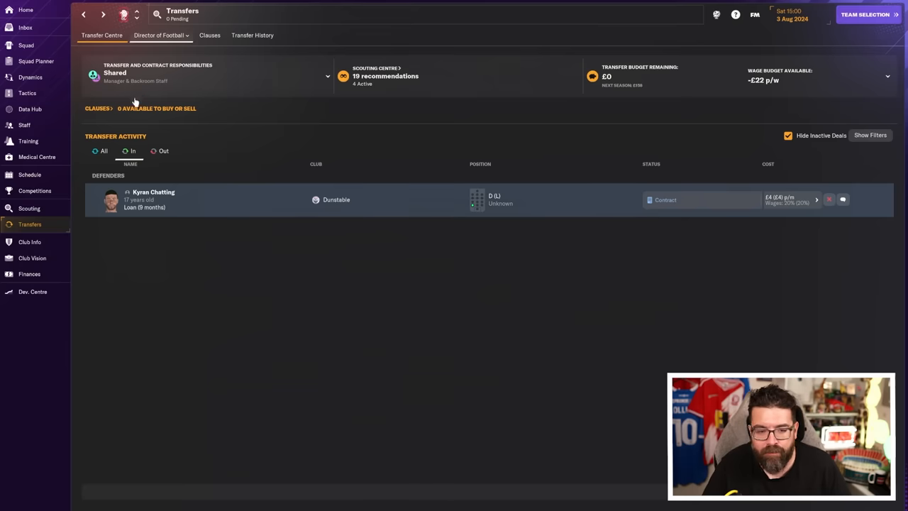
pyautogui.click(28, 274)
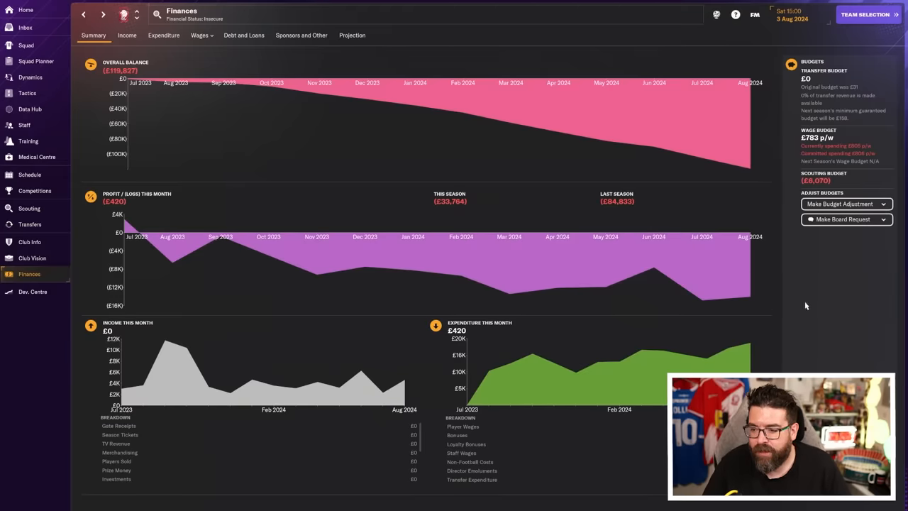
pyautogui.moveTo(28, 207)
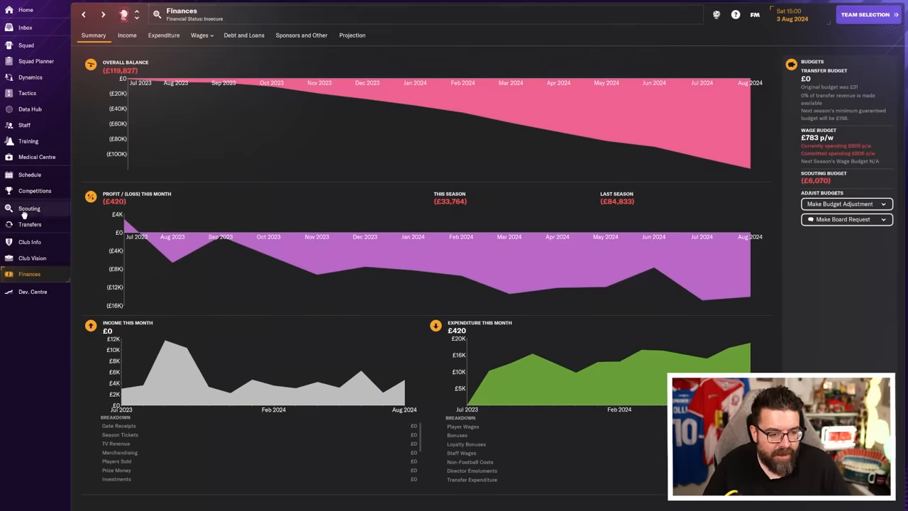
# - Browse the scouting overview, recruitment focus and scout assignments world map
pyautogui.click(28, 207)
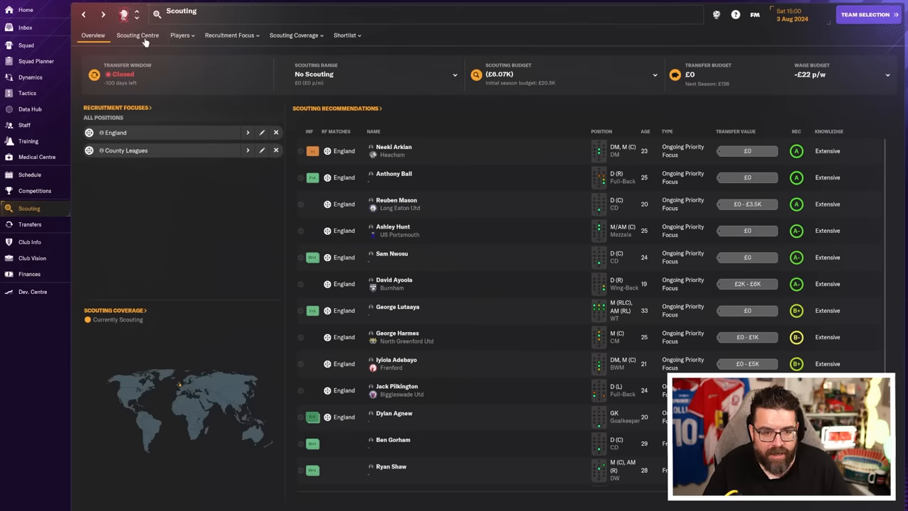
pyautogui.click(230, 34)
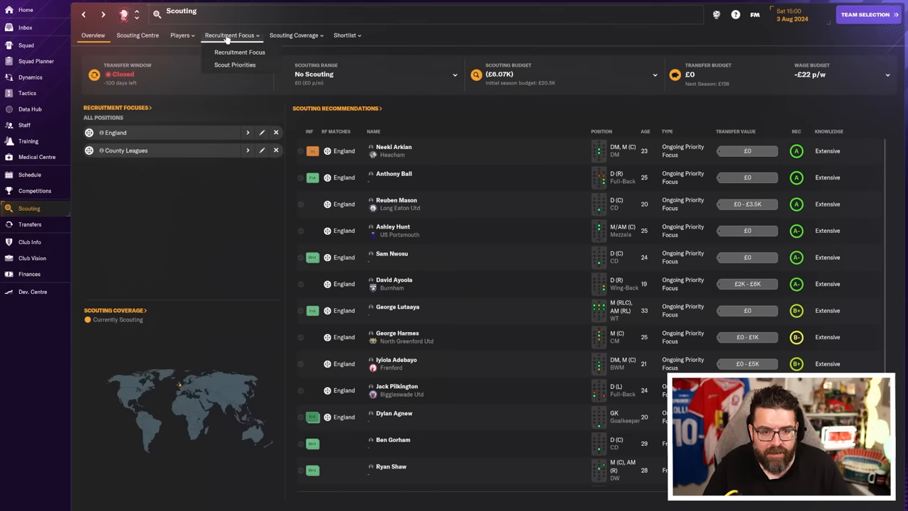
pyautogui.click(294, 34)
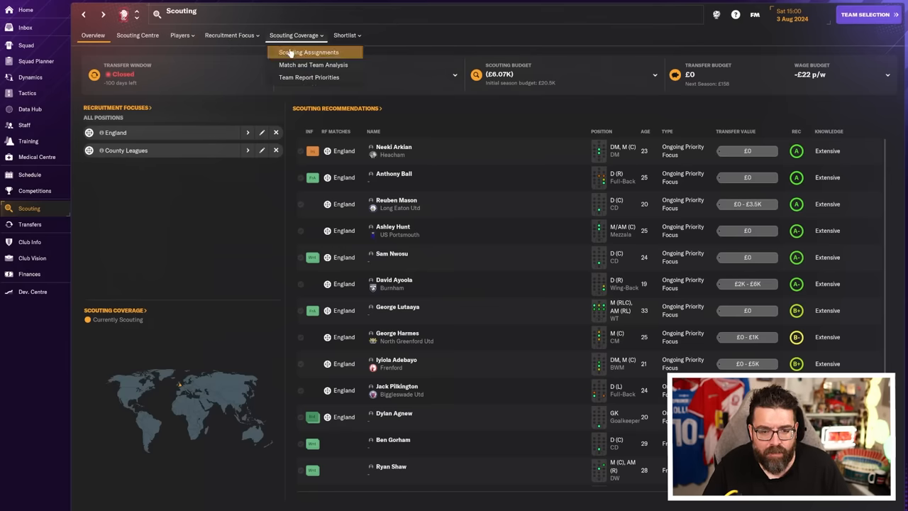
pyautogui.click(309, 51)
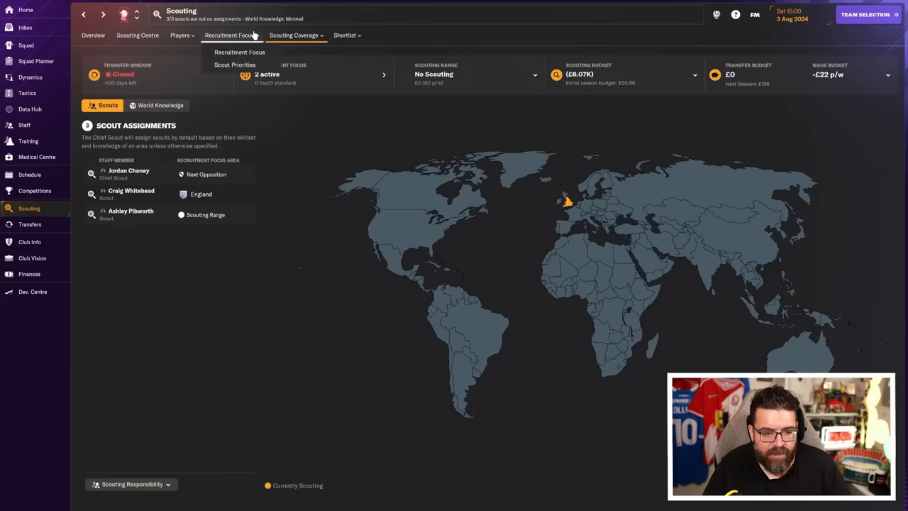
# - Scroll through the On Hold scouting priorities list, then bring up the fixture schedule
pyautogui.click(235, 65)
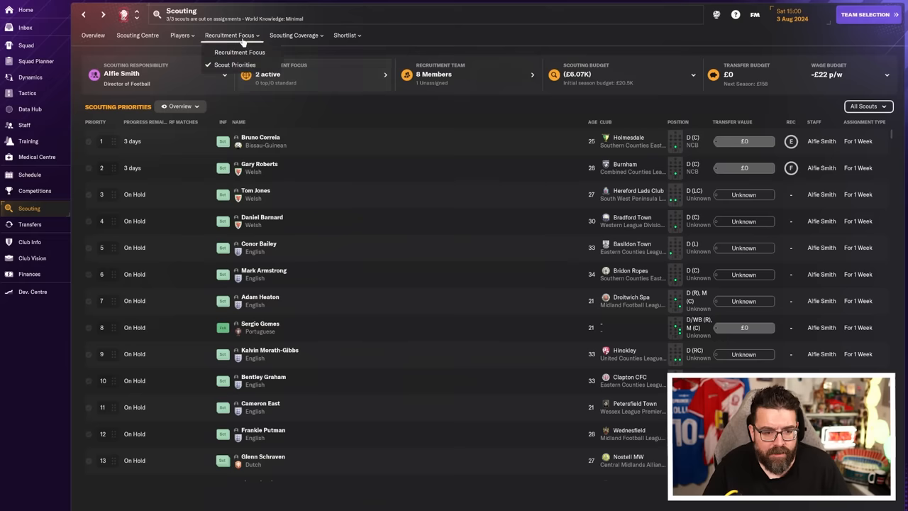
pyautogui.scroll(-3)
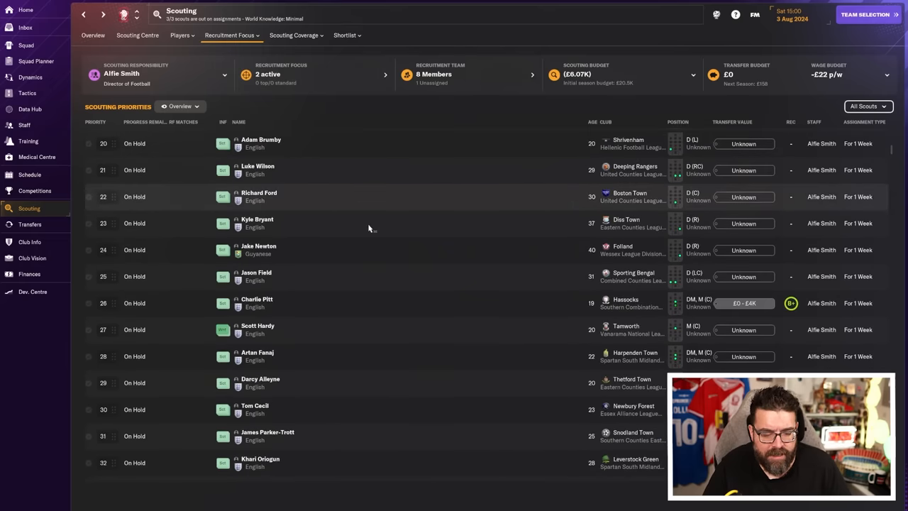
pyautogui.scroll(-3)
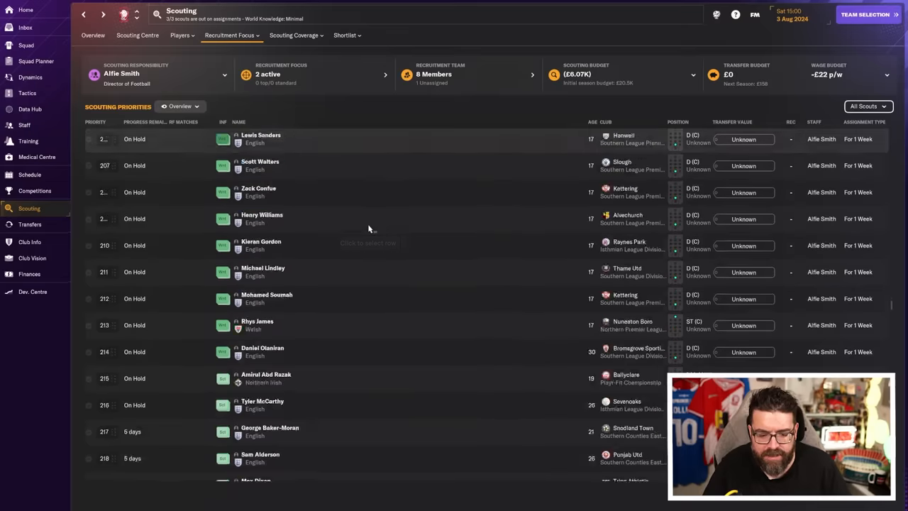
pyautogui.scroll(-3)
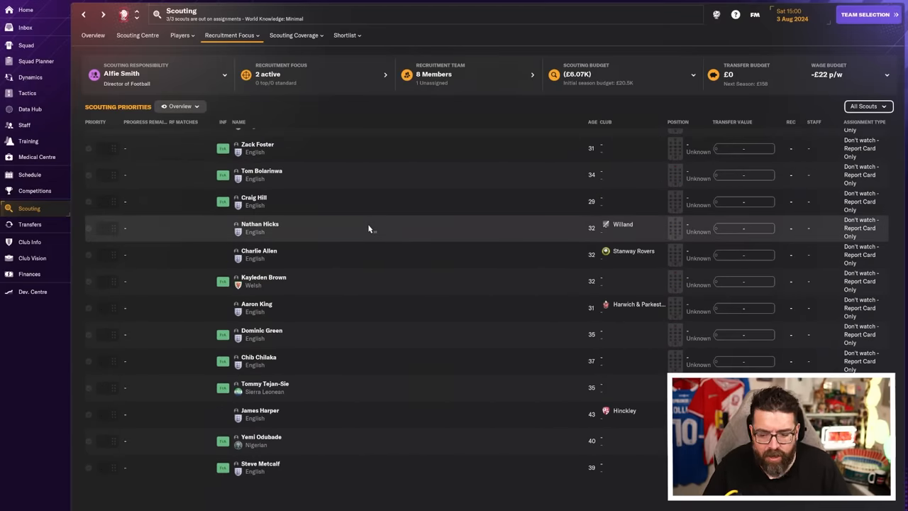
pyautogui.scroll(-3)
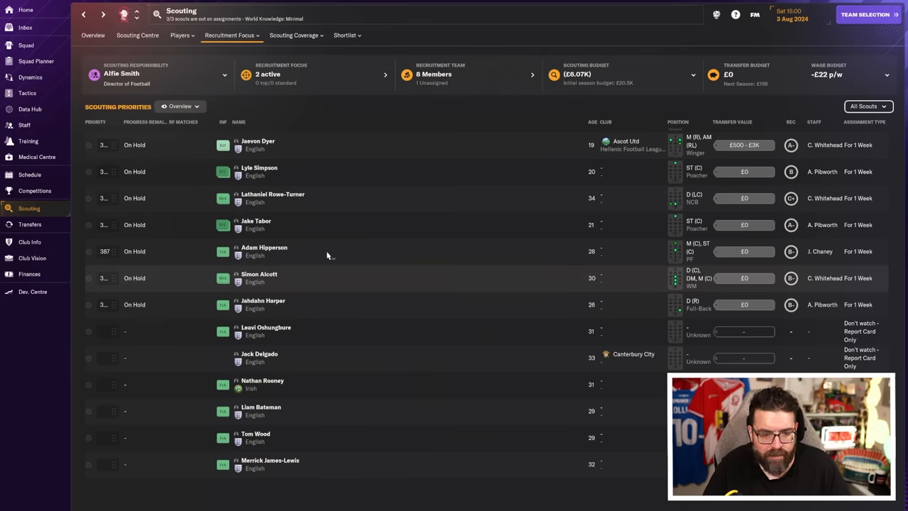
pyautogui.scroll(-3)
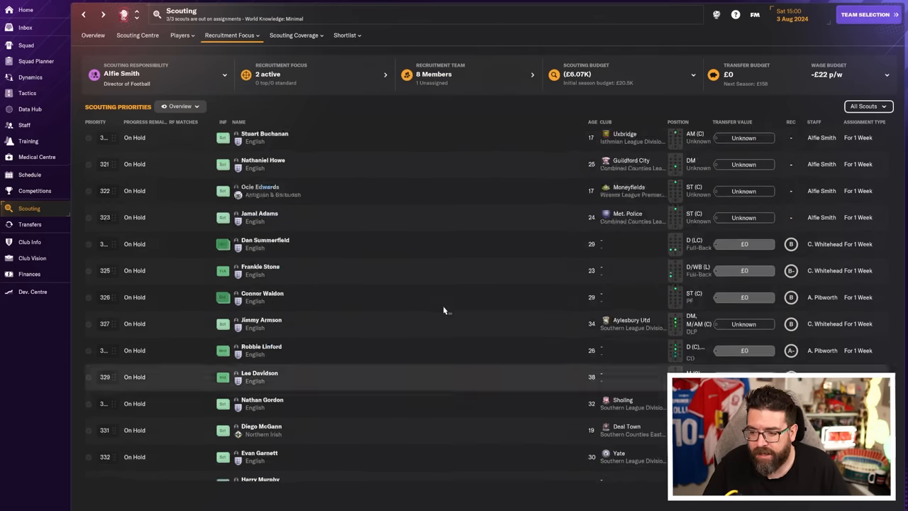
pyautogui.scroll(-3)
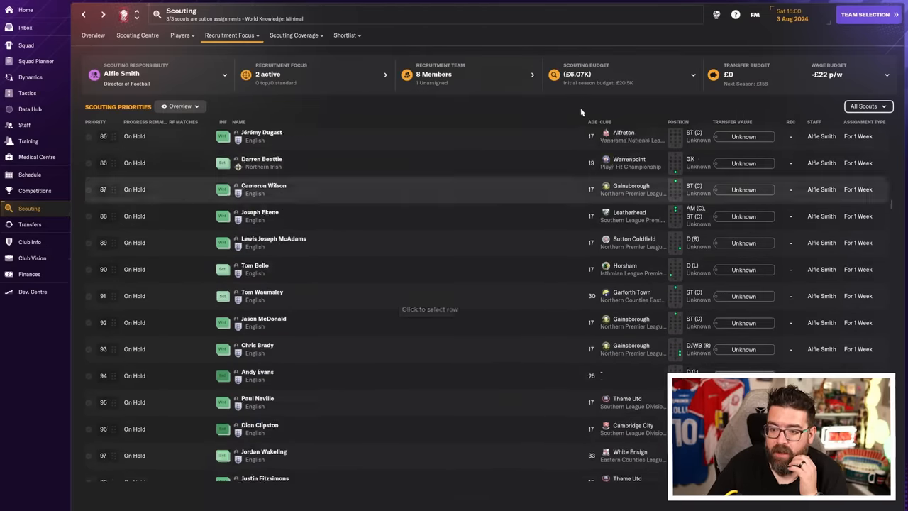
pyautogui.scroll(3)
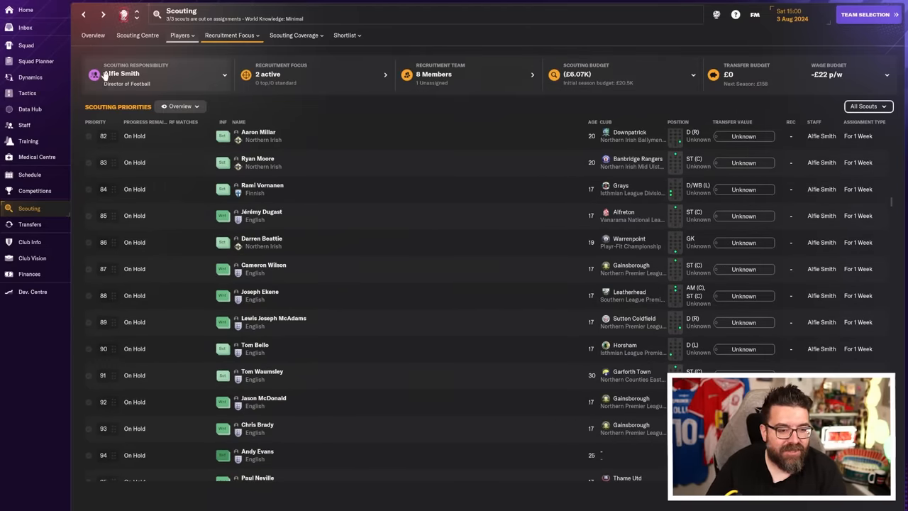
pyautogui.scroll(3)
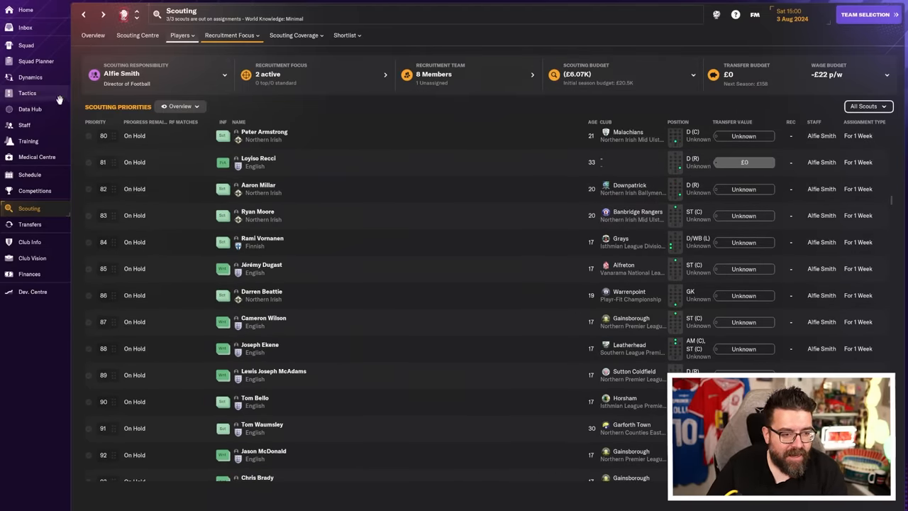
pyautogui.click(28, 174)
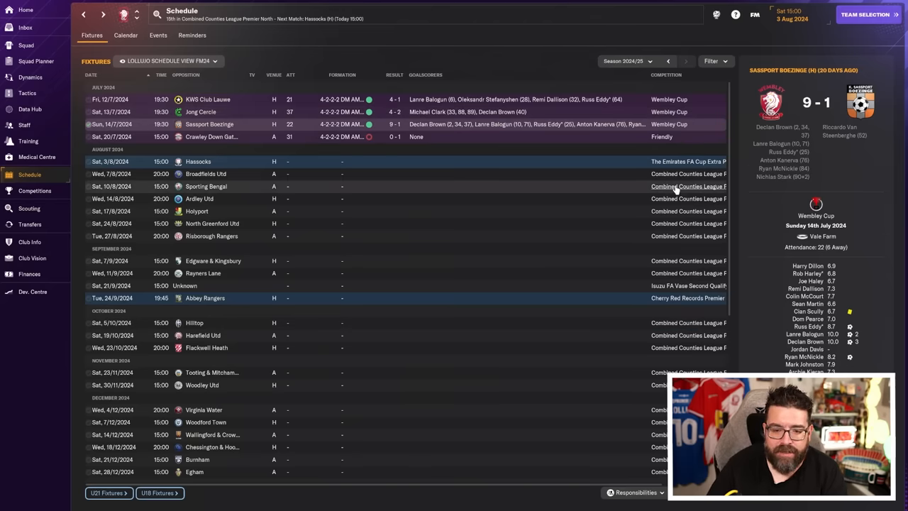
# - Check opponents Crawley Down Gatwick and Hassocks from the schedule, then bring up the squad planner
pyautogui.click(211, 136)
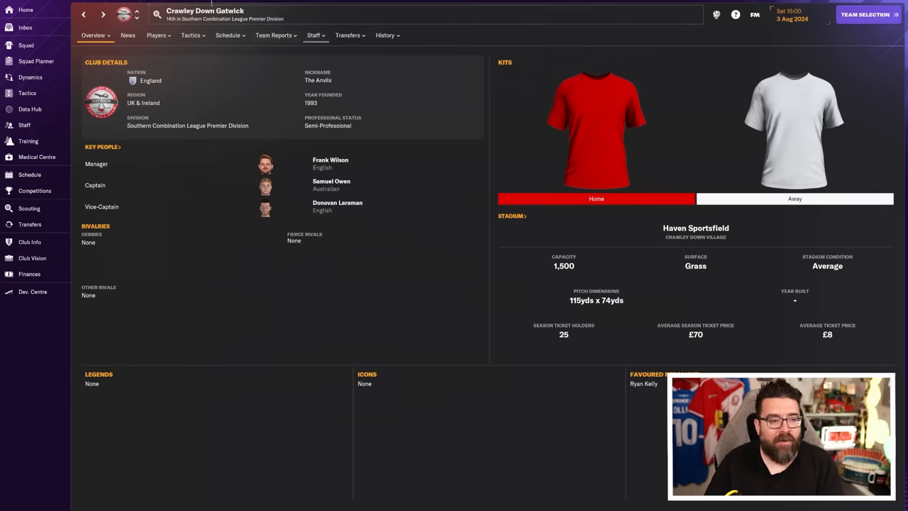
pyautogui.click(28, 173)
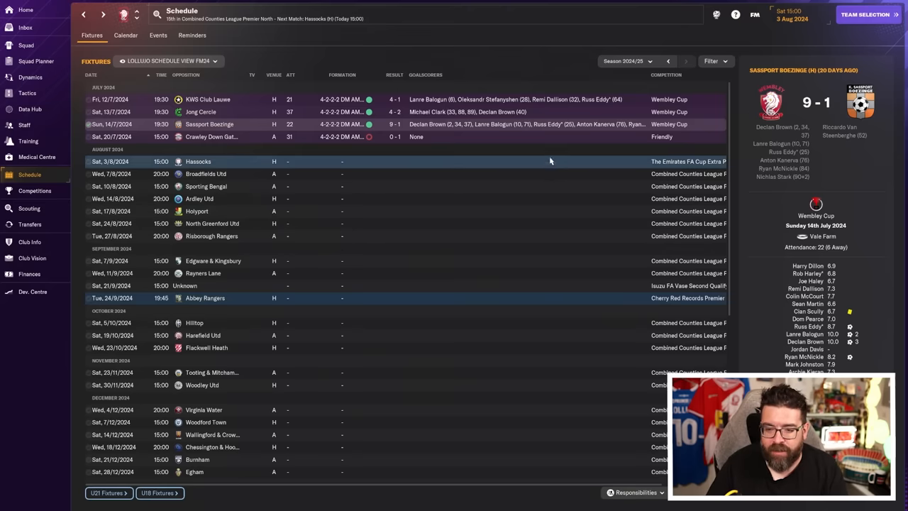
pyautogui.moveTo(667, 265)
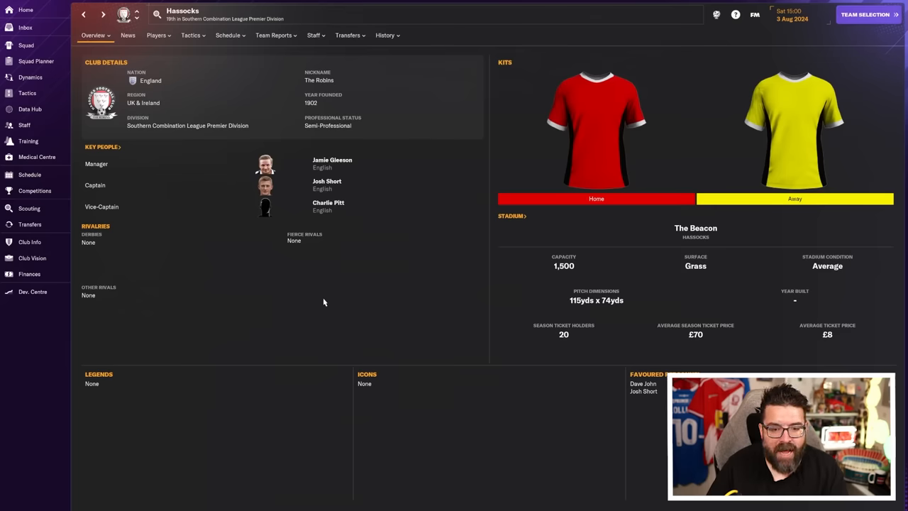
pyautogui.moveTo(235, 63)
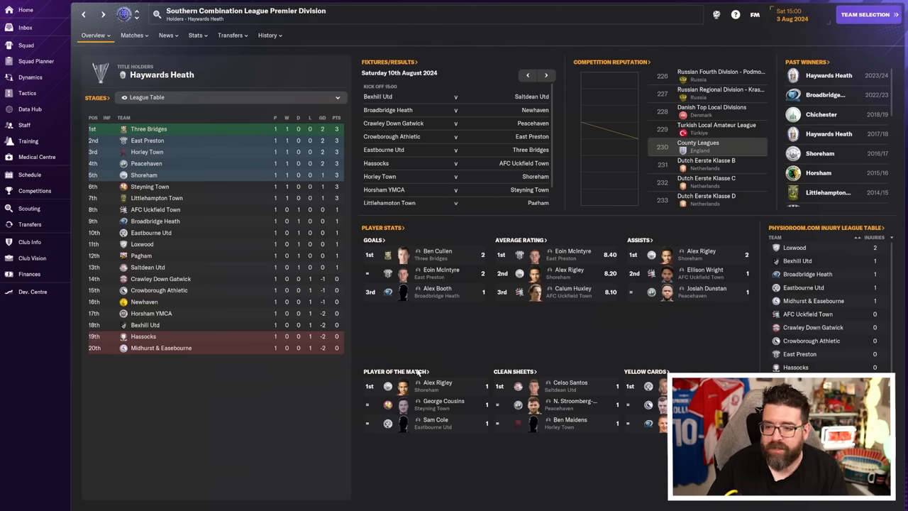
pyautogui.moveTo(343, 389)
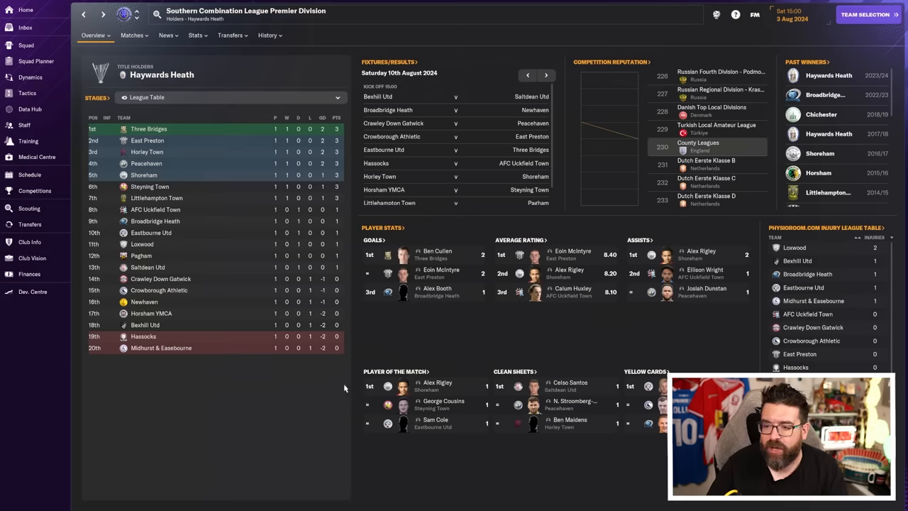
pyautogui.click(143, 334)
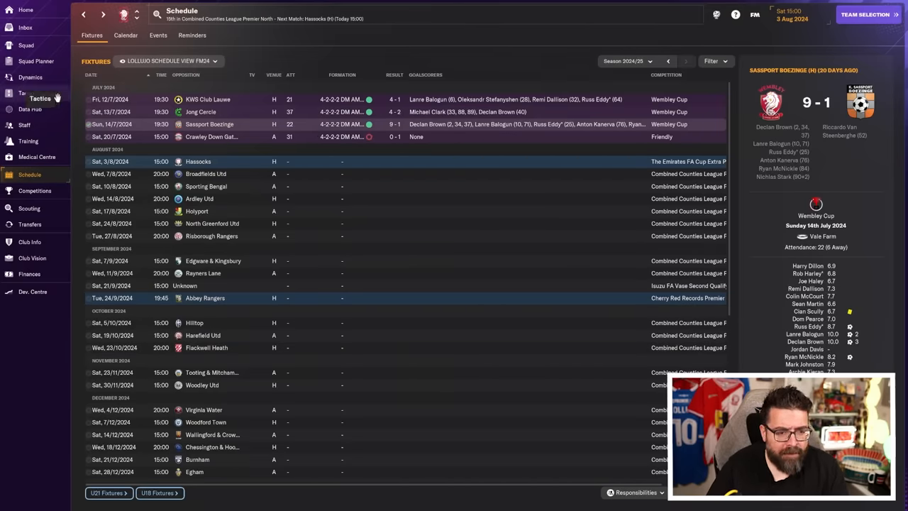
pyautogui.click(35, 61)
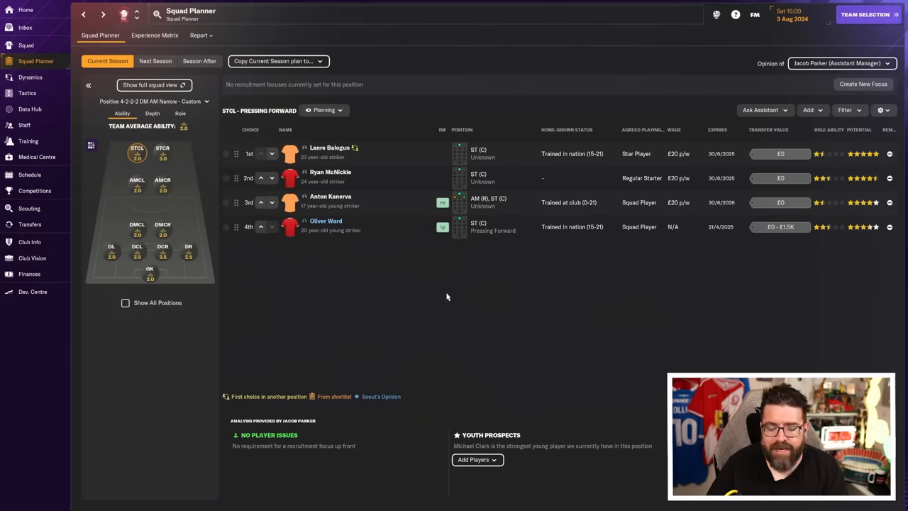
pyautogui.moveTo(150, 278)
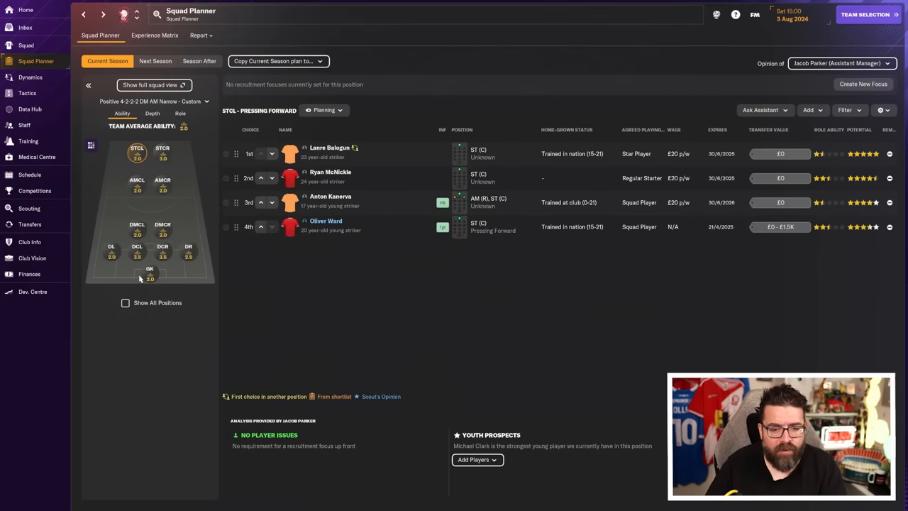
# - Step through goalkeeper, full-back, centre-back and DLP depth charts, settling on the DMCL list headed by William Wharry
pyautogui.click(149, 273)
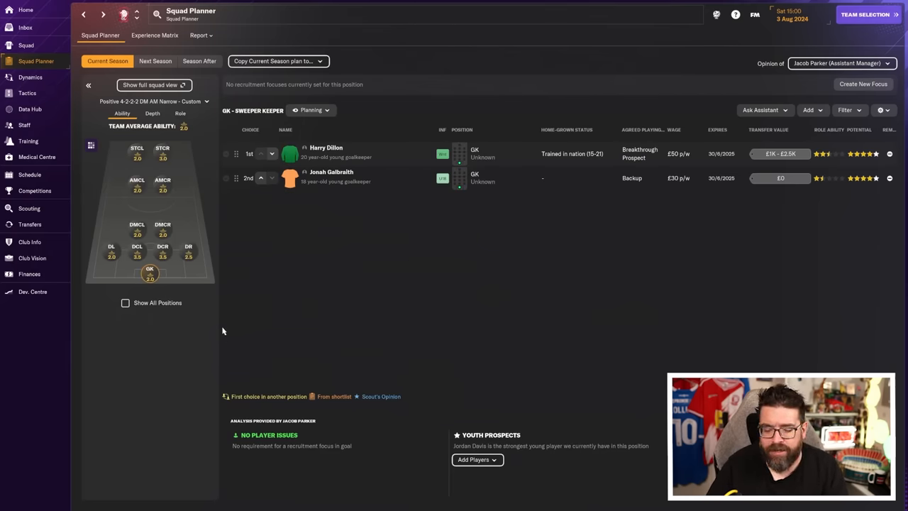
pyautogui.click(110, 250)
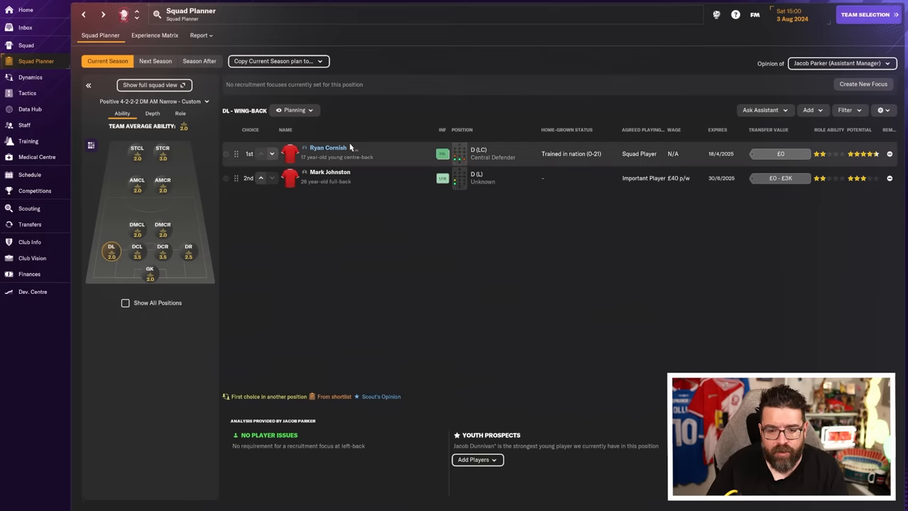
pyautogui.moveTo(362, 157)
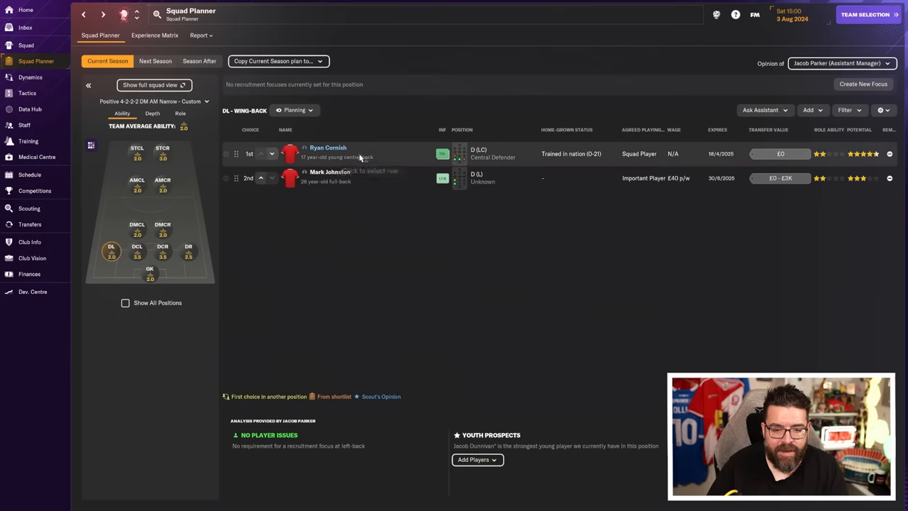
pyautogui.click(187, 249)
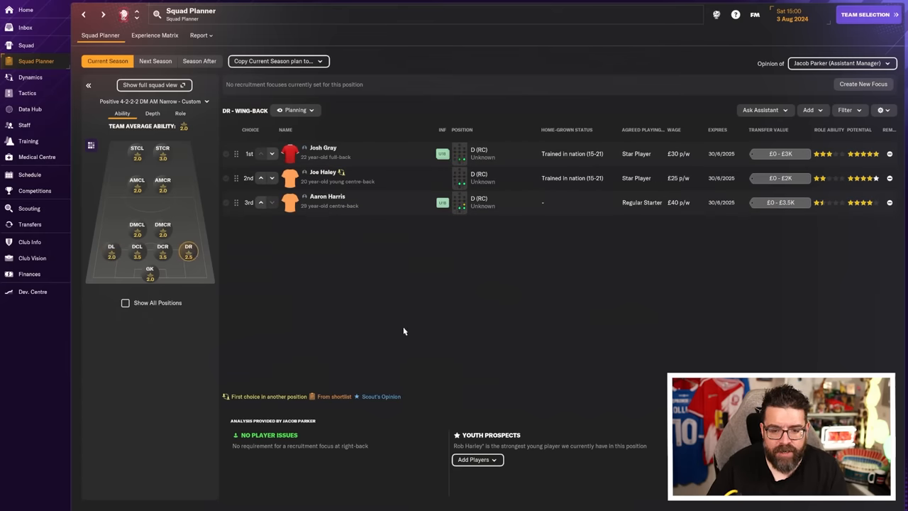
pyautogui.moveTo(366, 215)
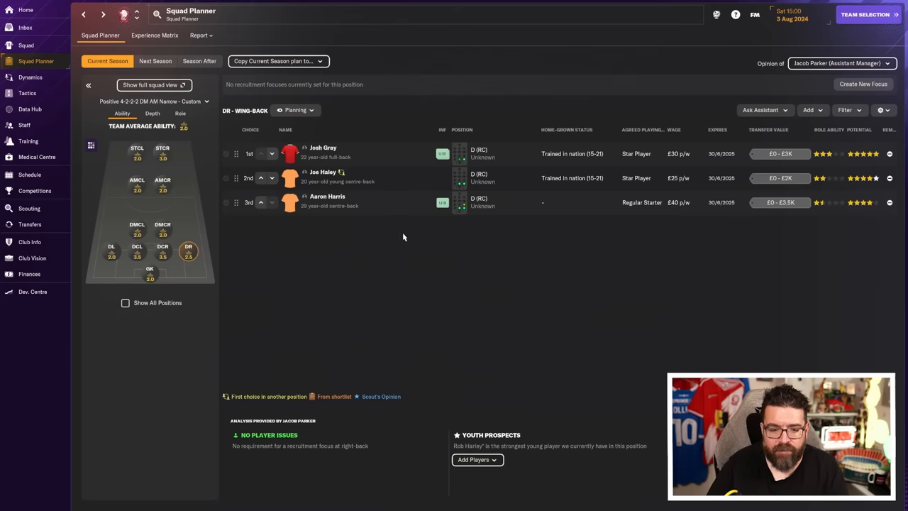
pyautogui.moveTo(637, 280)
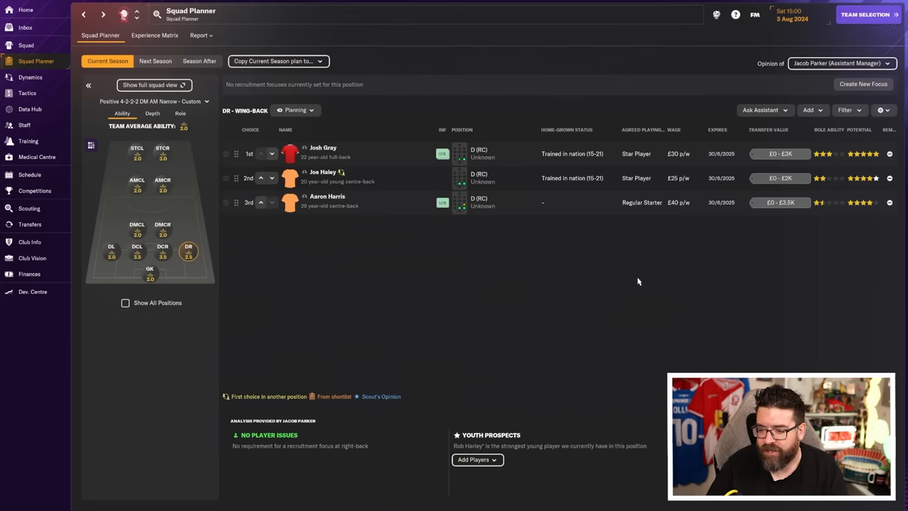
pyautogui.moveTo(624, 273)
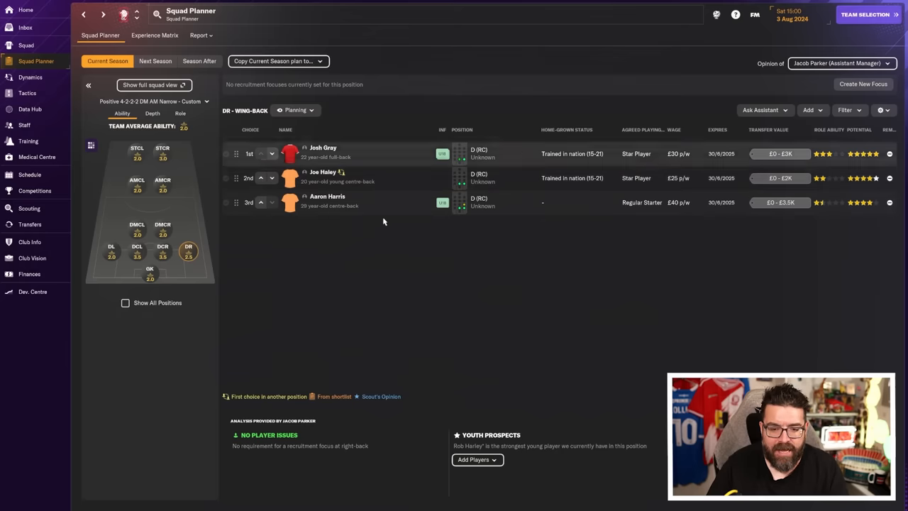
pyautogui.moveTo(147, 258)
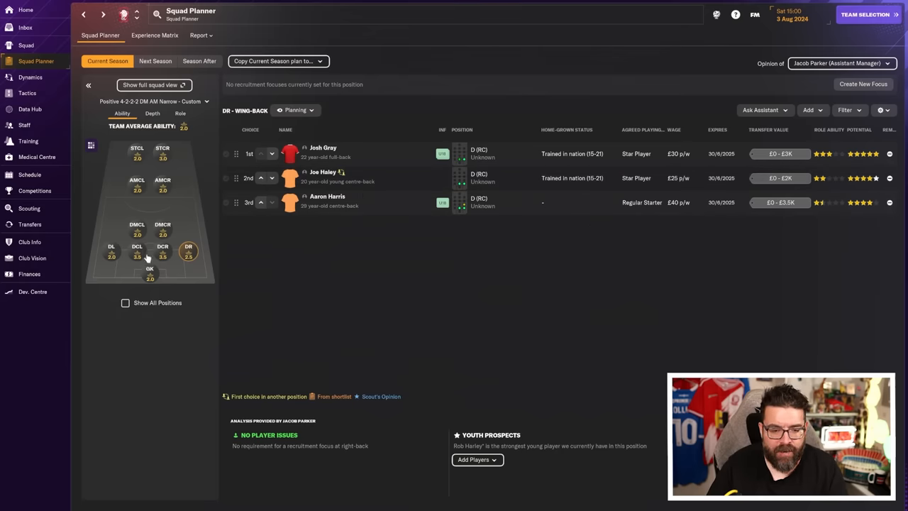
pyautogui.click(136, 250)
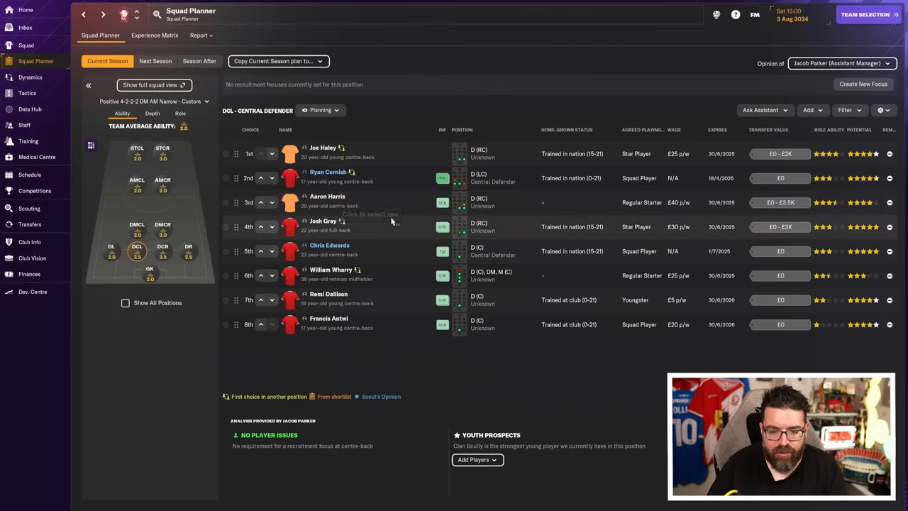
pyautogui.moveTo(388, 250)
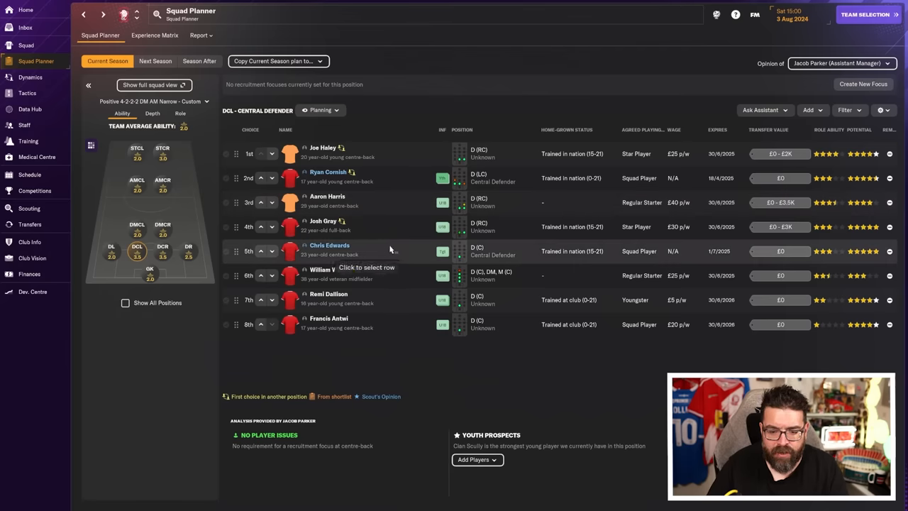
pyautogui.moveTo(378, 355)
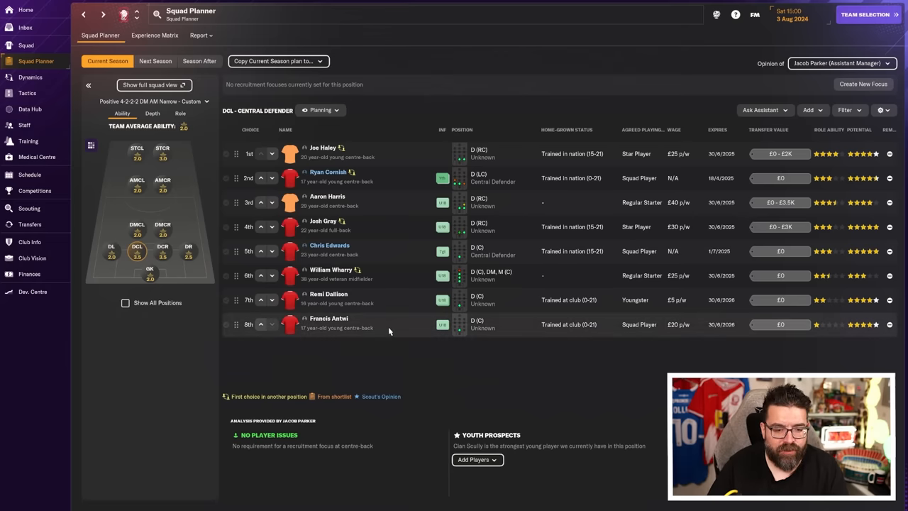
pyautogui.click(137, 224)
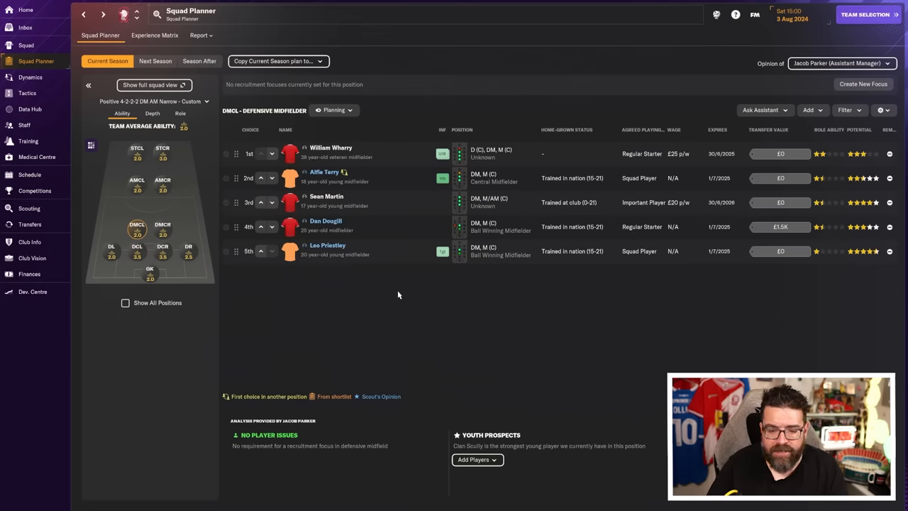
pyautogui.moveTo(451, 299)
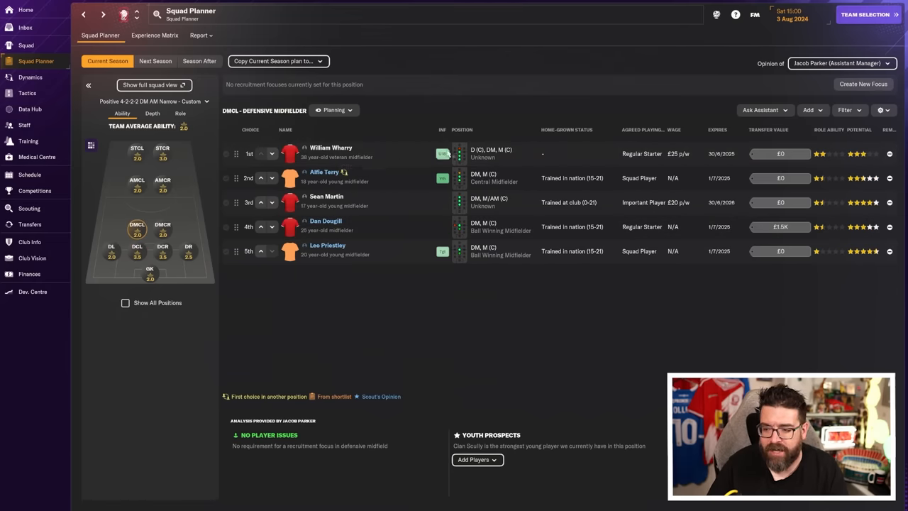
pyautogui.moveTo(364, 153)
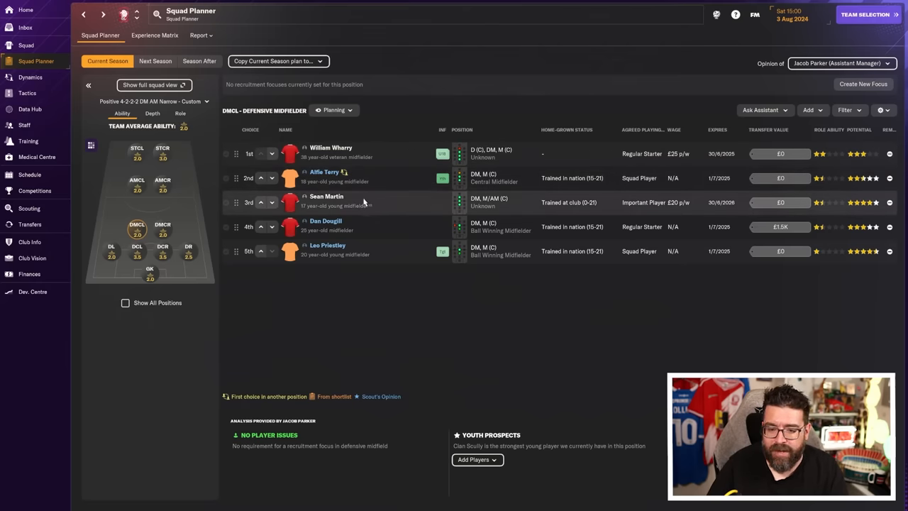
pyautogui.moveTo(376, 201)
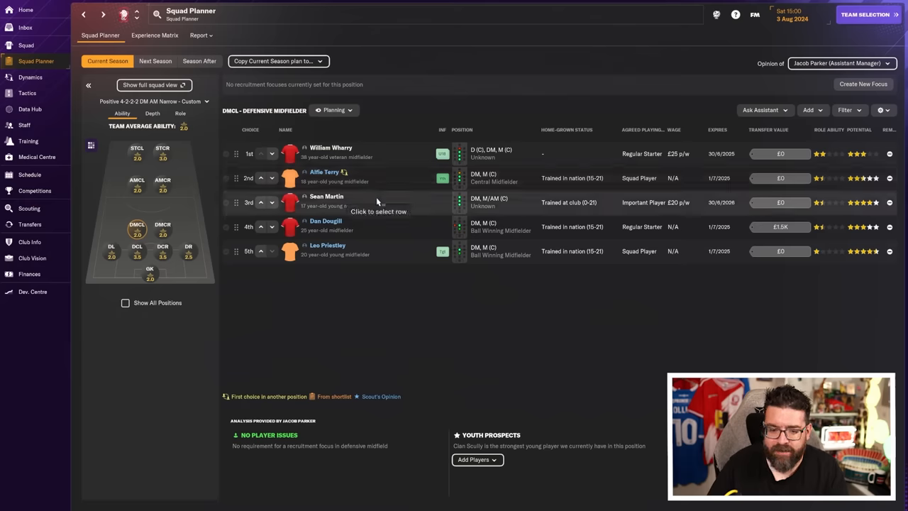
pyautogui.moveTo(374, 201)
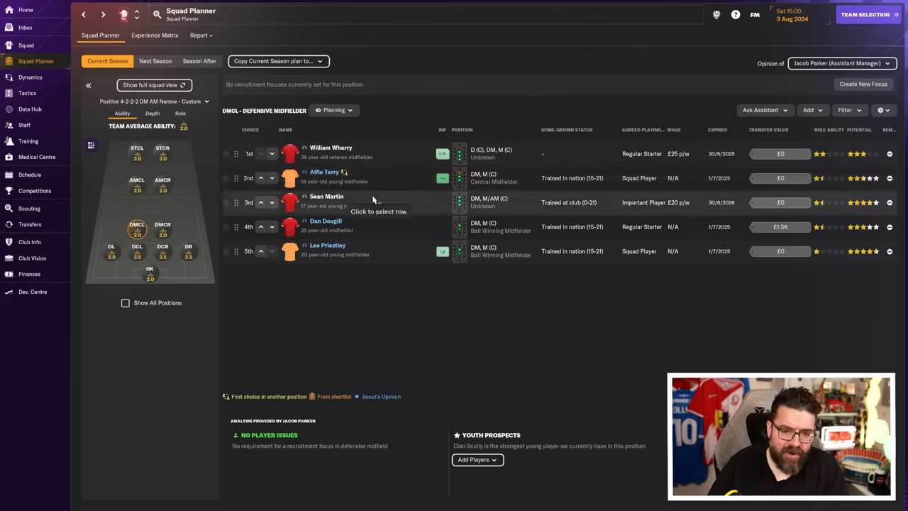
pyautogui.moveTo(389, 221)
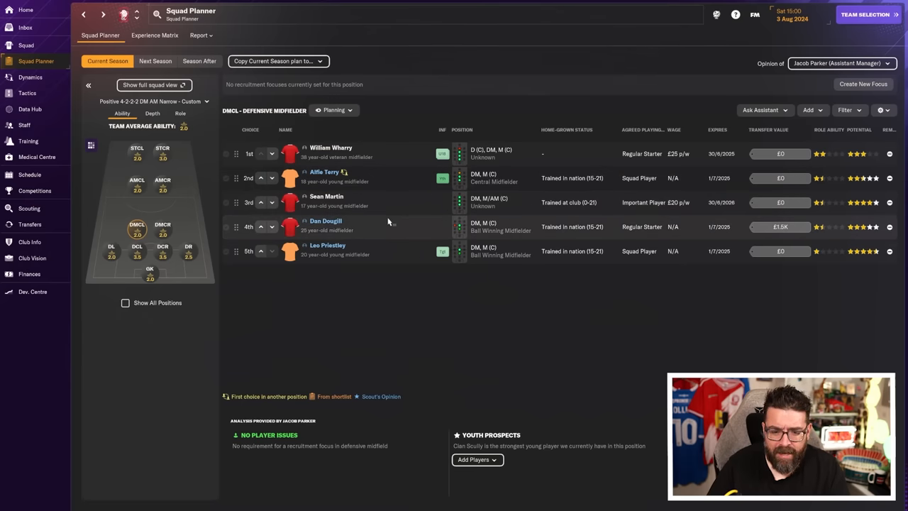
pyautogui.click(162, 227)
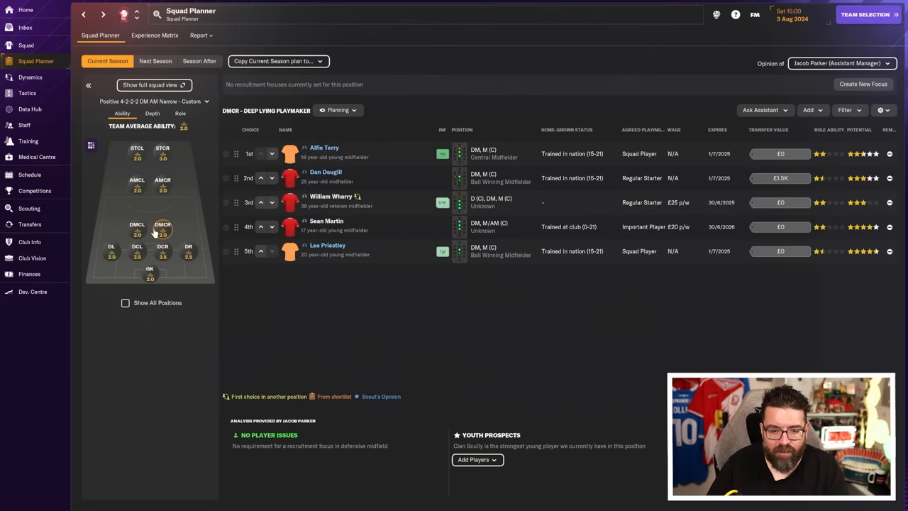
pyautogui.click(137, 224)
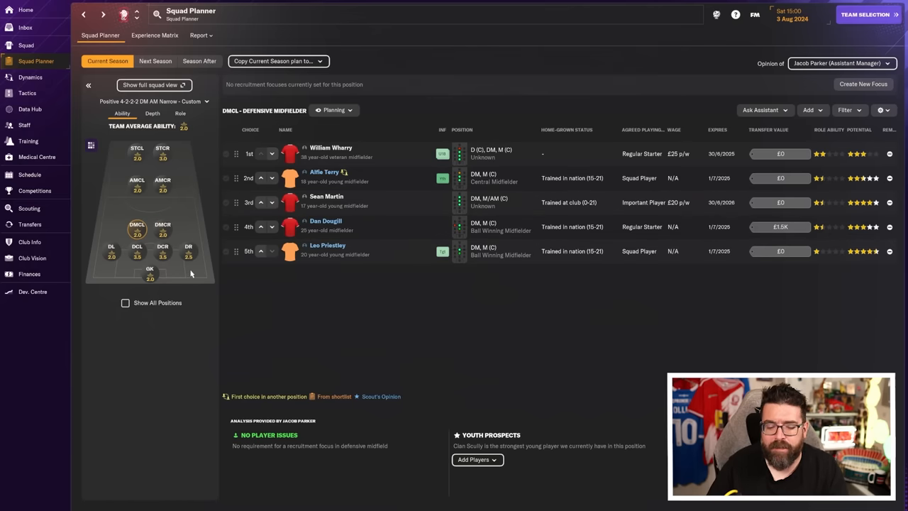
pyautogui.moveTo(375, 332)
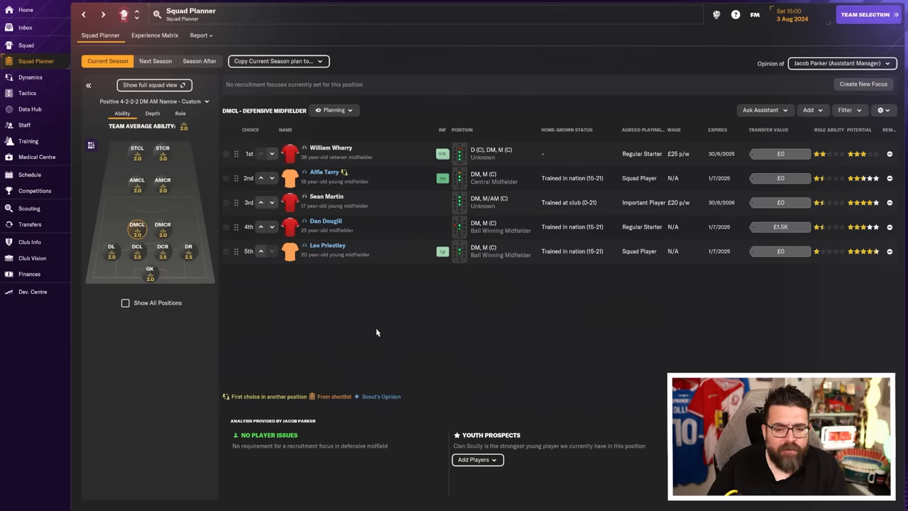
pyautogui.moveTo(399, 329)
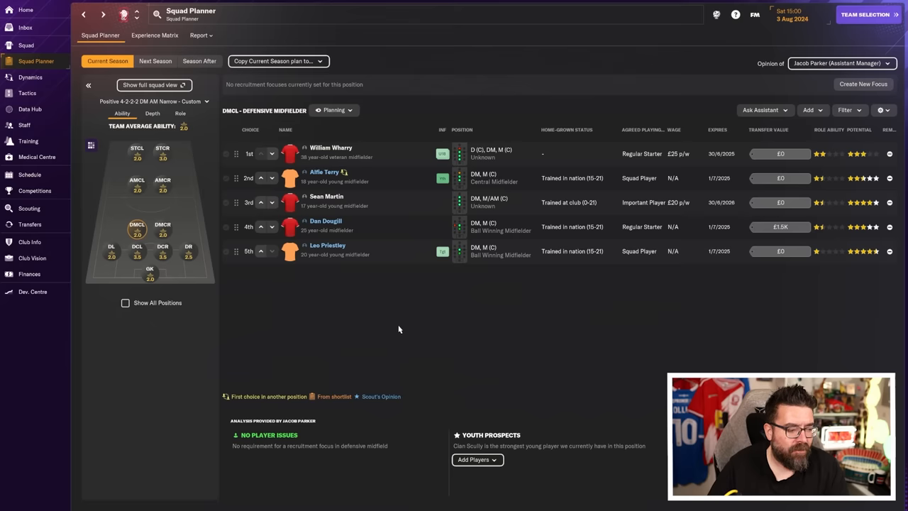
pyautogui.moveTo(419, 298)
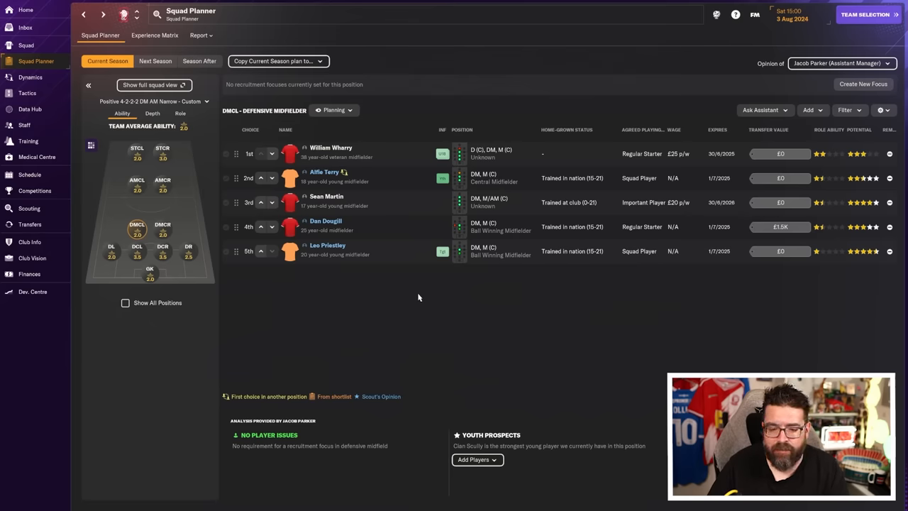
pyautogui.moveTo(337, 299)
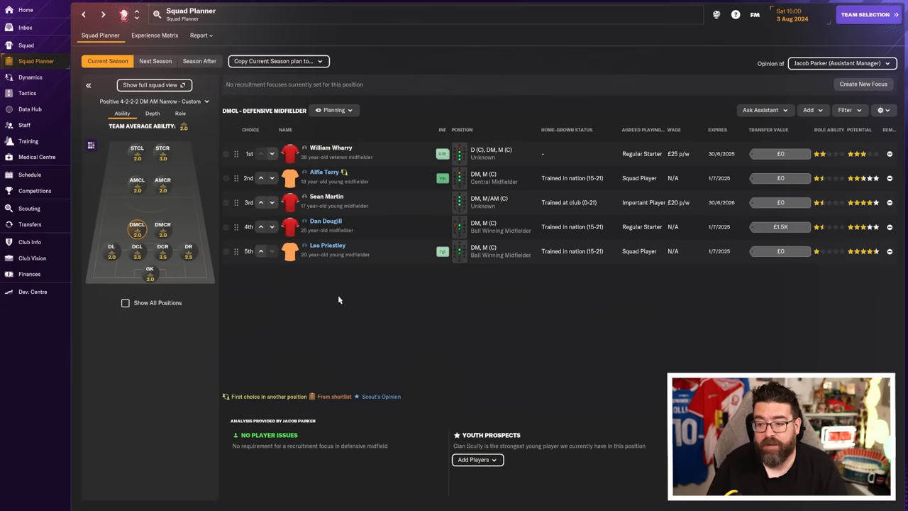
pyautogui.moveTo(200, 255)
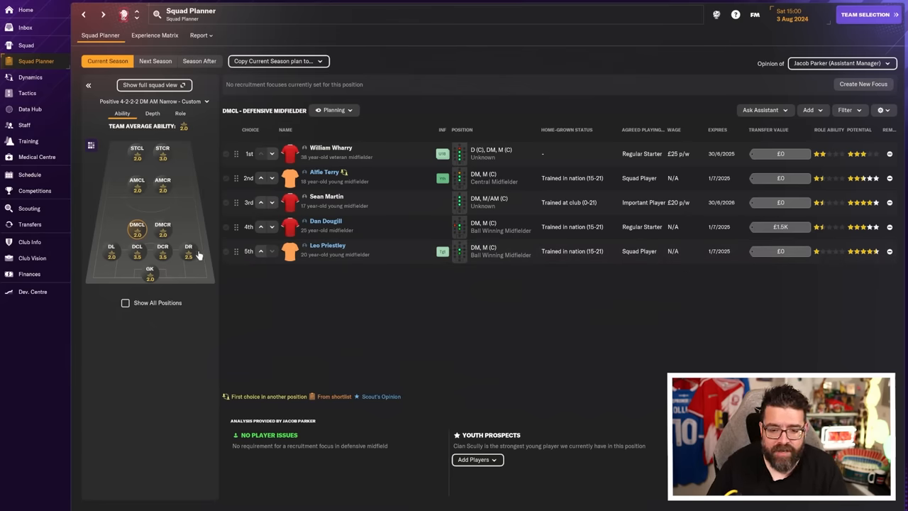
pyautogui.moveTo(207, 260)
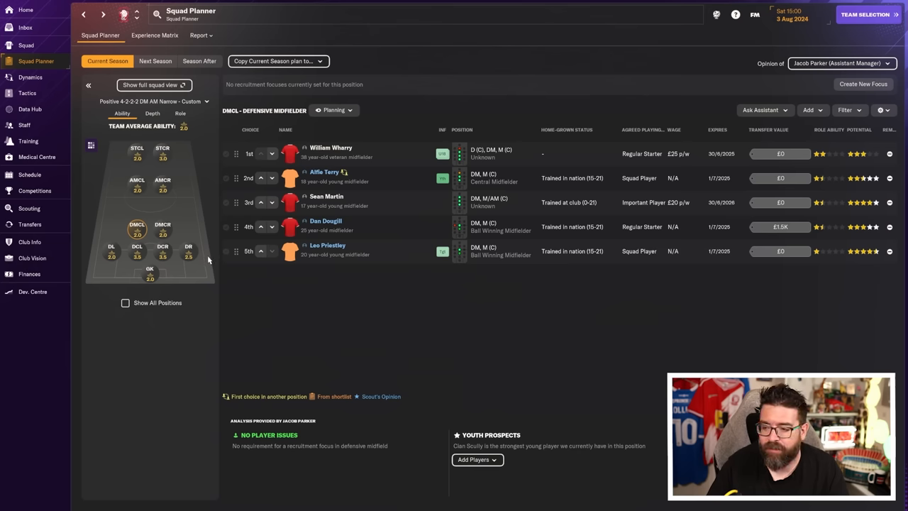
# - Show the AMCL depth chart in the Squad Planner, headed by Jamey Sant
pyautogui.click(161, 183)
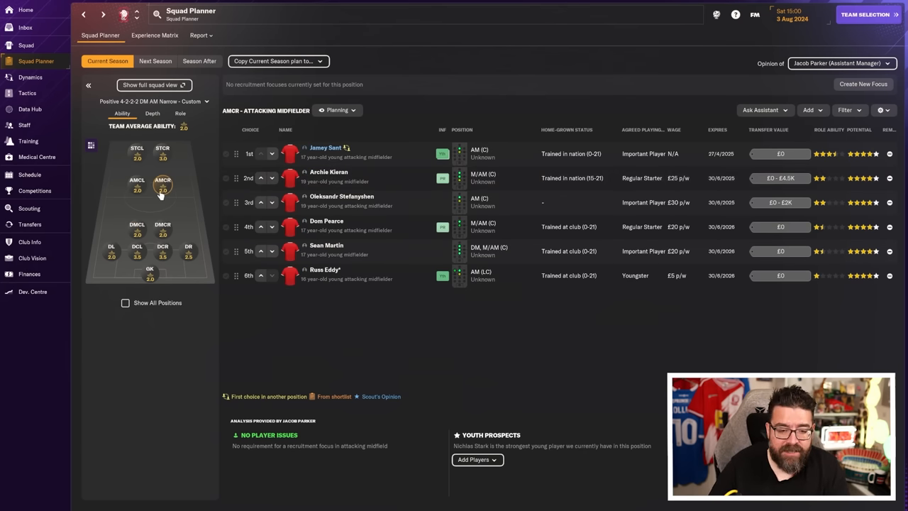
pyautogui.click(137, 183)
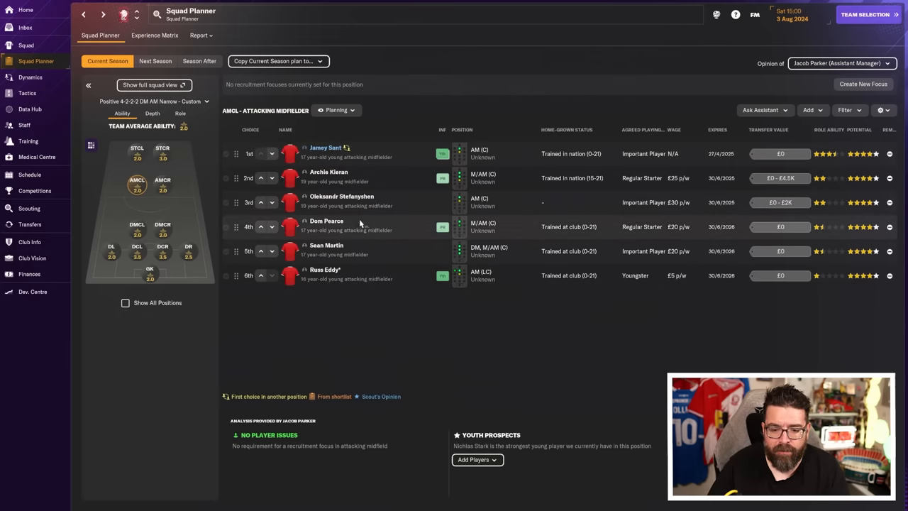
pyautogui.moveTo(344, 287)
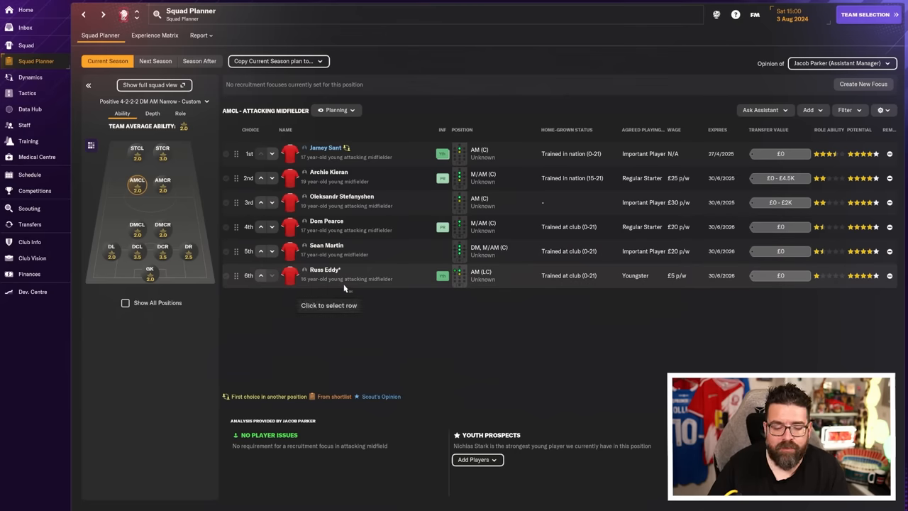
pyautogui.moveTo(362, 227)
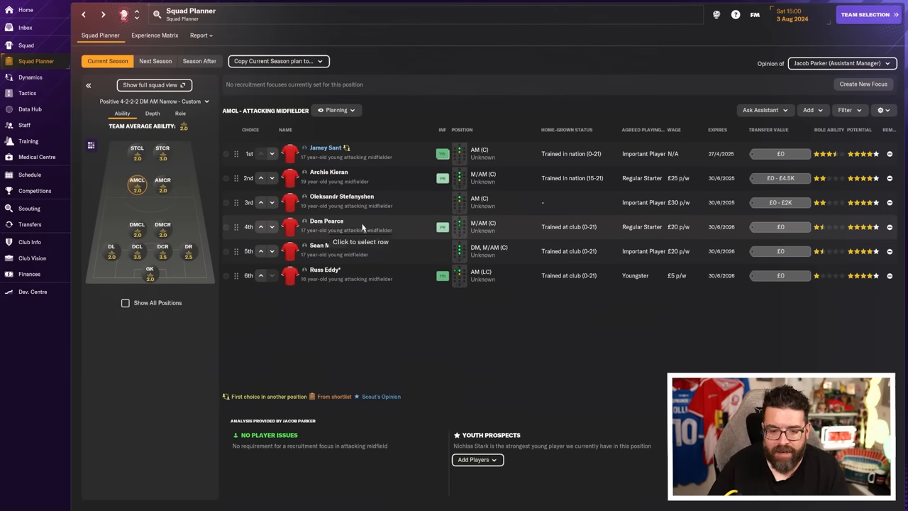
pyautogui.moveTo(327, 179)
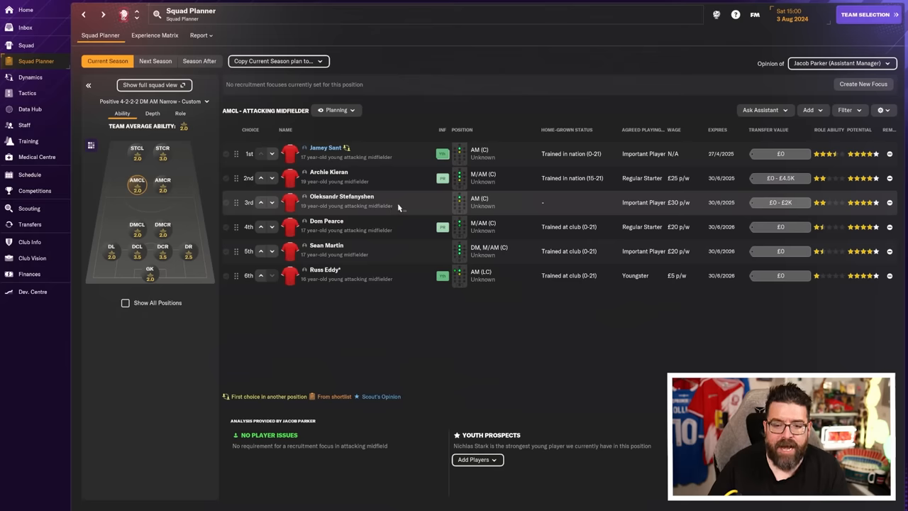
pyautogui.moveTo(392, 207)
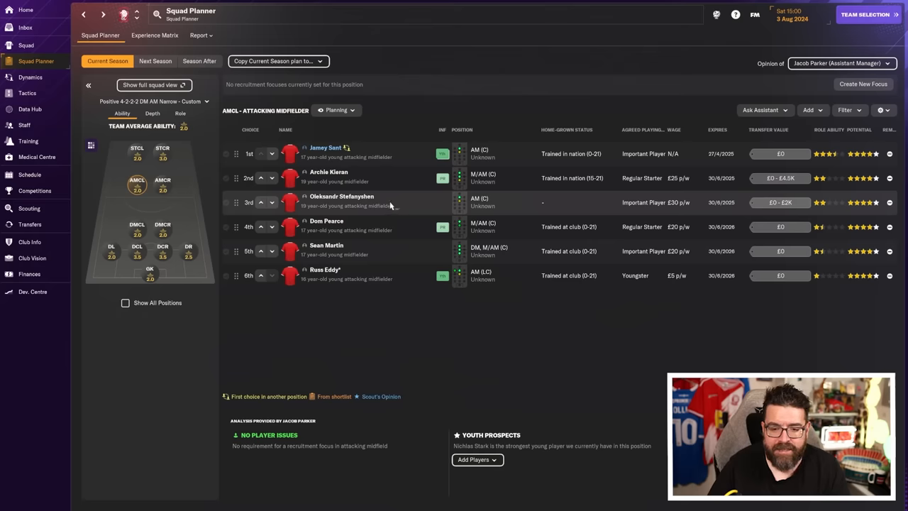
pyautogui.moveTo(291, 275)
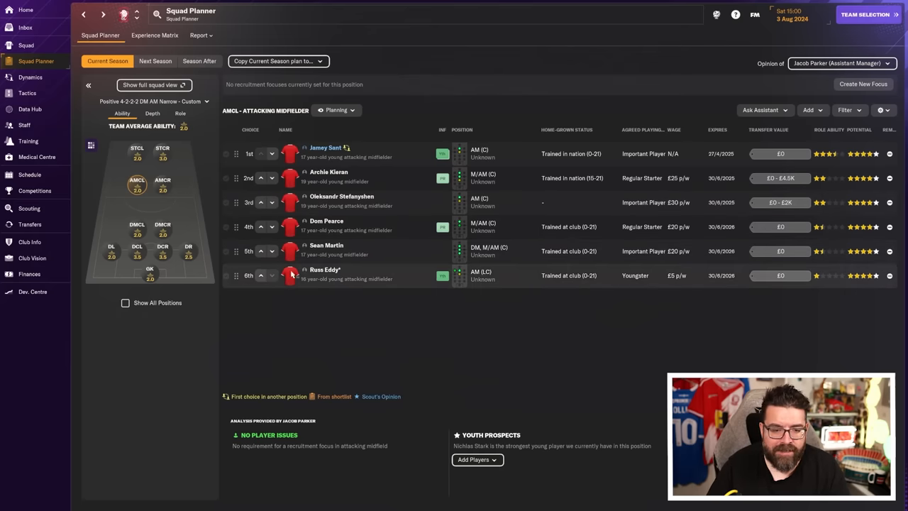
pyautogui.click(162, 150)
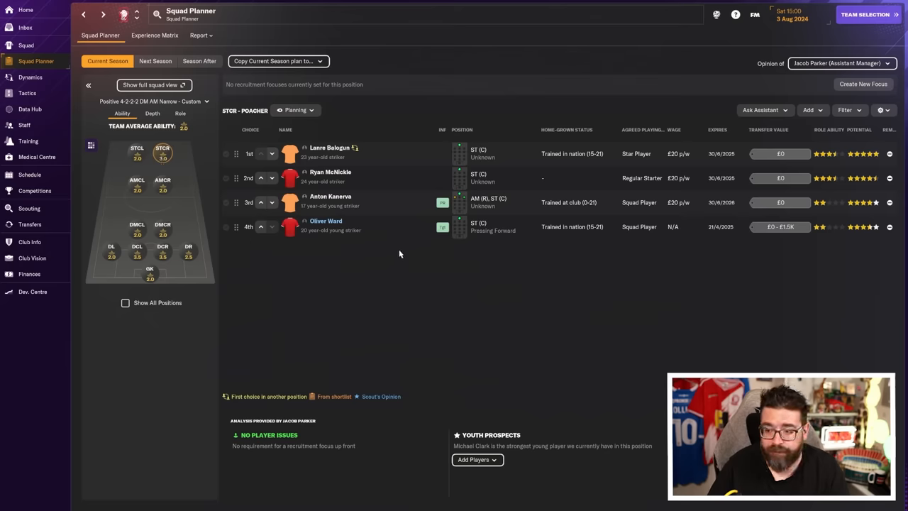
pyautogui.moveTo(366, 141)
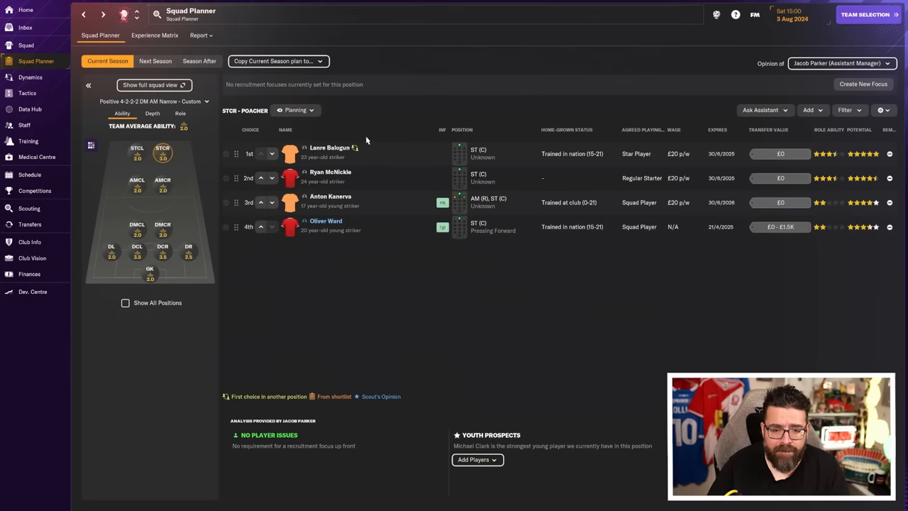
pyautogui.click(136, 151)
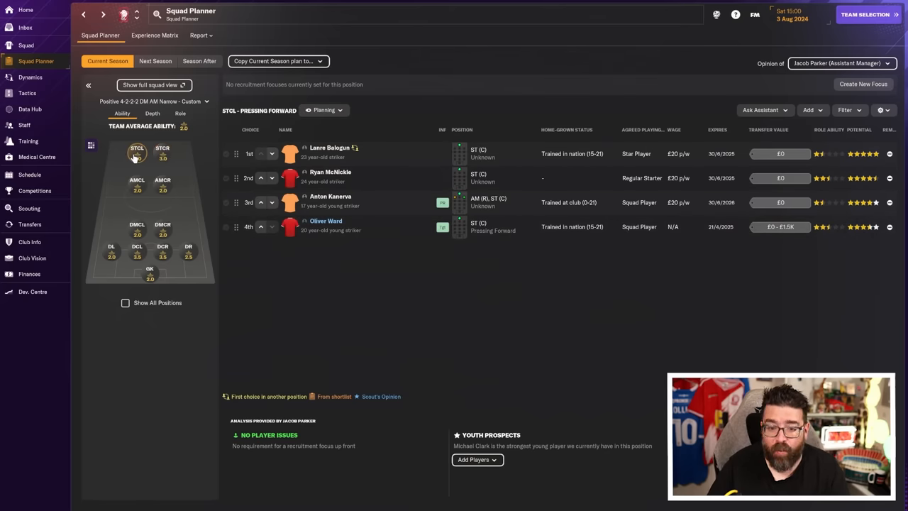
pyautogui.moveTo(314, 314)
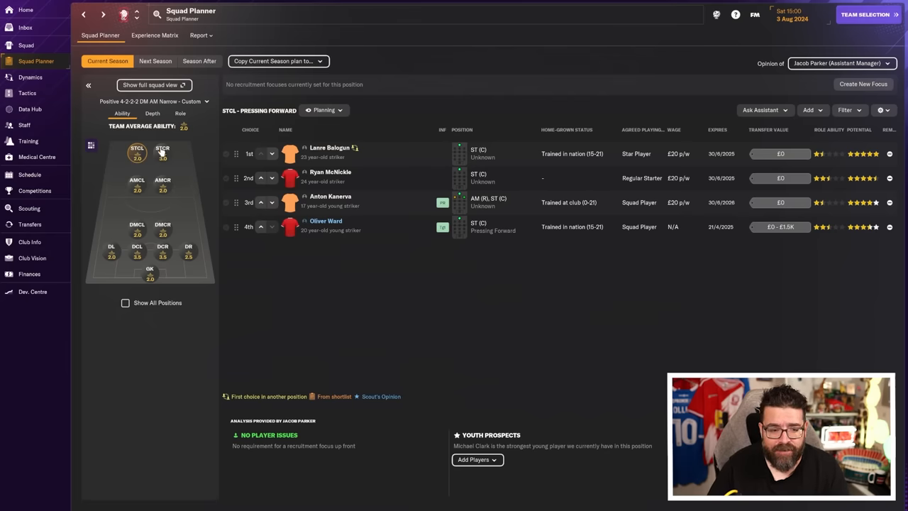
pyautogui.click(162, 150)
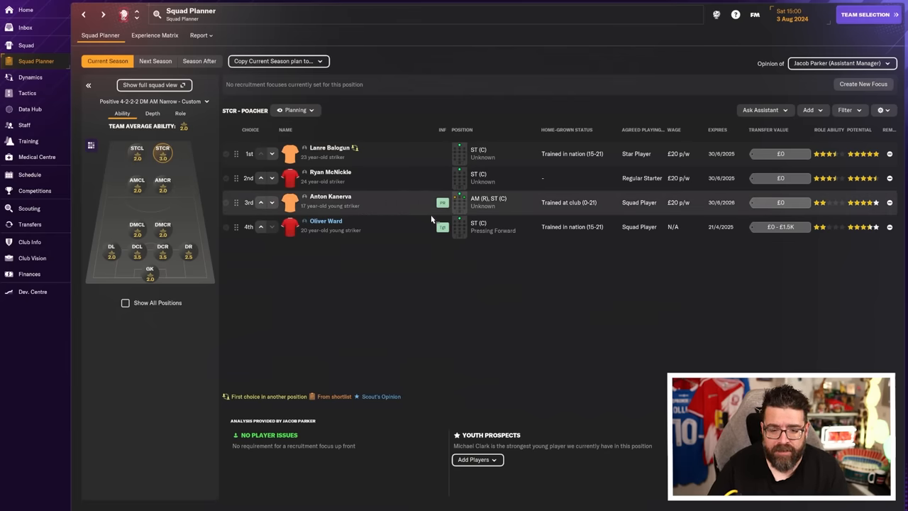
pyautogui.click(326, 221)
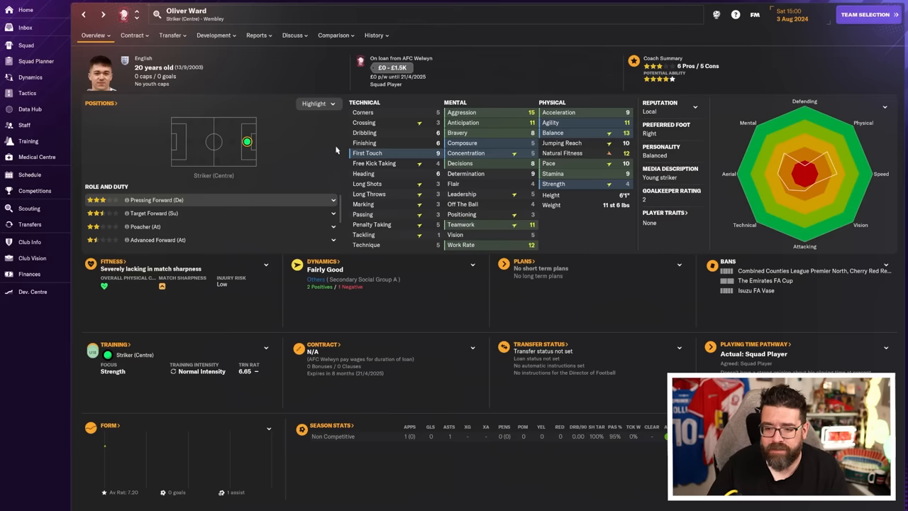
pyautogui.click(35, 61)
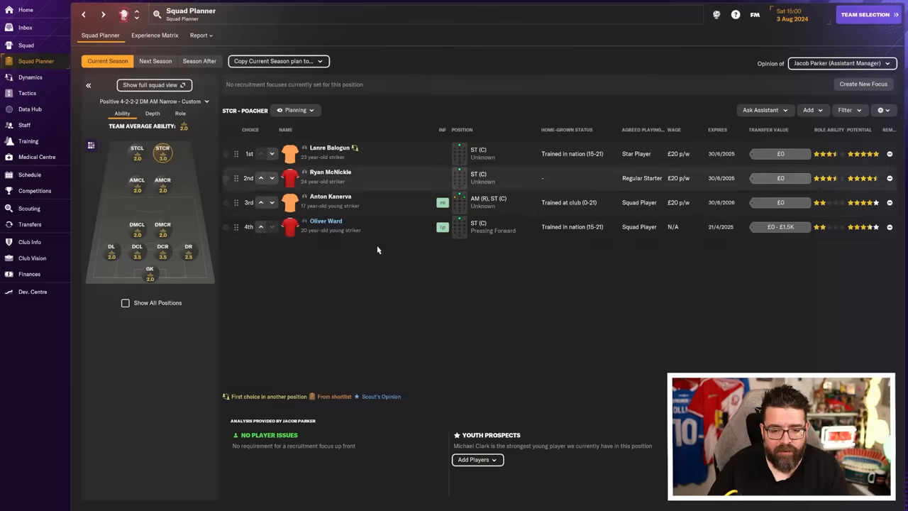
pyautogui.moveTo(429, 340)
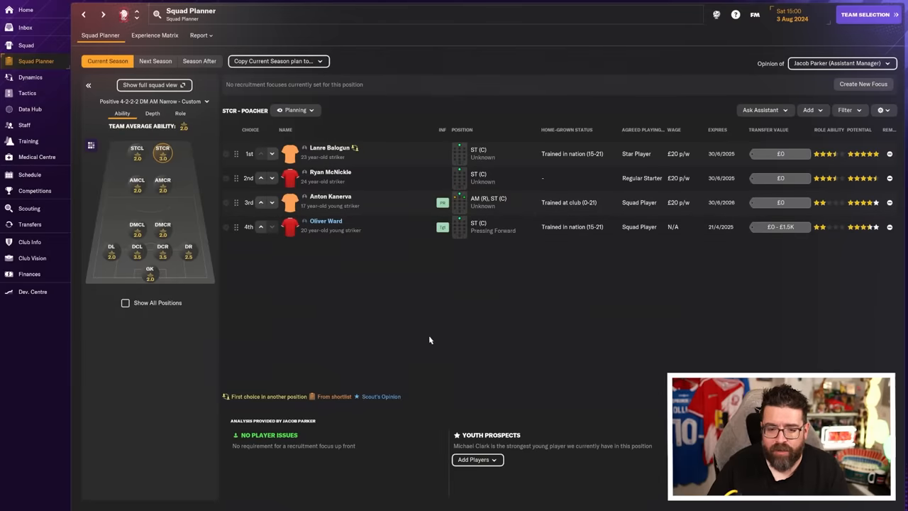
pyautogui.click(329, 148)
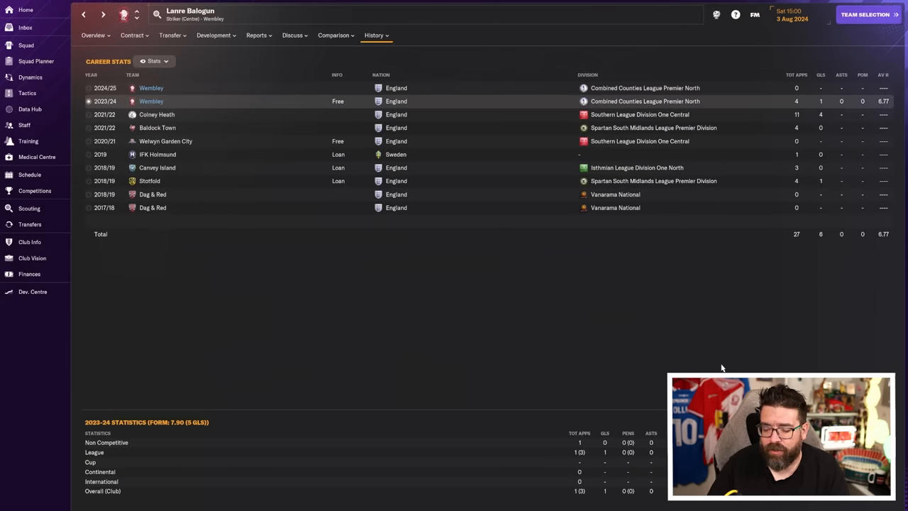
pyautogui.moveTo(610, 280)
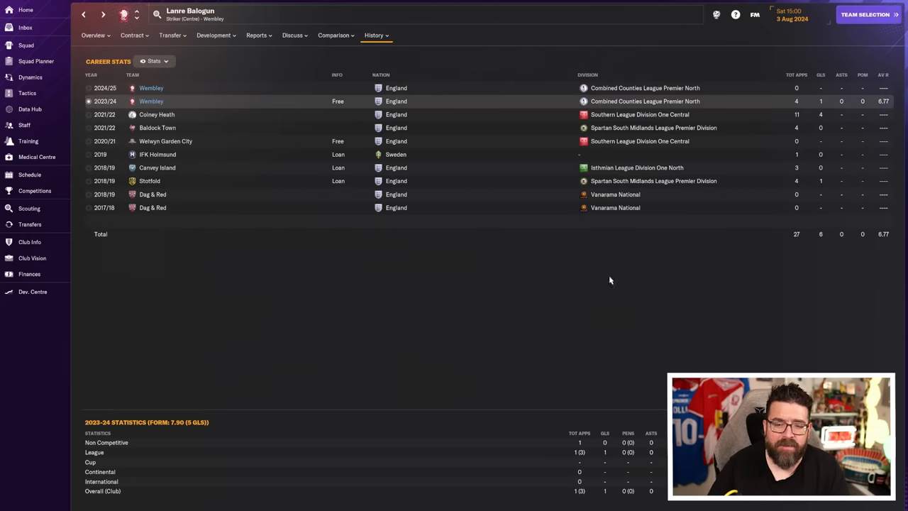
pyautogui.moveTo(465, 324)
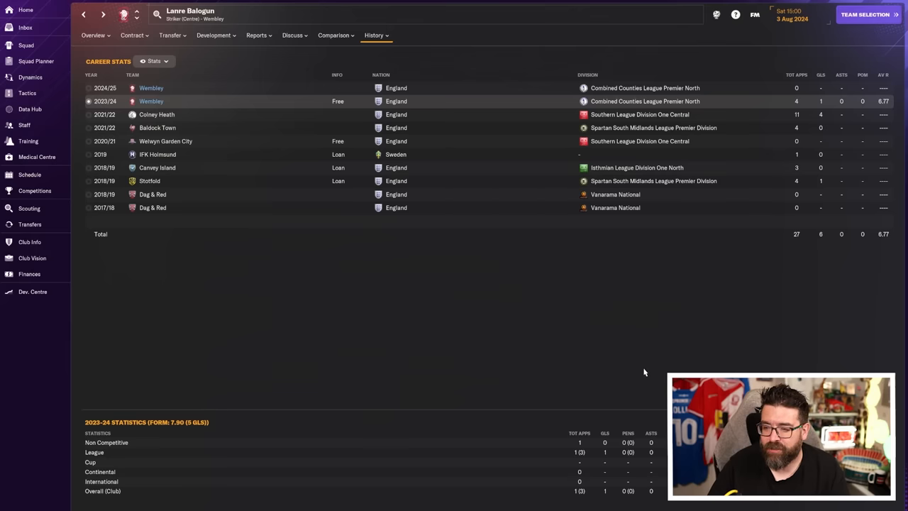
pyautogui.click(93, 34)
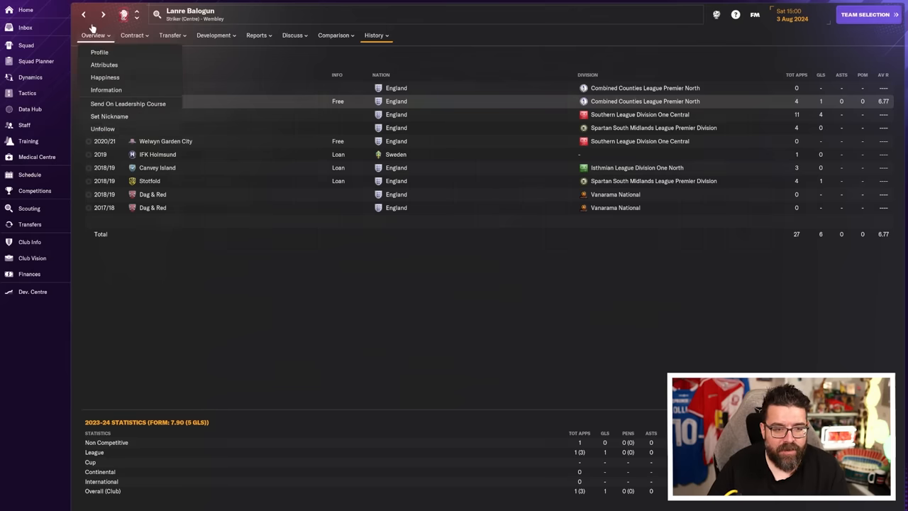
pyautogui.click(35, 61)
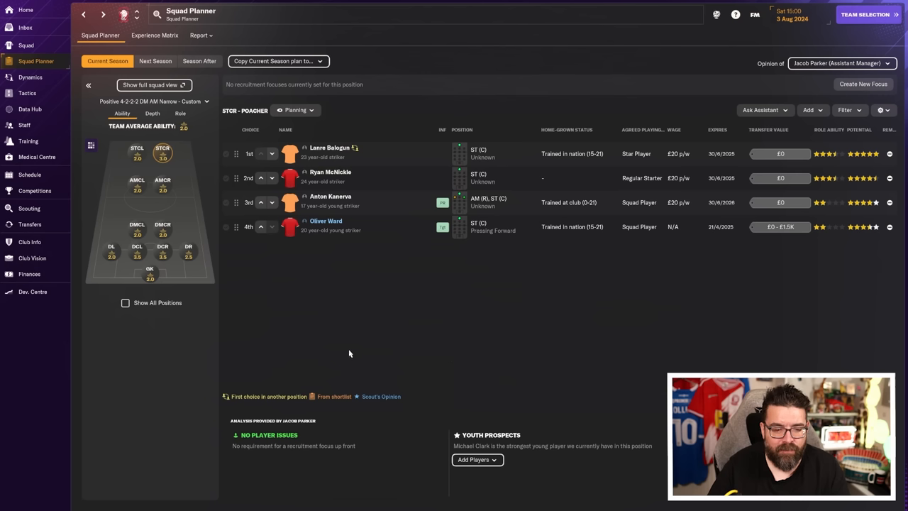
pyautogui.moveTo(17, 110)
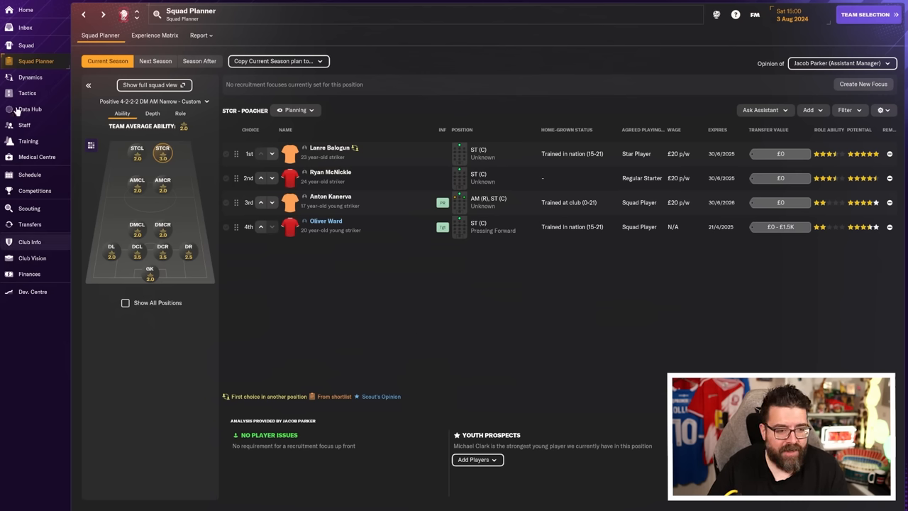
# - Show Wembley's tactics screen with the 4-2-3-1 DM AM Narrow selection
pyautogui.click(27, 94)
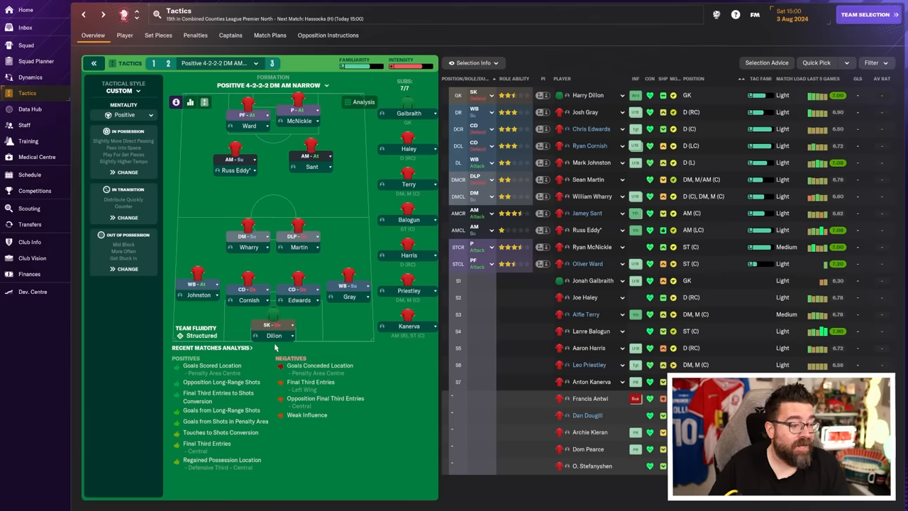
pyautogui.moveTo(272, 327)
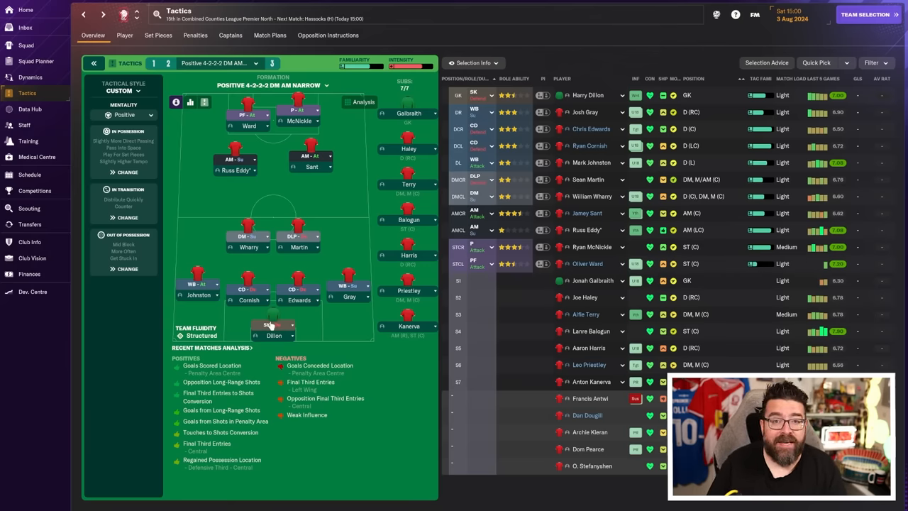